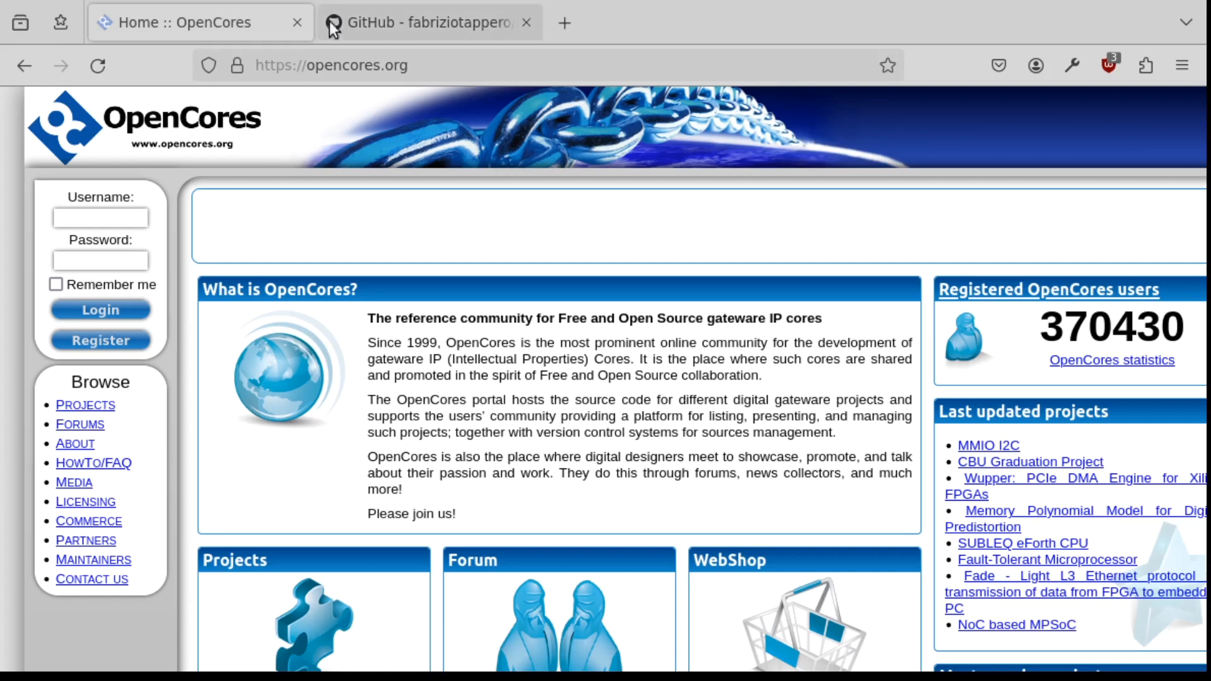
{"action": "mouse_move", "coordinate": [214, 444]}
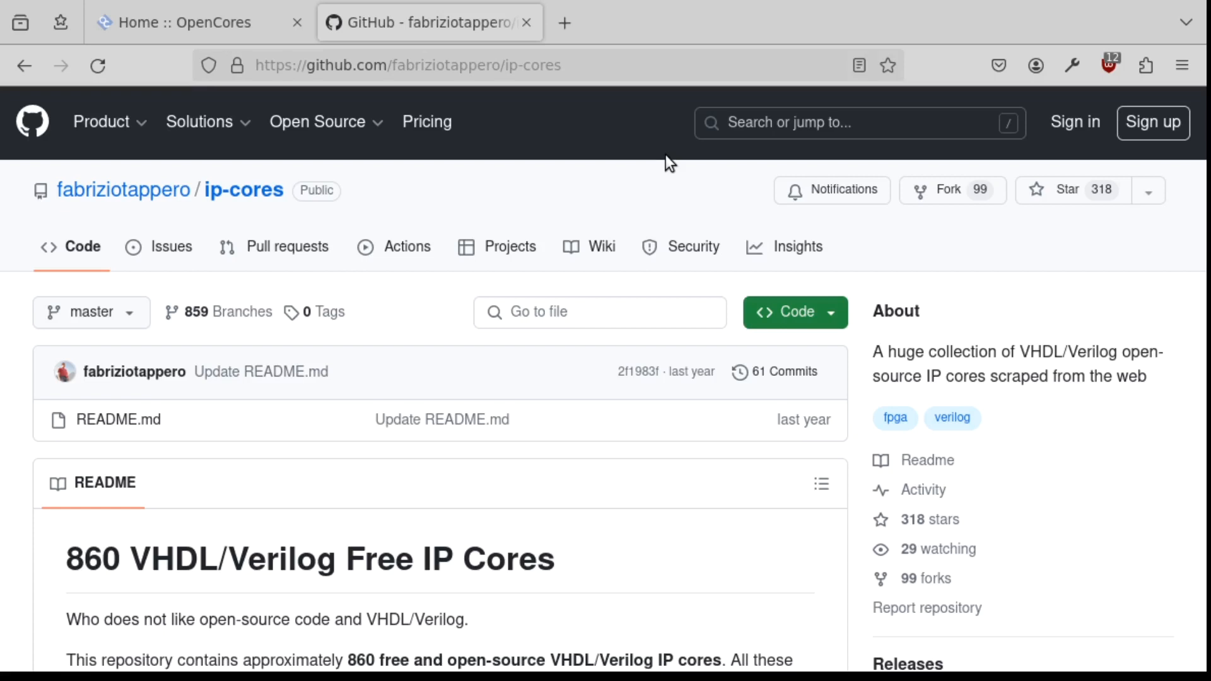
{"action": "mouse_move", "coordinate": [353, 409]}
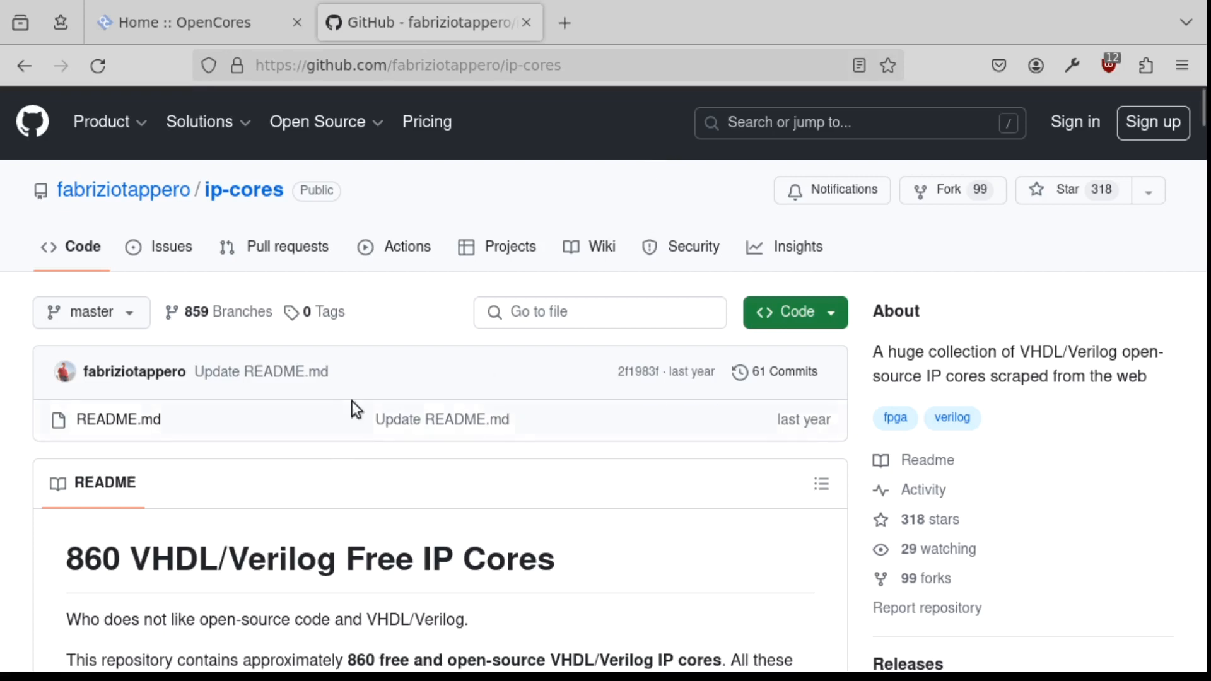
{"action": "mouse_move", "coordinate": [419, 221]}
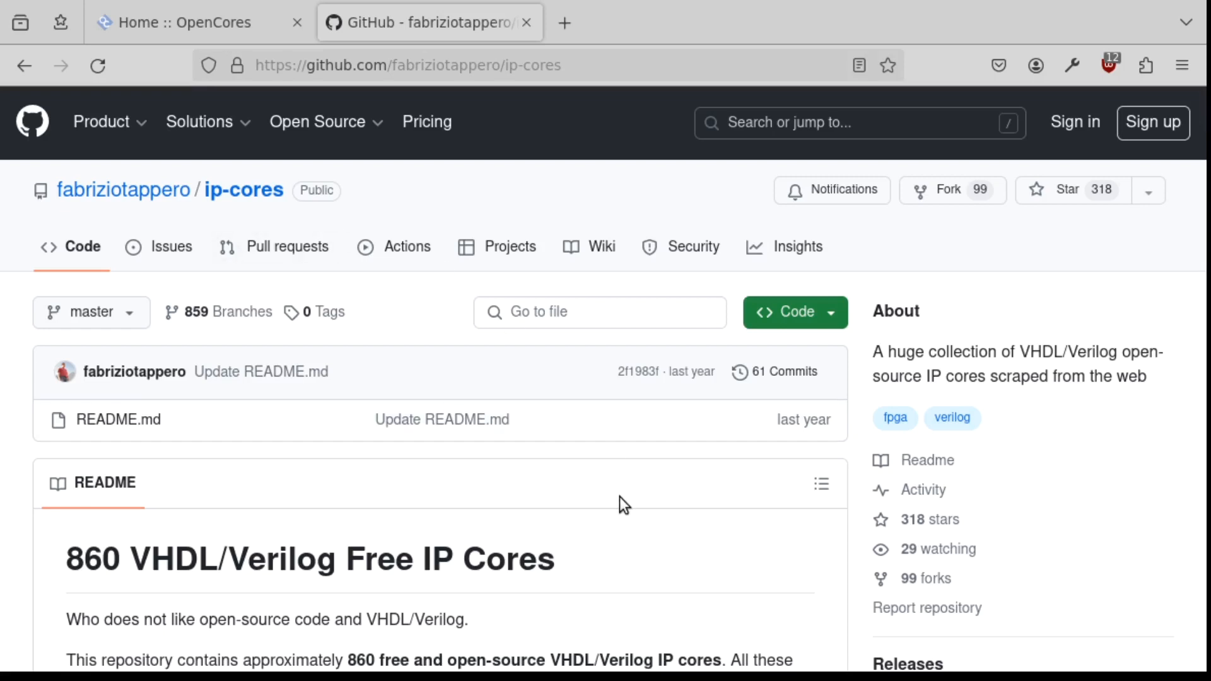
{"action": "mouse_move", "coordinate": [600, 289]}
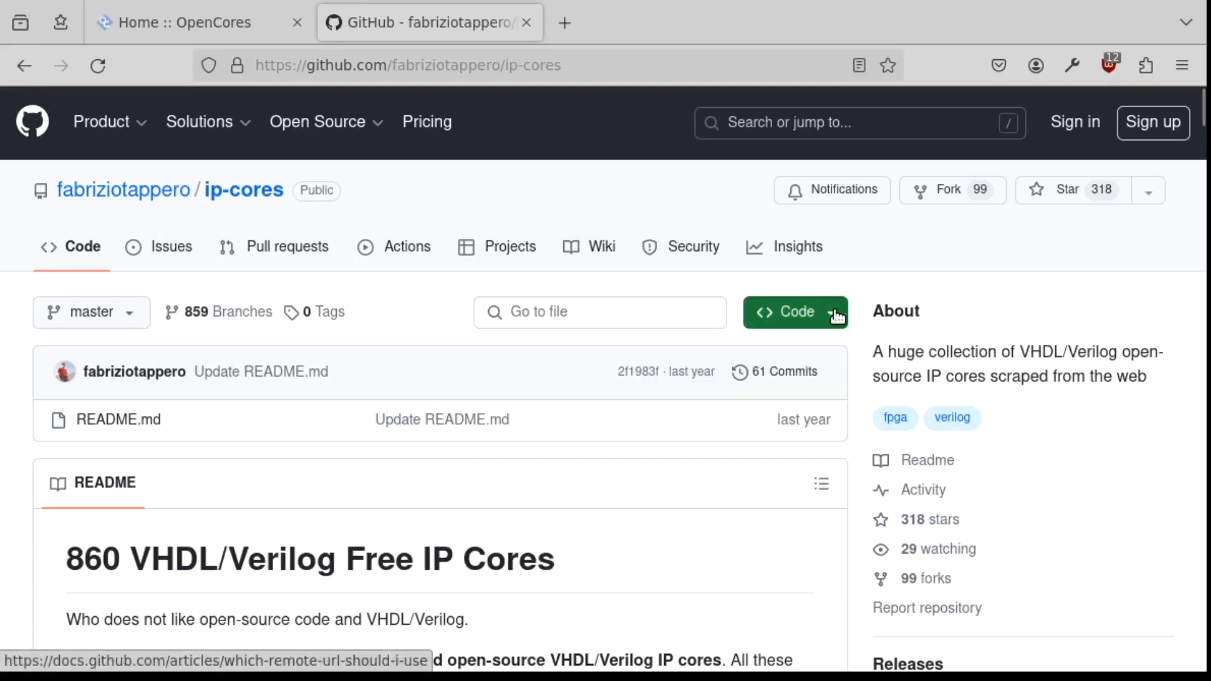
Step: Show the HTTPS clone URL for the ip-cores repository from the Code dropdown
{"action": "left_click", "coordinate": [795, 312]}
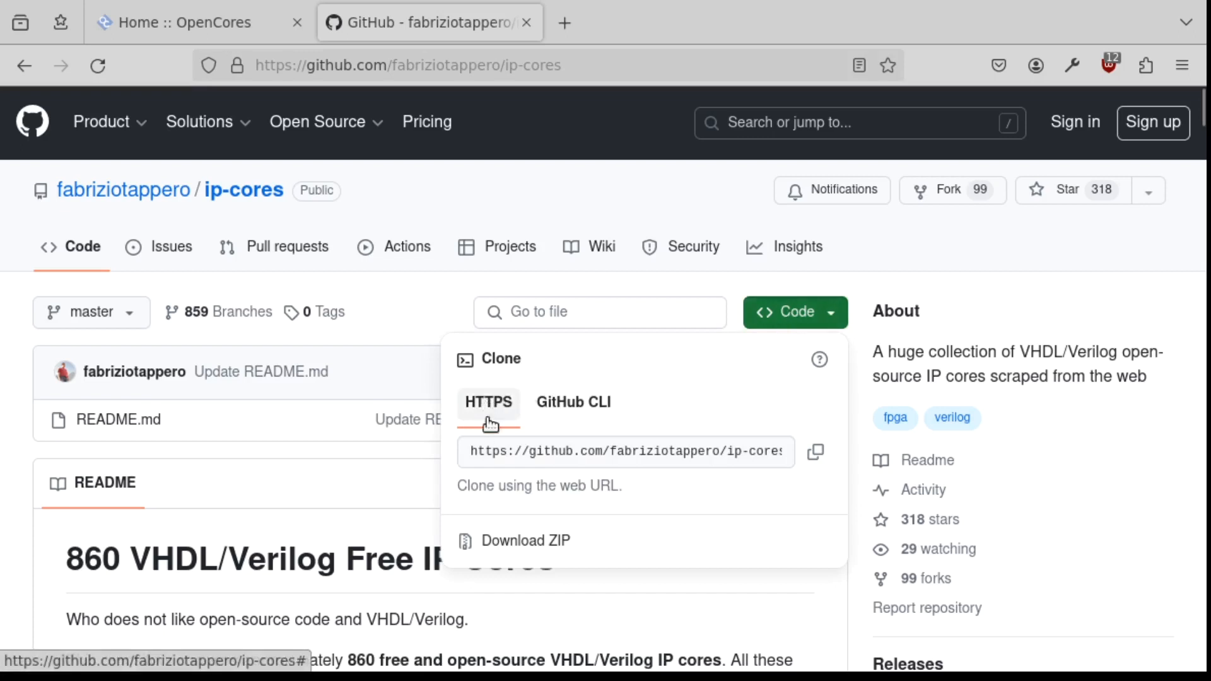
{"action": "left_click", "coordinate": [816, 452]}
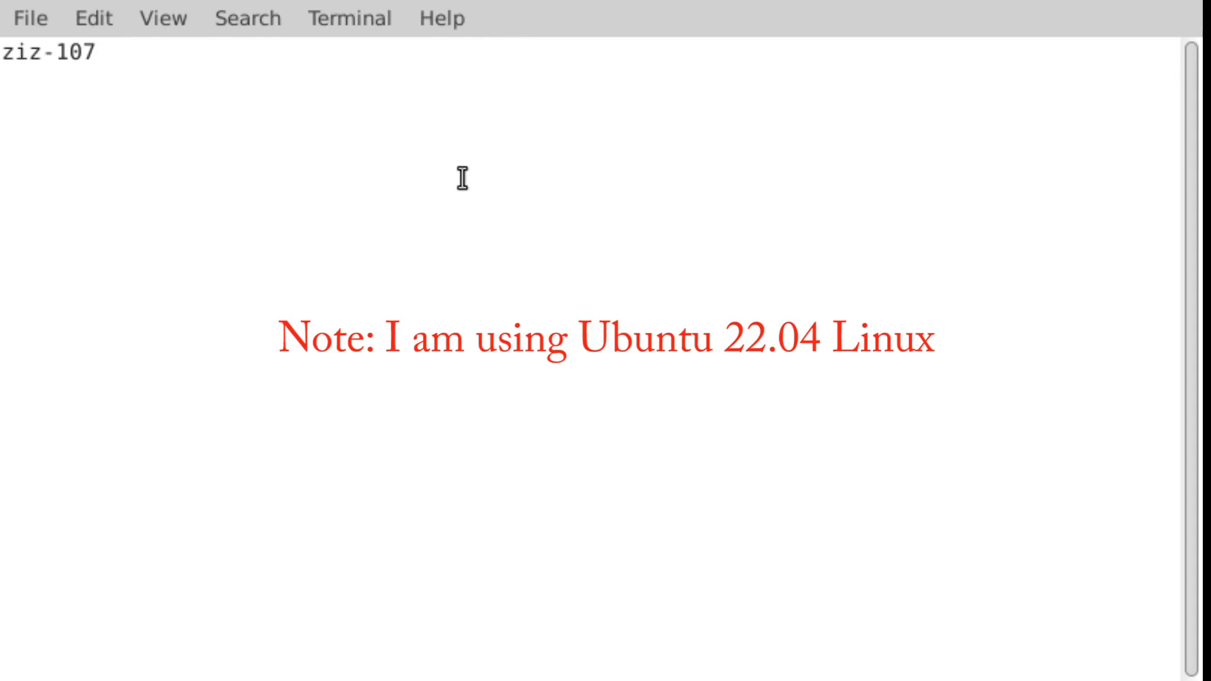
Step: Clone github.com/fabriziotappero/ip-cores.git, enter ip-cores/, and view README.md
{"action": "type", "text": "git"}
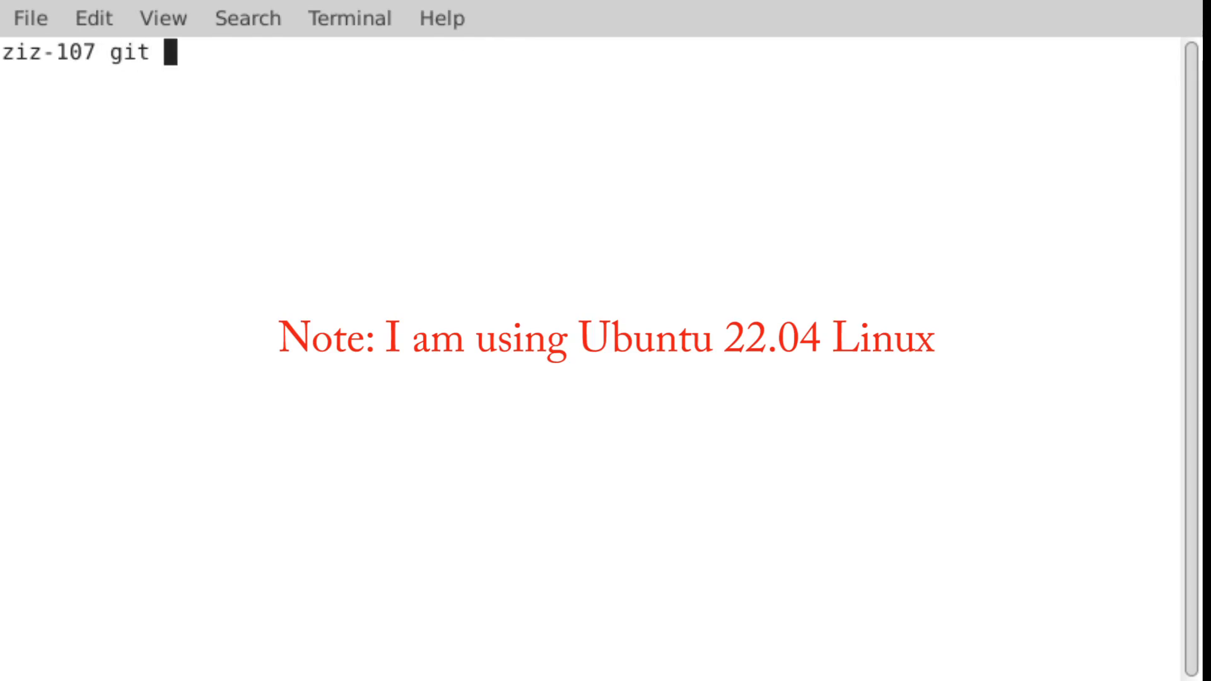
{"action": "type", "text": "clone"}
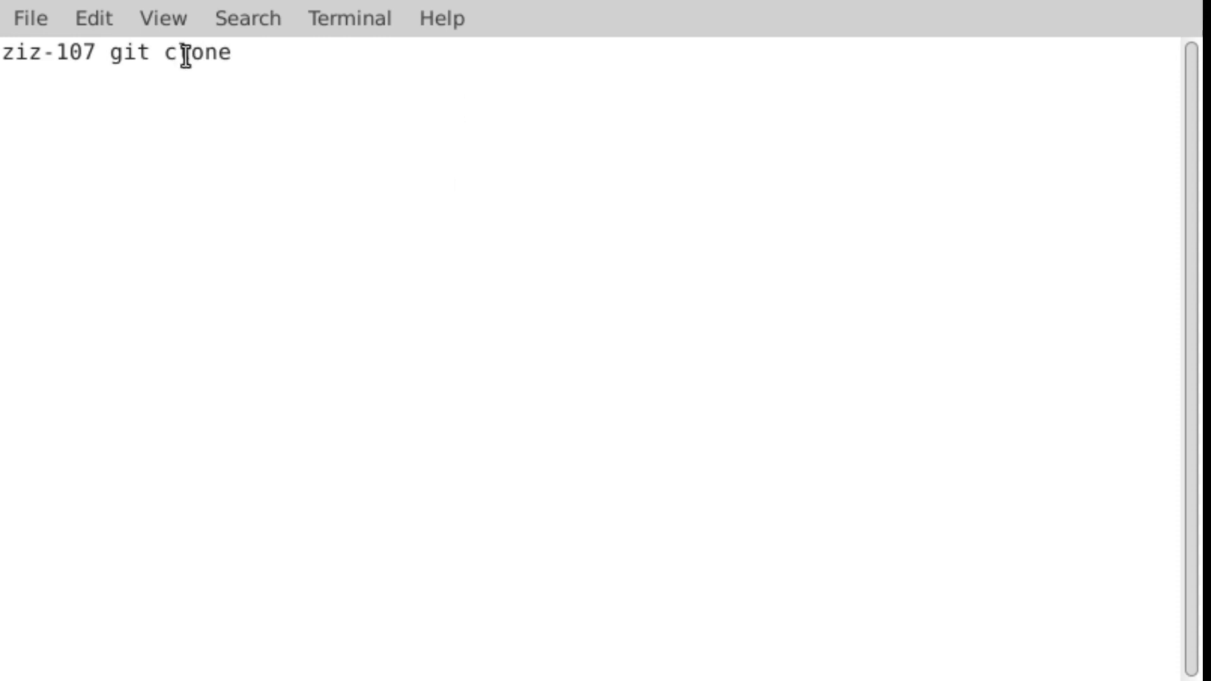
{"action": "type", "text": "https://github.com/fabriziotappero/ip-cores.git"}
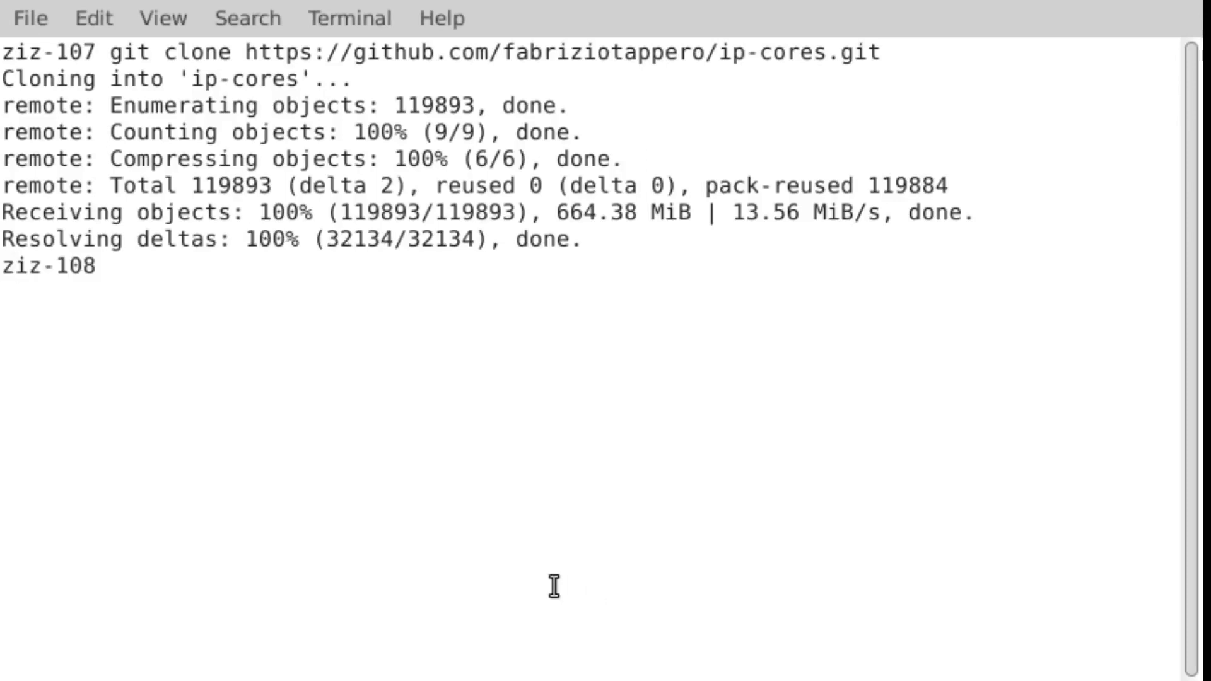
{"action": "type", "text": "cd ip-cores/"}
{"action": "type", "text": "ls"}
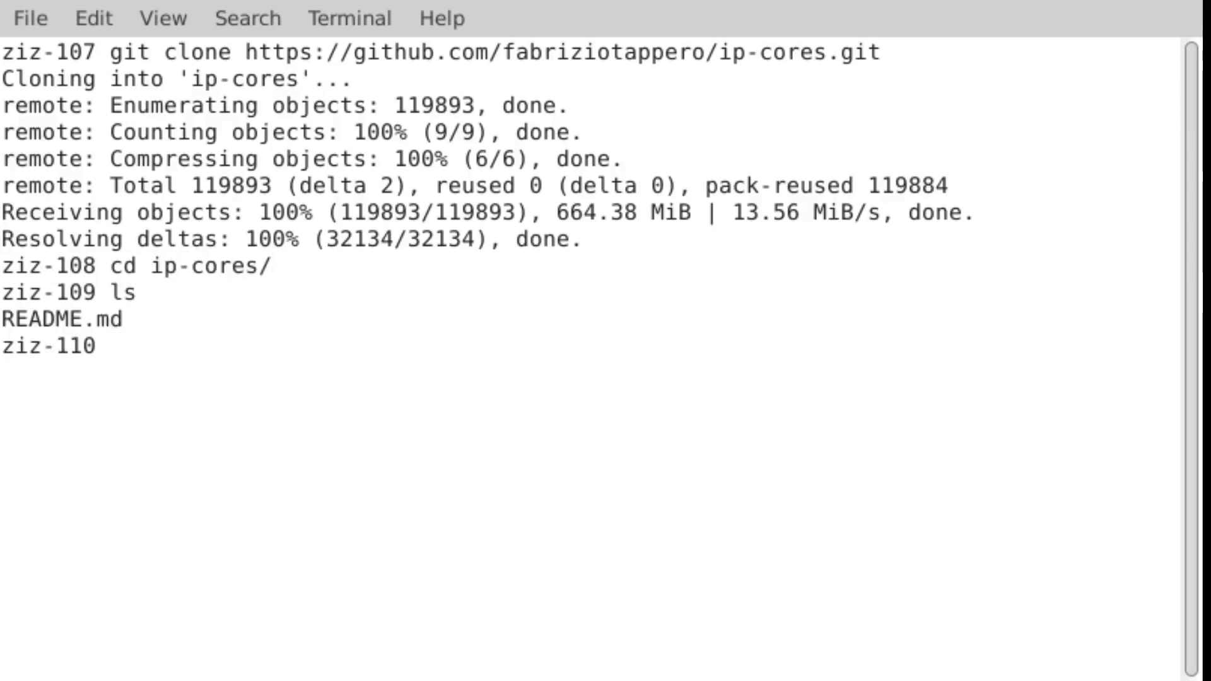
{"action": "type", "text": "less README.md"}
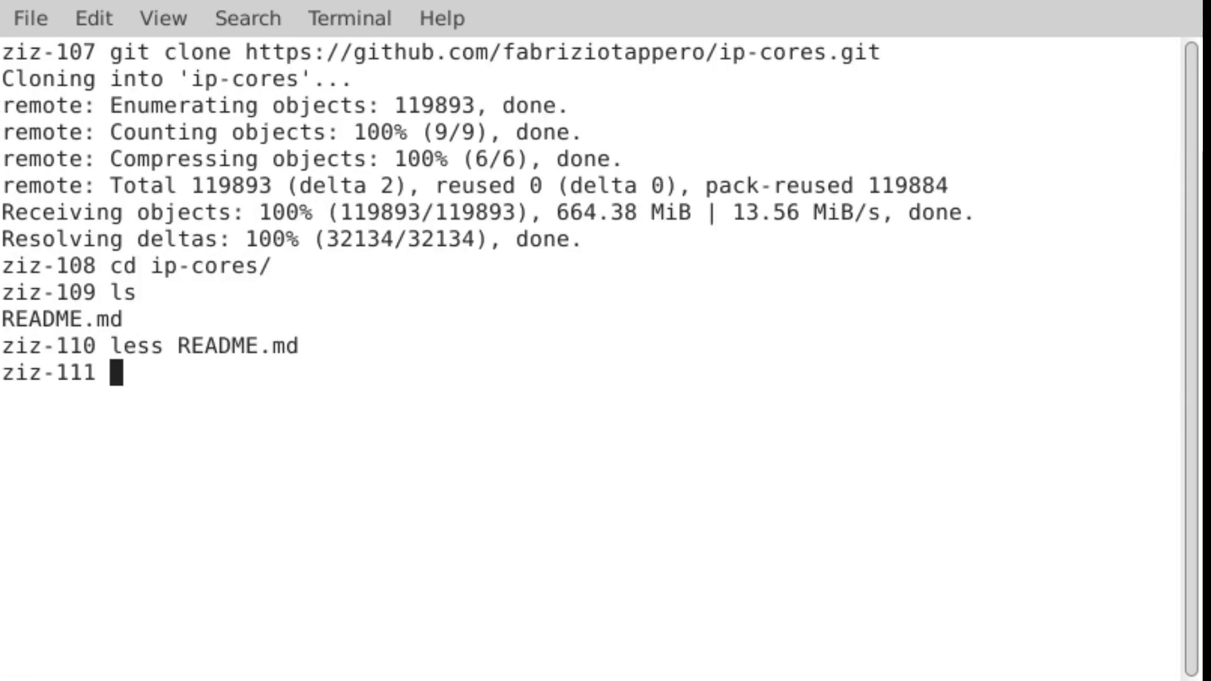
Step: List all branches with git branch -a, then filter them with grep i2c
{"action": "type", "text": "git br"}
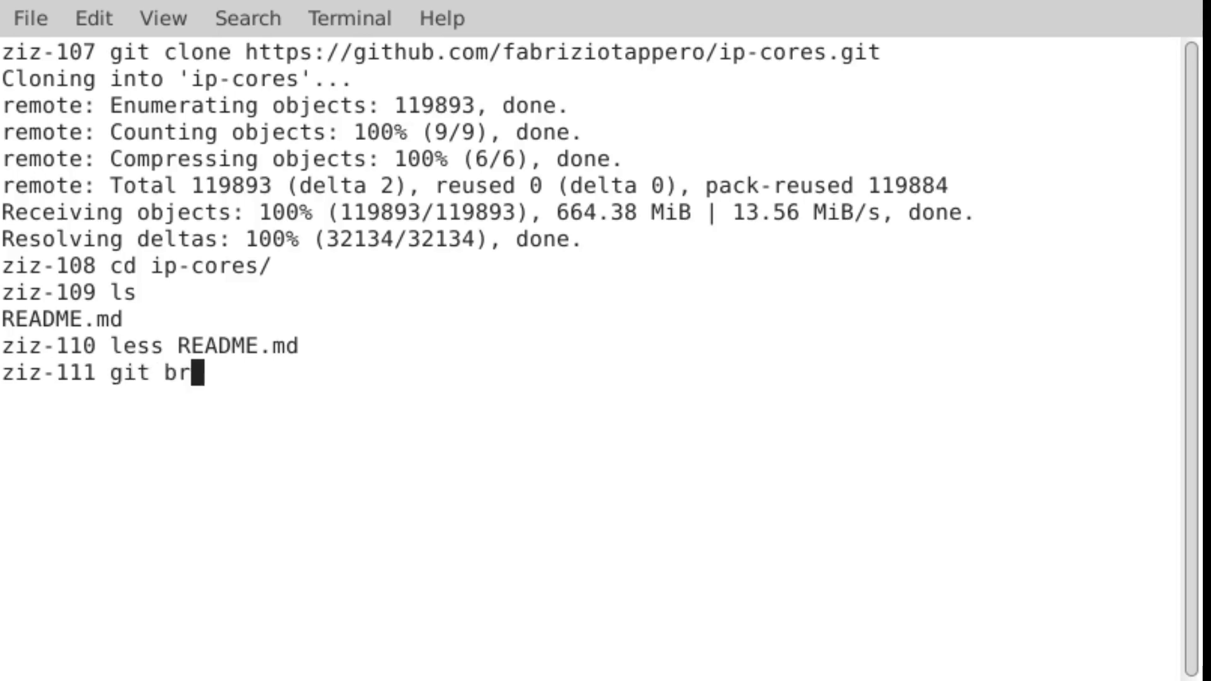
{"action": "type", "text": "anch -a"}
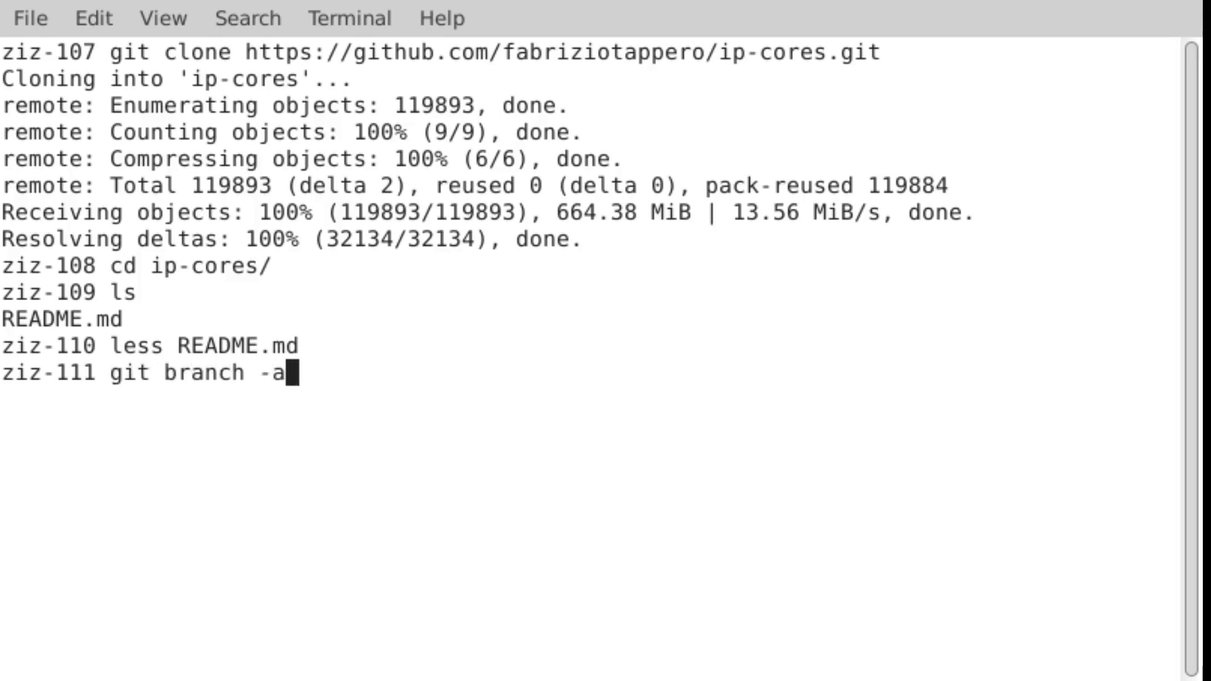
{"action": "key", "text": "Return"}
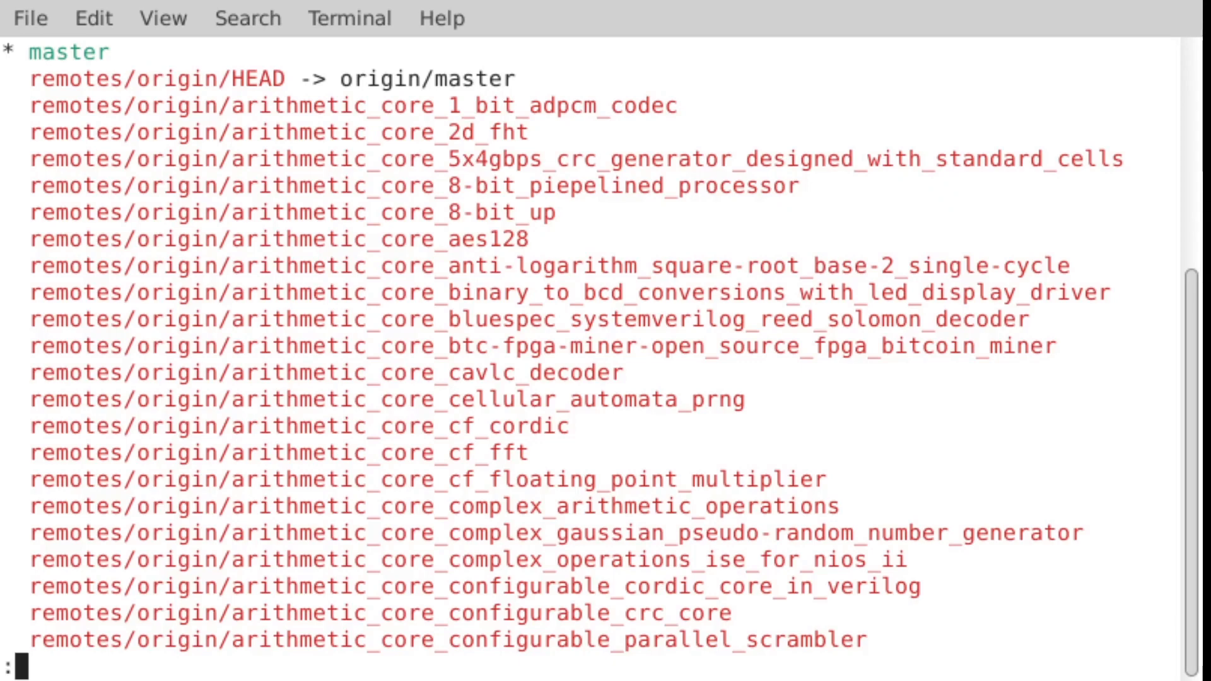
{"action": "scroll", "scroll_direction": "down", "scroll_amount": 3}
{"action": "type", "text": "git branch -a |"}
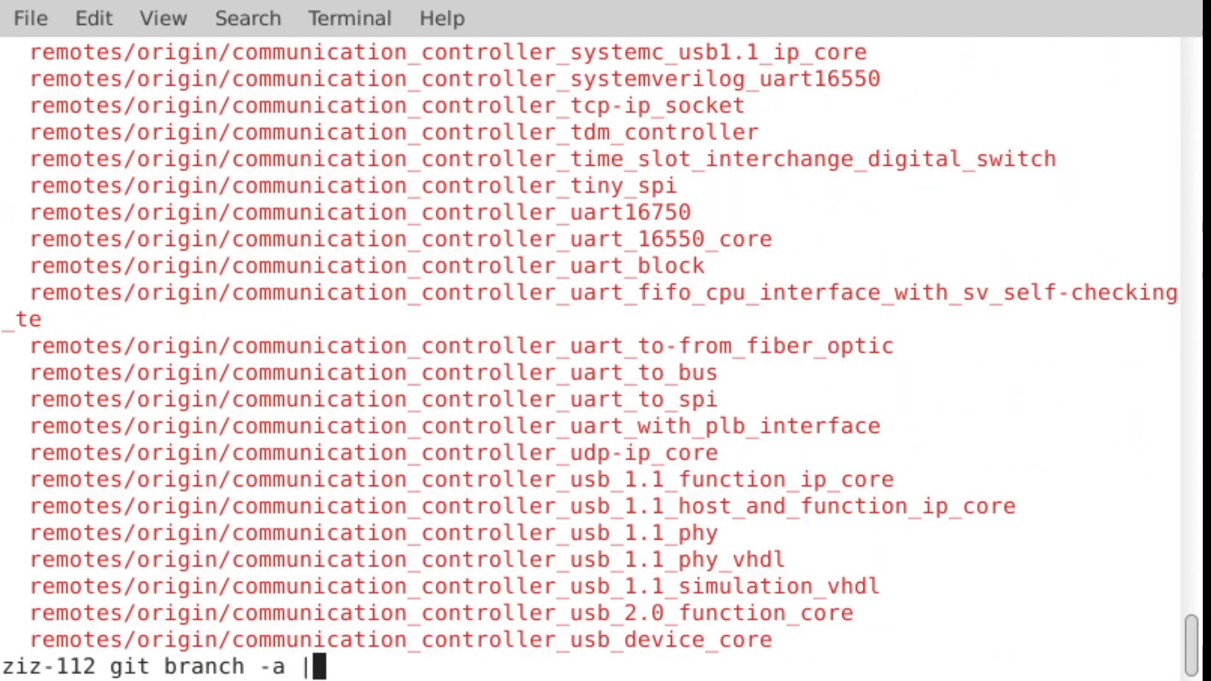
{"action": "type", "text": "grep 2"}
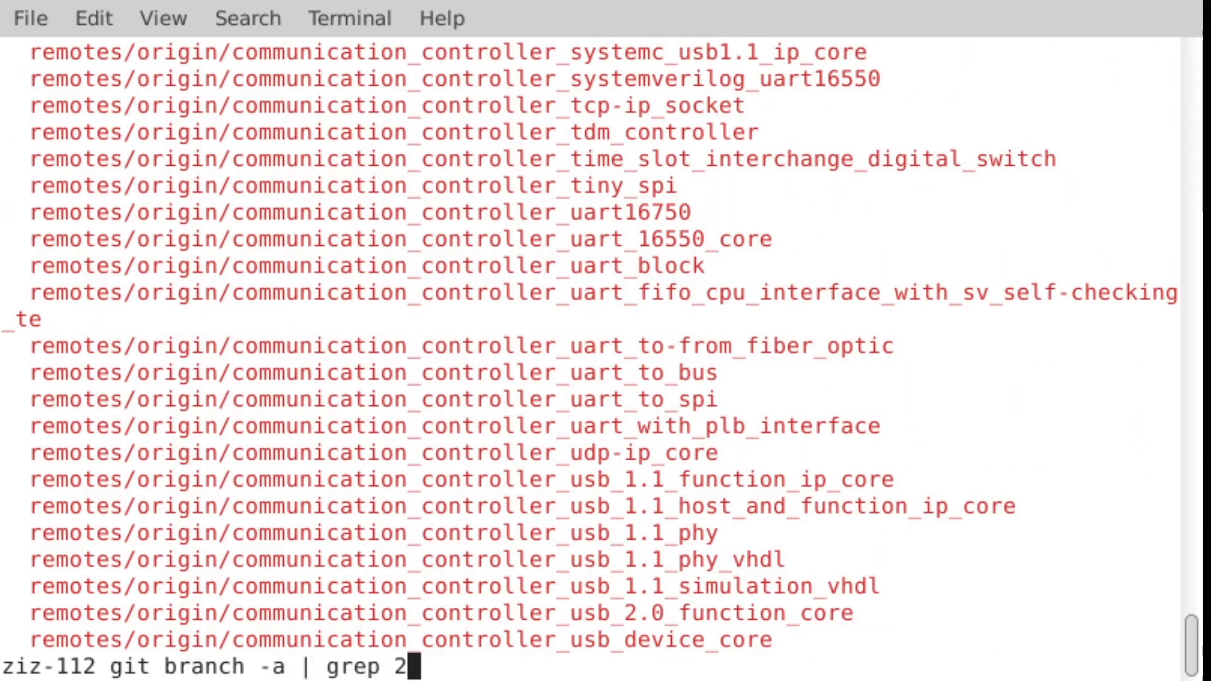
{"action": "key", "text": "BackSpace"}
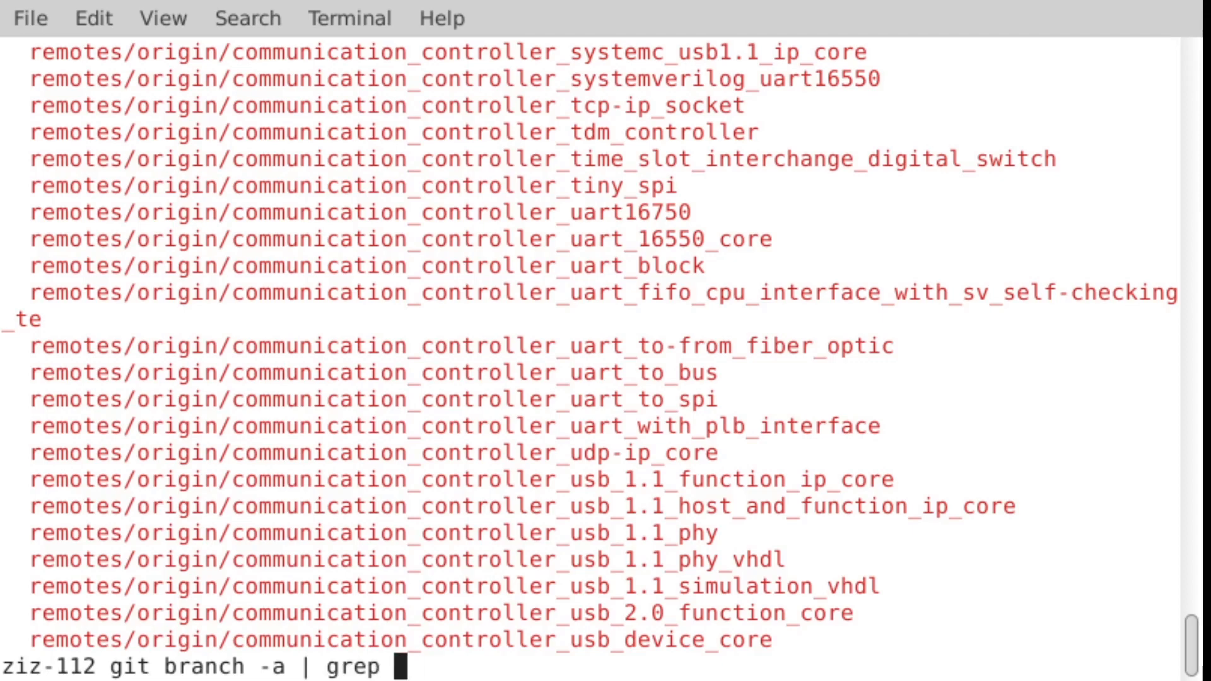
{"action": "type", "text": "i2c"}
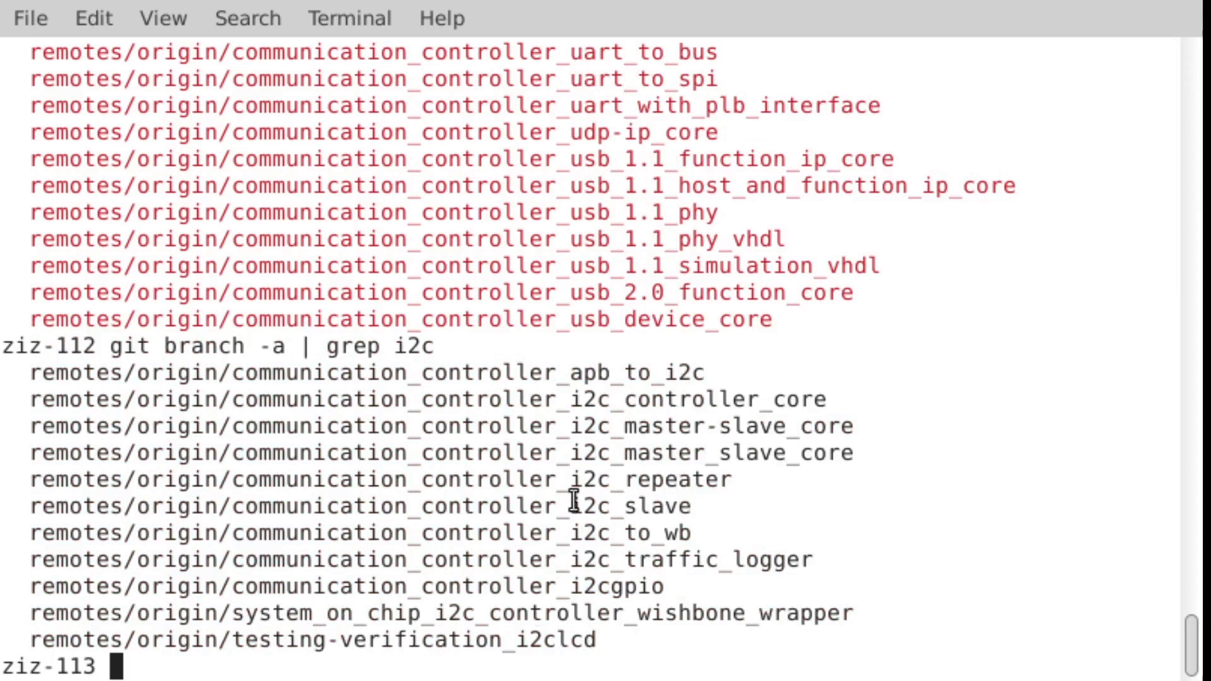
Step: Check out the i2c_slave remote branch as local branch the_i2c_target and list its folders
{"action": "double_click", "coordinate": [381, 505]}
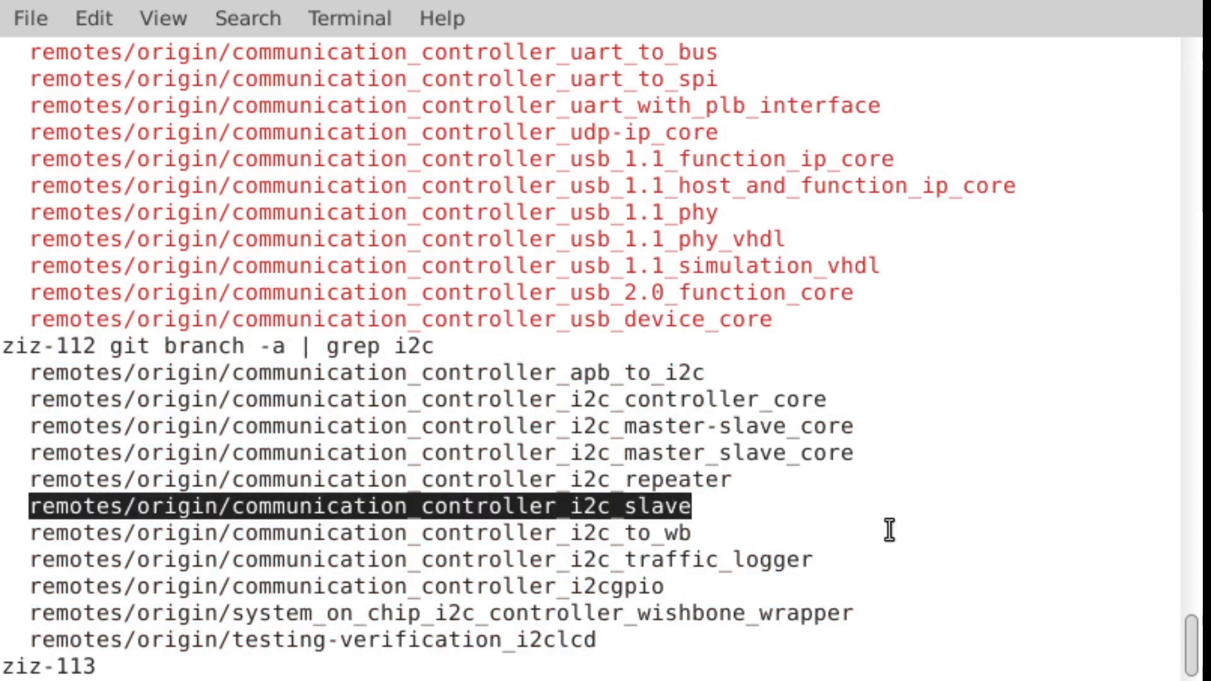
{"action": "type", "text": "git"}
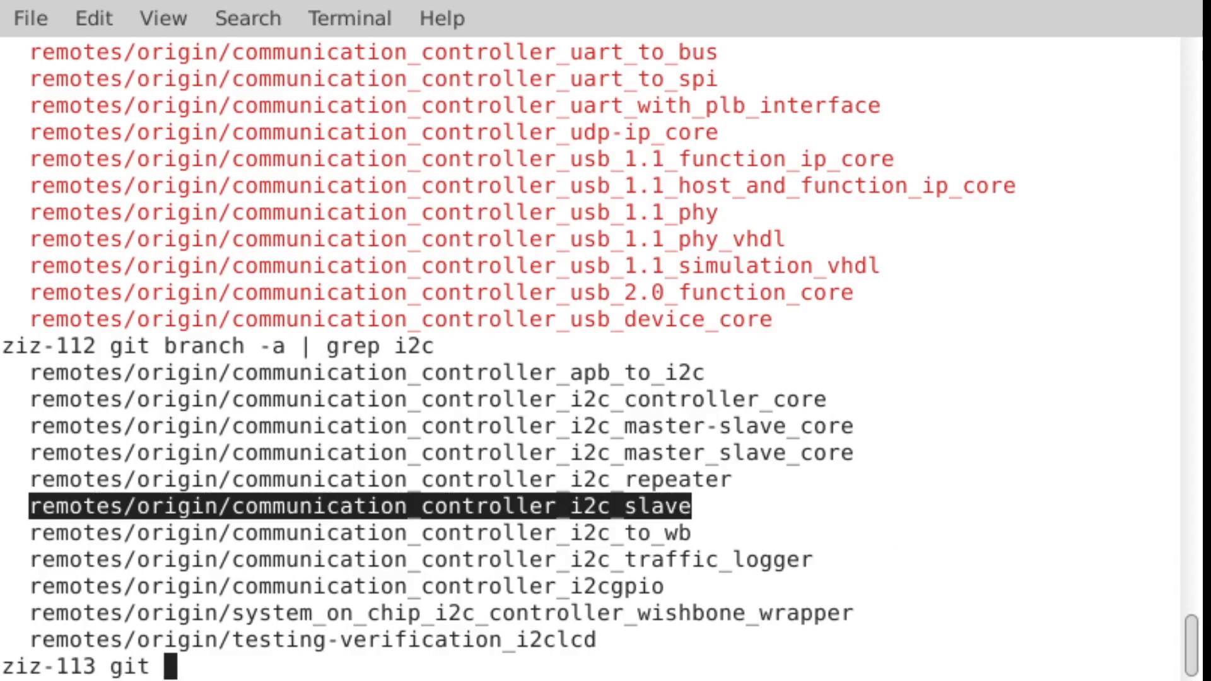
{"action": "type", "text": "checkoo"}
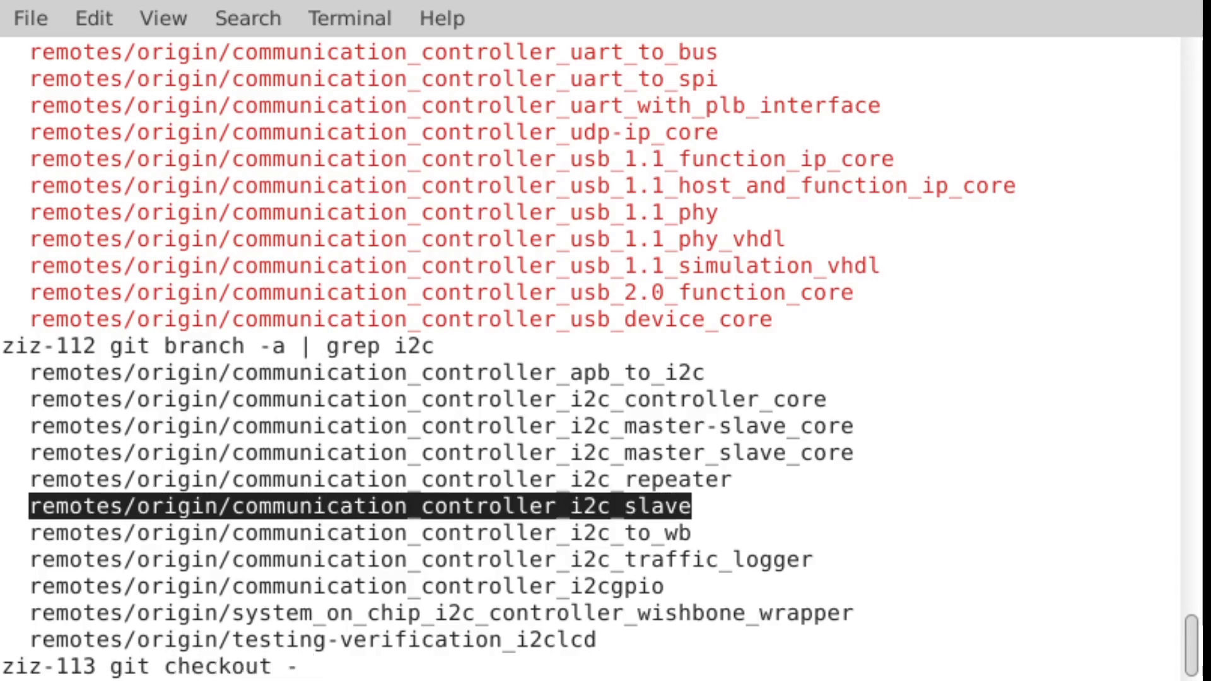
{"action": "type", "text": "b"}
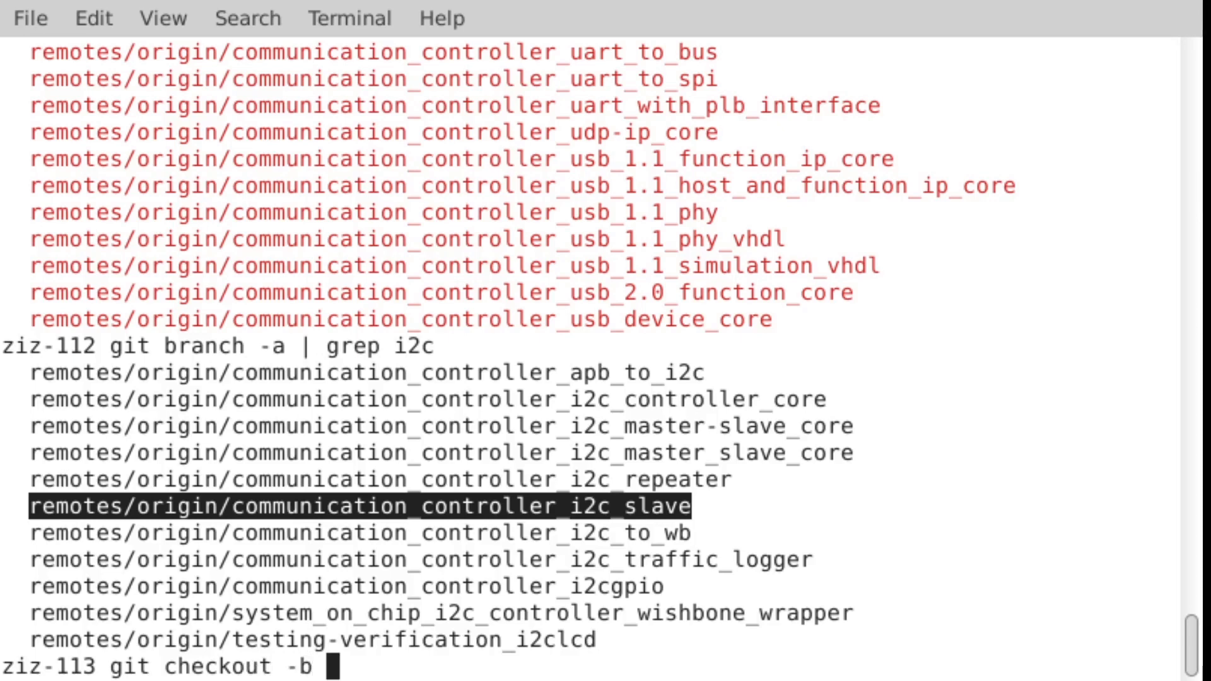
{"action": "type", "text": "the_i2"}
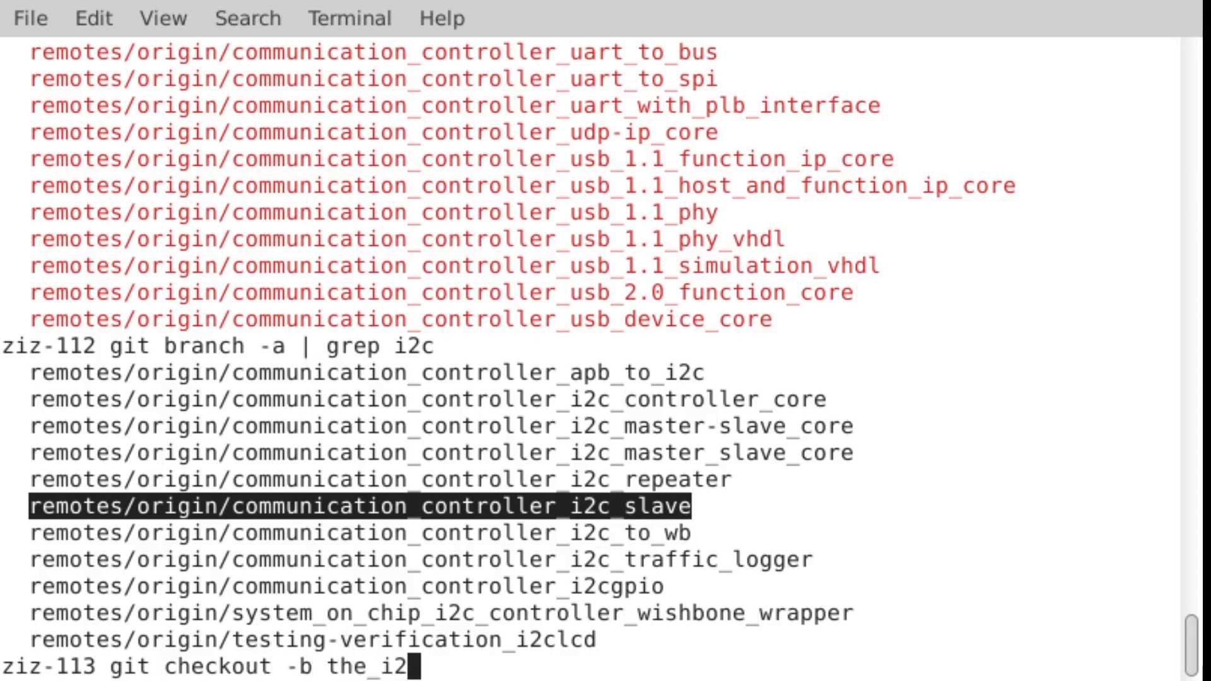
{"action": "type", "text": "c_target remotes/origin/communication_controller_i2c_slave"}
{"action": "type", "text": "ls"}
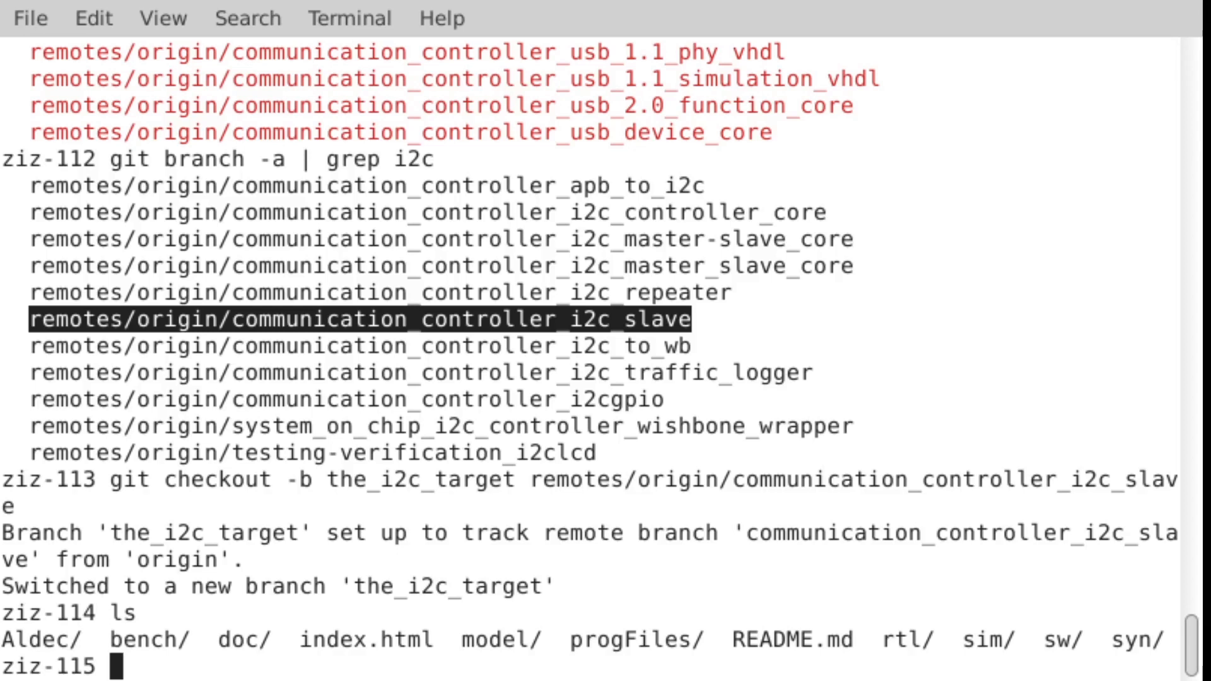
{"action": "type", "text": "cd rt"}
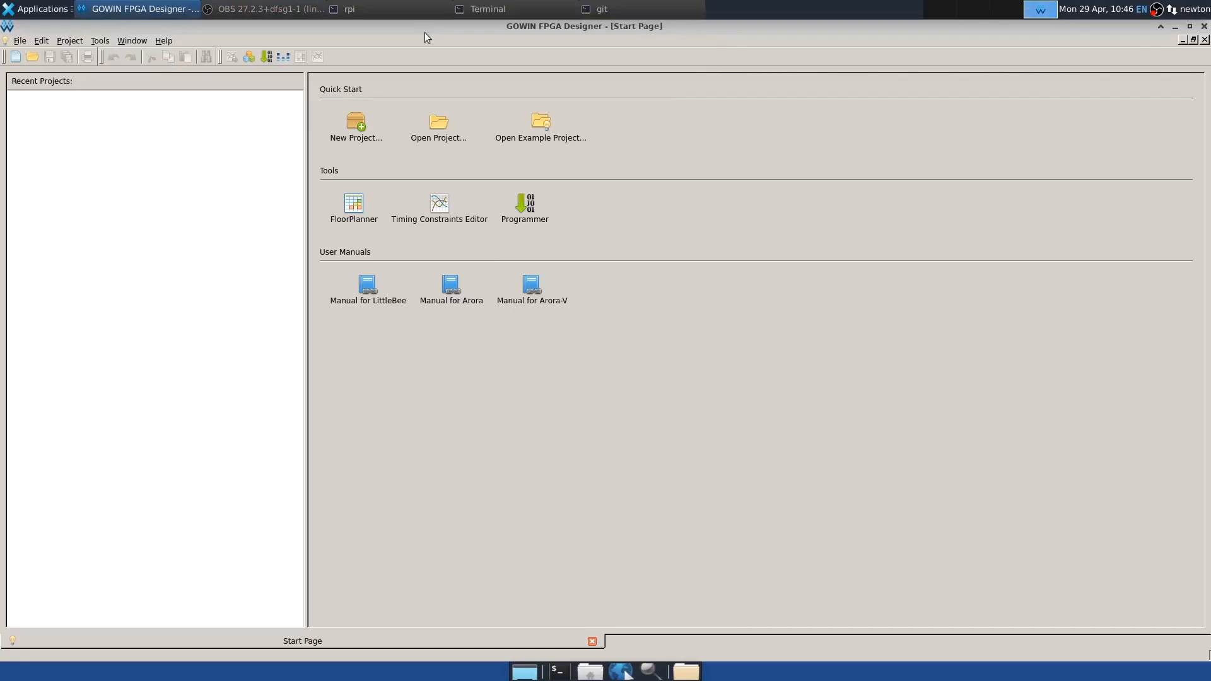
{"action": "mouse_move", "coordinate": [347, 124]}
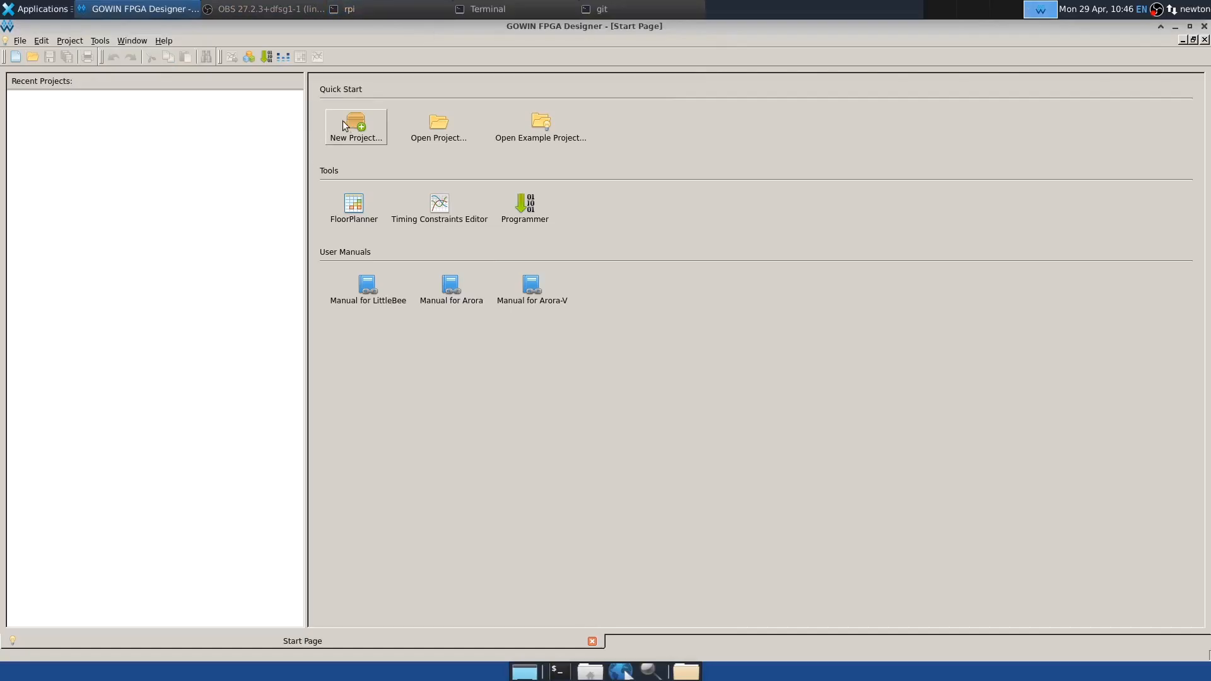
Step: Create FPGA design project test_i2c targeting GW1NR series device GW1NR-LV9QN88PC6/I5
{"action": "left_click", "coordinate": [356, 121]}
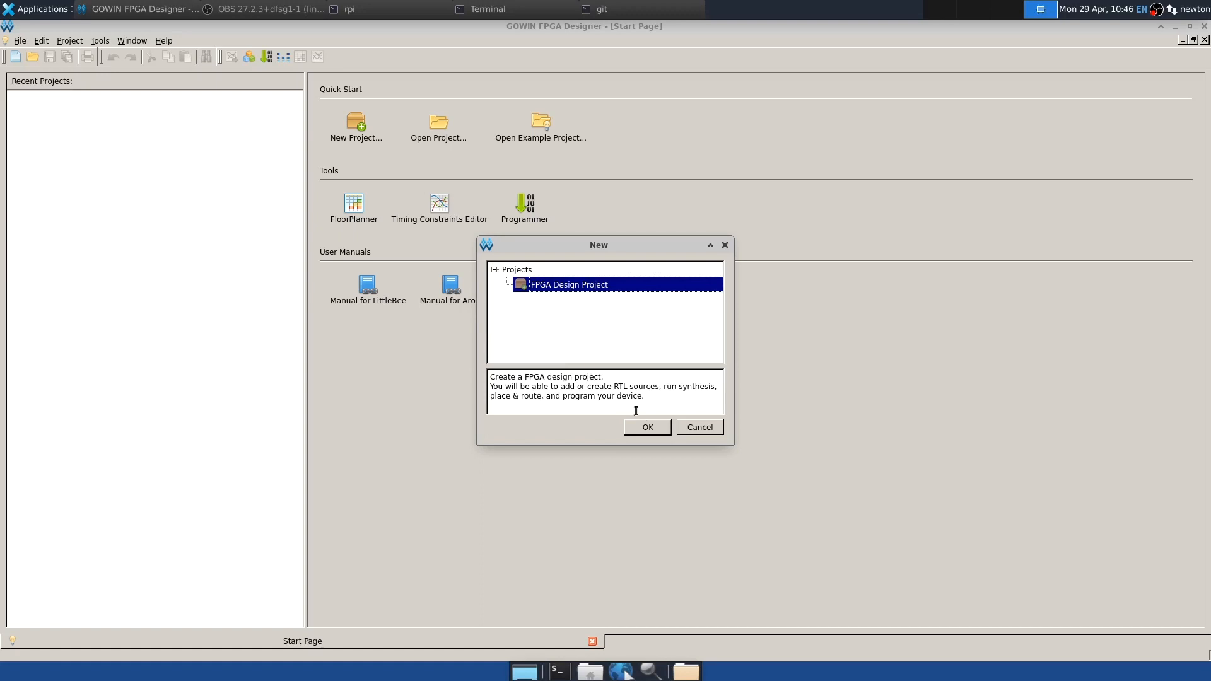
{"action": "left_click", "coordinate": [647, 427]}
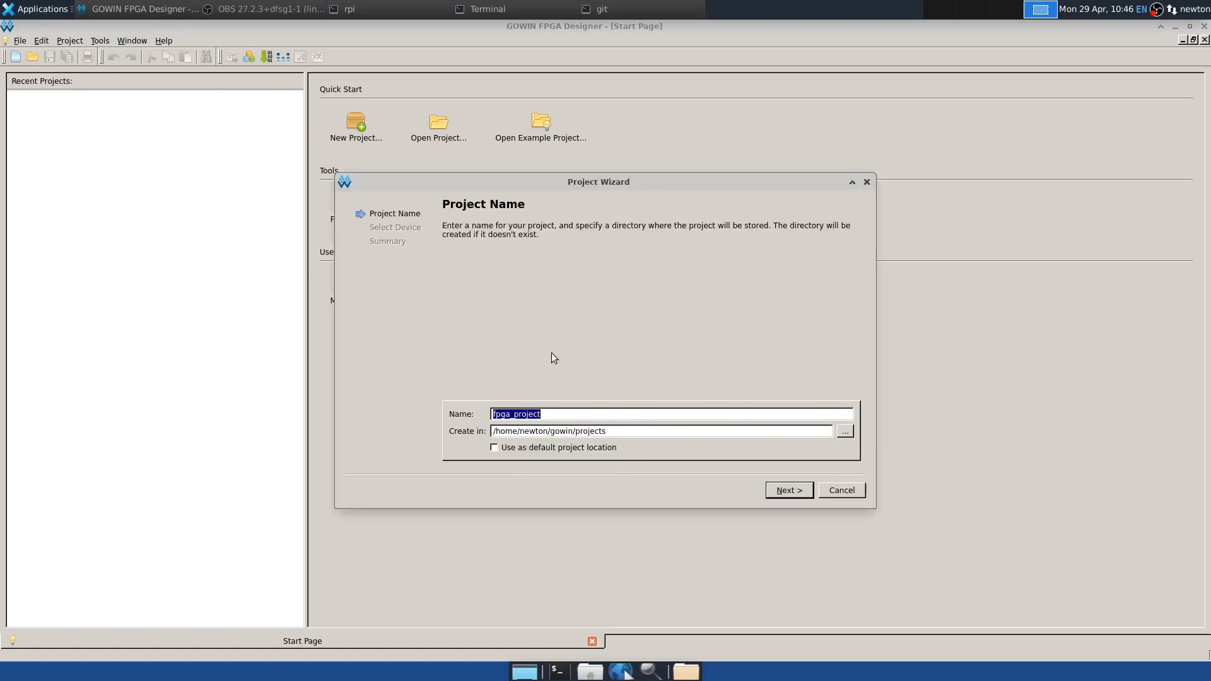
{"action": "type", "text": "test_i"}
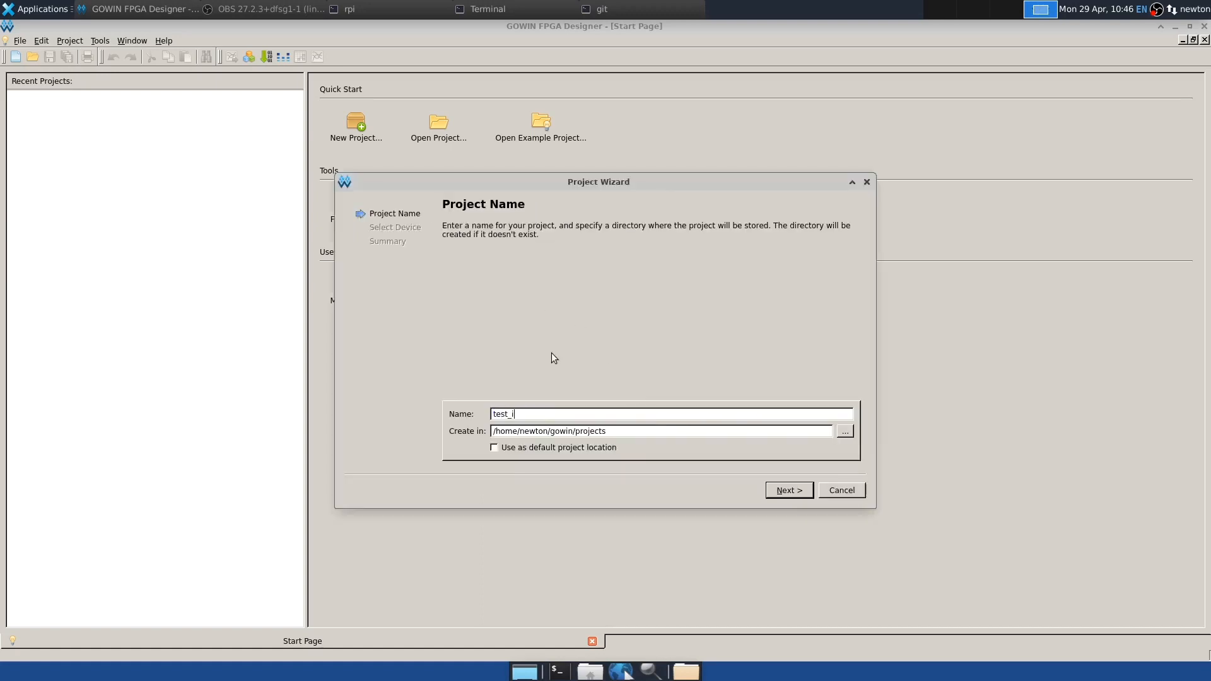
{"action": "type", "text": "2c"}
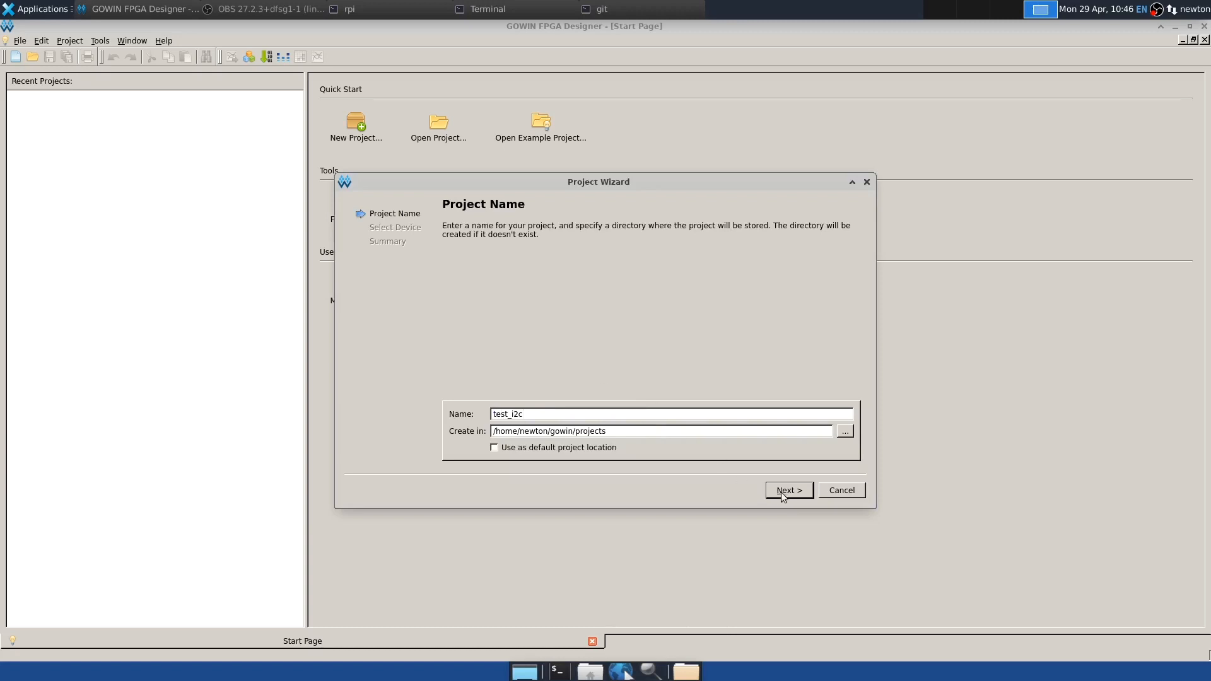
{"action": "left_click", "coordinate": [789, 490]}
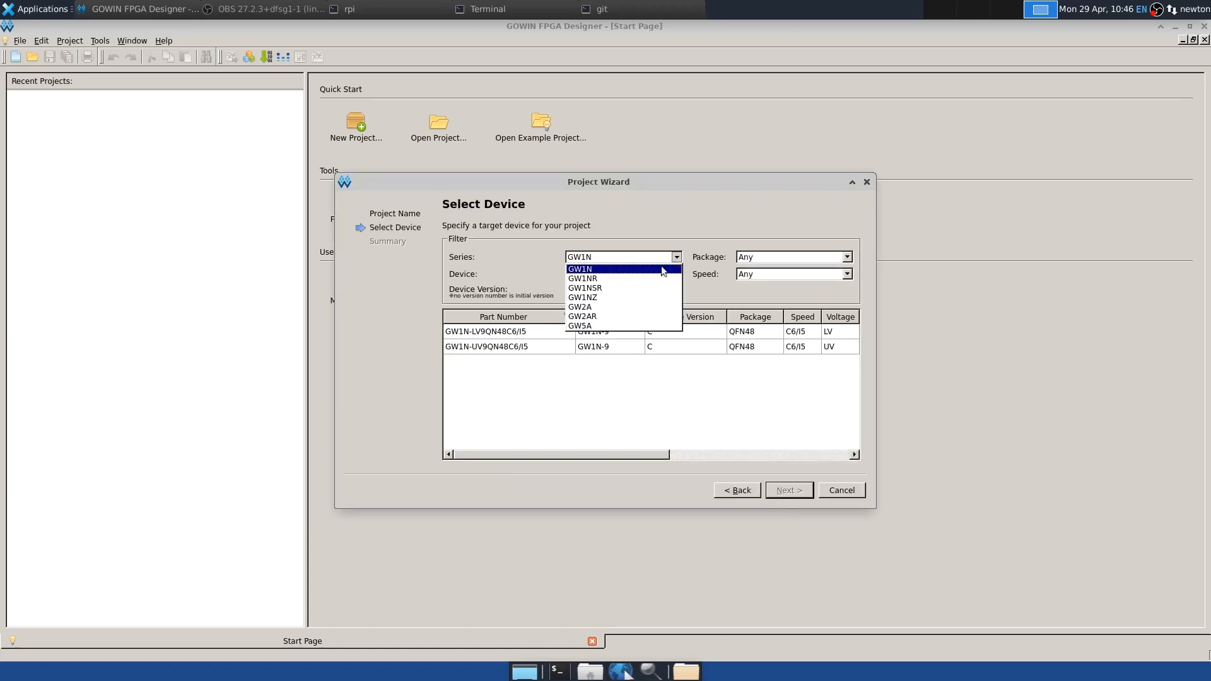
{"action": "left_click", "coordinate": [582, 278]}
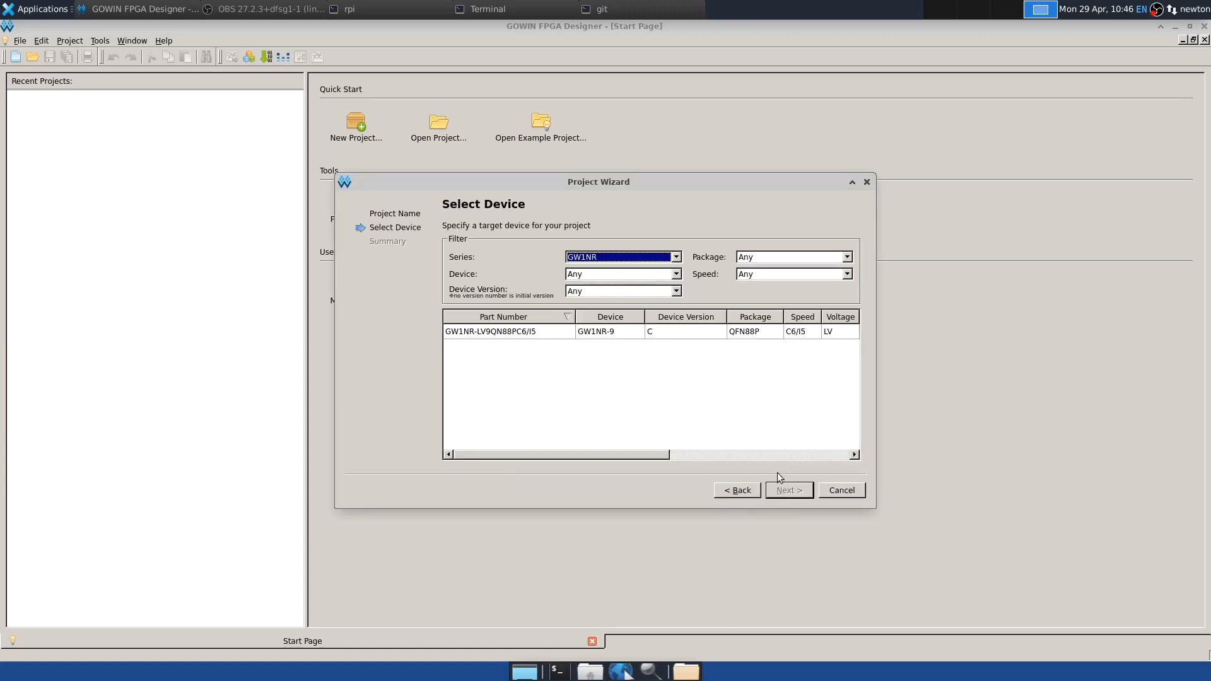
{"action": "left_click", "coordinate": [523, 332]}
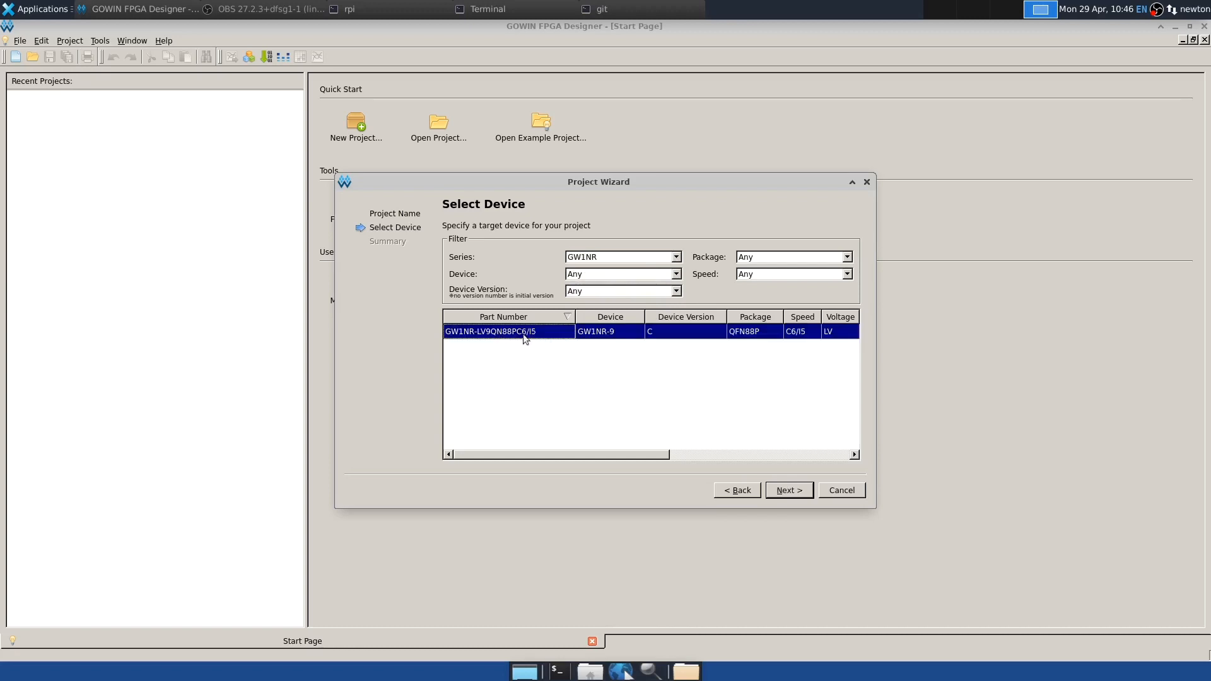
{"action": "left_click", "coordinate": [789, 490]}
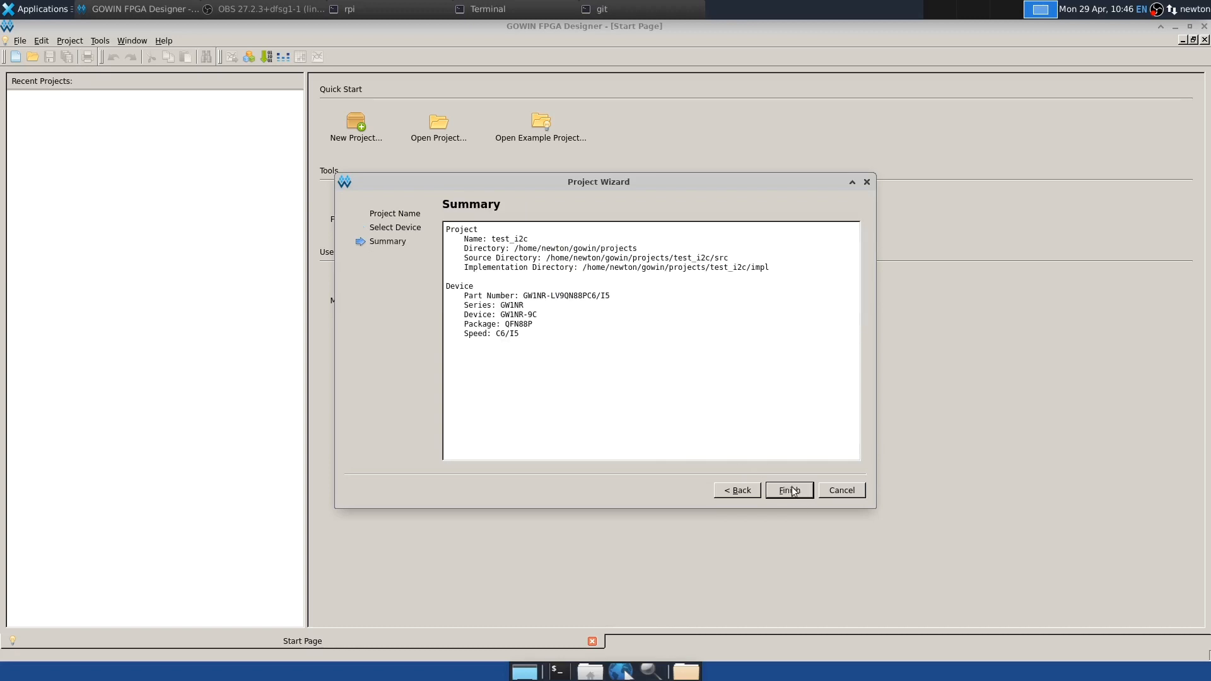
{"action": "left_click", "coordinate": [789, 490]}
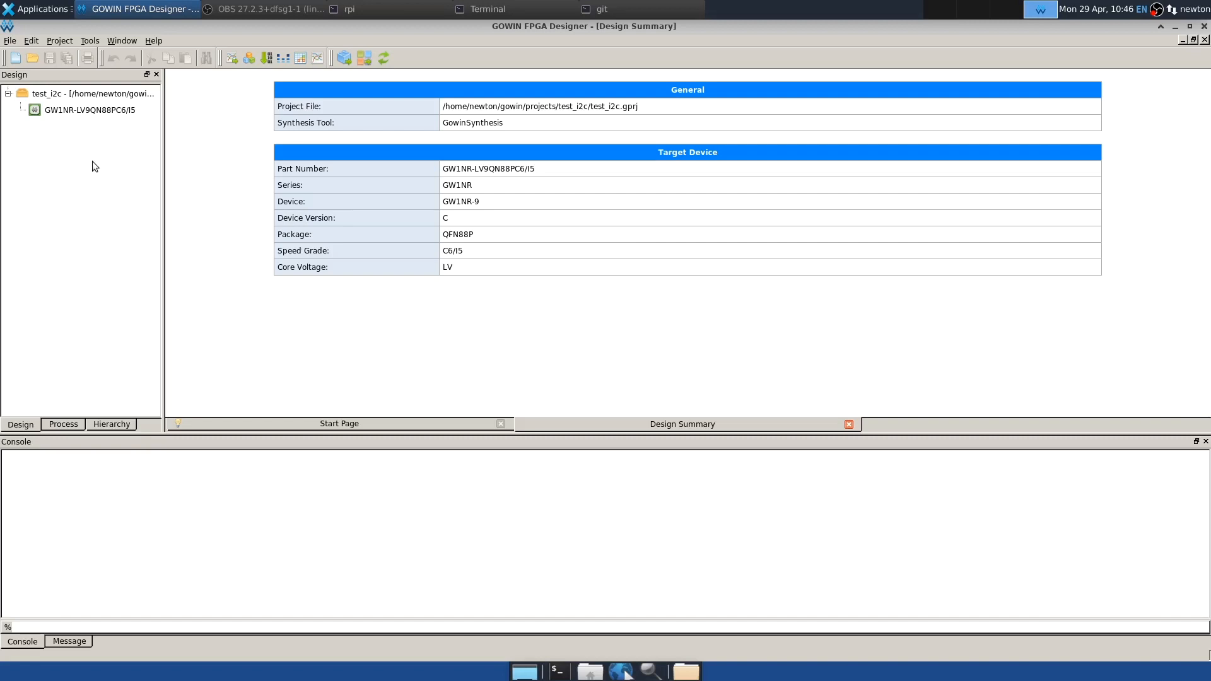
Step: List the core's files and copy them all into ~/gowin/projects/test_i2c/src
{"action": "left_click", "coordinate": [596, 8]}
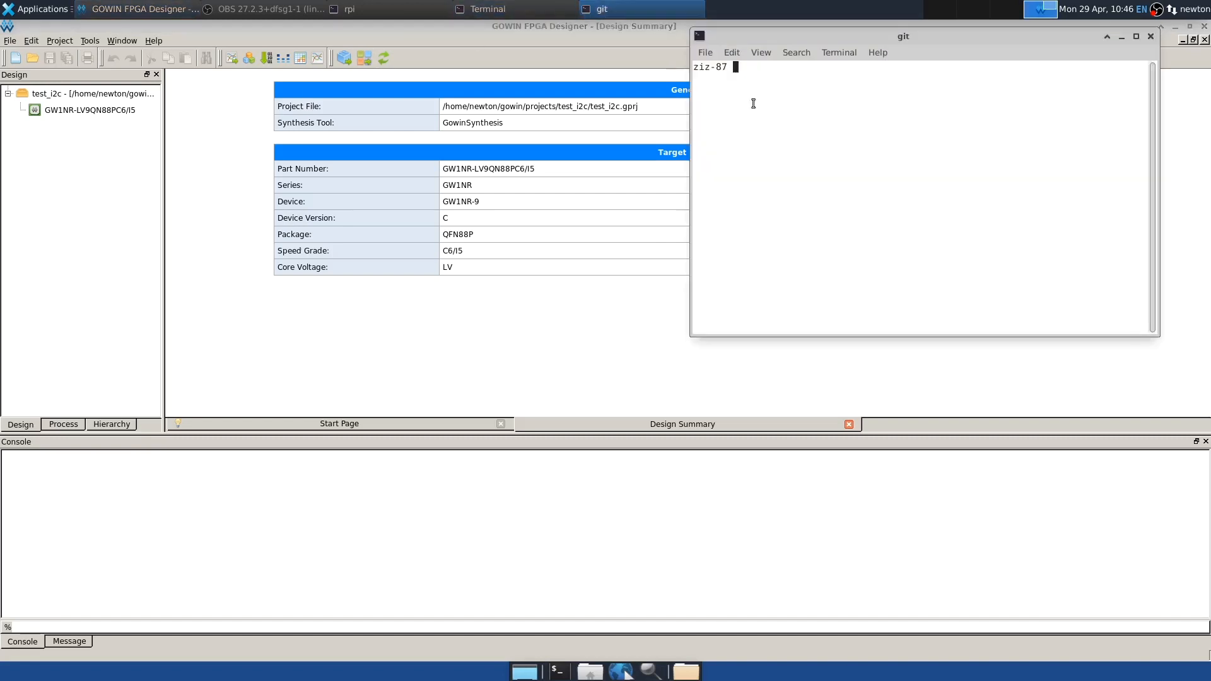
{"action": "type", "text": "ls"}
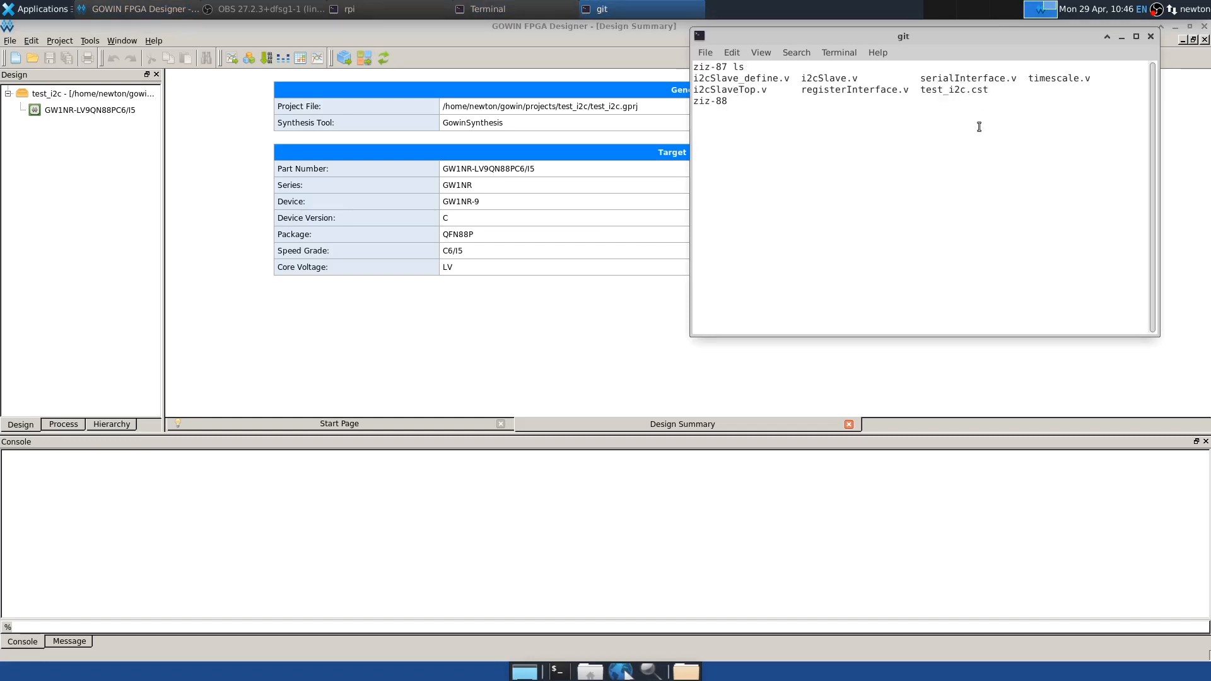
{"action": "type", "text": "cp * ~/gowin/projects/test_i2c/src"}
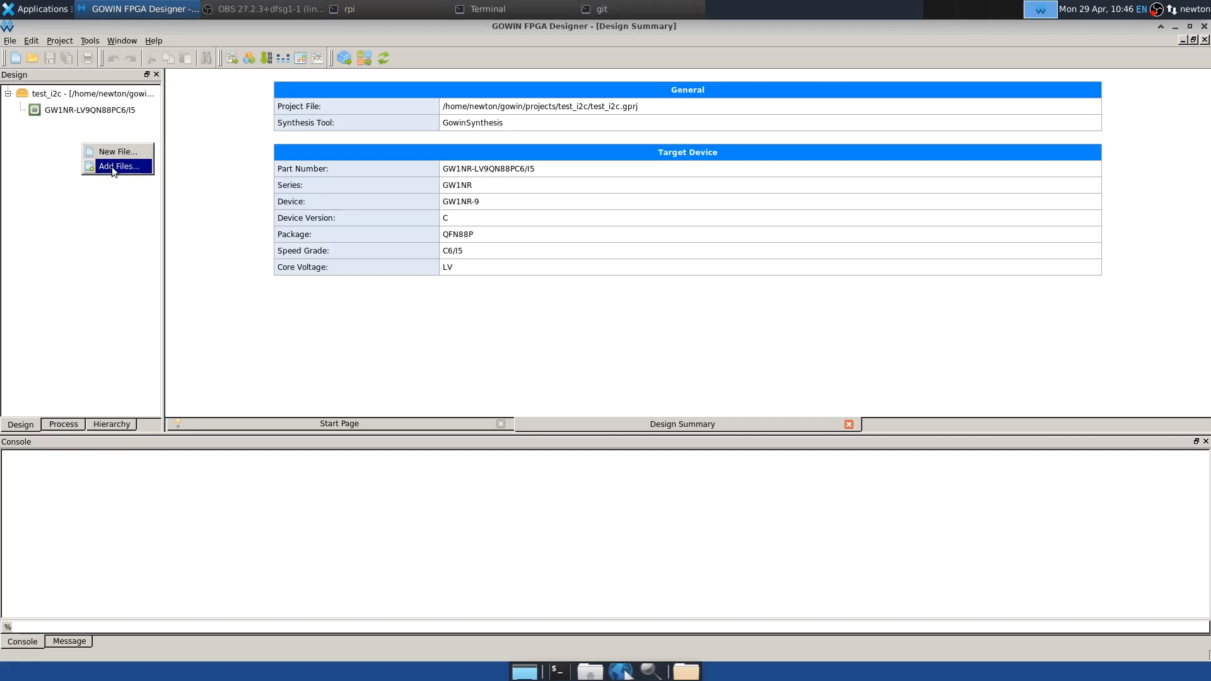
Step: Add all source files from the project's src folder to the design
{"action": "left_click", "coordinate": [118, 165]}
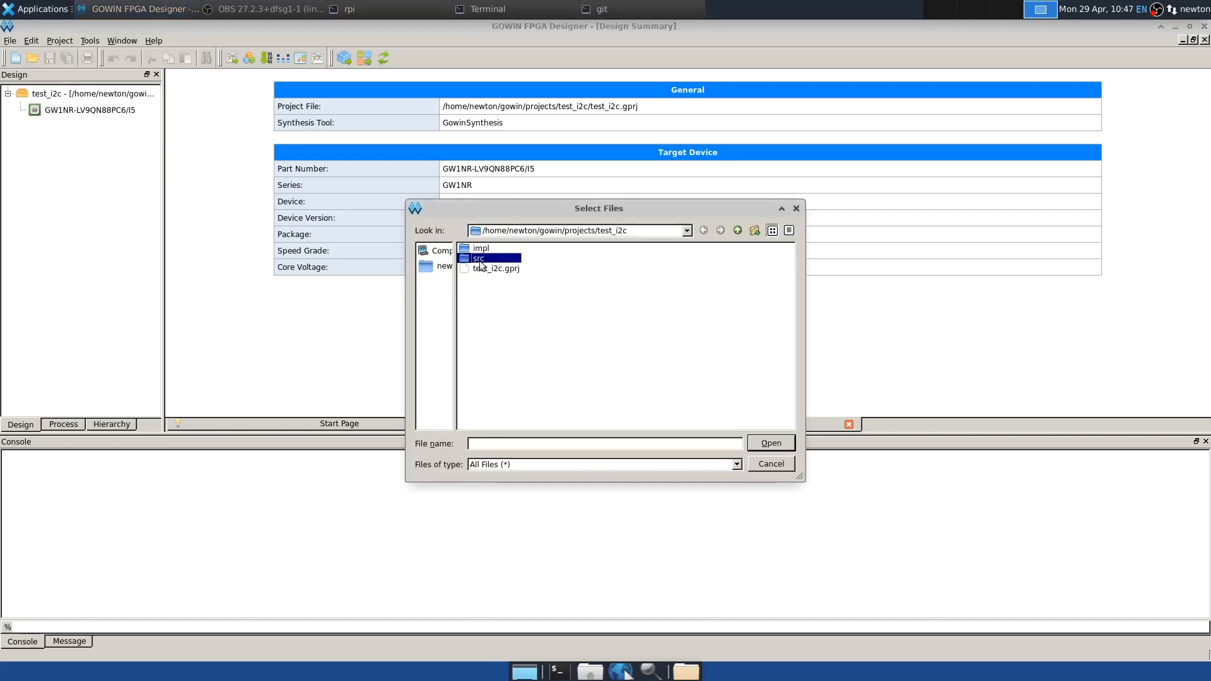
{"action": "double_click", "coordinate": [477, 258]}
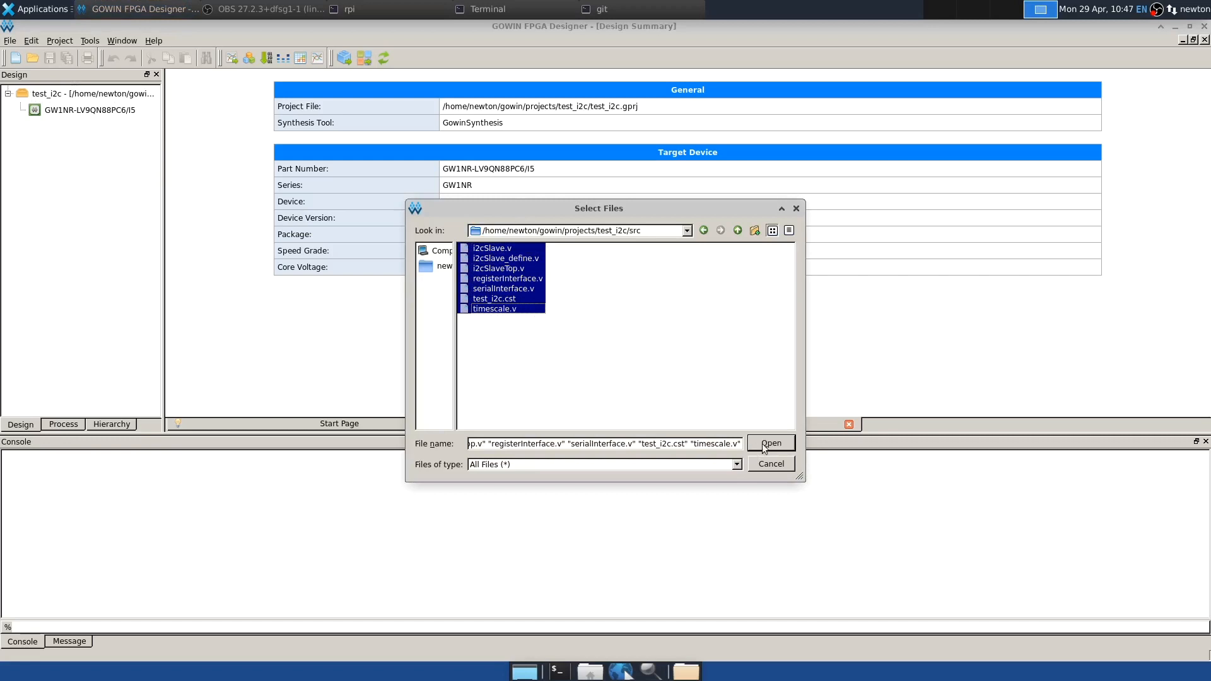
{"action": "left_click", "coordinate": [771, 443]}
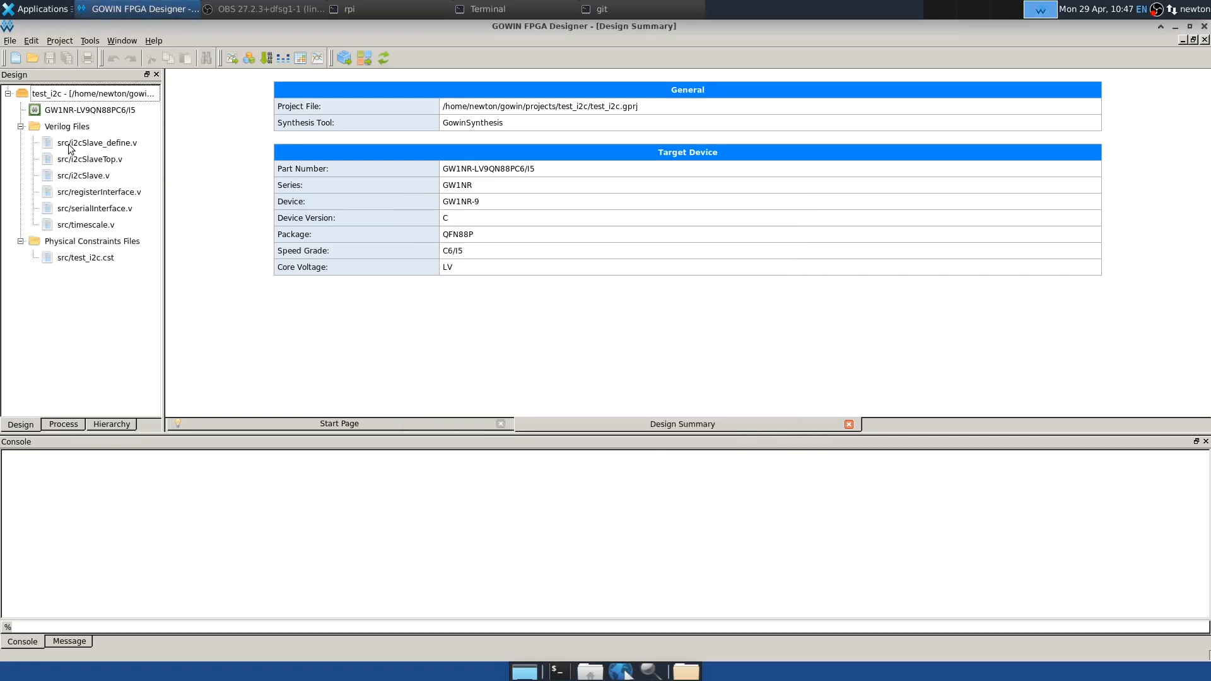
{"action": "mouse_move", "coordinate": [112, 147]}
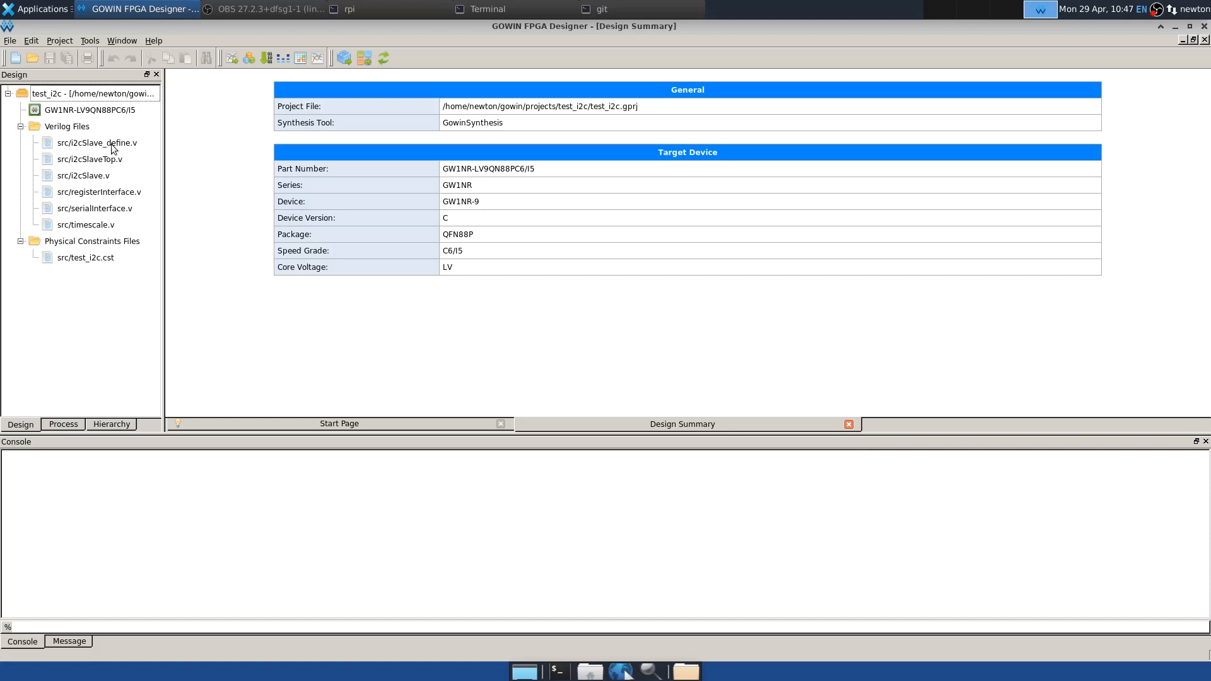
Step: Set I2C_ADDRESS to 7'h31 and CLK_FREQ to 27 in i2cSlave_define.v and save
{"action": "double_click", "coordinate": [96, 143]}
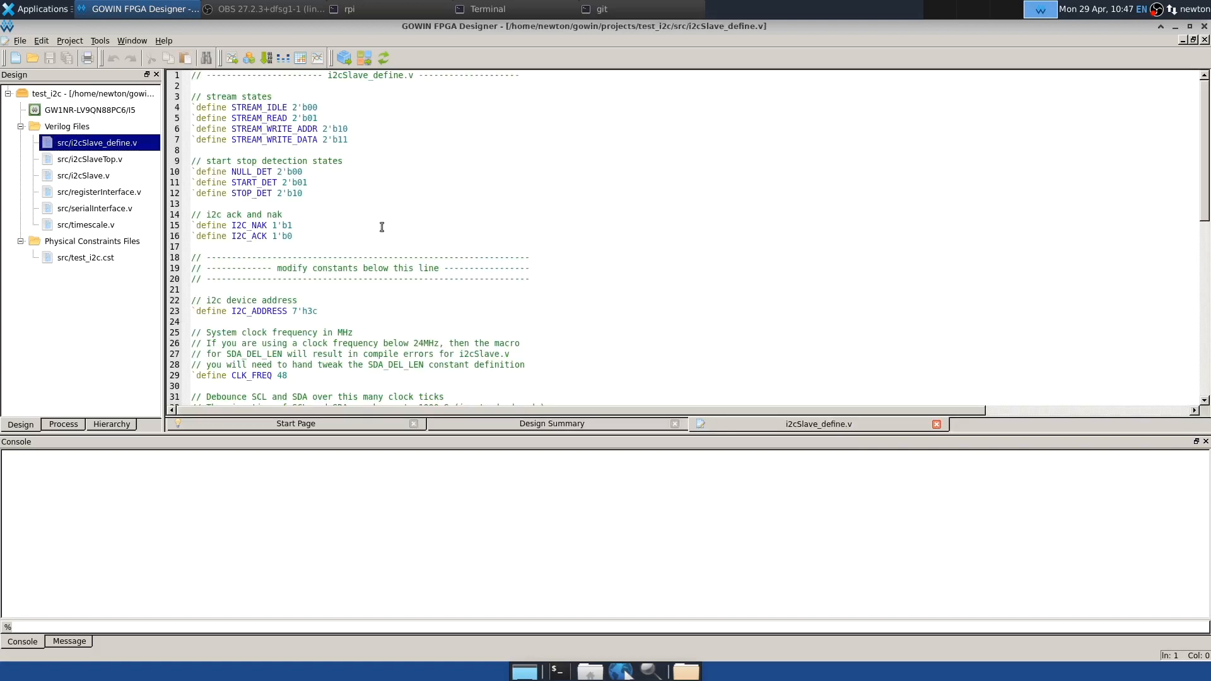
{"action": "scroll", "scroll_direction": "down", "scroll_amount": 3}
{"action": "type", "text": "1"}
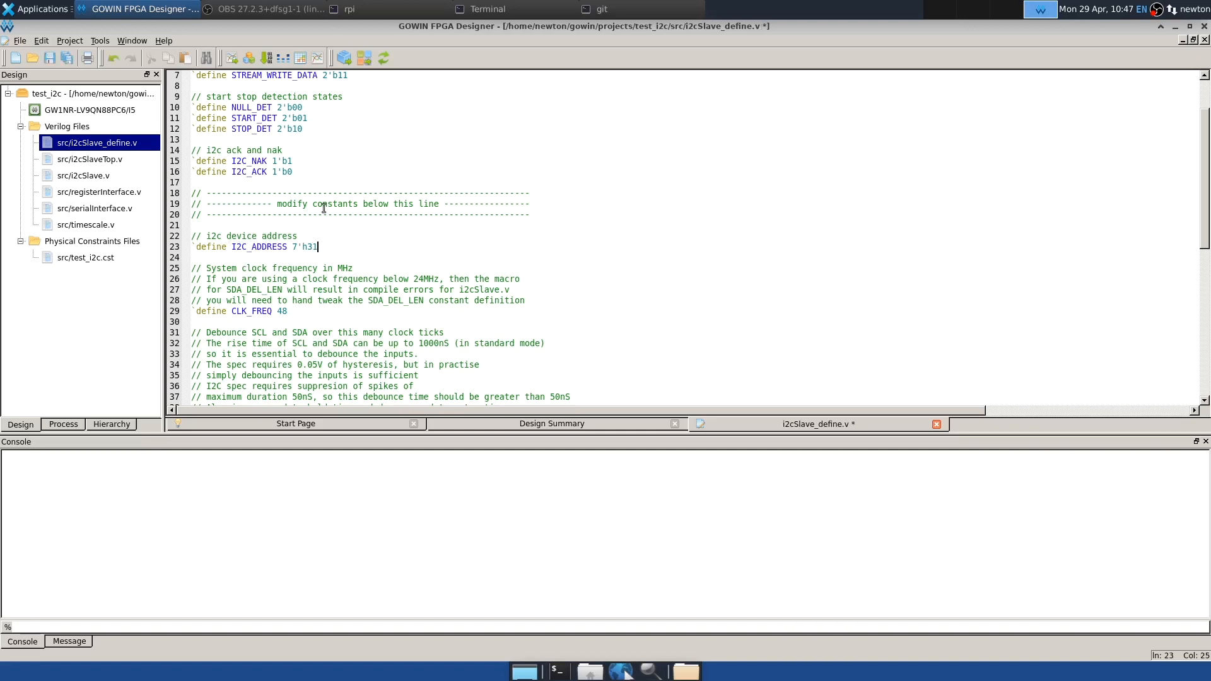
{"action": "mouse_move", "coordinate": [239, 311]}
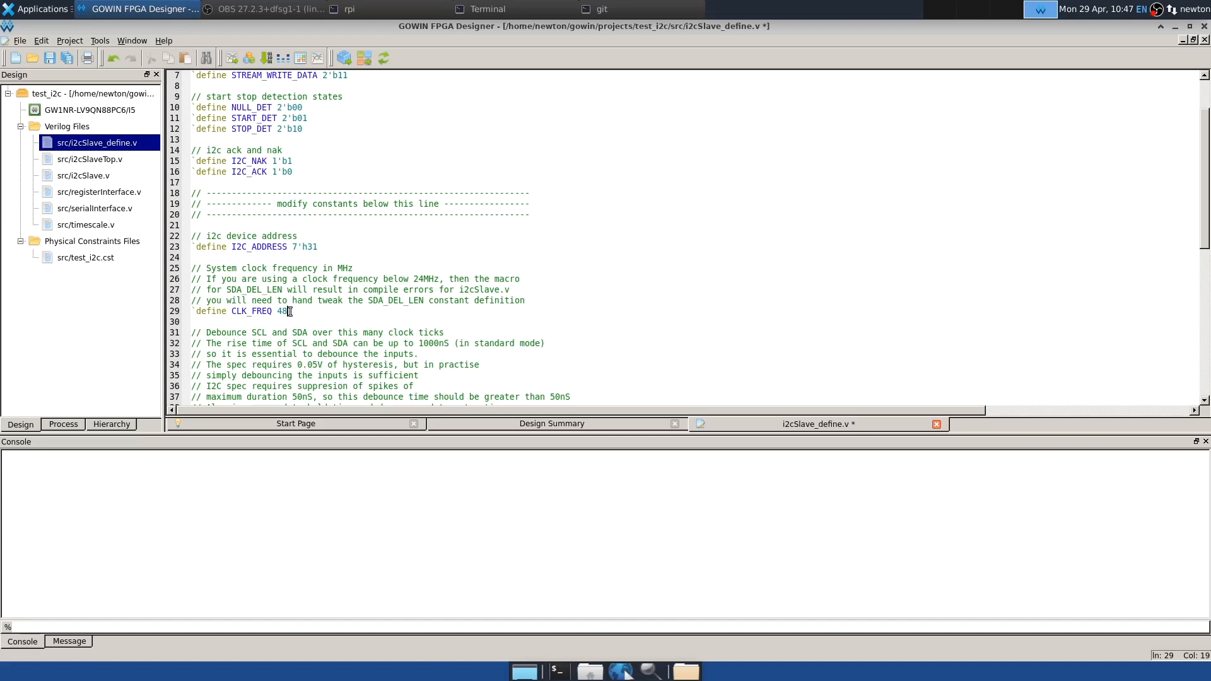
{"action": "type", "text": "27"}
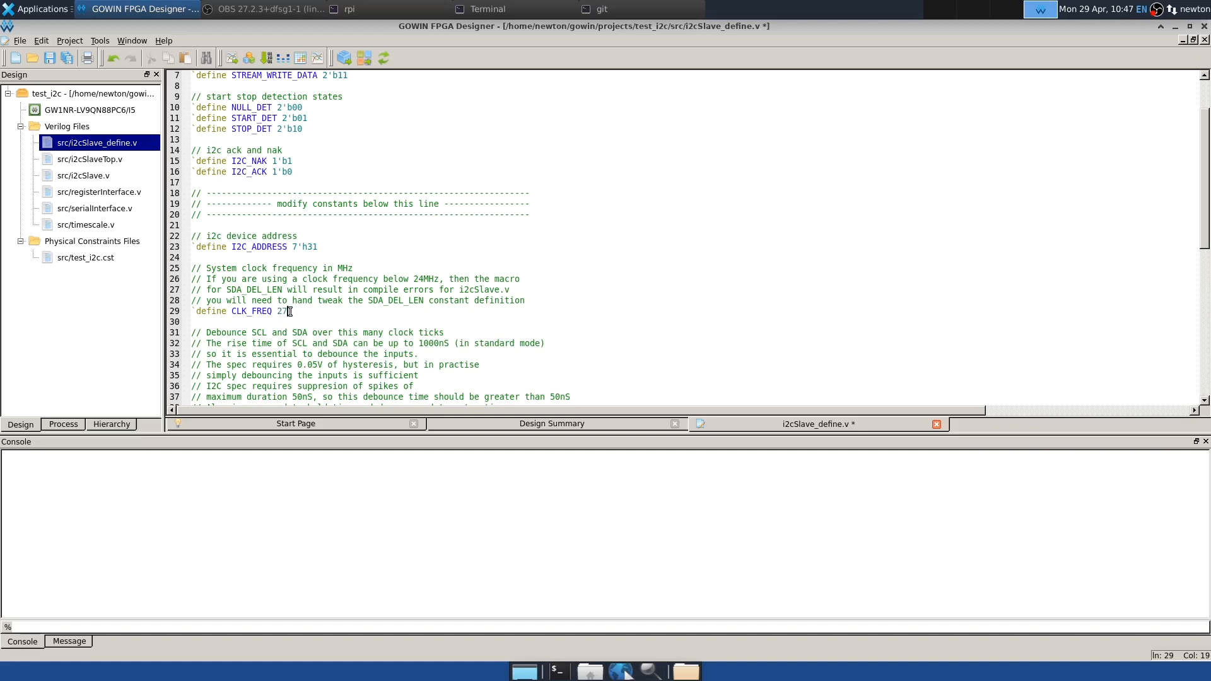
{"action": "left_click_drag", "start_coordinate": [291, 311], "coordinate": [306, 301]}
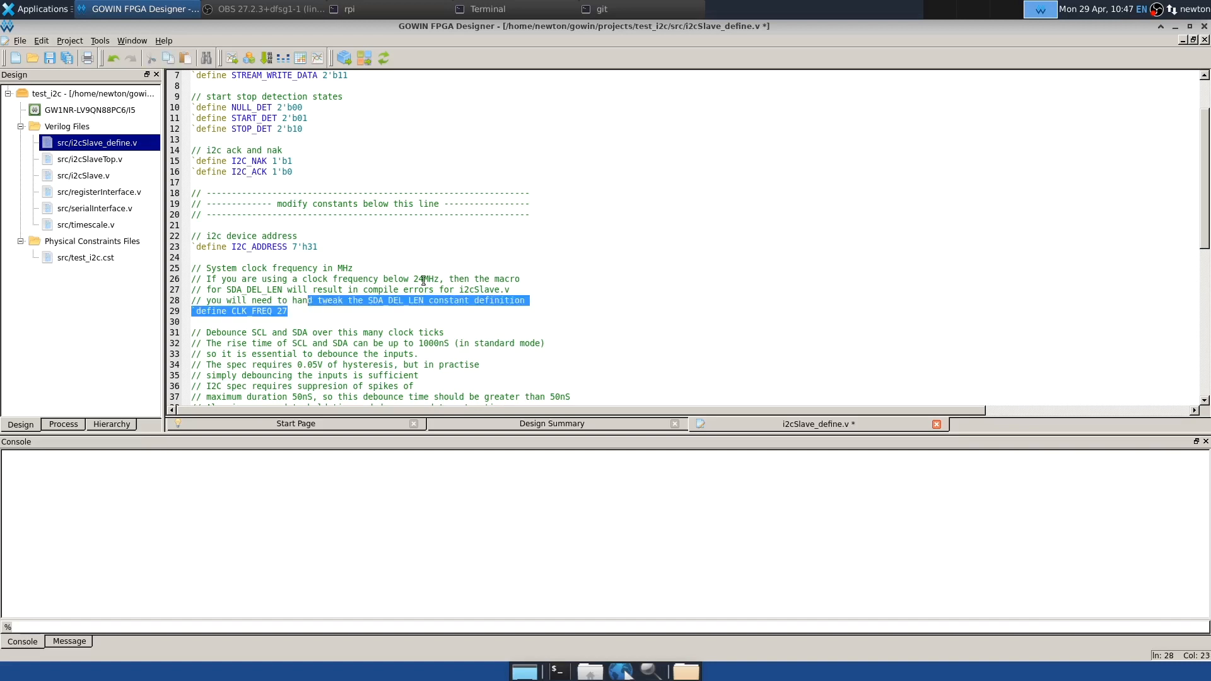
{"action": "left_click", "coordinate": [346, 311]}
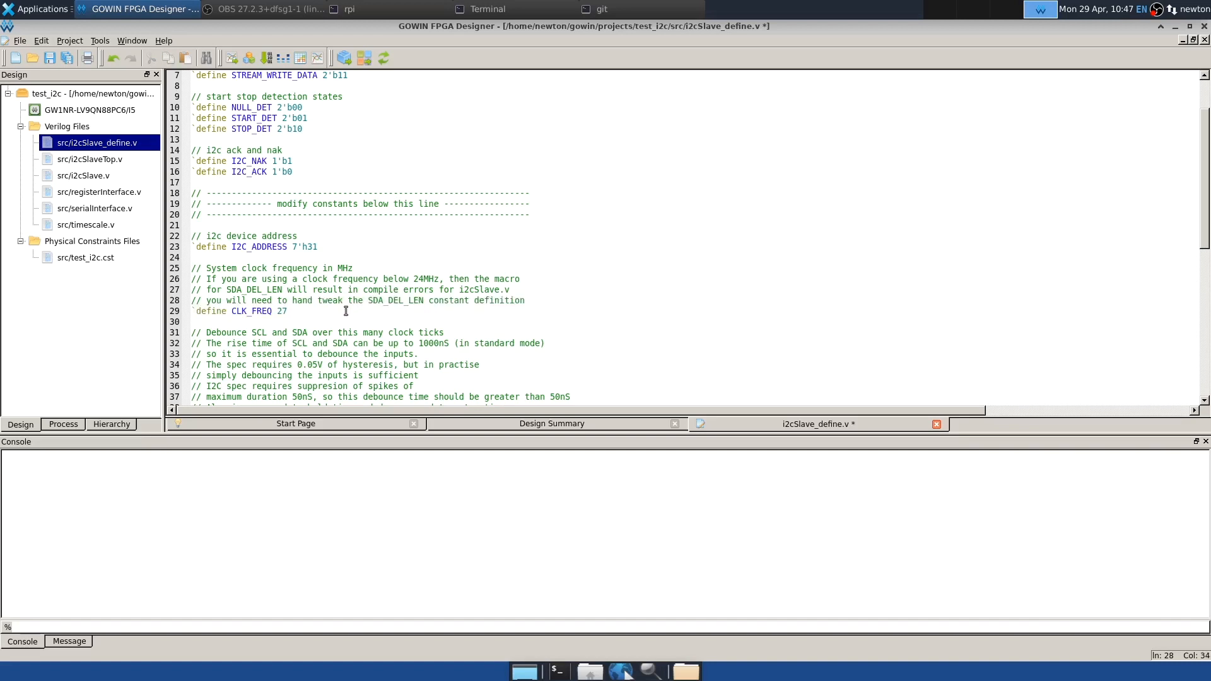
{"action": "key", "text": "ctrl+s"}
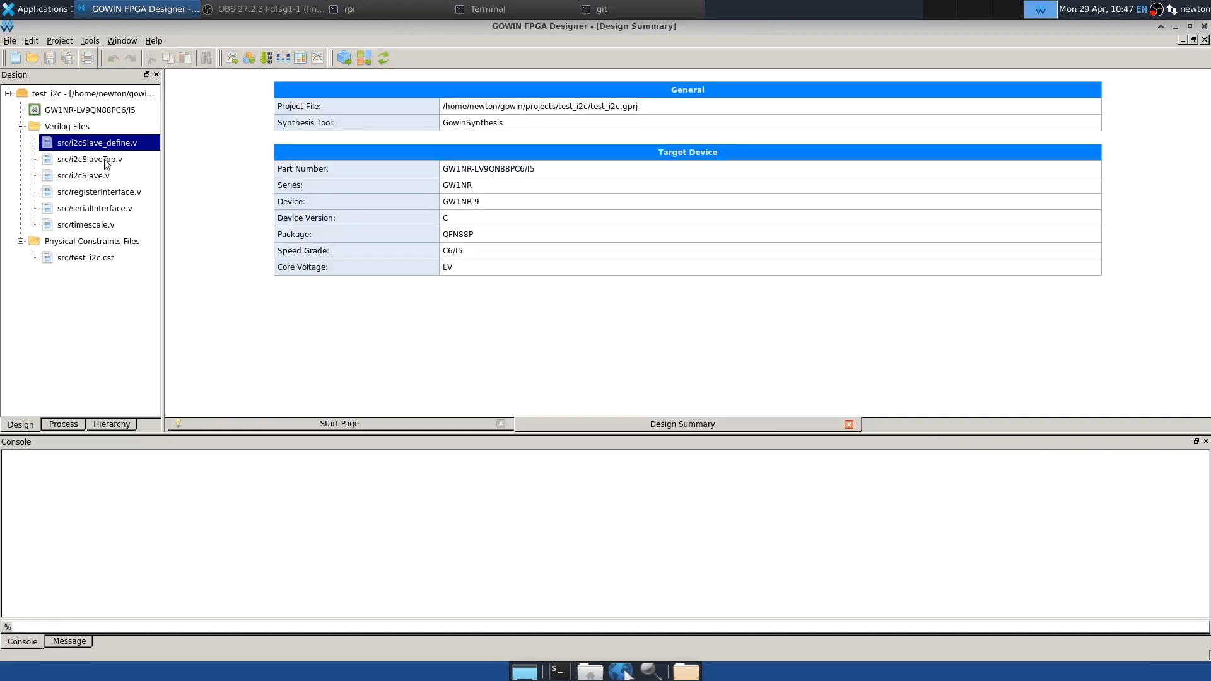
Step: Review i2cSlaveTop.v's ports and myReg0 usage, then run synthesis
{"action": "double_click", "coordinate": [89, 158]}
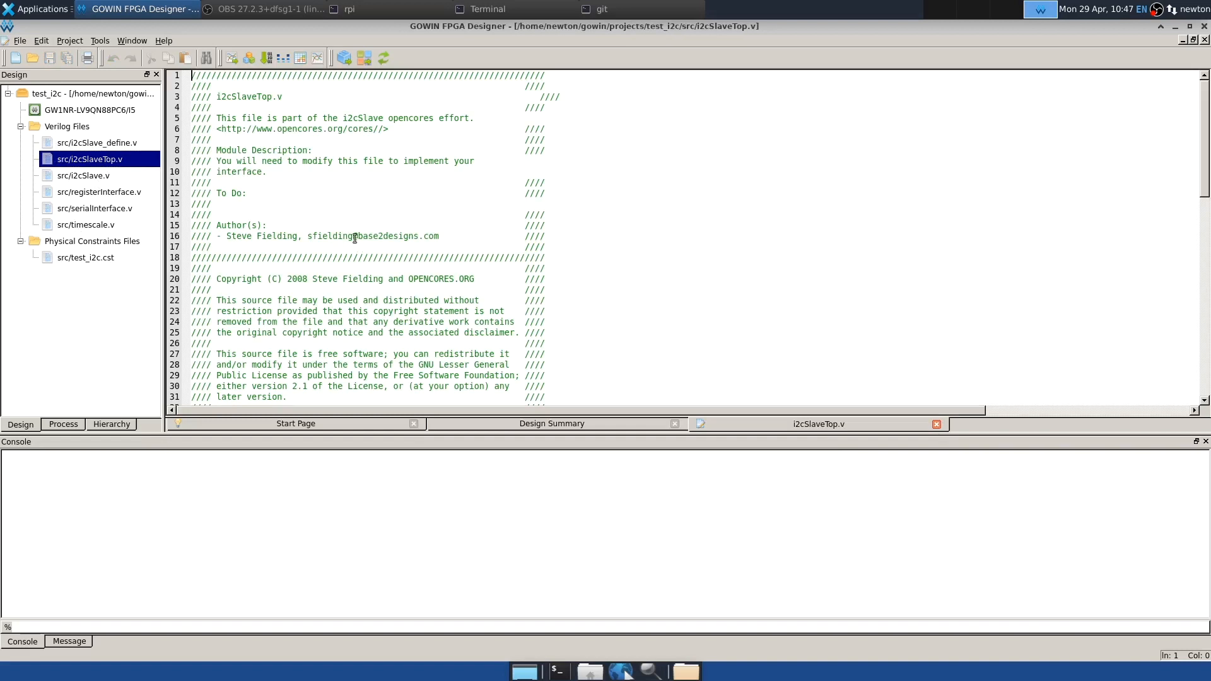
{"action": "scroll", "scroll_direction": "down", "scroll_amount": 3}
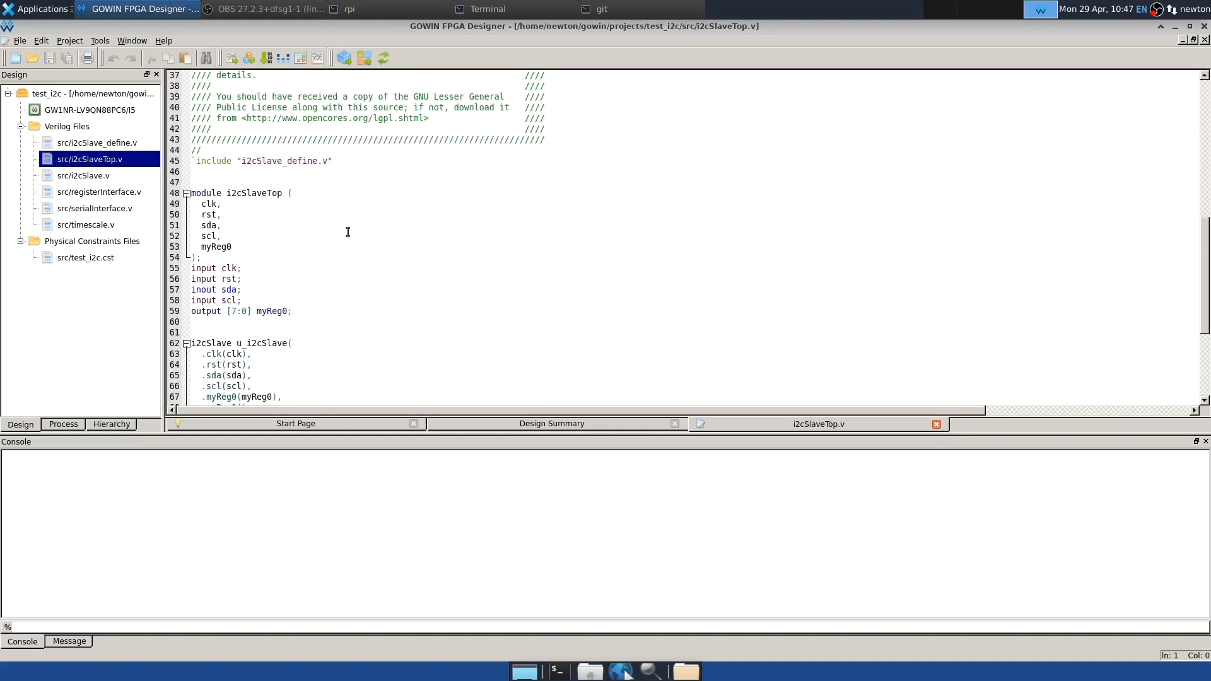
{"action": "mouse_move", "coordinate": [343, 240]}
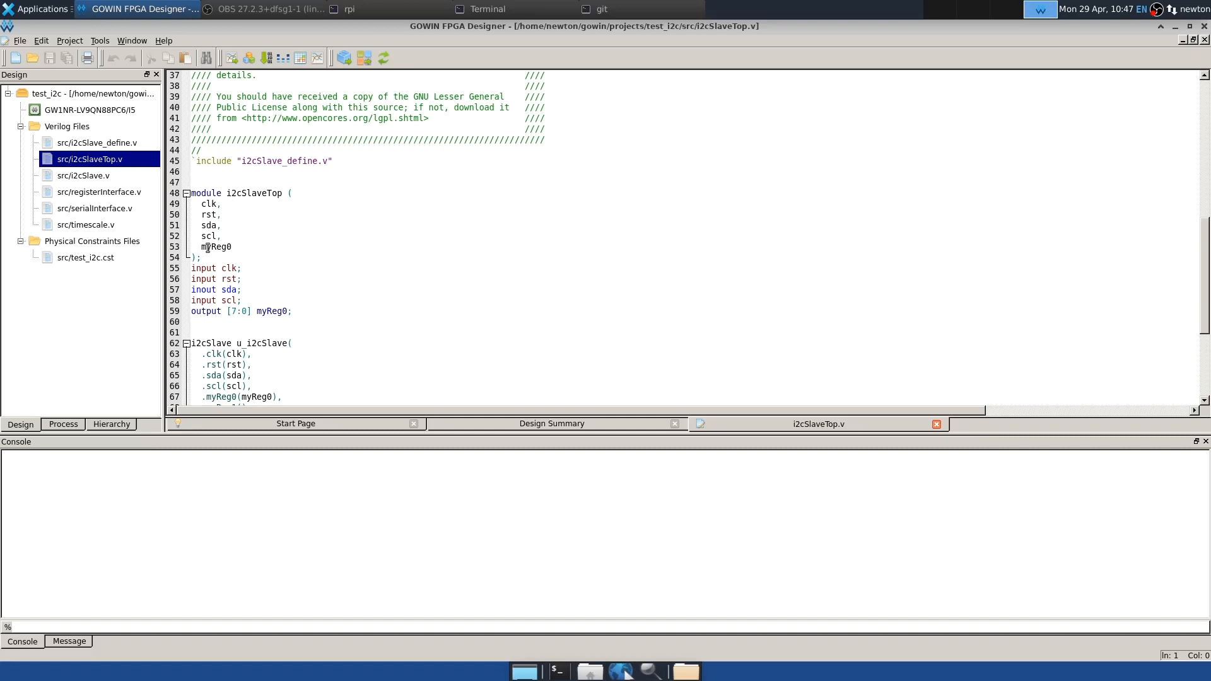
{"action": "double_click", "coordinate": [216, 247]}
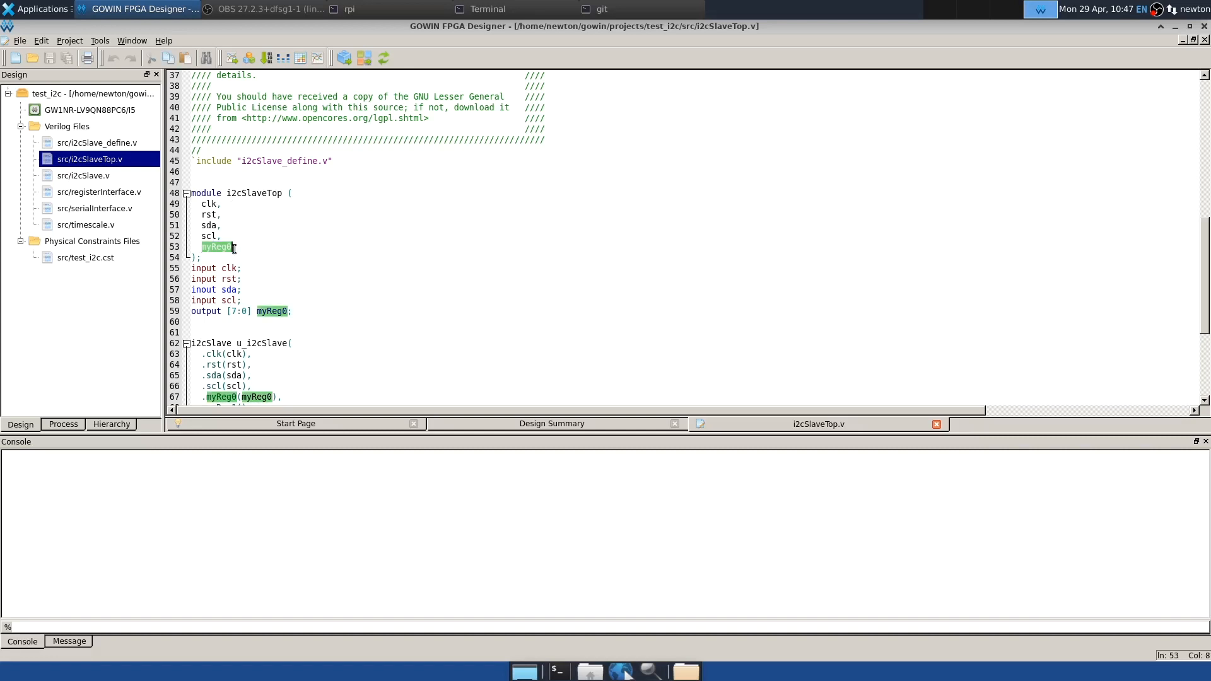
{"action": "left_click", "coordinate": [237, 246]}
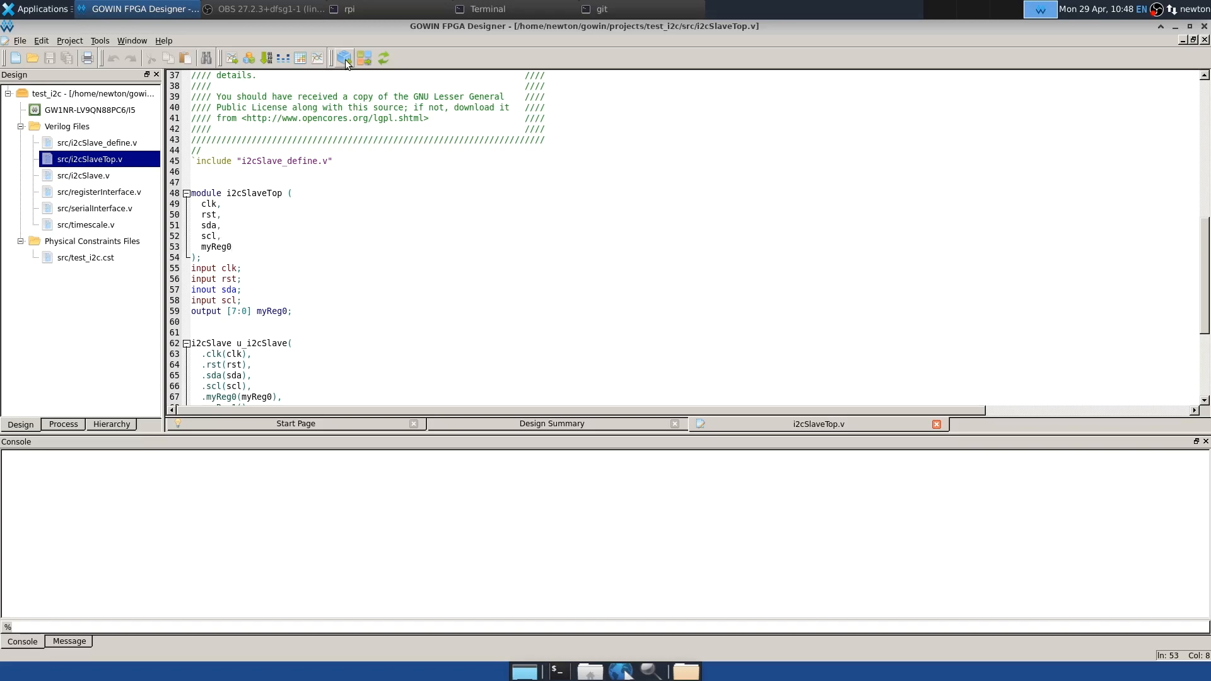
{"action": "left_click", "coordinate": [343, 57]}
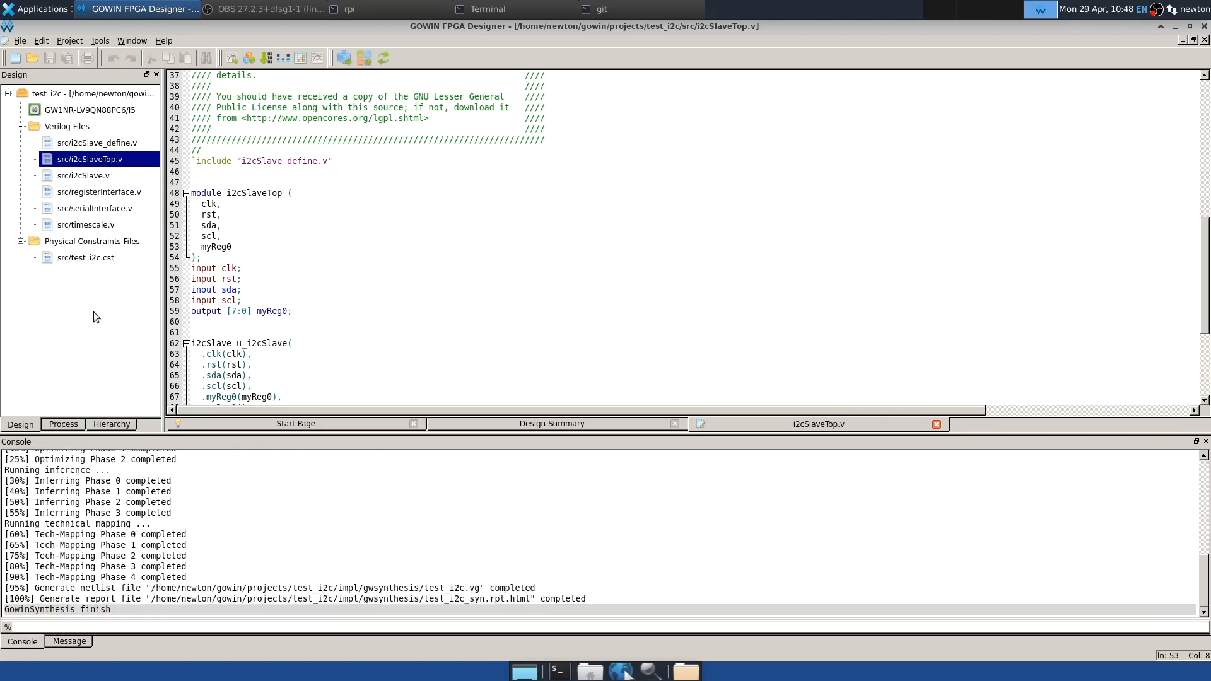
Step: Edit test_i2c.cst so rst uses PULL_MODE=DOWN, then rebuild through bitstream generation
{"action": "double_click", "coordinate": [85, 257]}
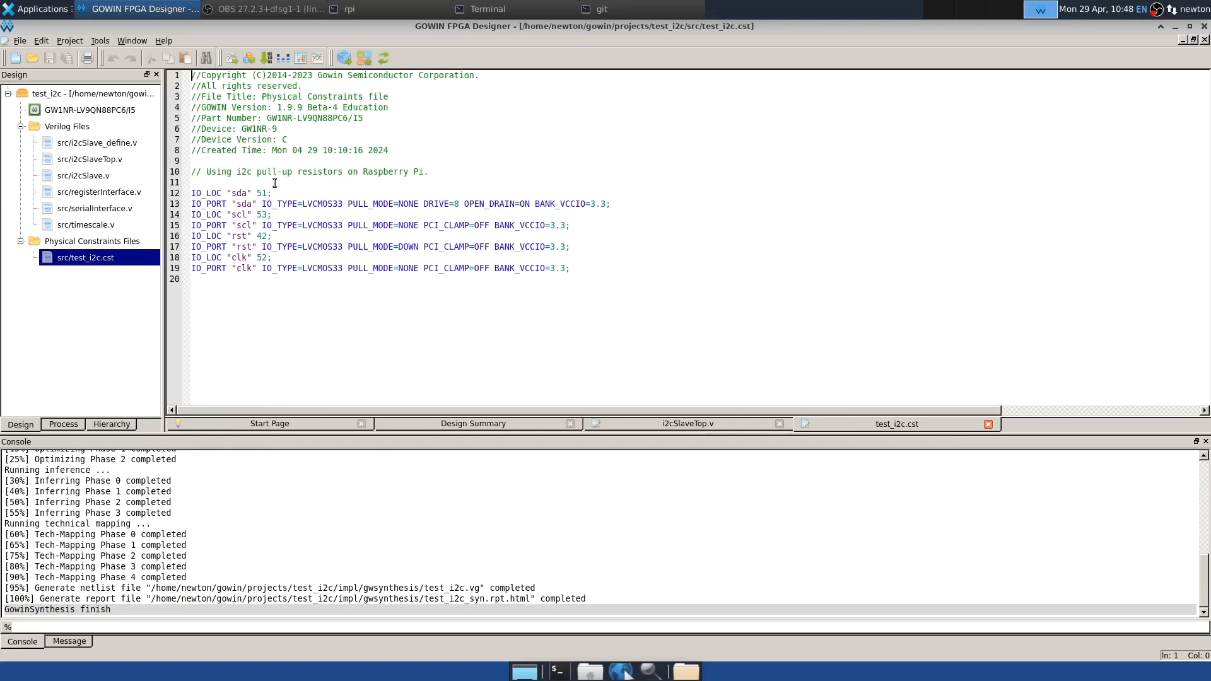
{"action": "mouse_move", "coordinate": [263, 172]}
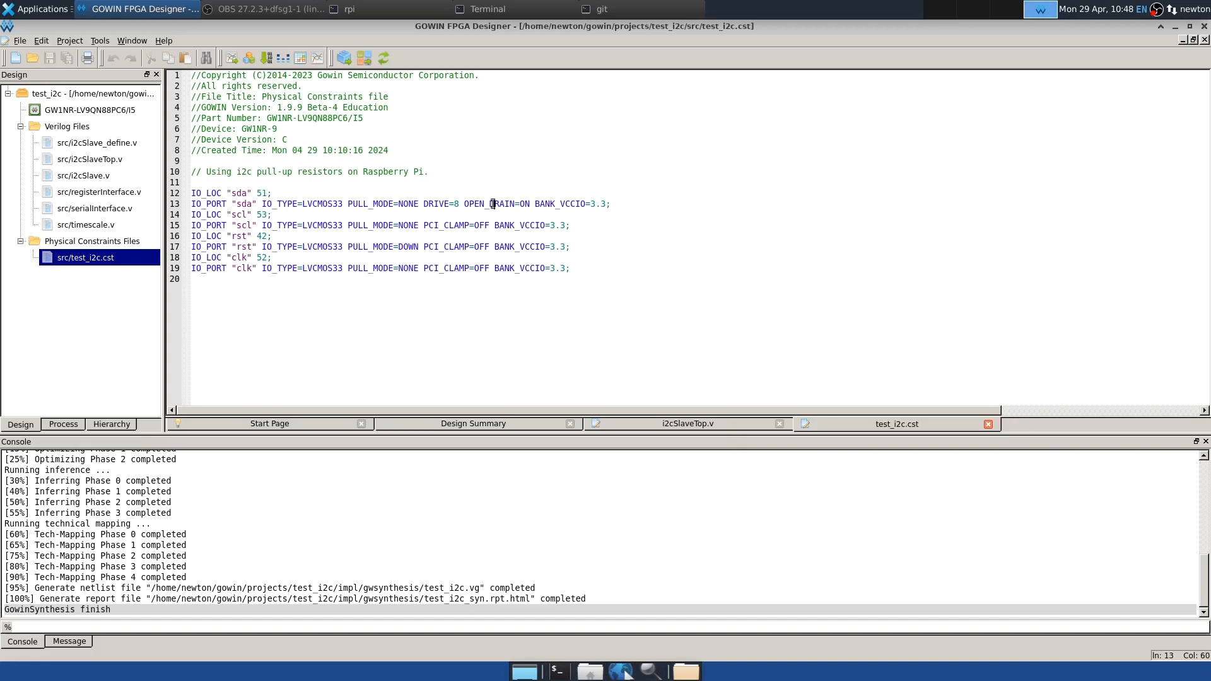
{"action": "mouse_move", "coordinate": [547, 199]}
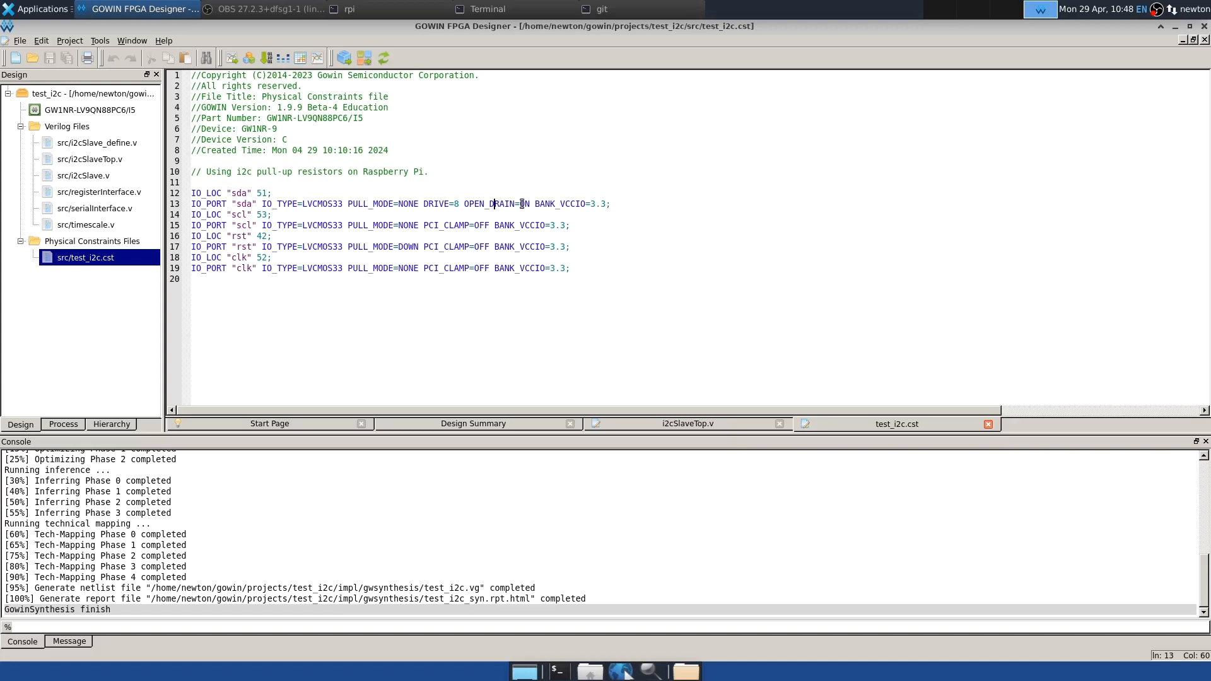
{"action": "left_click", "coordinate": [349, 204]}
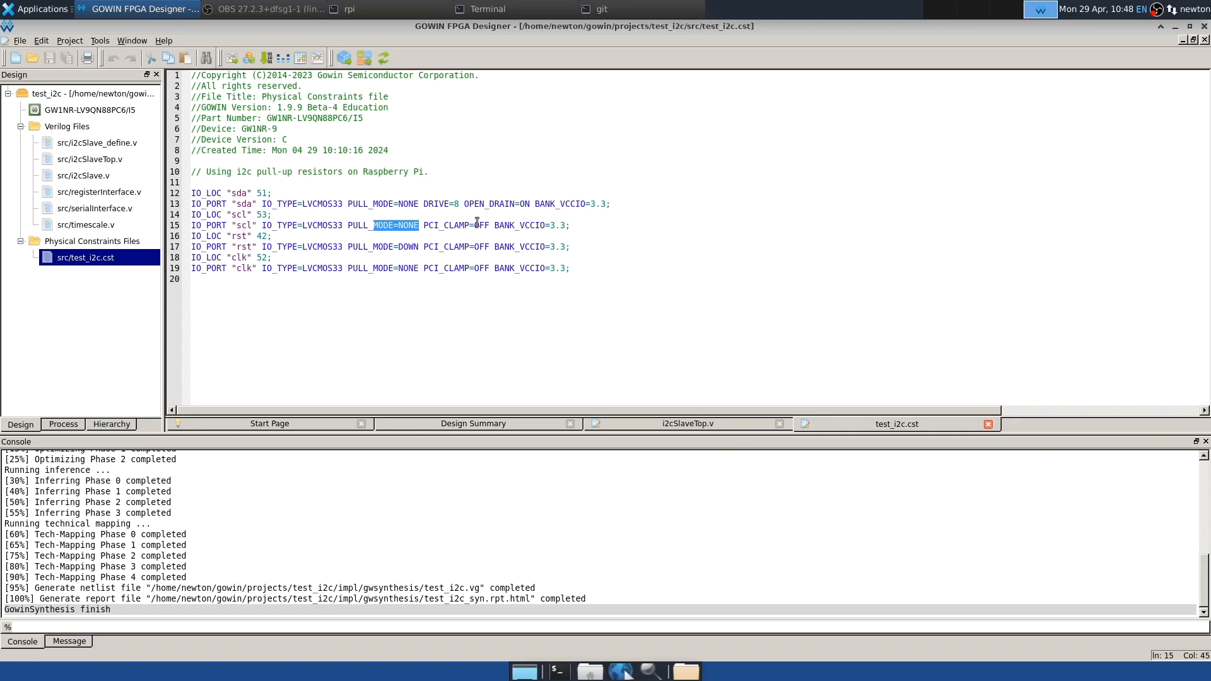
{"action": "mouse_move", "coordinate": [328, 218]}
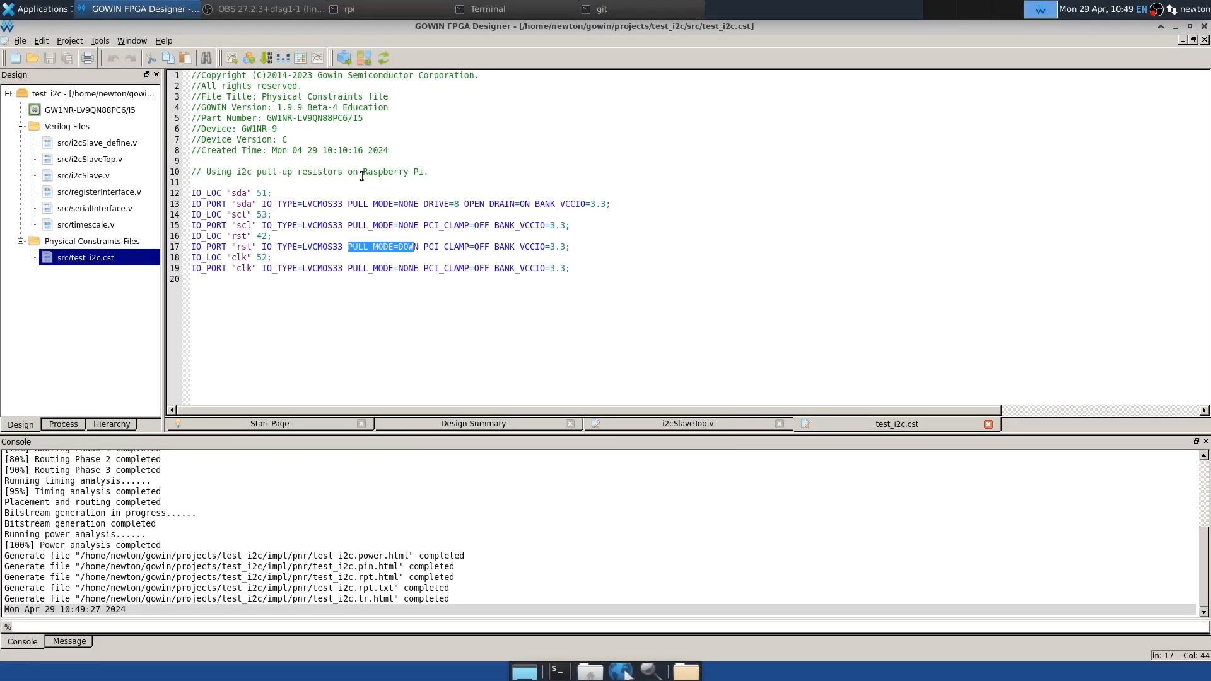
{"action": "mouse_move", "coordinate": [640, 8]}
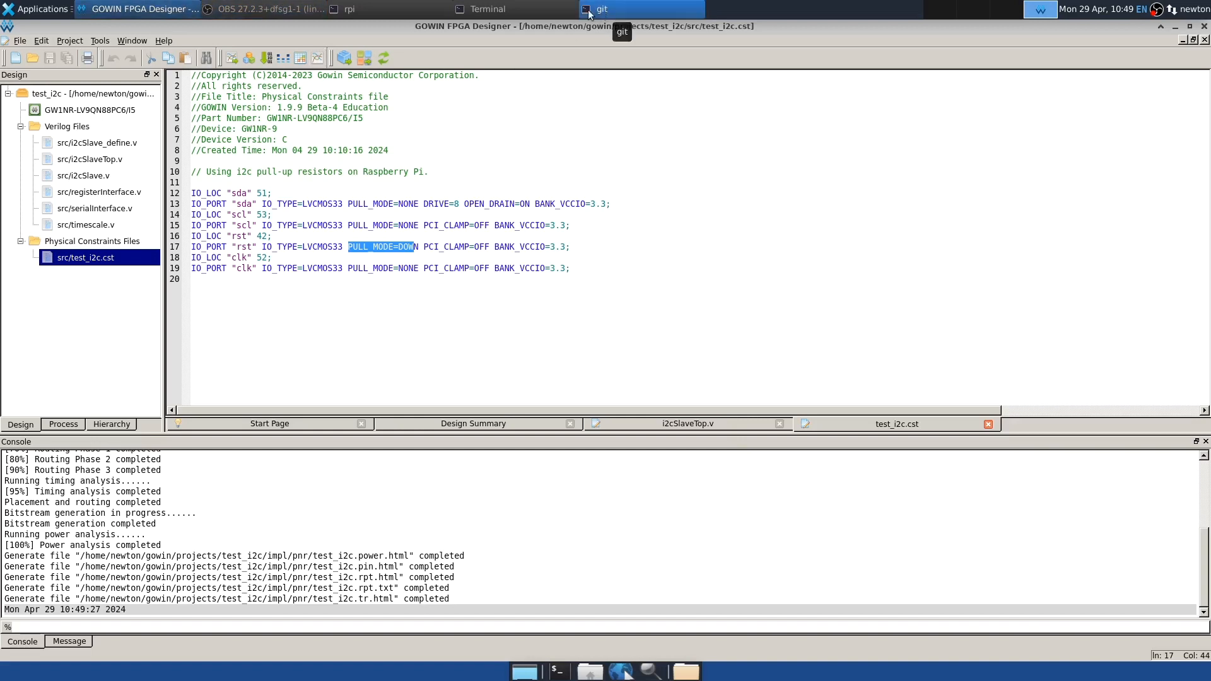
Step: Load projects/test_i2c/impl/pnr/test_i2c.fs into FPGA SRAM with ./load_mem
{"action": "left_click", "coordinate": [486, 9]}
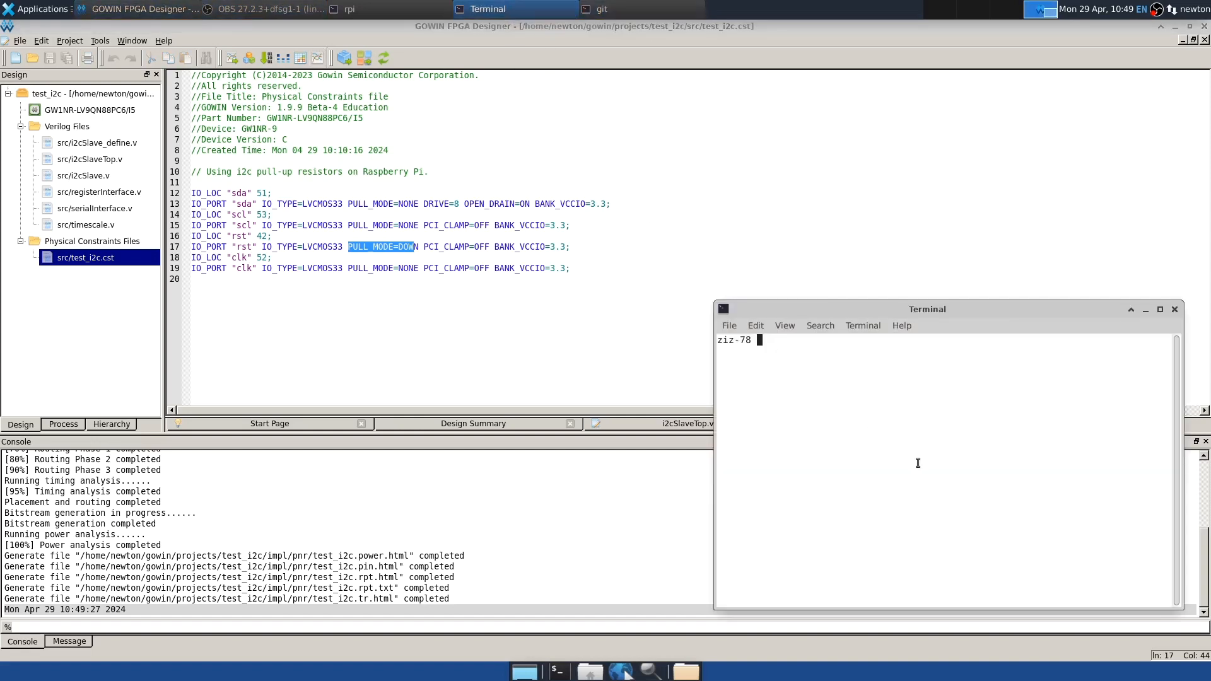
{"action": "type", "text": "clear"}
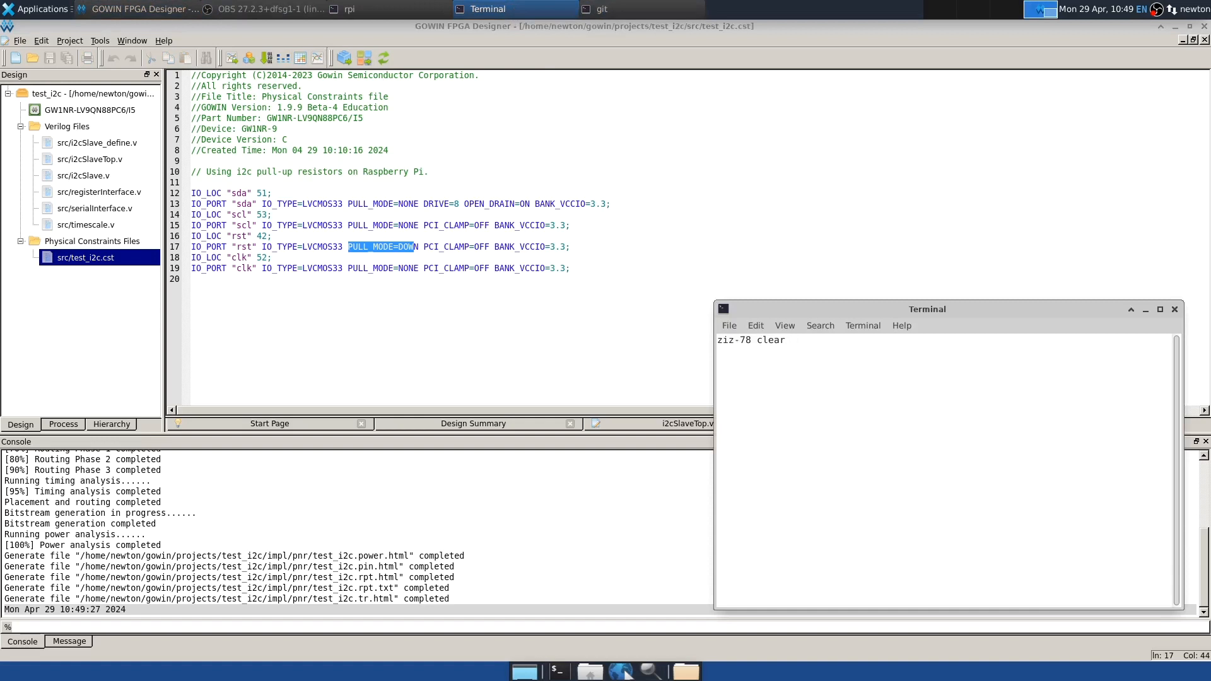
{"action": "type", "text": "./load_mem projects/test_i2c/impl/pnr/test_i2c.fs"}
{"action": "type", "text": "cat loa"}
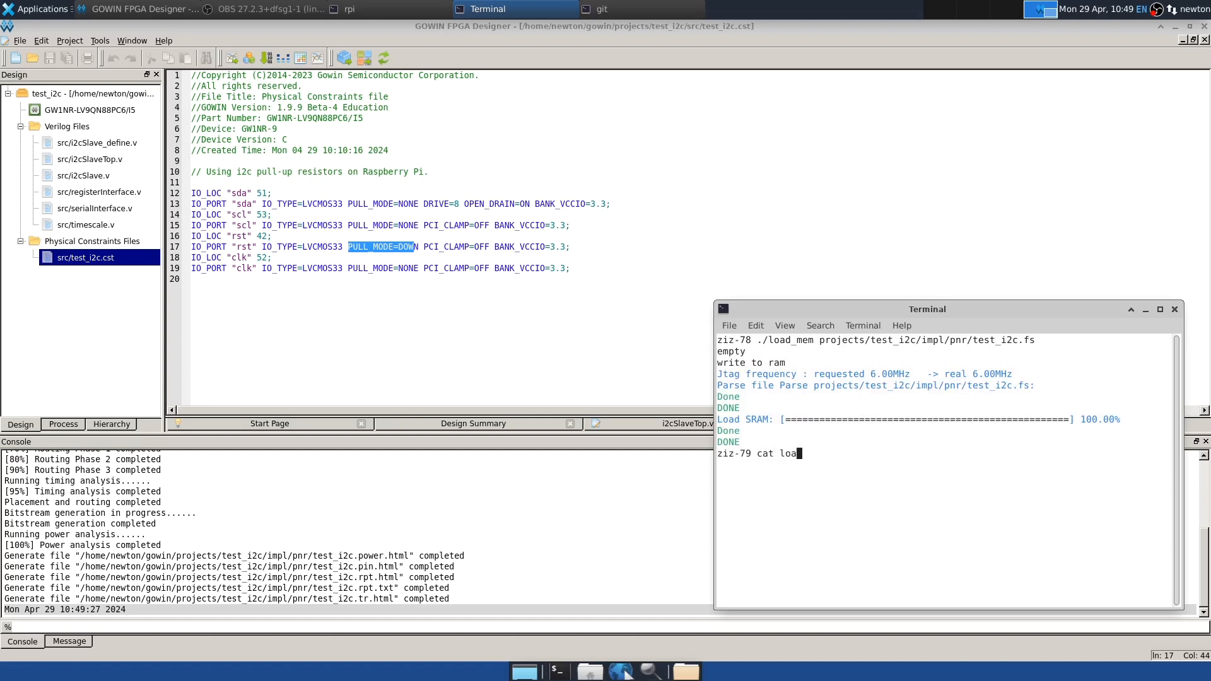
{"action": "key", "text": "Return"}
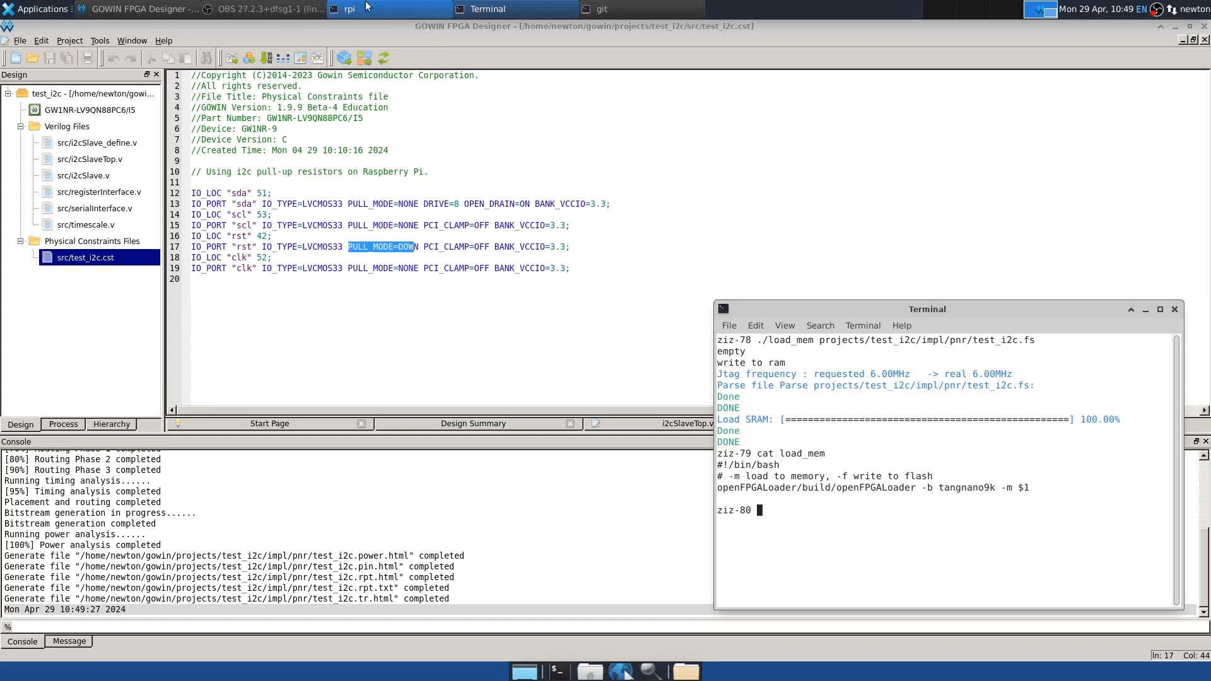
Step: List the Raspberry Pi test directory and show the test_i2c README with its build instructions
{"action": "left_click", "coordinate": [359, 8]}
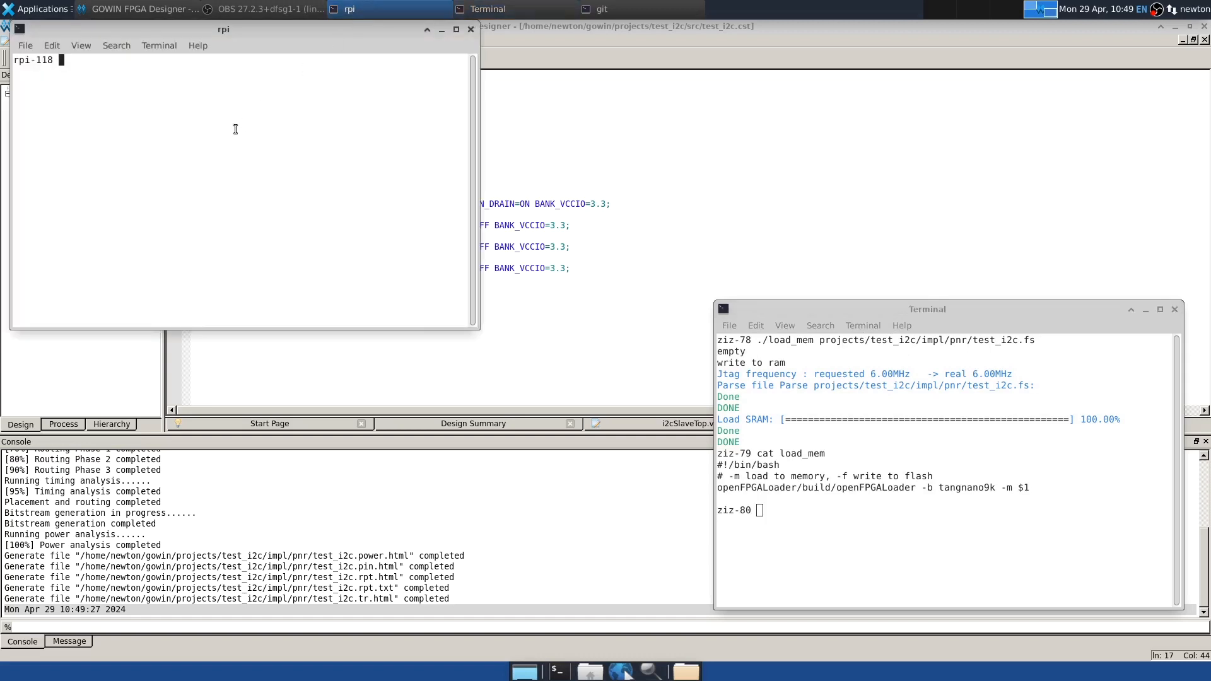
{"action": "type", "text": "ls"}
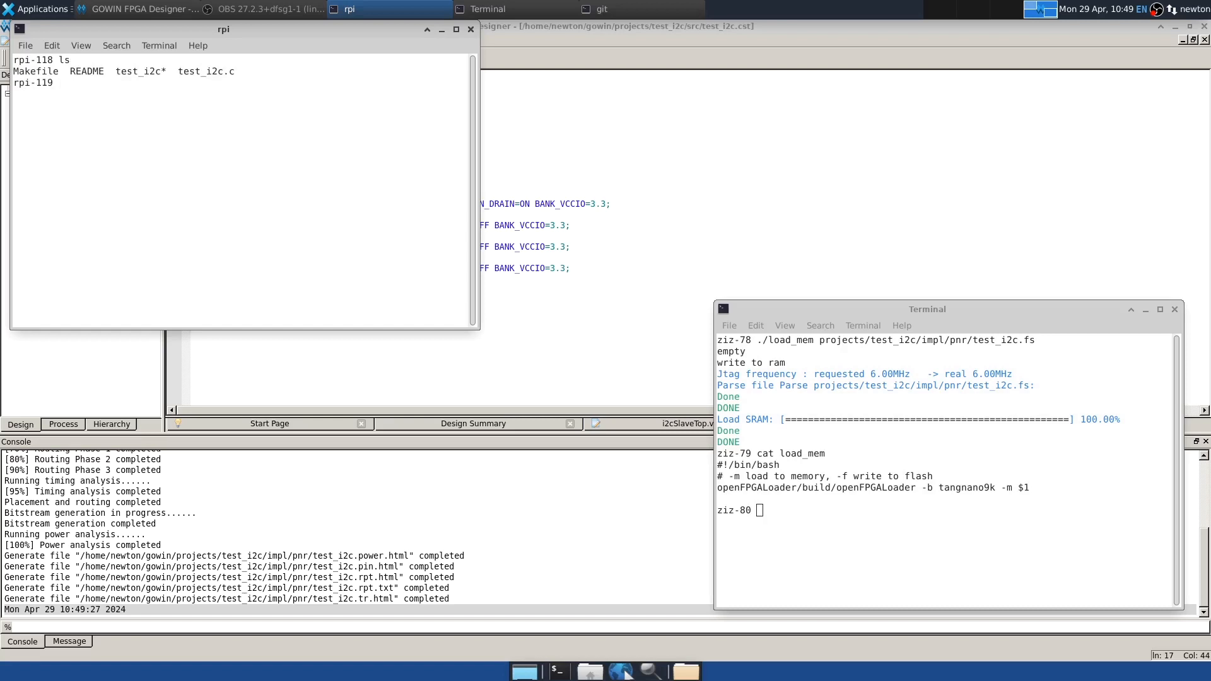
{"action": "type", "text": "cat R"}
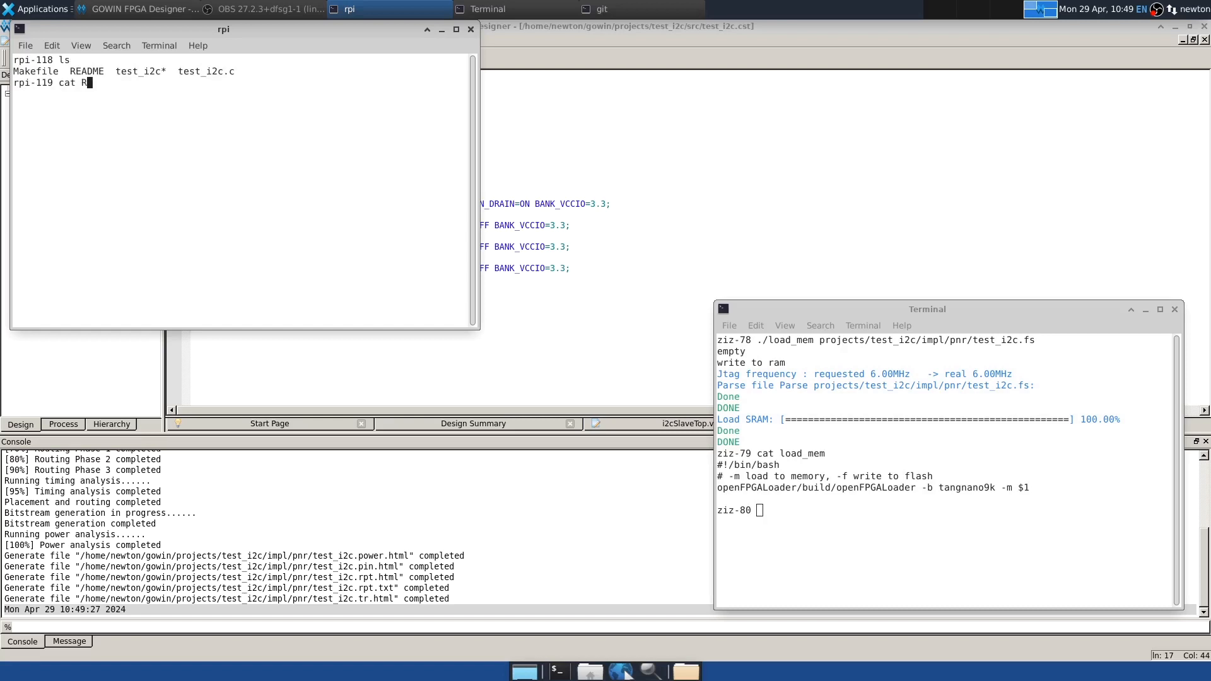
{"action": "key", "text": "Return"}
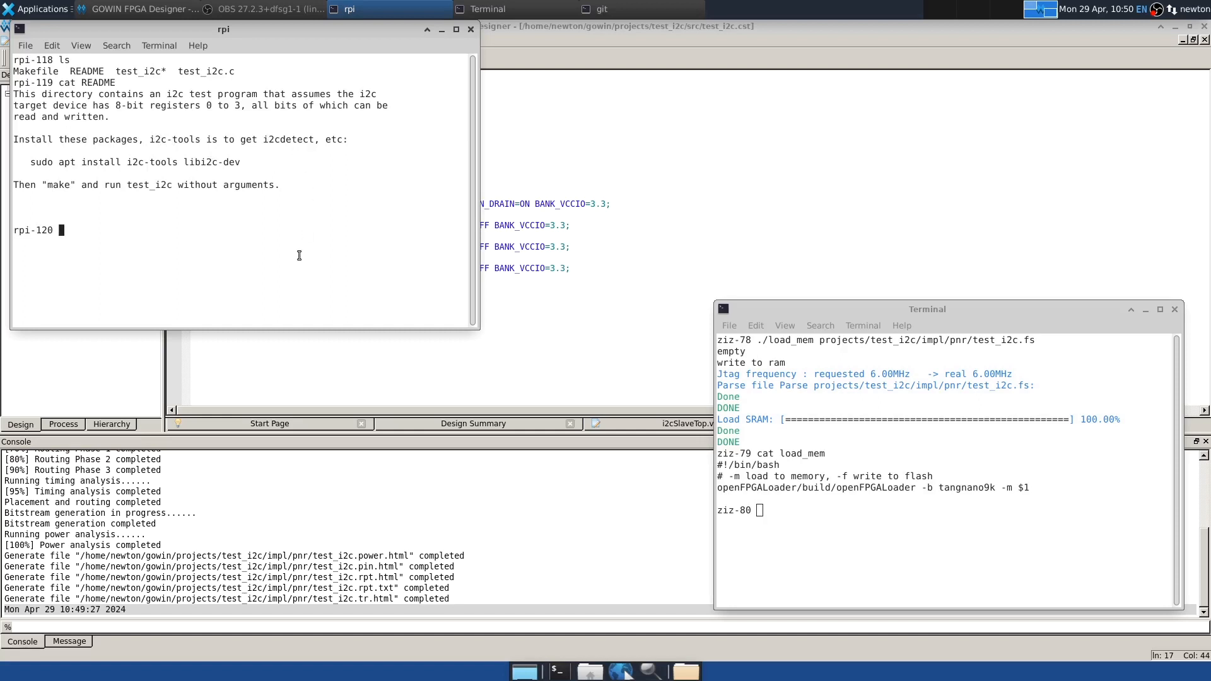
{"action": "mouse_move", "coordinate": [211, 177]}
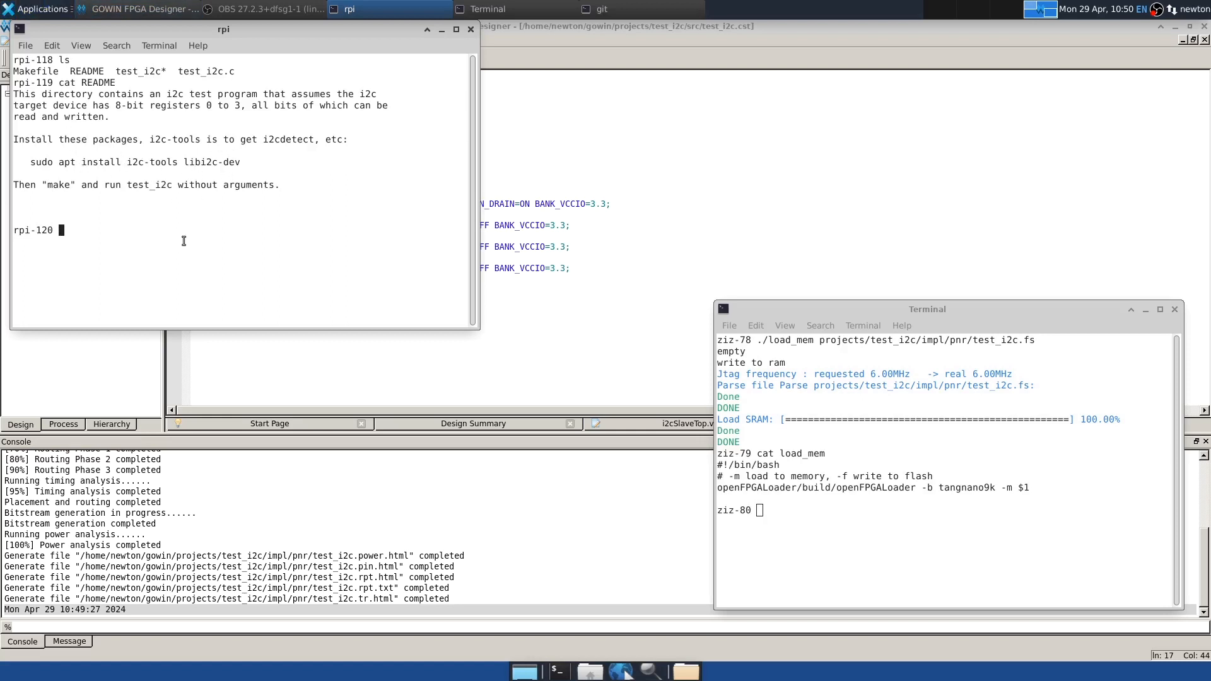
Step: Scan I2C bus 1 with i2cdetect -y 1 to find the target at 0x31
{"action": "type", "text": "i"}
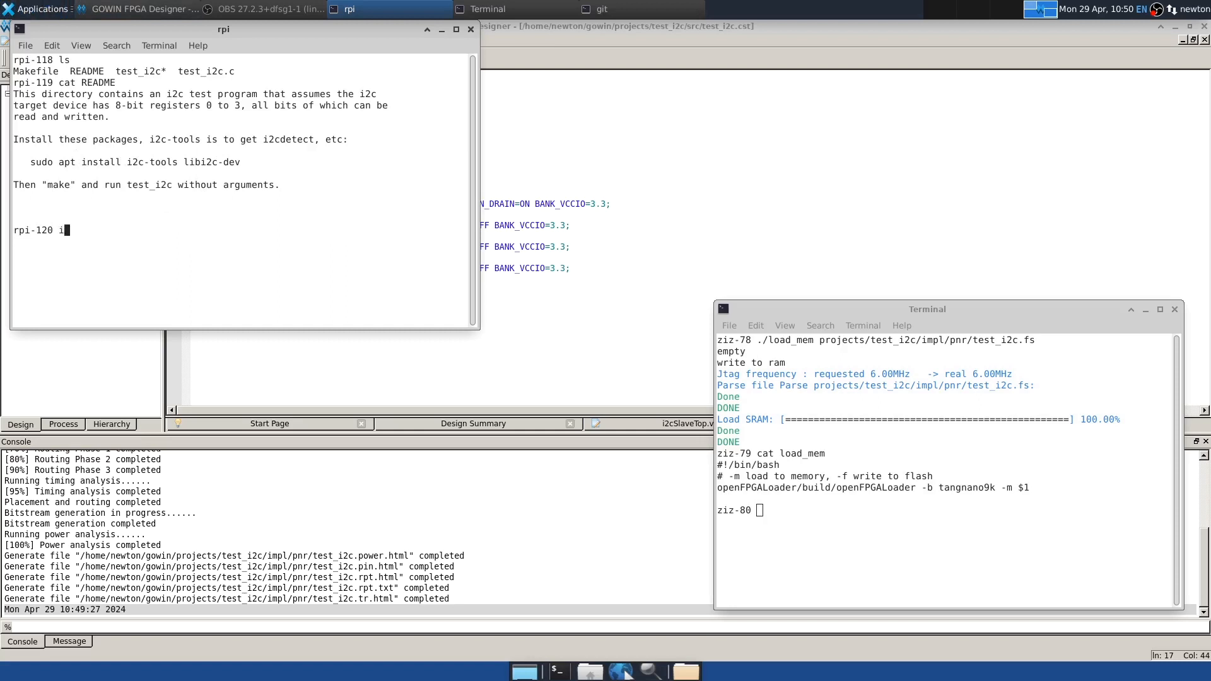
{"action": "type", "text": "2cdetect"}
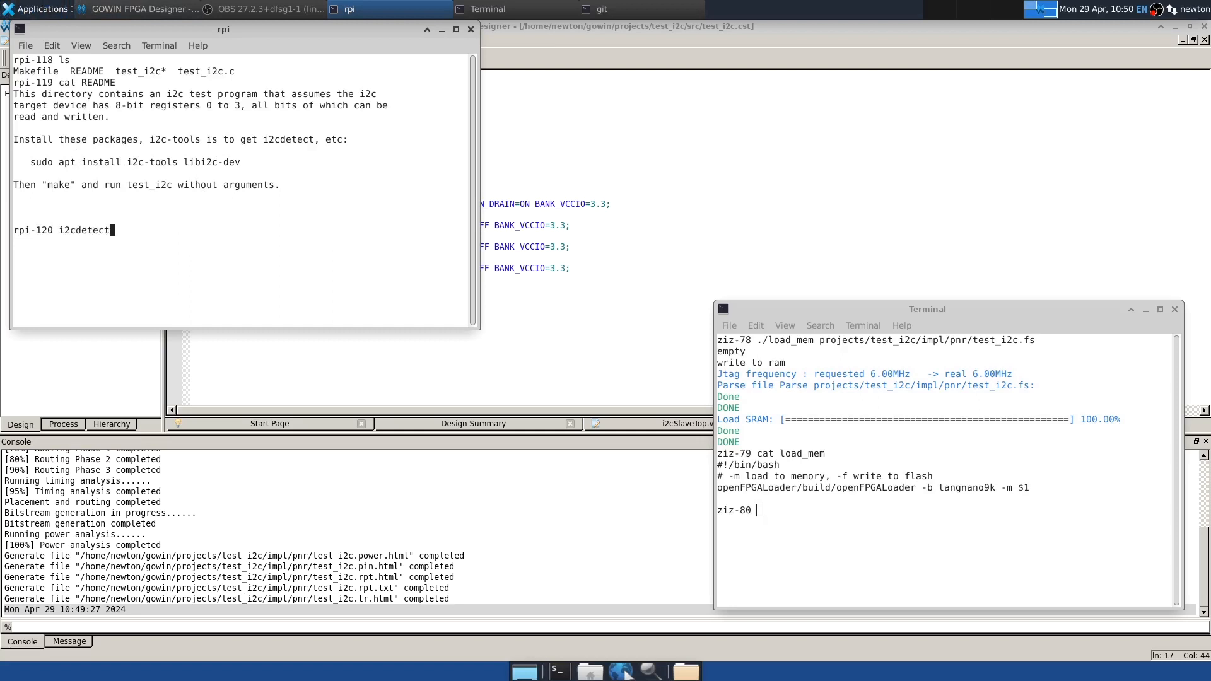
{"action": "type", "text": "-y"}
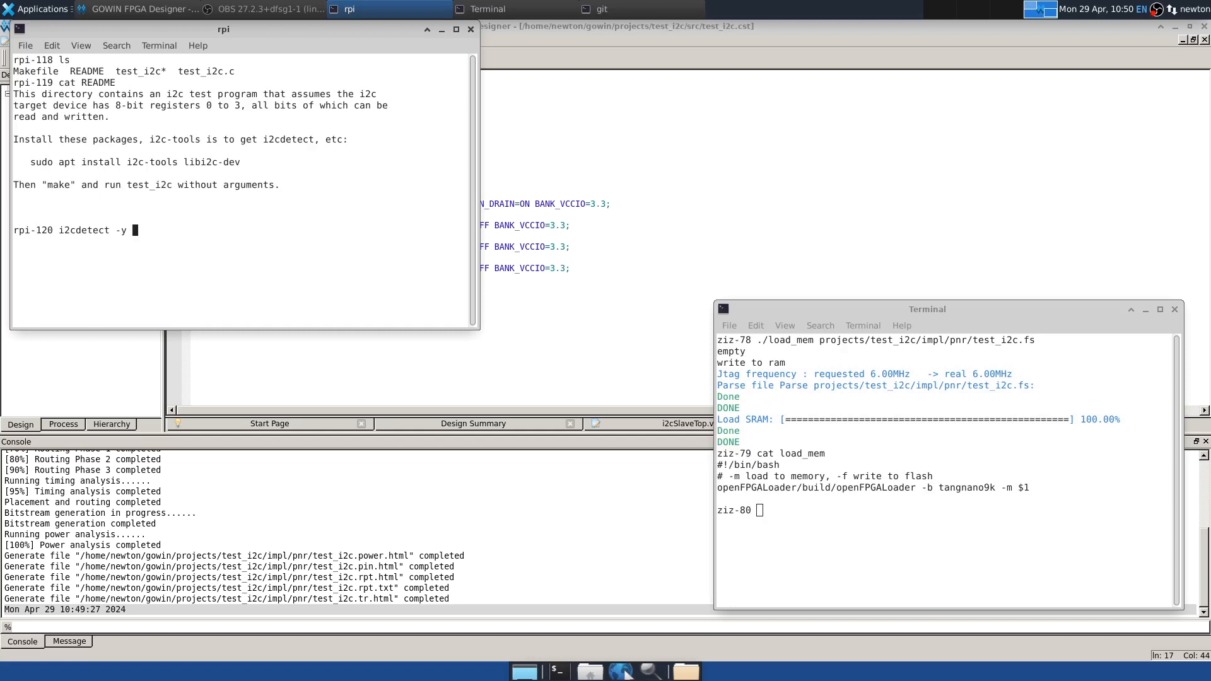
{"action": "type", "text": "1"}
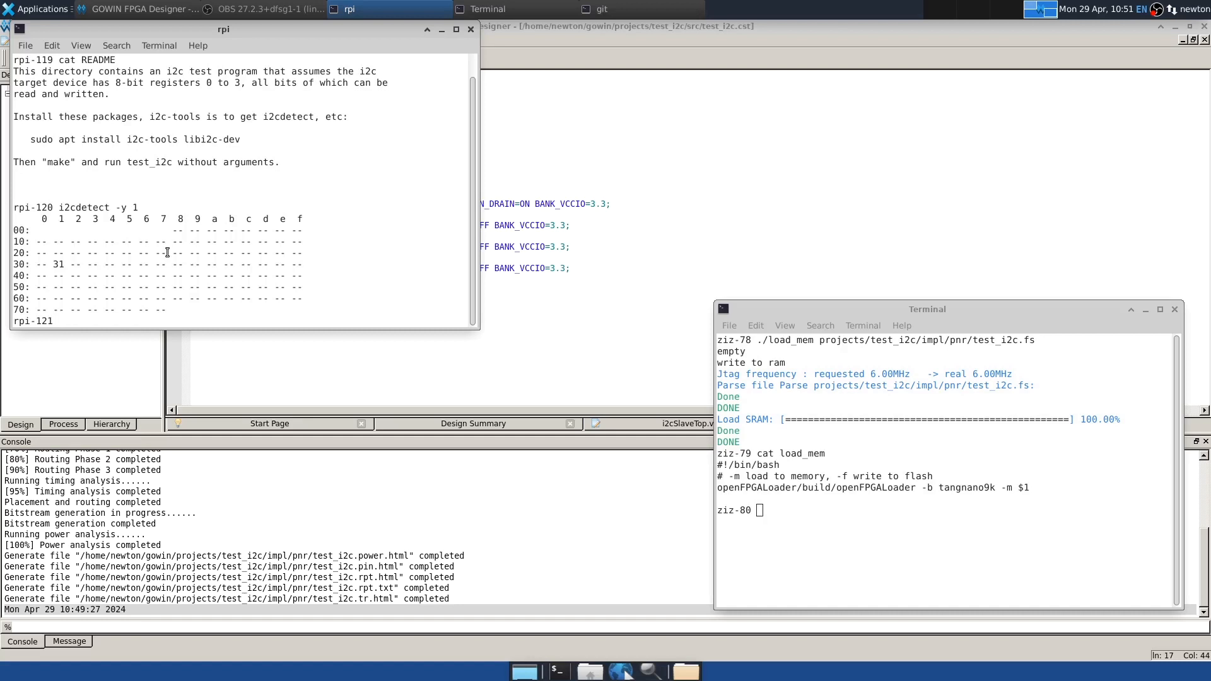
Step: Read register 0 of the I2C target at address 0x31 with i2cget
{"action": "type", "text": "i"}
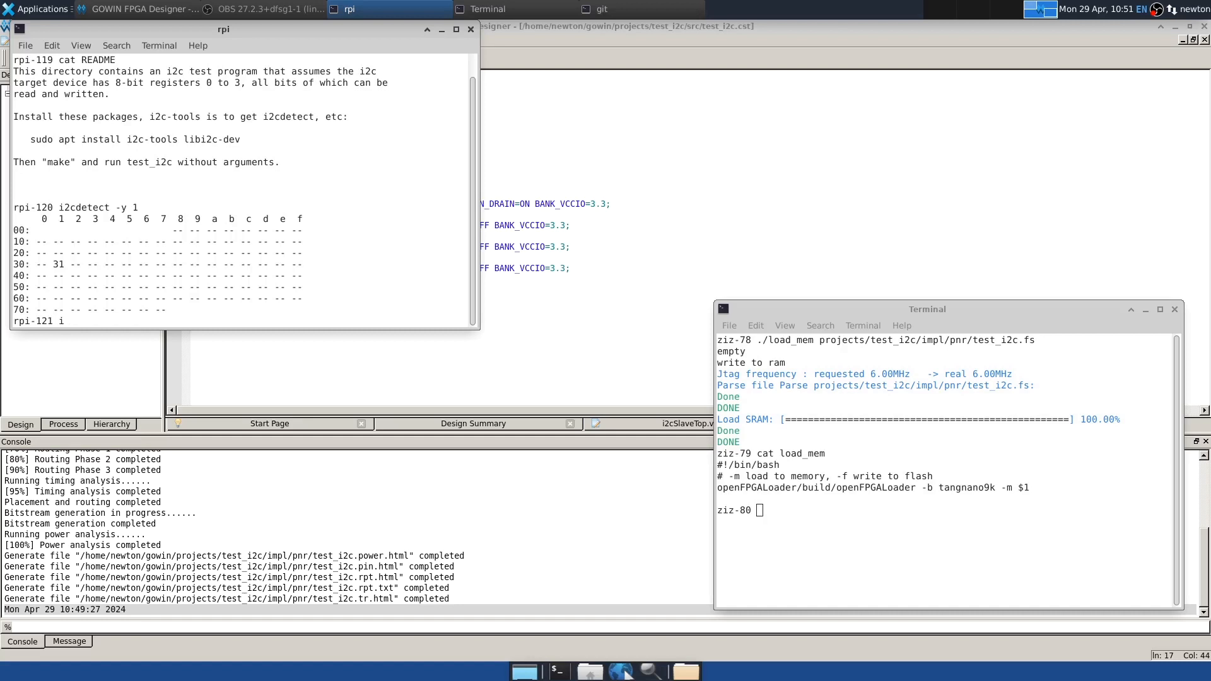
{"action": "type", "text": "2cget -y 1 -x"}
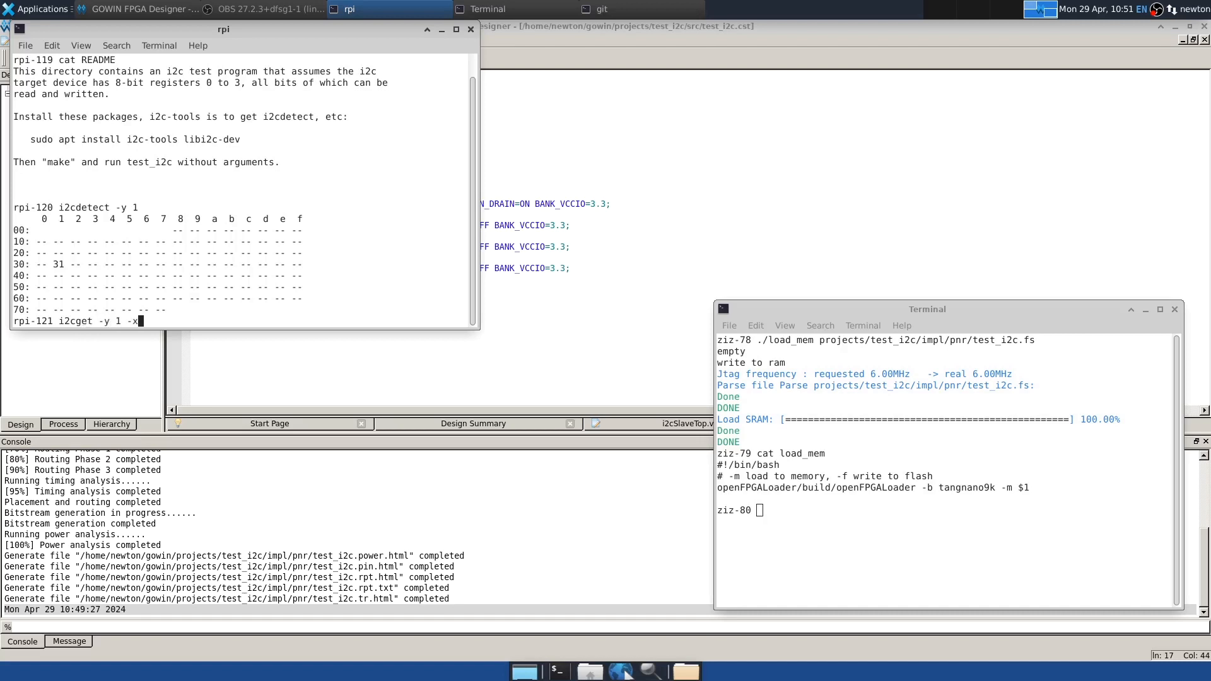
{"action": "type", "text": "0x31 0"}
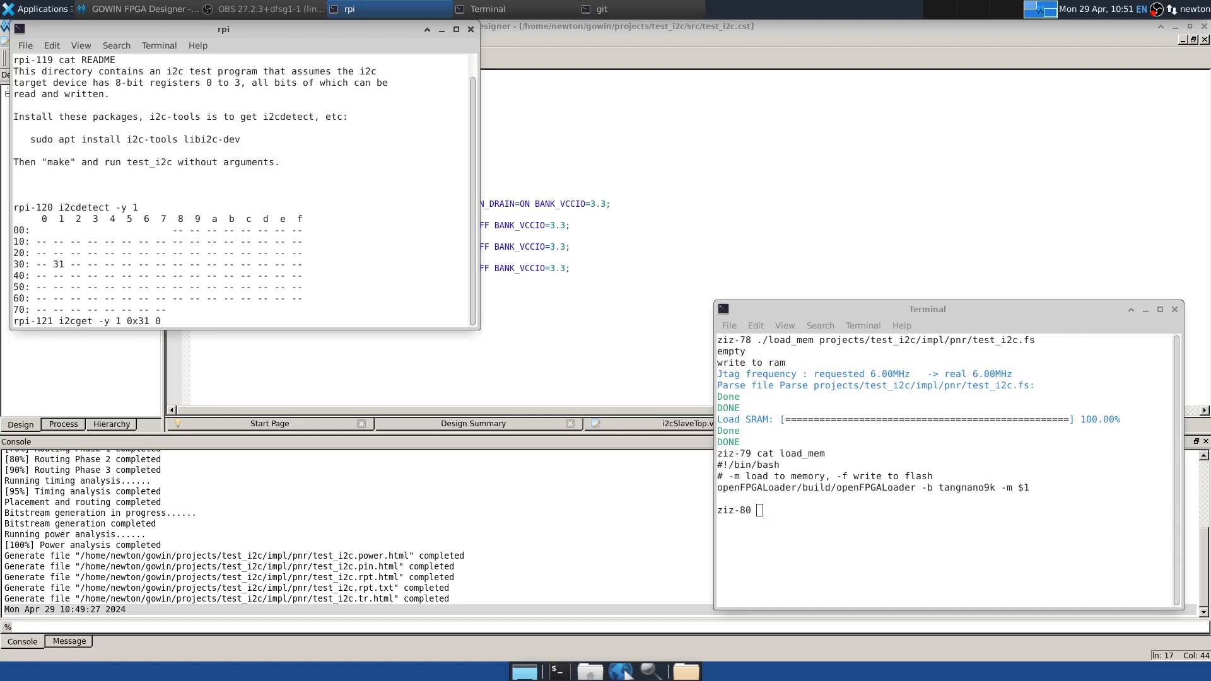
{"action": "key", "text": "Return"}
{"action": "type", "text": "i2cset -y 1 0x31 0 0x12"}
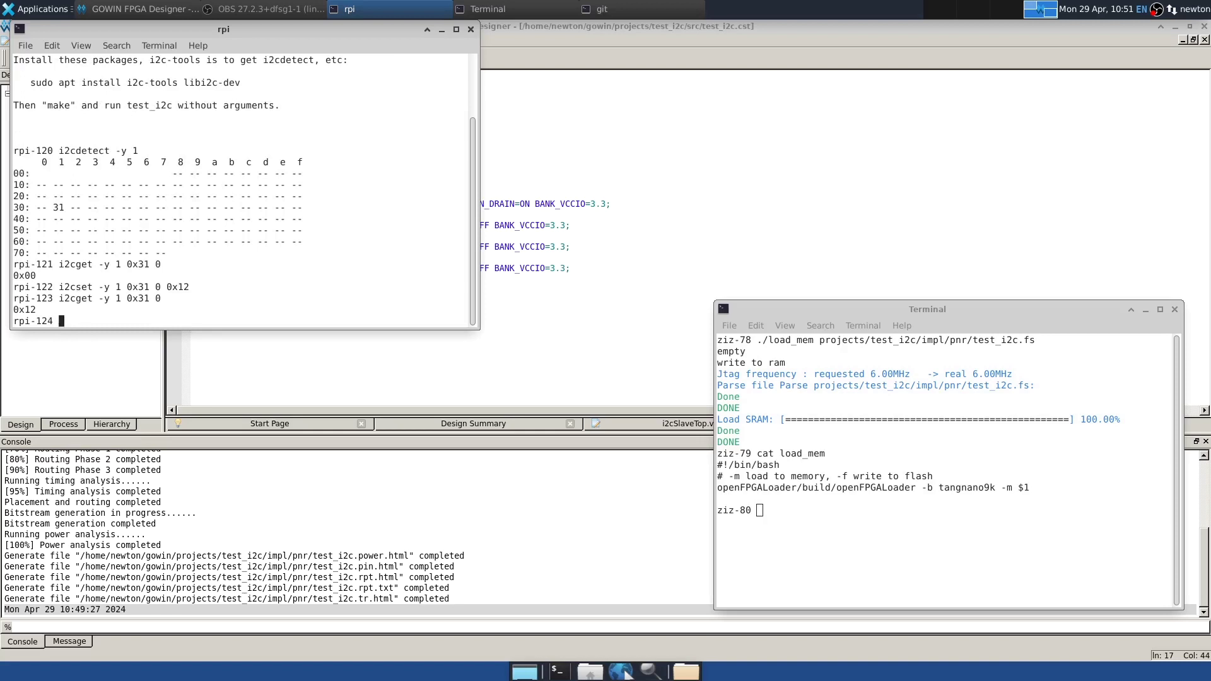
Step: Page through test_i2c.c in less, covering the /dev/i2c-1 open and register 0–3 loops
{"action": "type", "text": "less"}
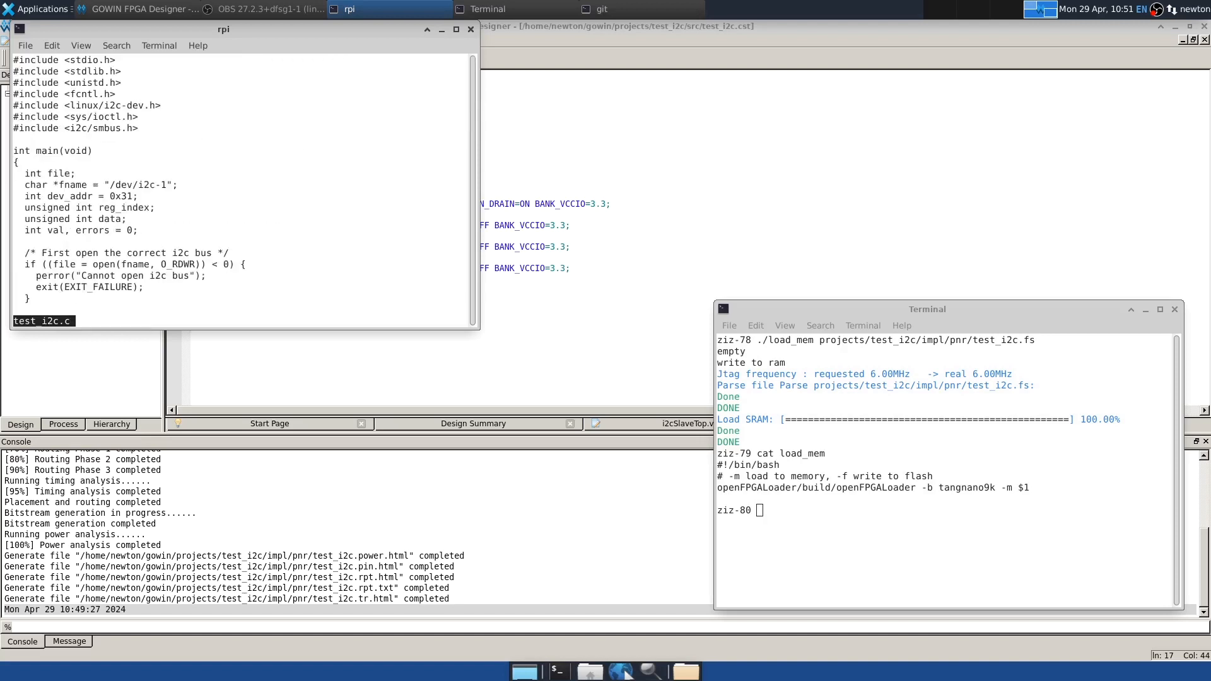
{"action": "scroll", "scroll_direction": "down", "scroll_amount": 3}
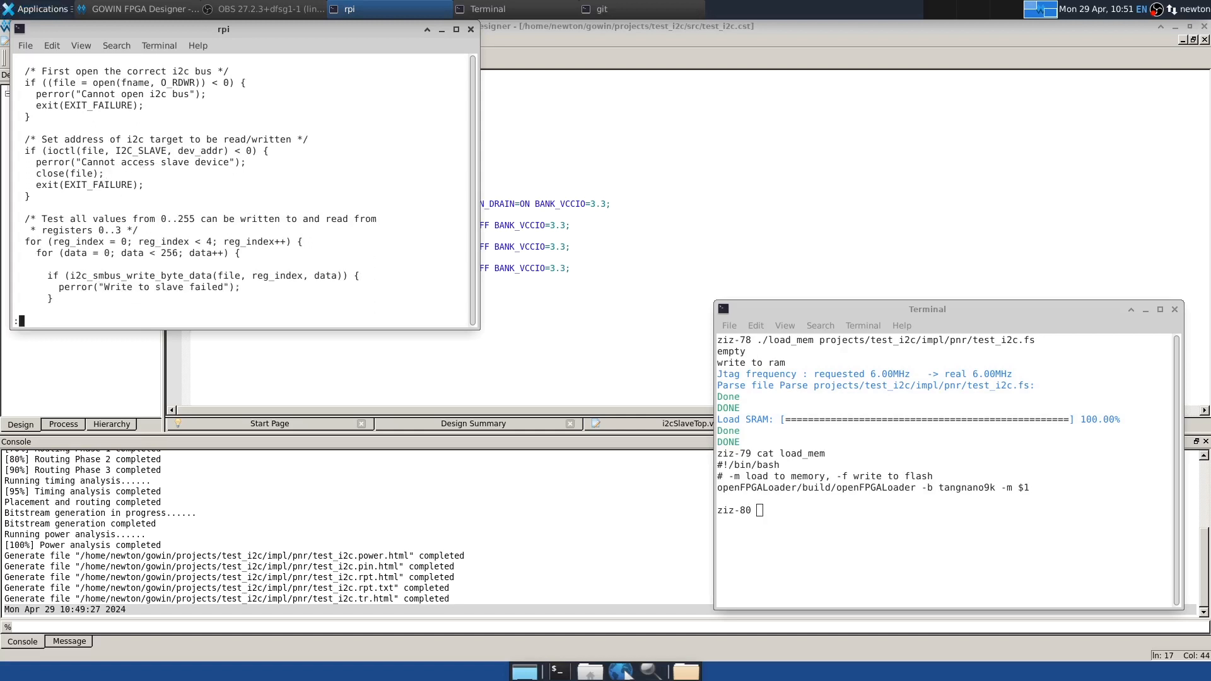
{"action": "scroll", "scroll_direction": "down", "scroll_amount": 3}
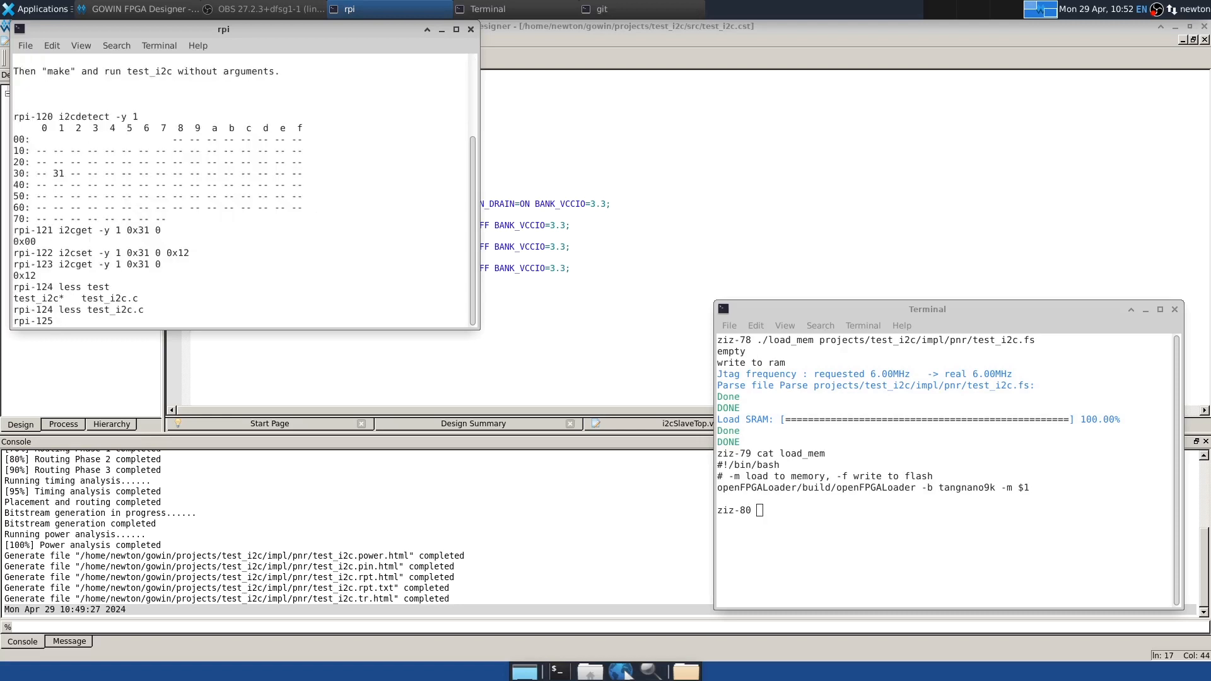
Step: Build with make and run ./test_i2c to get 0 errors, then re-read register 0 at 0x31
{"action": "type", "text": "make"}
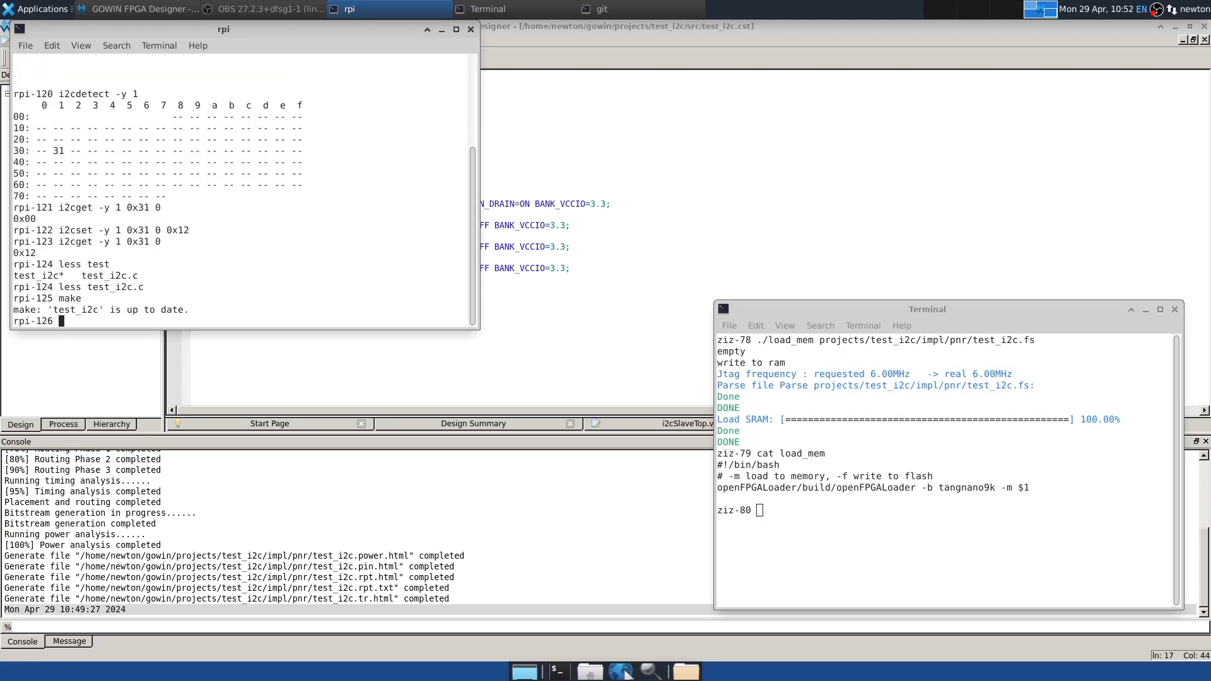
{"action": "type", "text": "./test_i2c"}
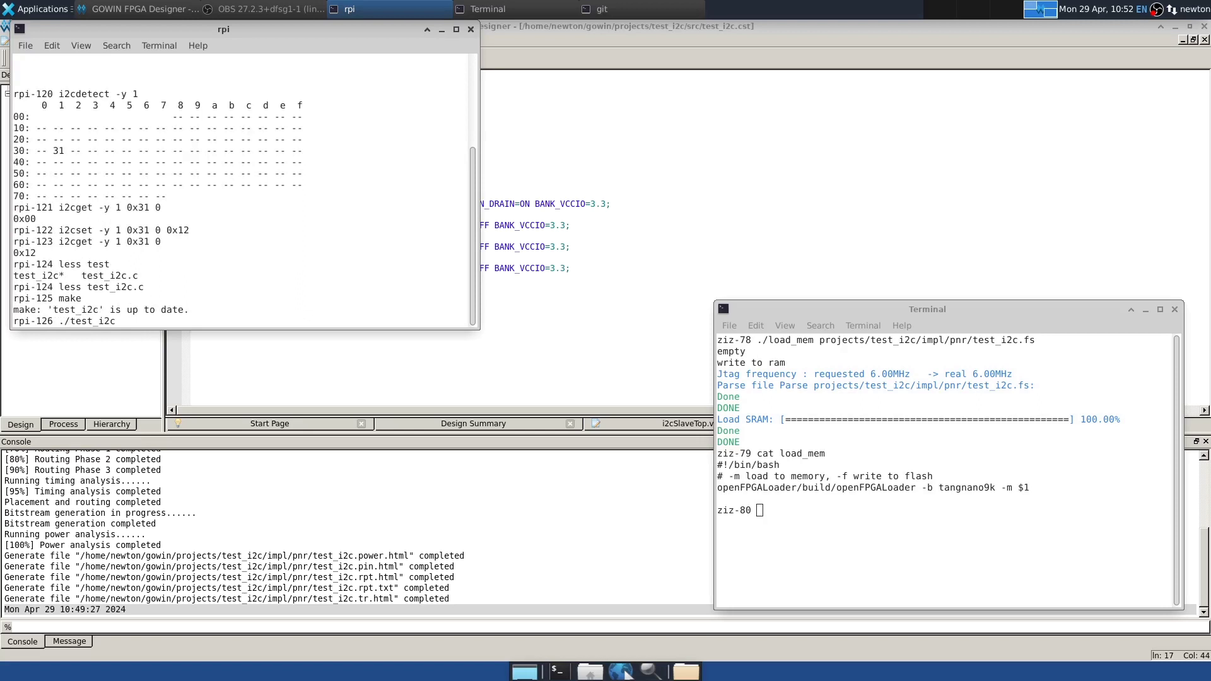
{"action": "key", "text": "Return"}
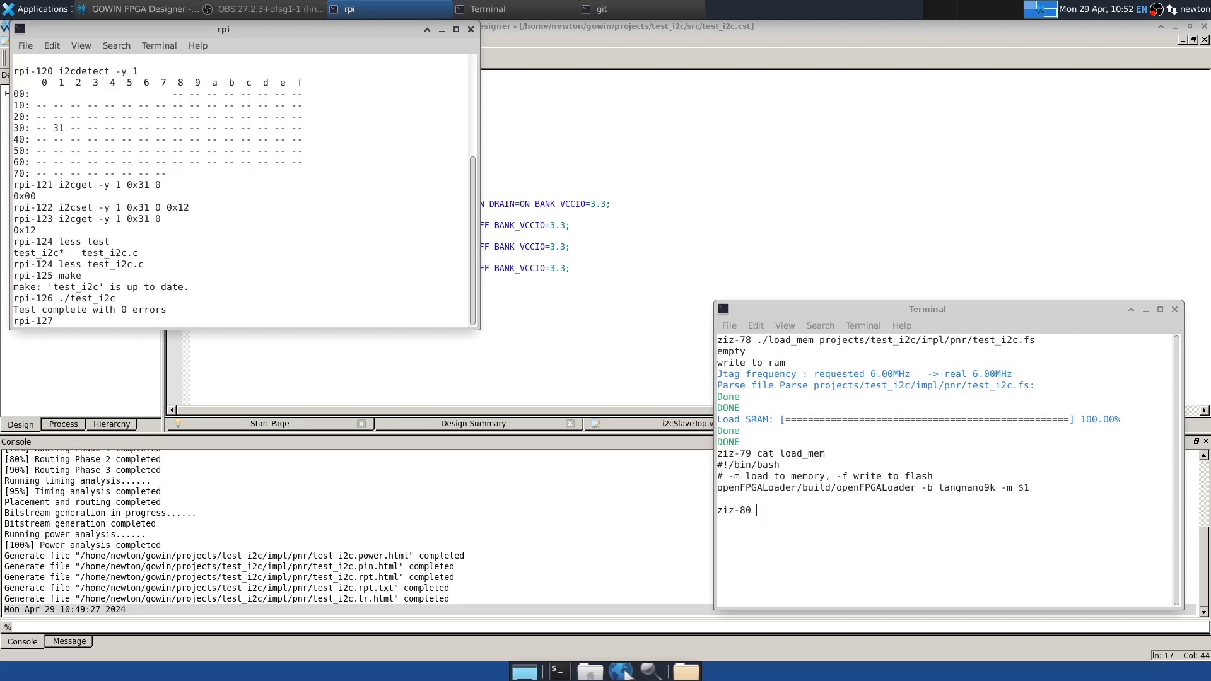
{"action": "type", "text": "i2cget -y 1 0x31 0"}
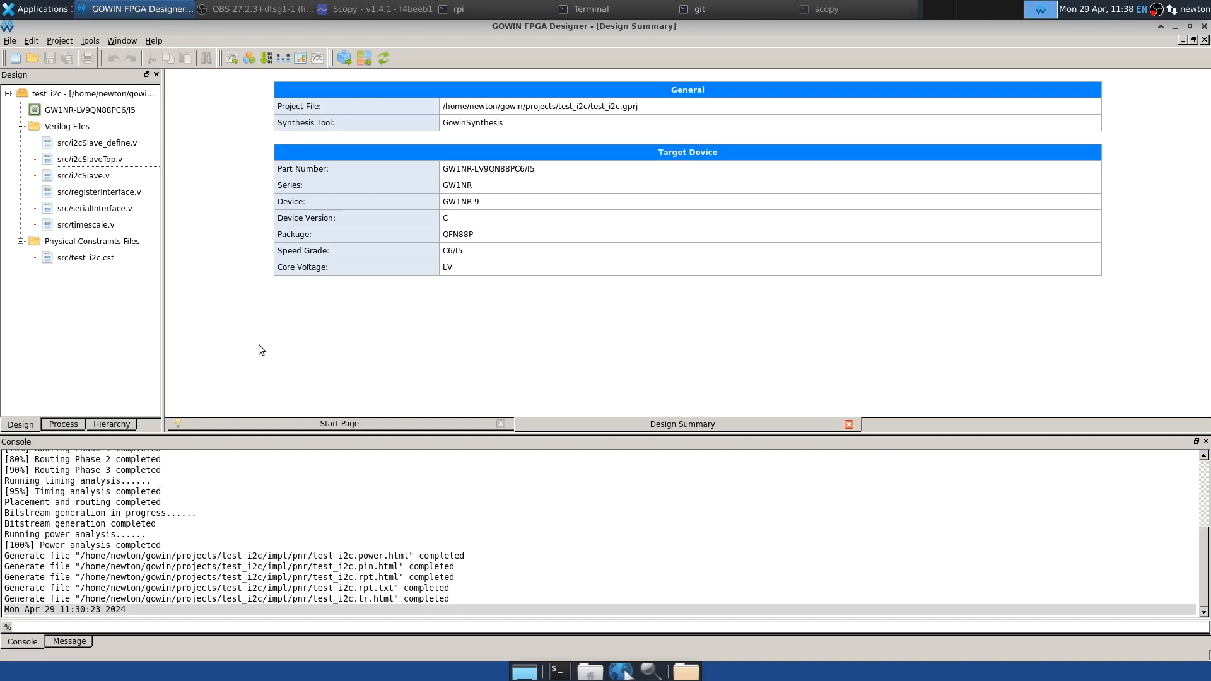
{"action": "mouse_move", "coordinate": [249, 344]}
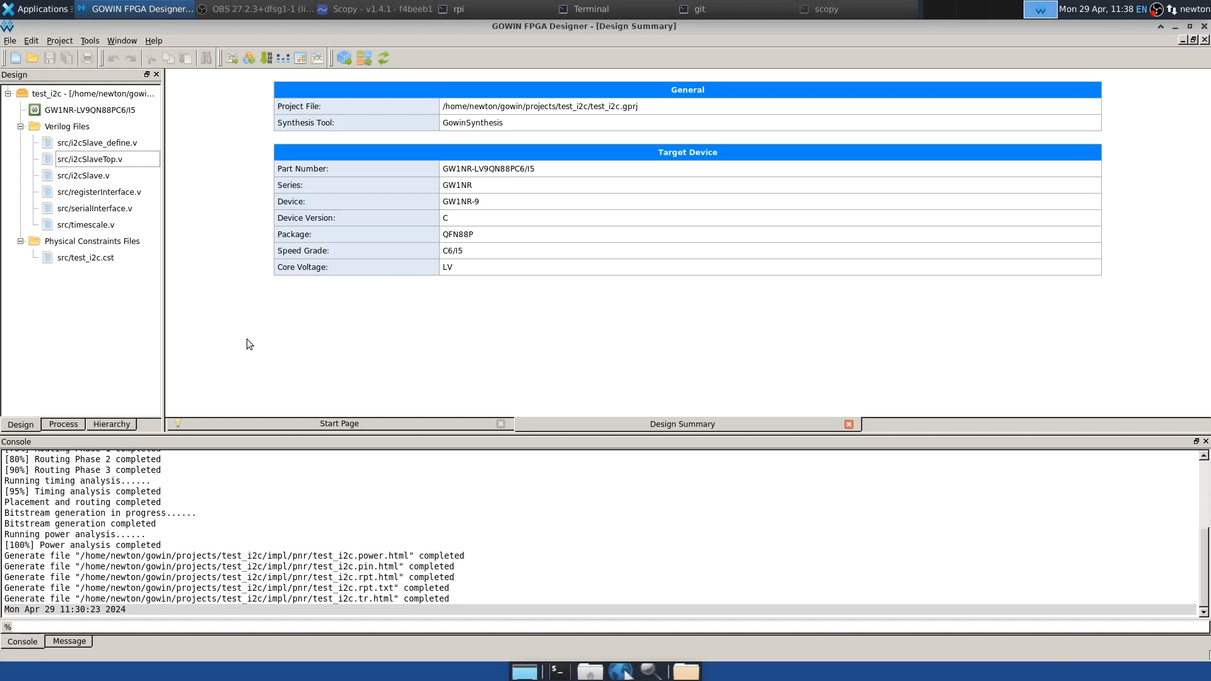
{"action": "mouse_move", "coordinate": [128, 319]}
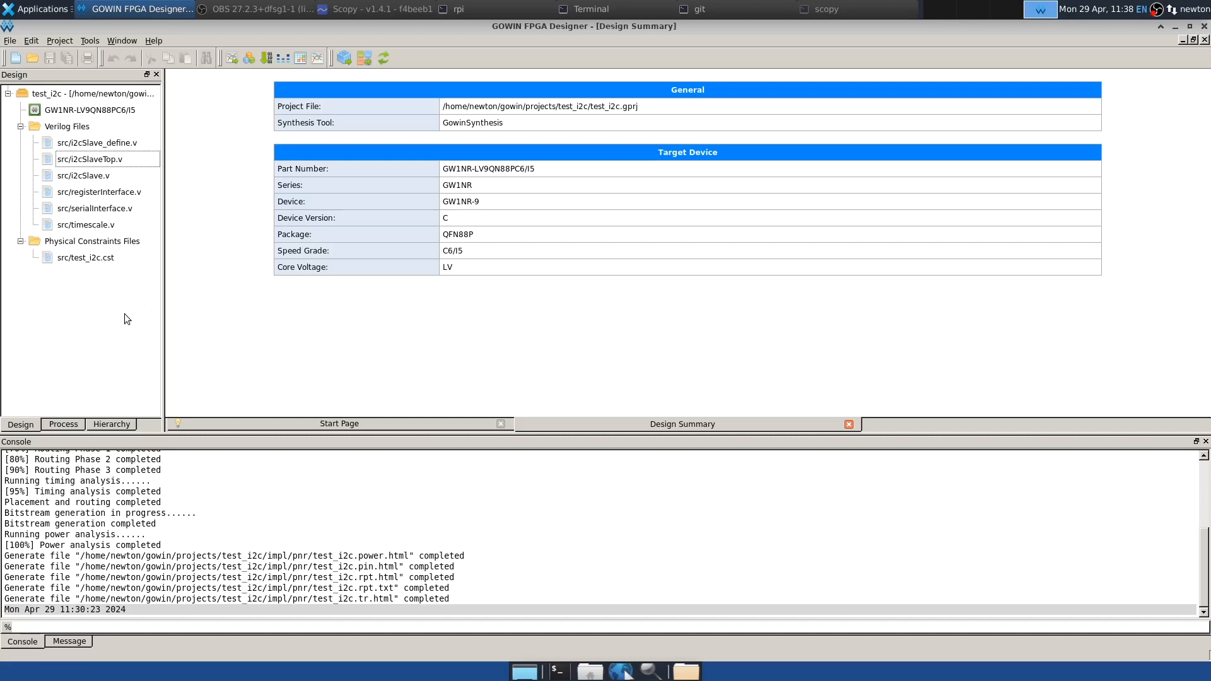
{"action": "mouse_move", "coordinate": [164, 287]}
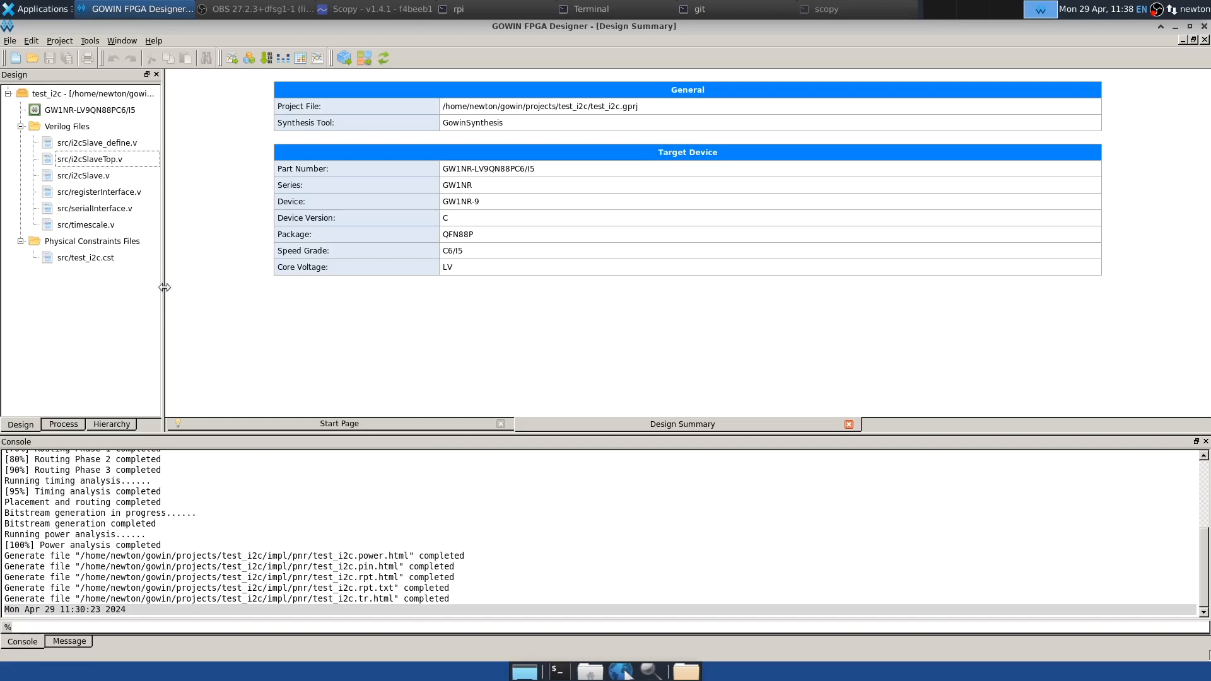
{"action": "left_click", "coordinate": [91, 159]}
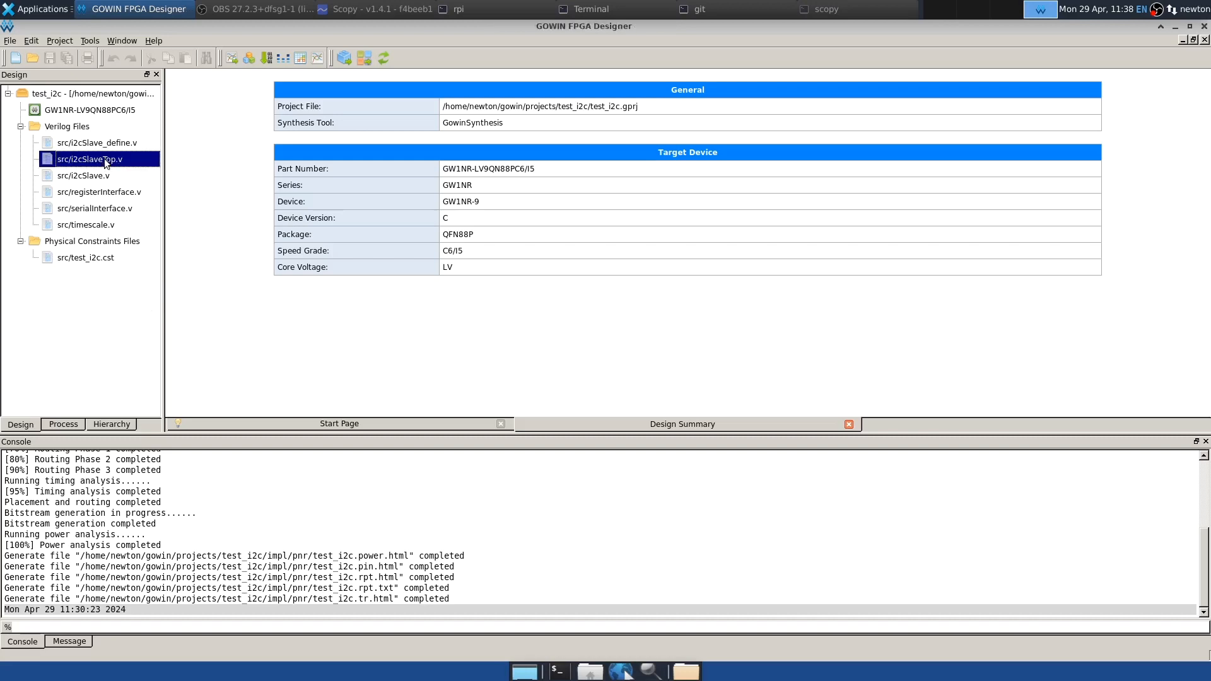
{"action": "double_click", "coordinate": [86, 159]}
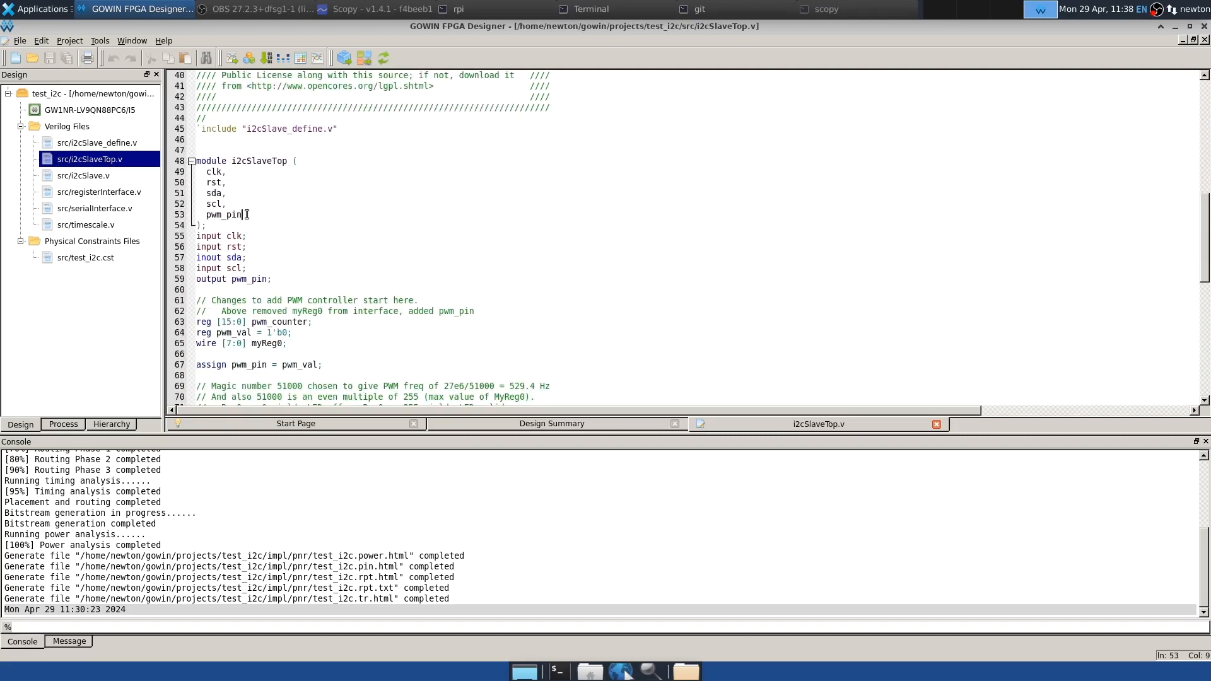
{"action": "double_click", "coordinate": [223, 215]}
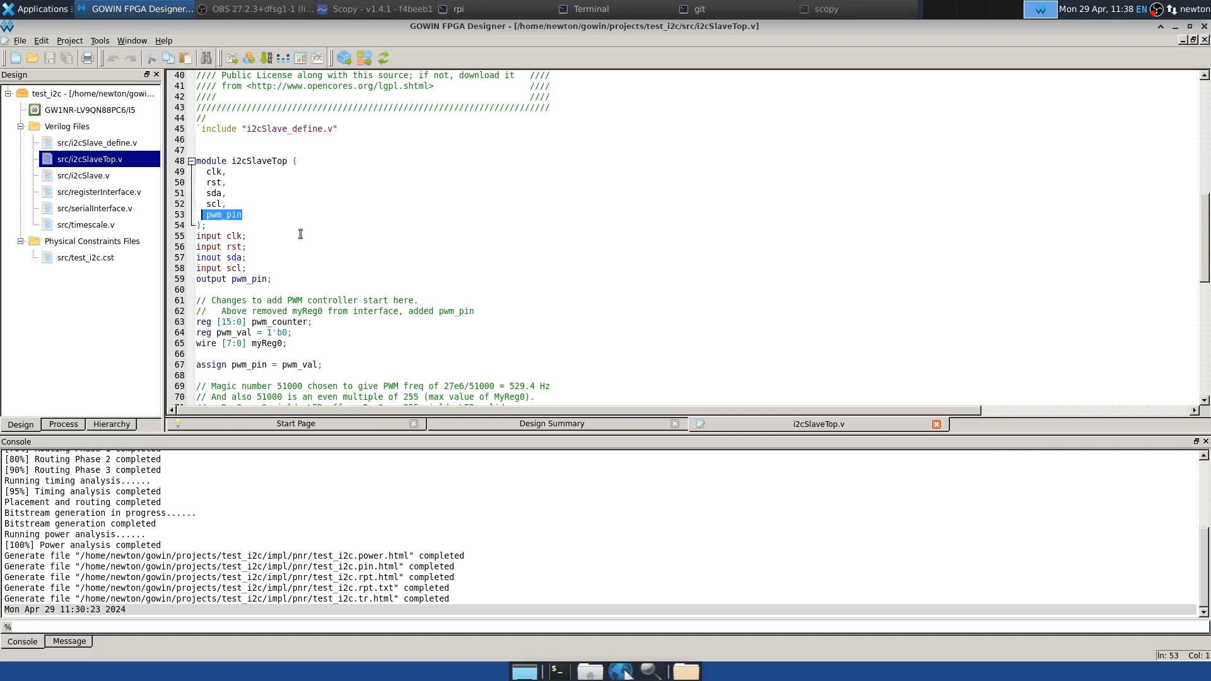
{"action": "scroll", "scroll_direction": "down", "scroll_amount": 3}
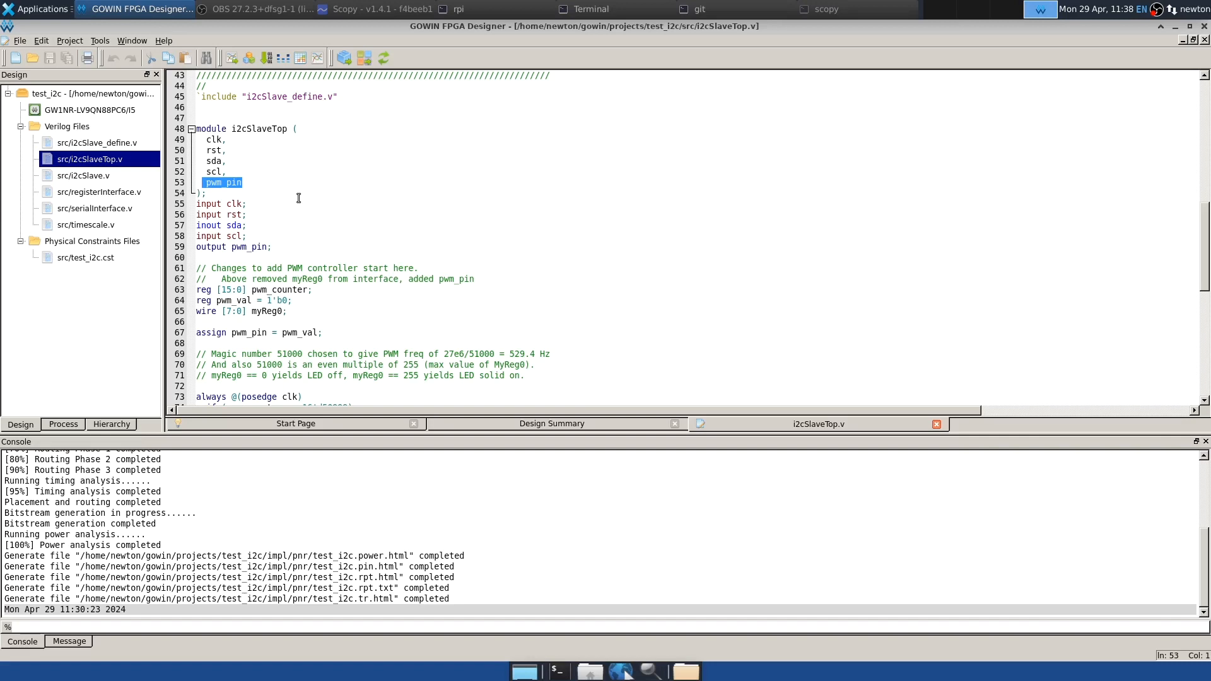
{"action": "mouse_move", "coordinate": [288, 205]}
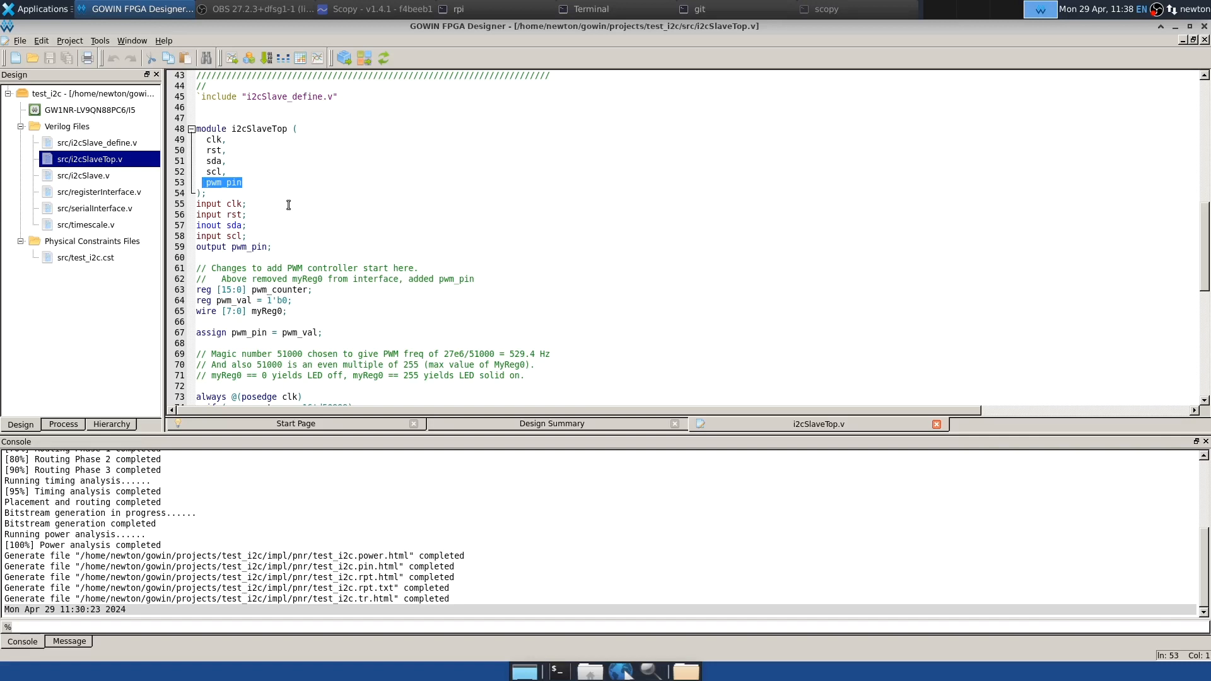
{"action": "scroll", "scroll_direction": "down", "scroll_amount": 3}
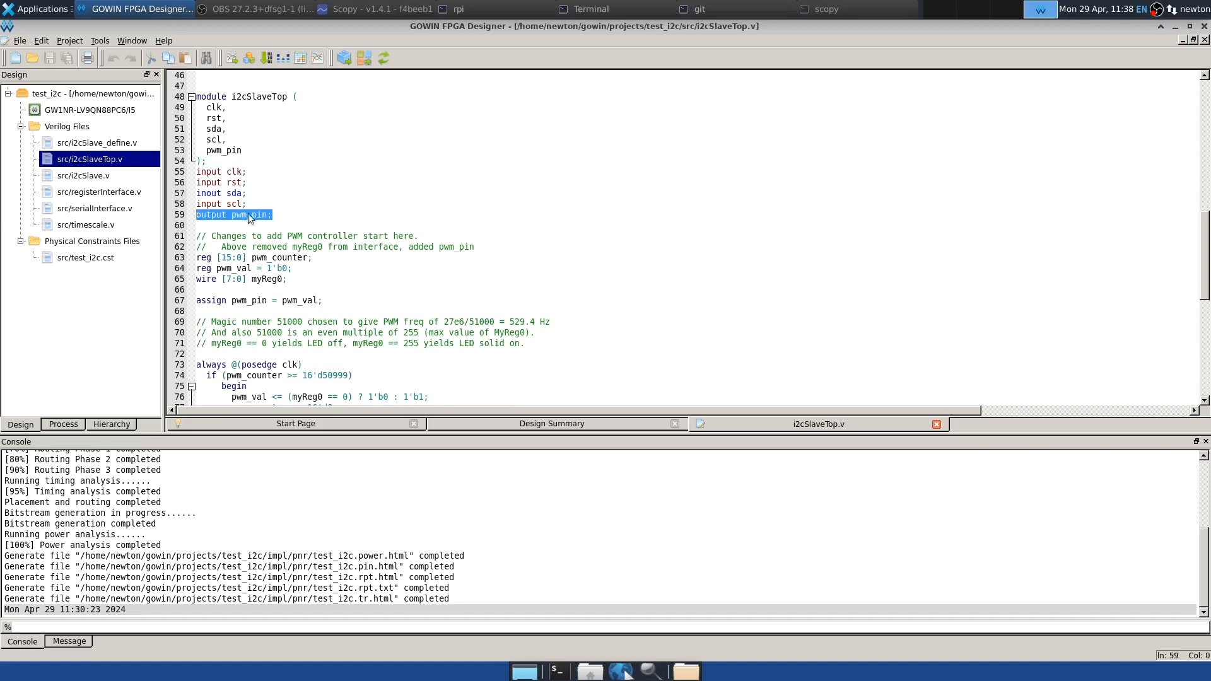
{"action": "scroll", "scroll_direction": "down", "scroll_amount": 3}
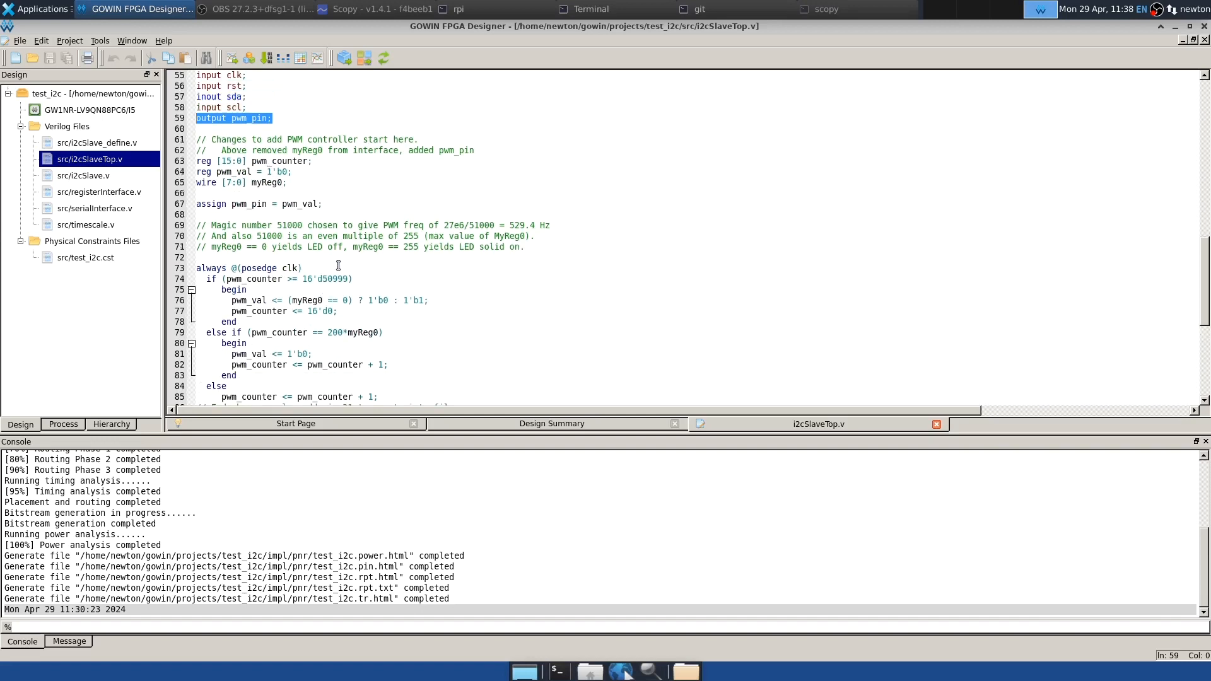
{"action": "scroll", "scroll_direction": "down", "scroll_amount": 3}
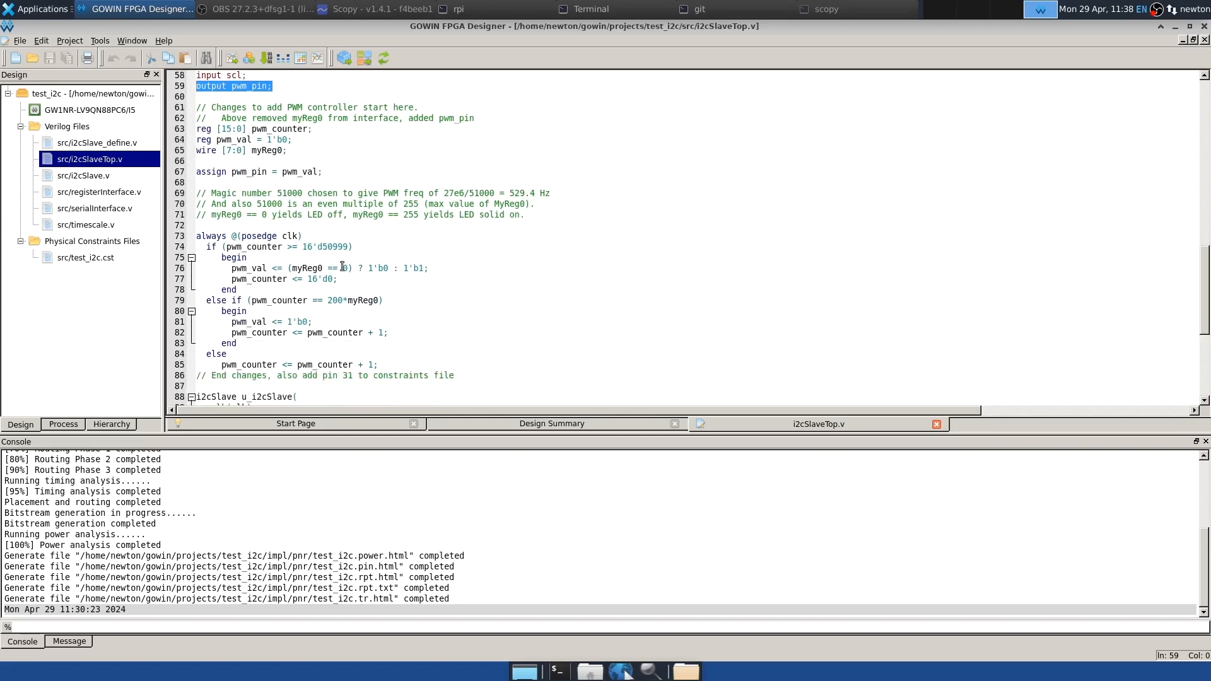
{"action": "scroll", "scroll_direction": "down", "scroll_amount": 3}
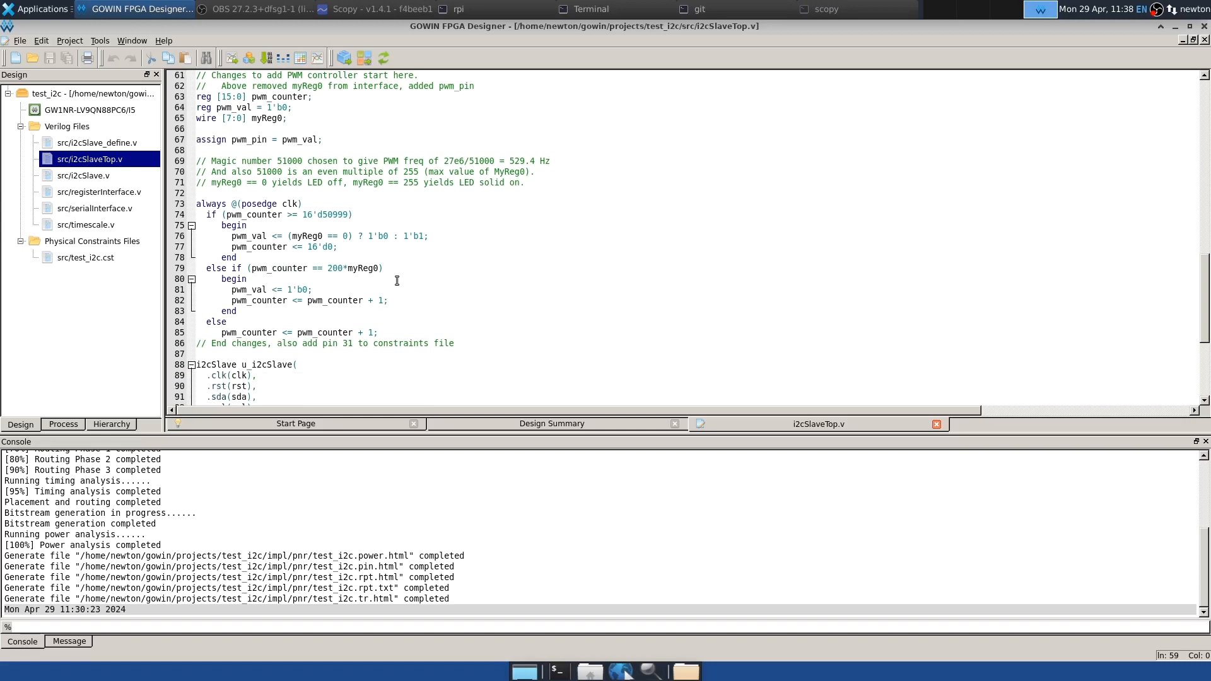
{"action": "mouse_move", "coordinate": [406, 278]}
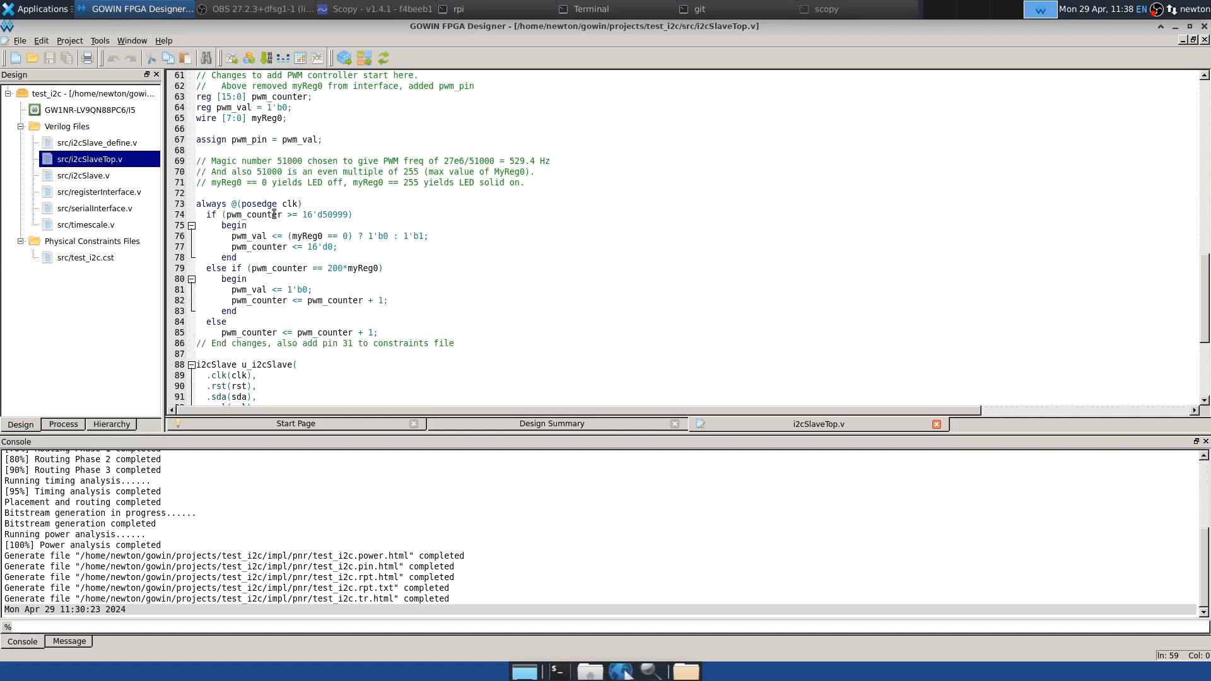
{"action": "mouse_move", "coordinate": [274, 185]}
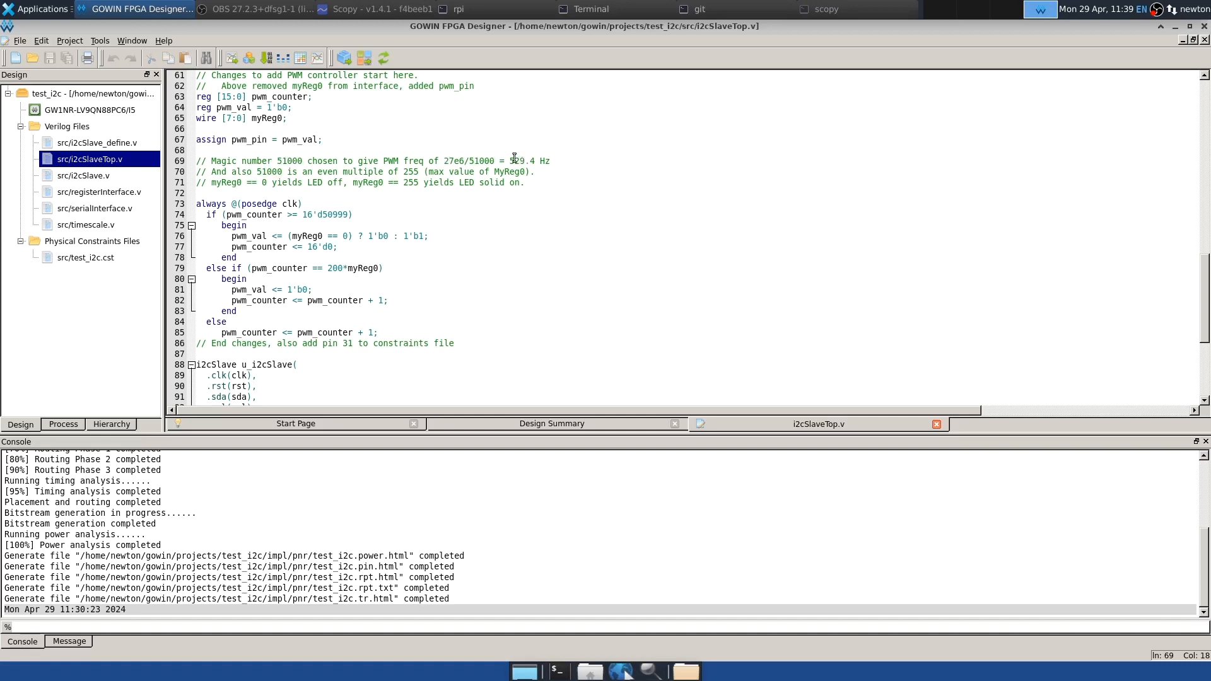
{"action": "mouse_move", "coordinate": [437, 160]}
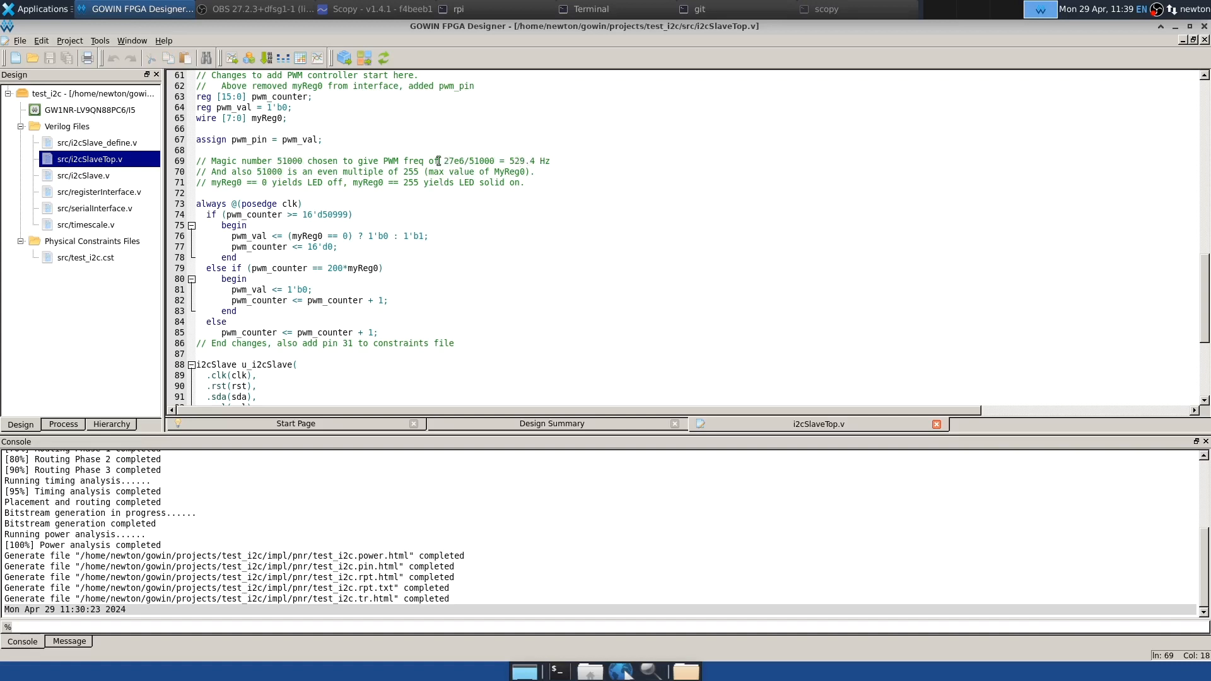
{"action": "mouse_move", "coordinate": [474, 160]}
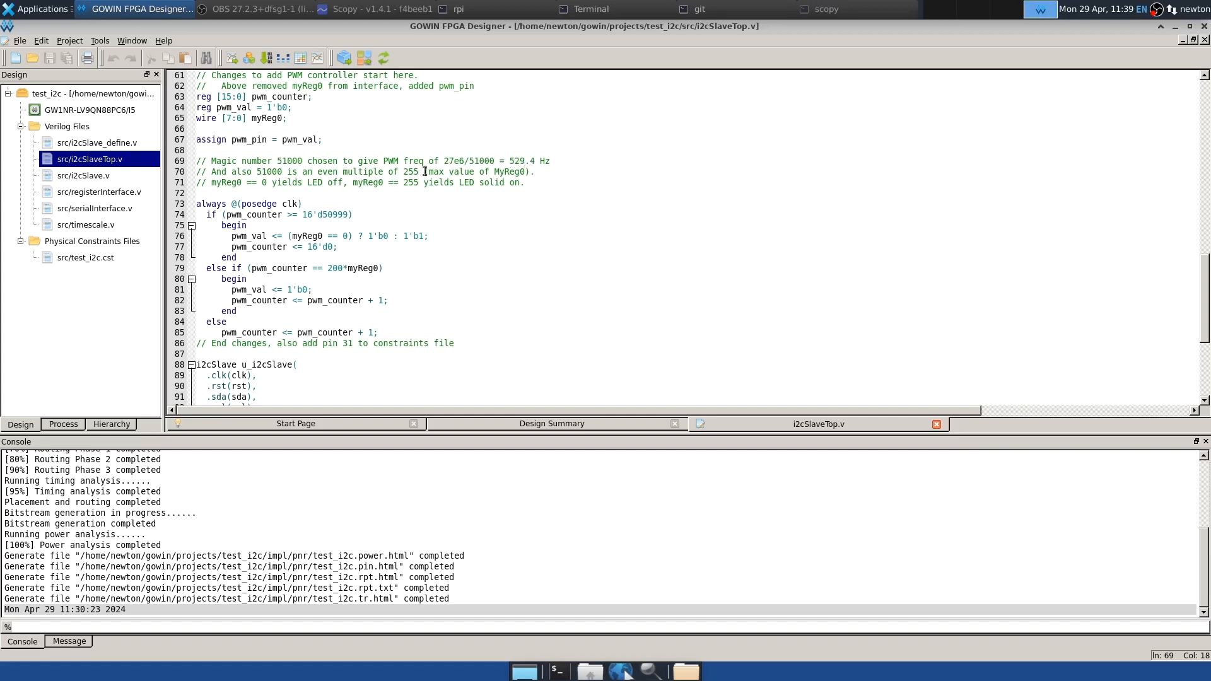
{"action": "double_click", "coordinate": [261, 172]}
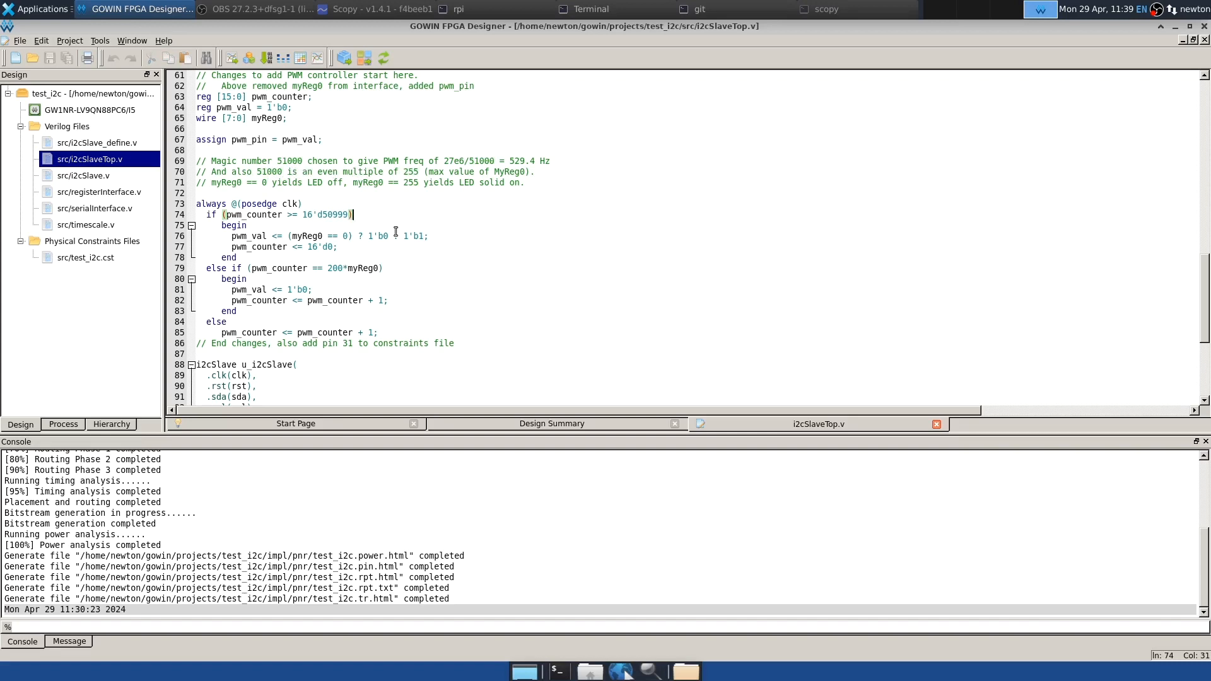
{"action": "mouse_move", "coordinate": [238, 199]}
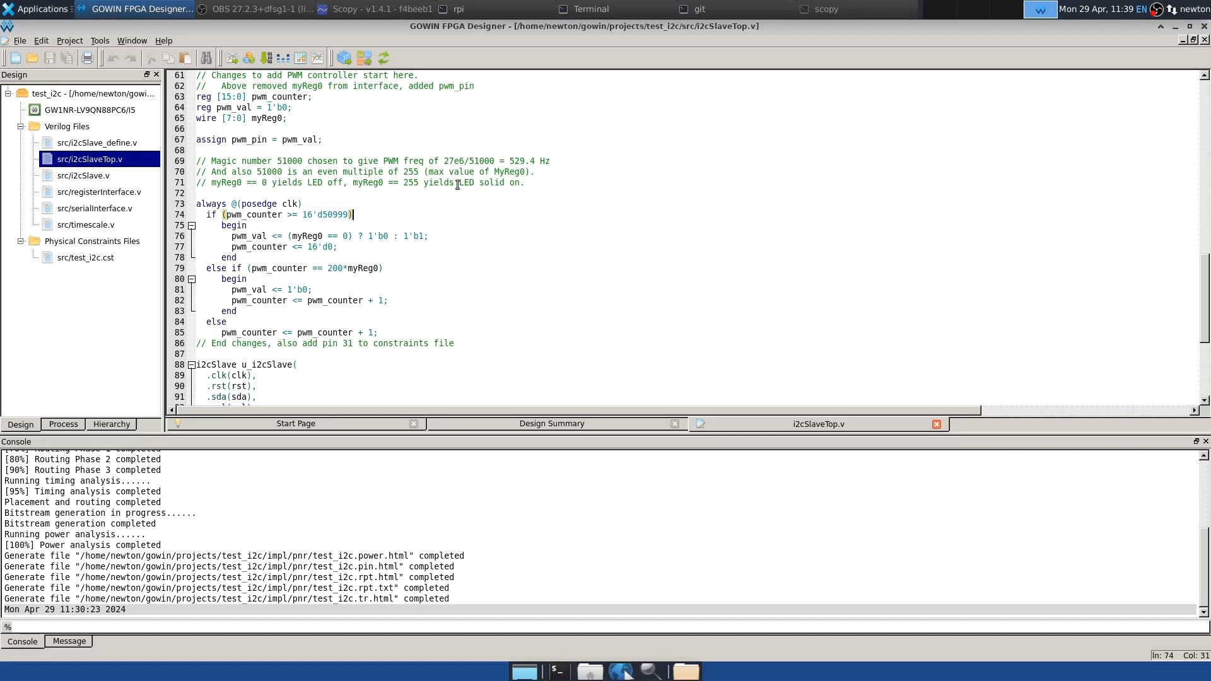
{"action": "mouse_move", "coordinate": [379, 187]}
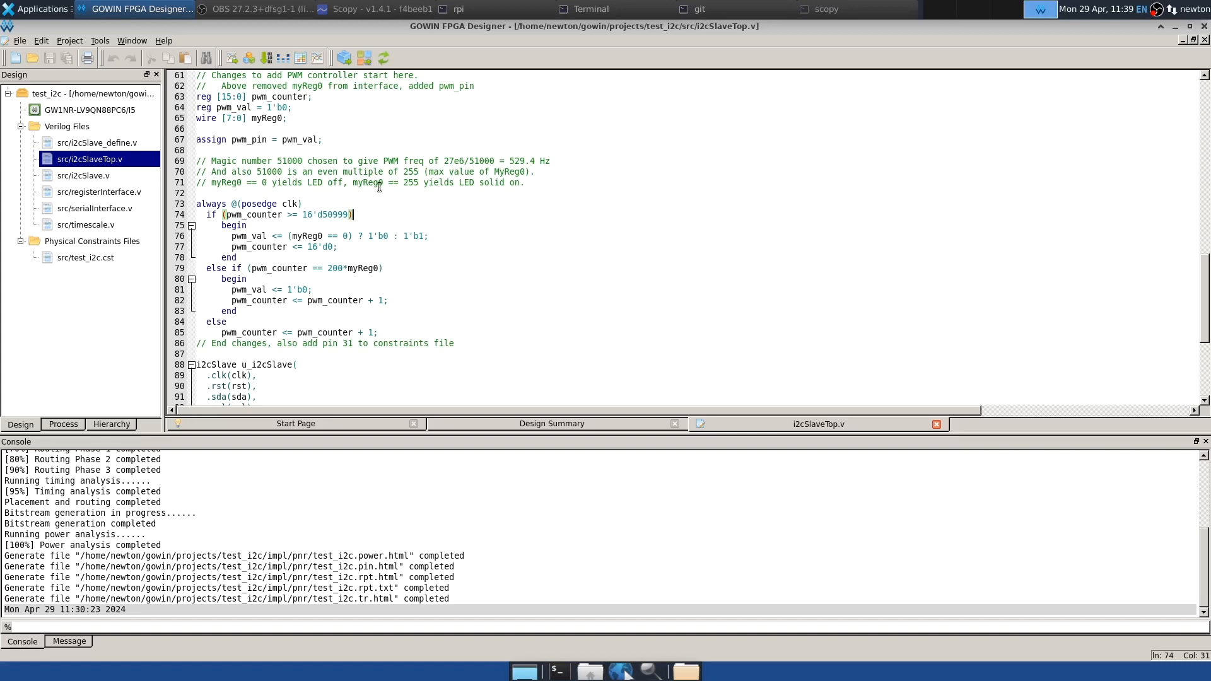
{"action": "mouse_move", "coordinate": [416, 174]}
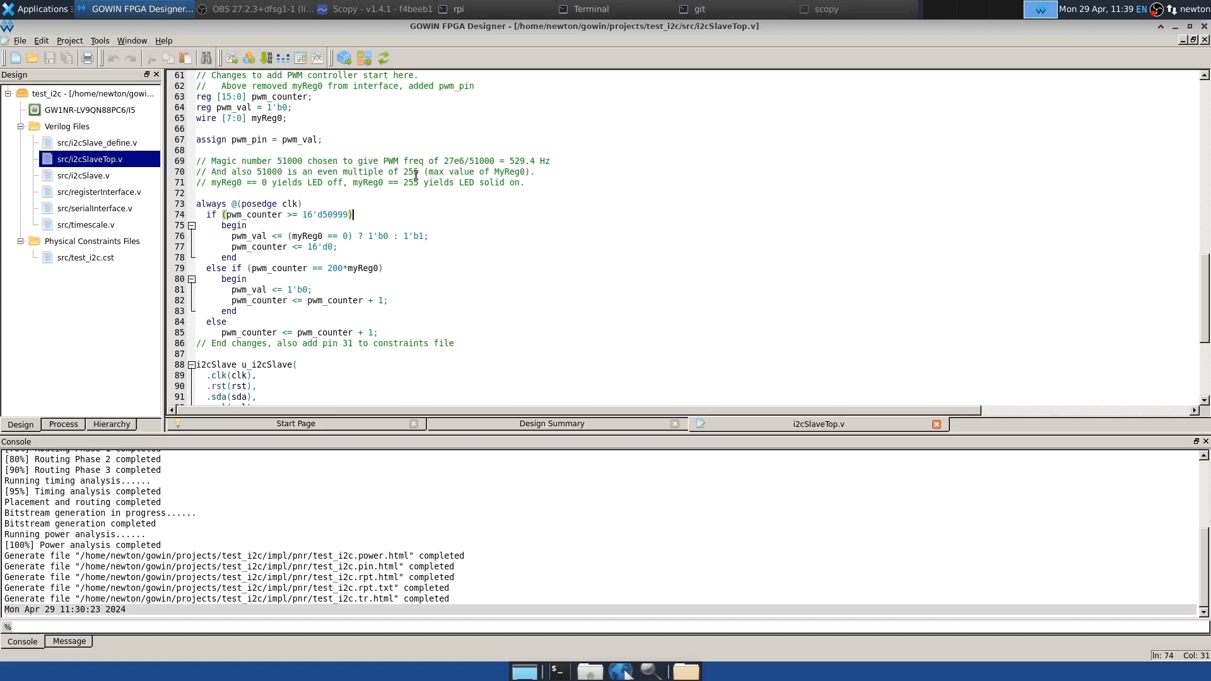
{"action": "mouse_move", "coordinate": [444, 266]}
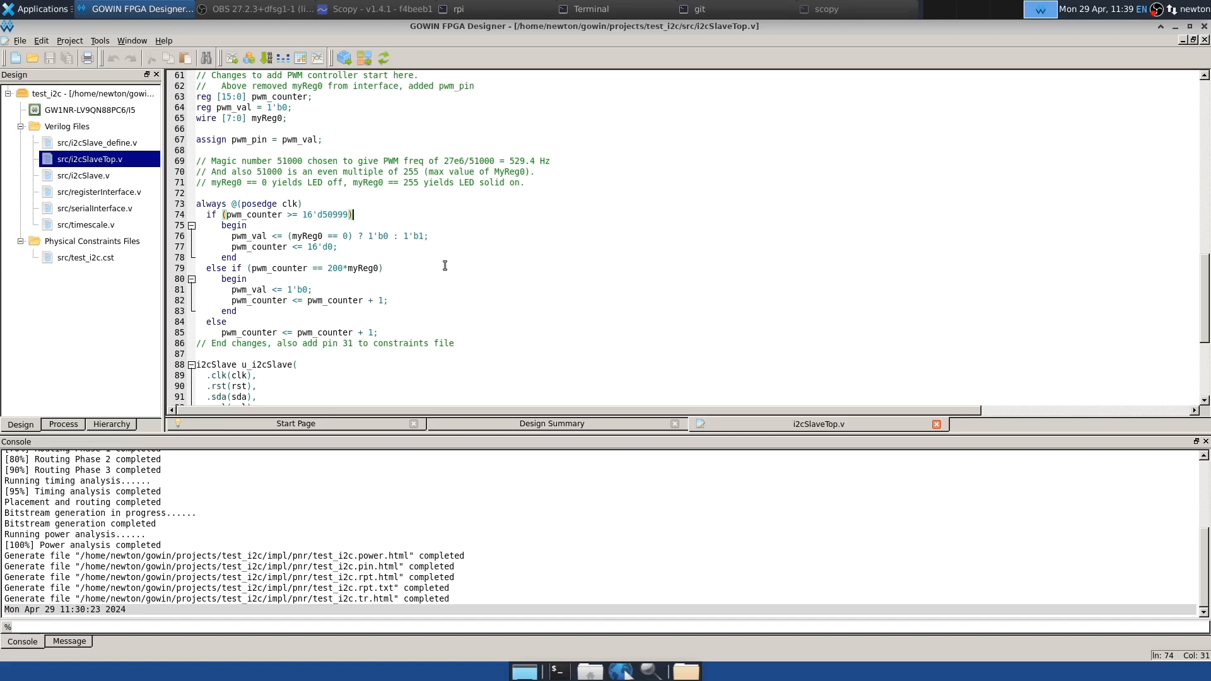
{"action": "scroll", "scroll_direction": "down", "scroll_amount": 3}
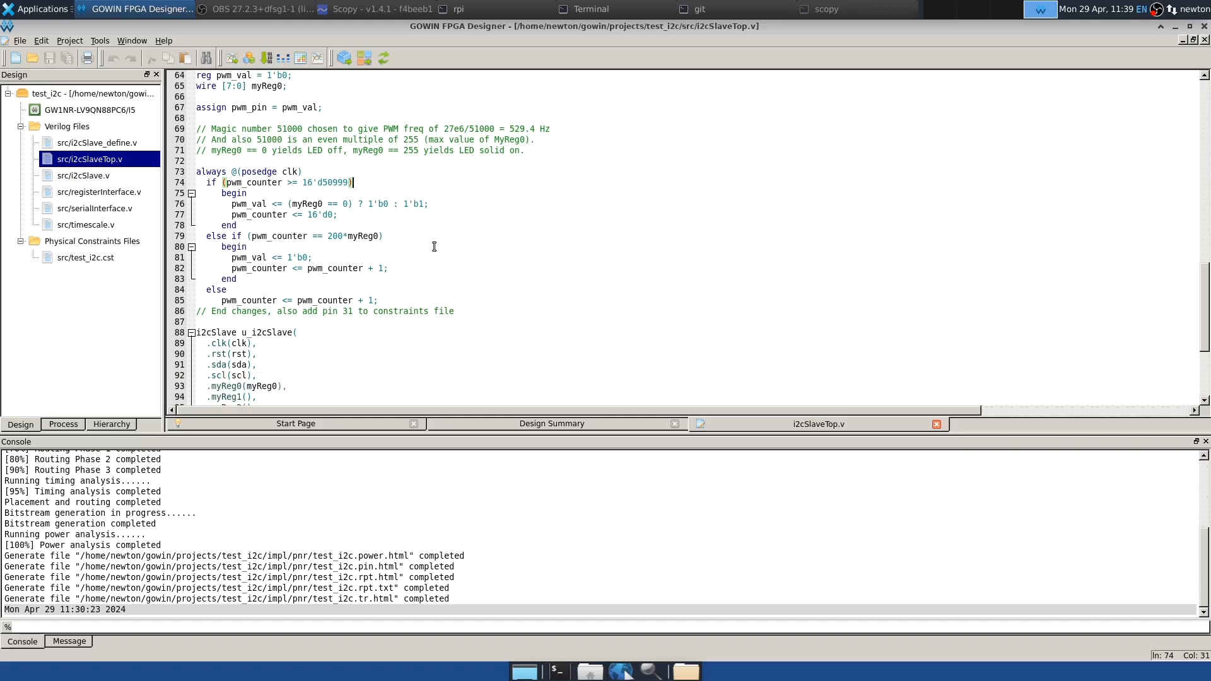
{"action": "mouse_move", "coordinate": [313, 238]}
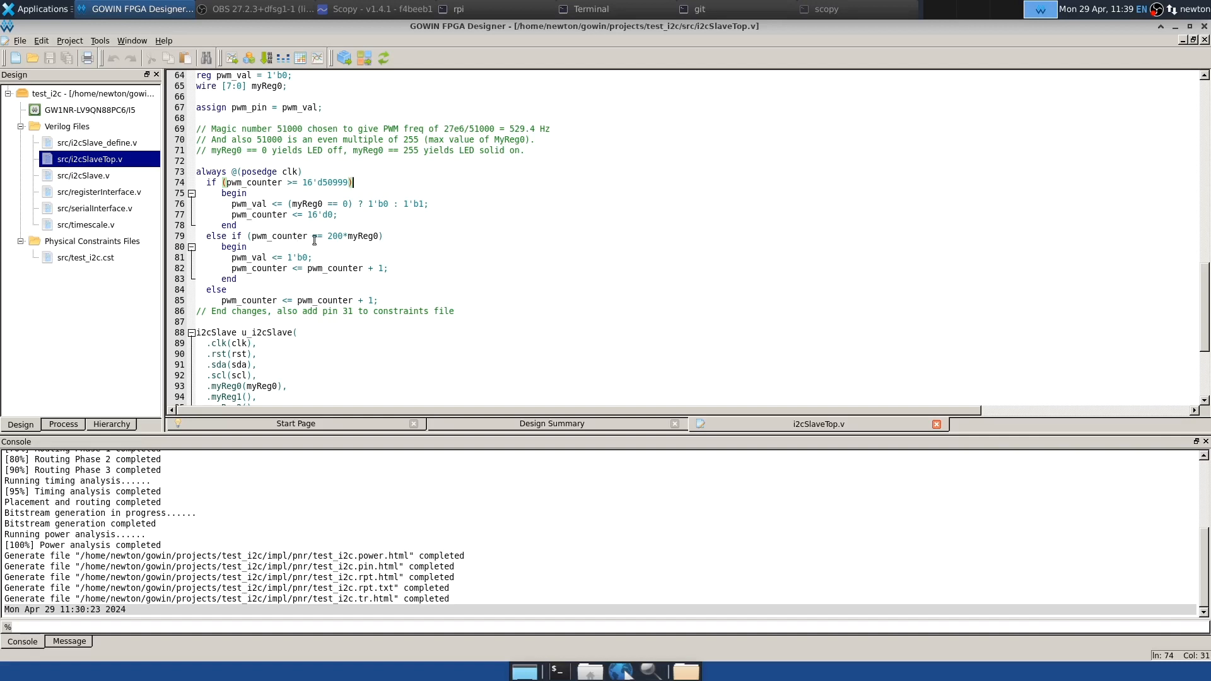
{"action": "mouse_move", "coordinate": [240, 225]}
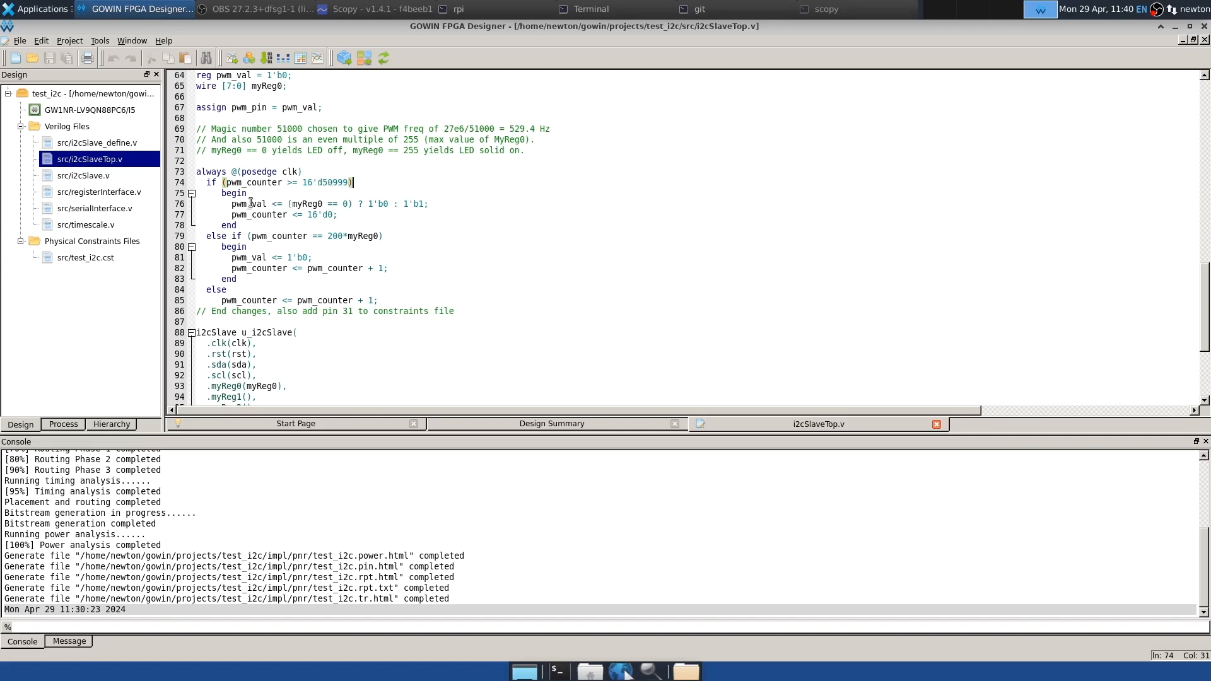
{"action": "mouse_move", "coordinate": [300, 205]}
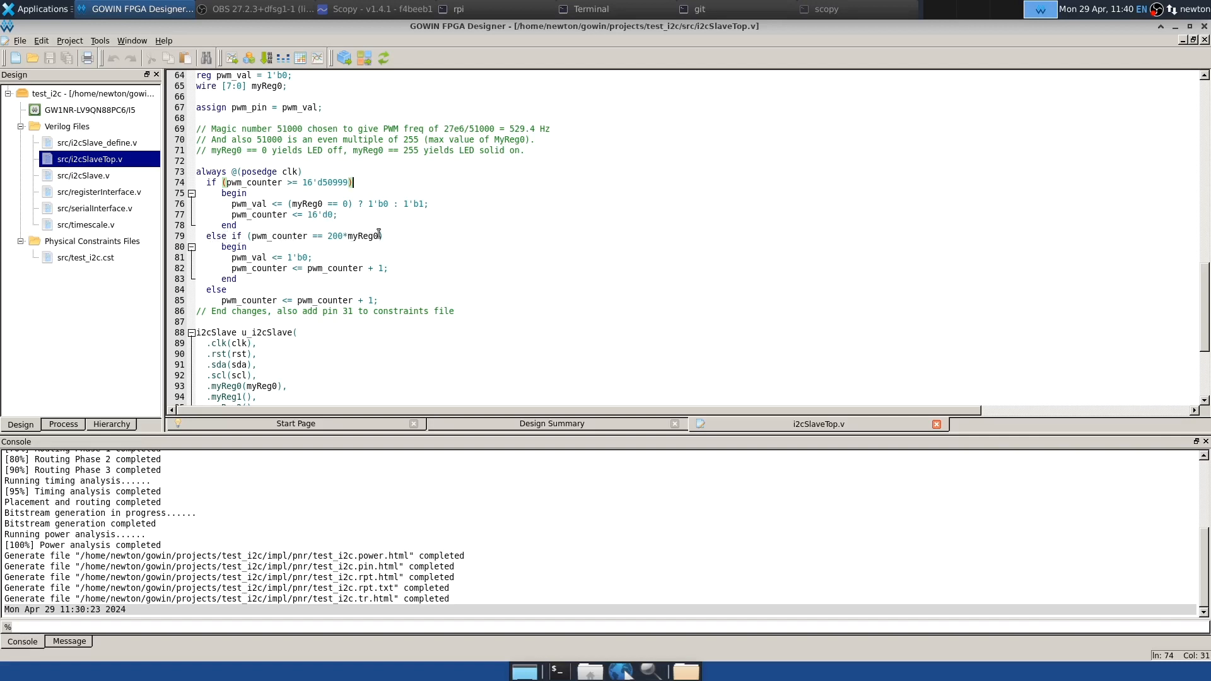
{"action": "mouse_move", "coordinate": [359, 235]}
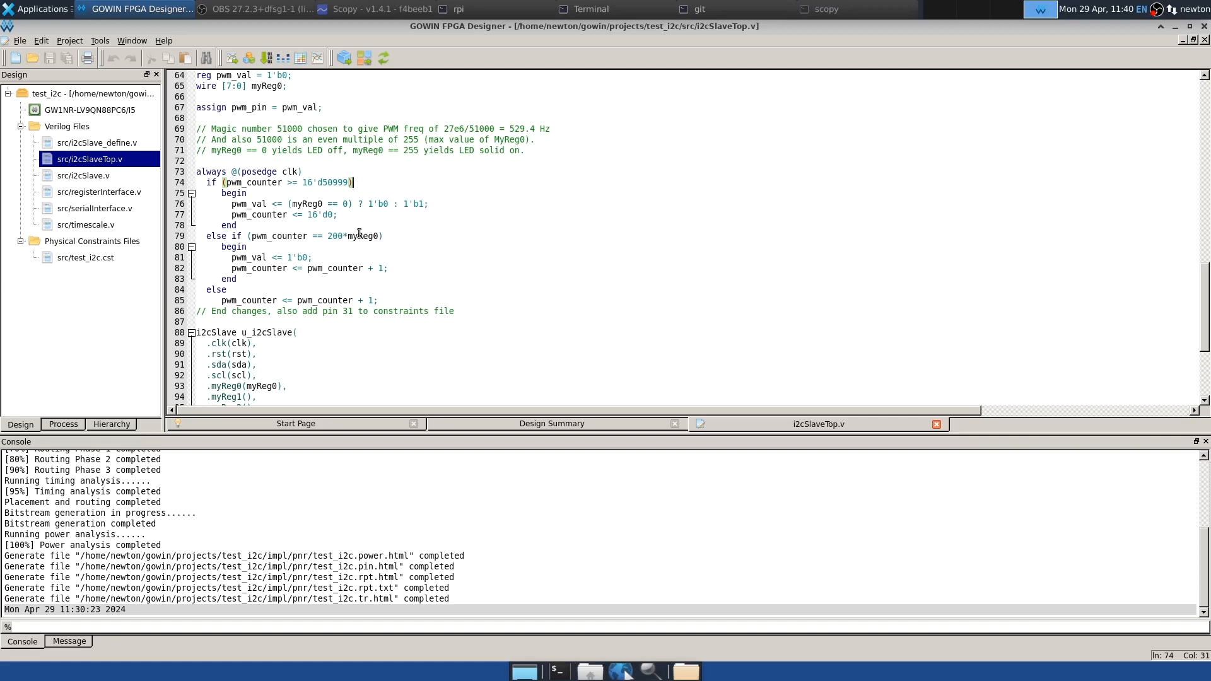
{"action": "mouse_move", "coordinate": [324, 258]}
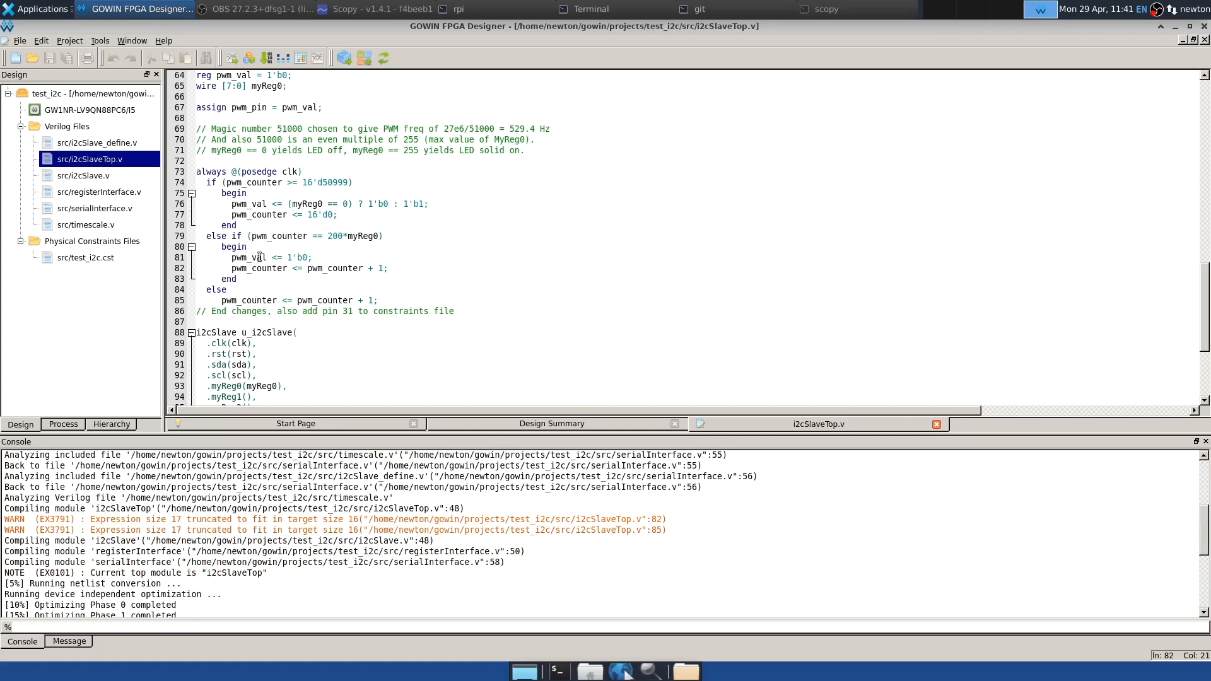
{"action": "mouse_move", "coordinate": [345, 257]}
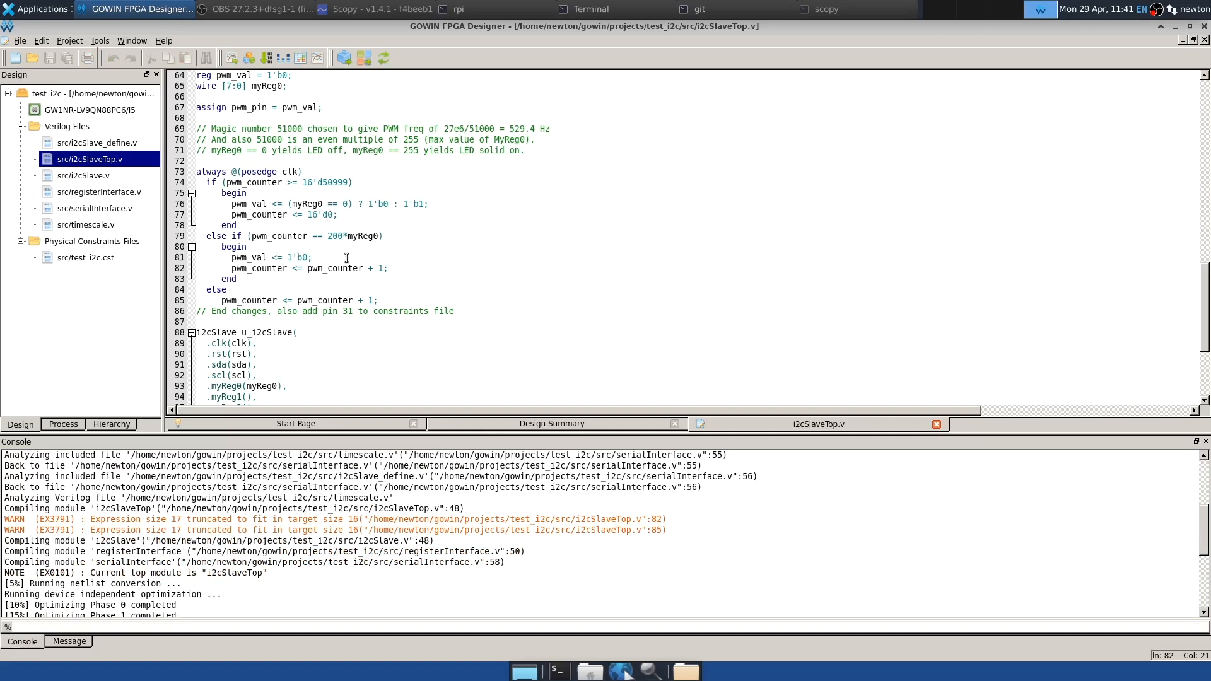
{"action": "mouse_move", "coordinate": [345, 252]}
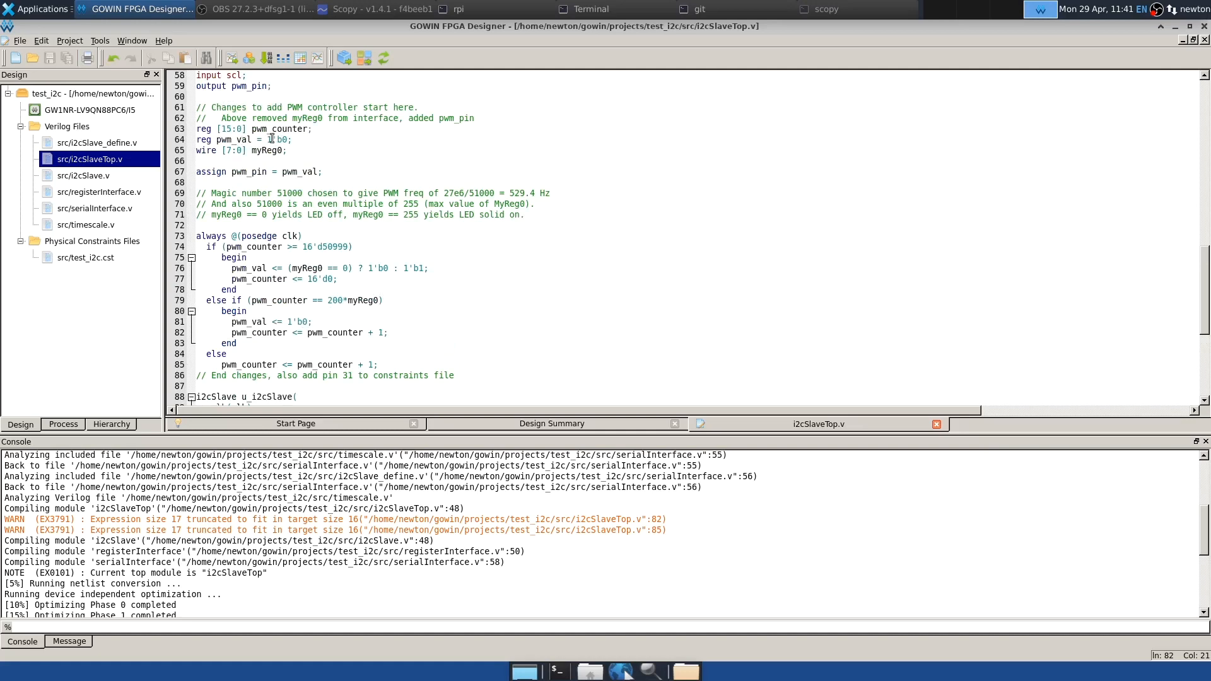
Step: Scroll the Console until 'GowinSynthesis finish' appears for the PWM design
{"action": "scroll", "scroll_direction": "down", "scroll_amount": 3}
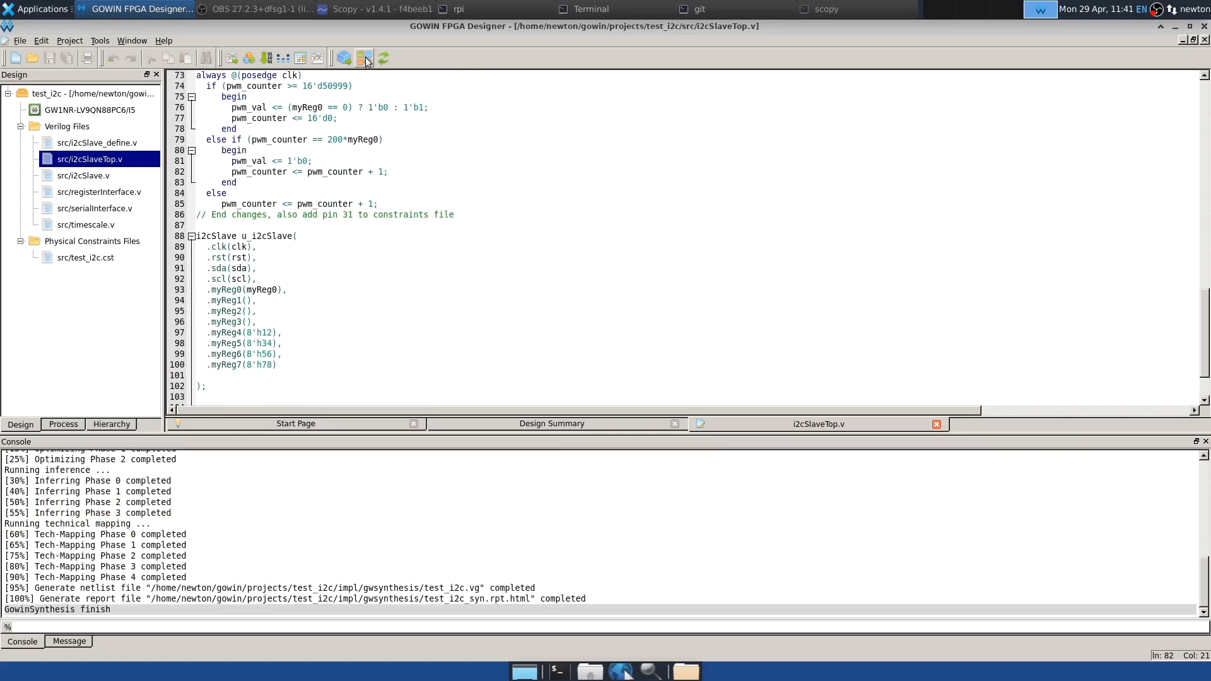
Step: Start Place & Route on the synthesized PWM design
{"action": "left_click", "coordinate": [363, 58]}
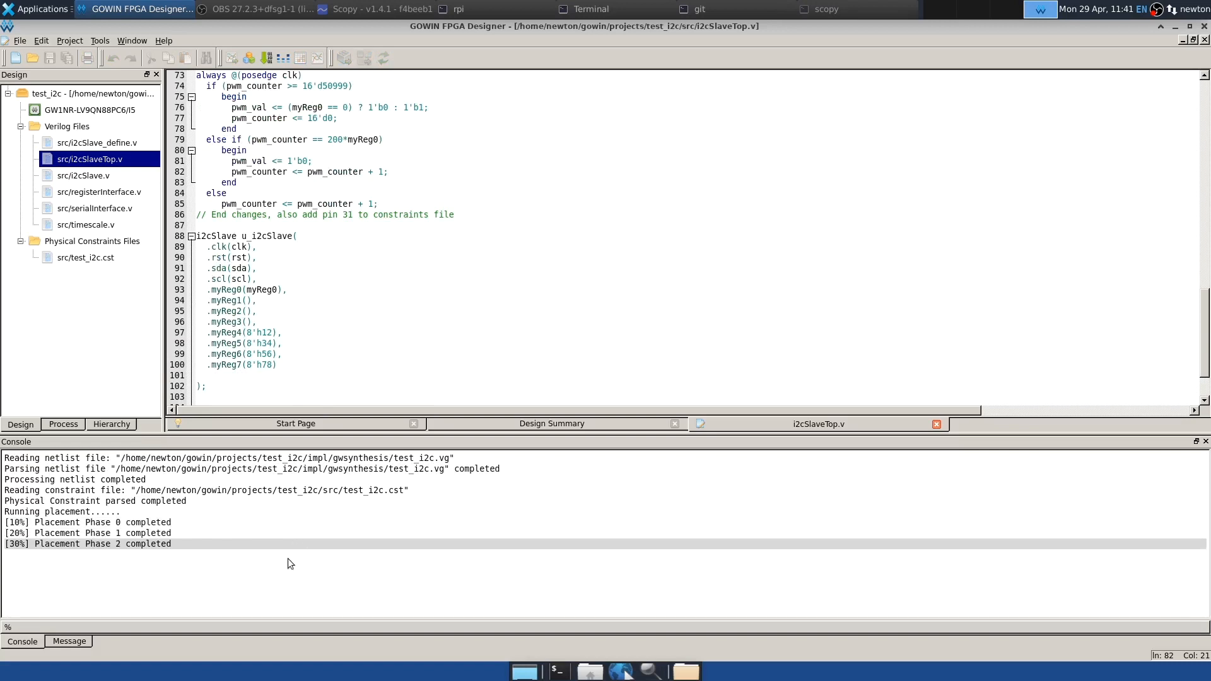
{"action": "mouse_move", "coordinate": [295, 567]}
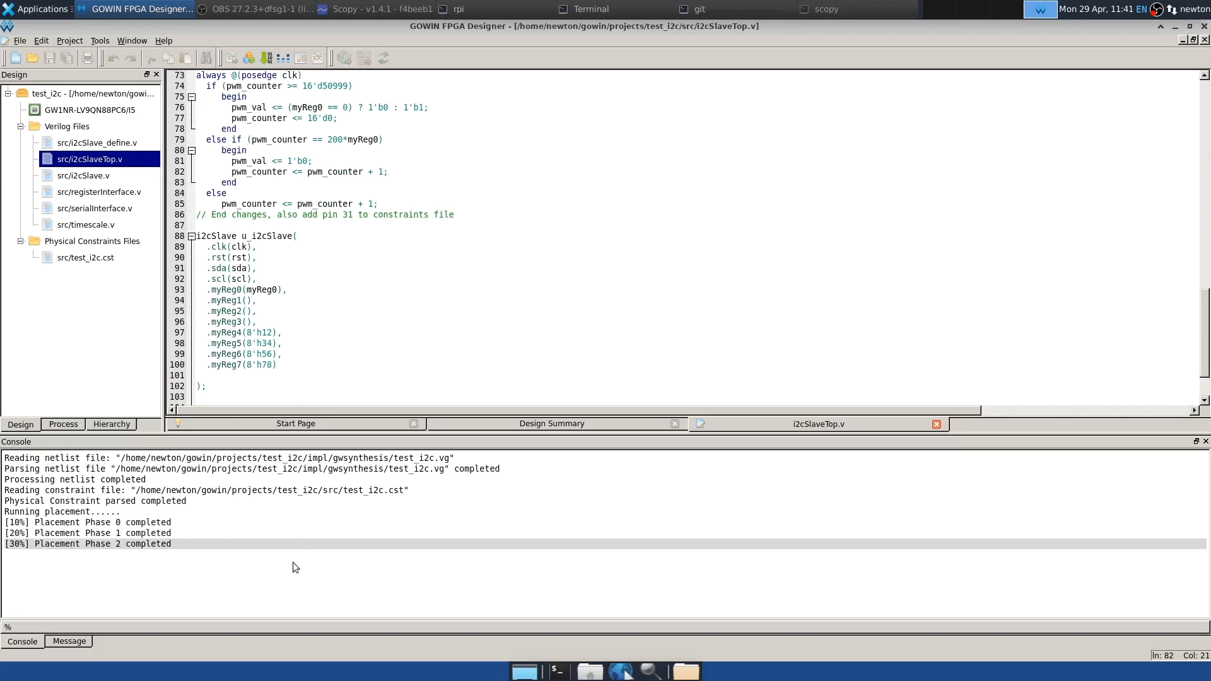
{"action": "mouse_move", "coordinate": [312, 551]}
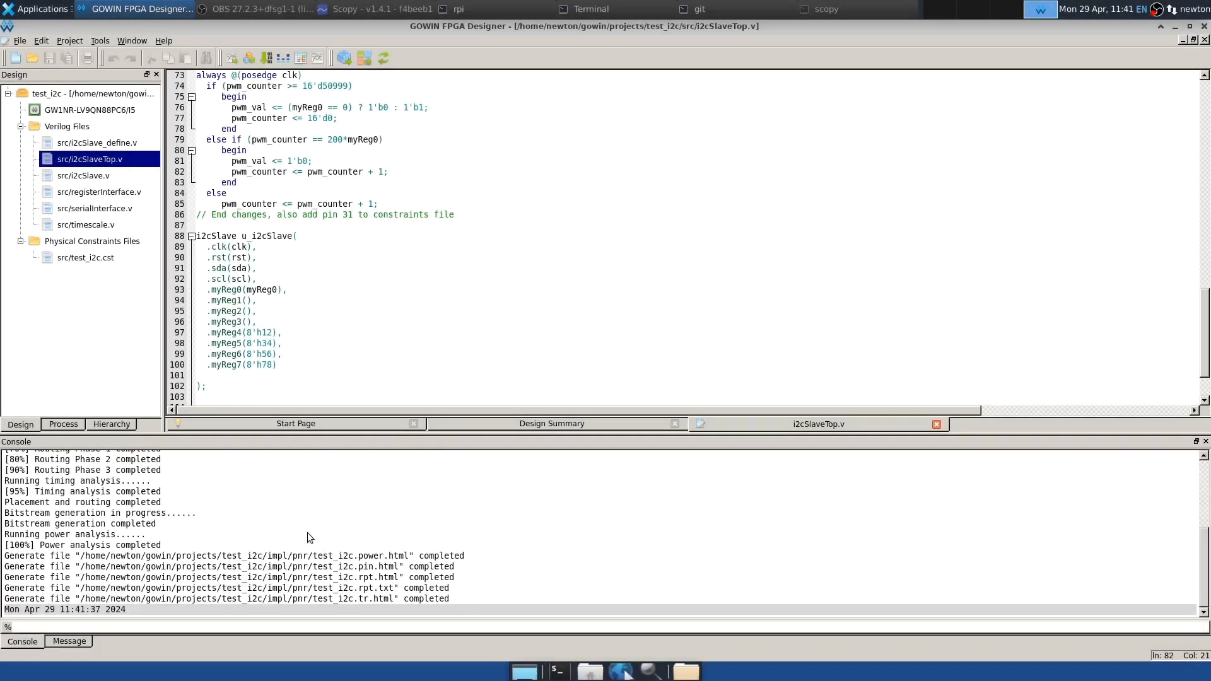
{"action": "mouse_move", "coordinate": [91, 263]}
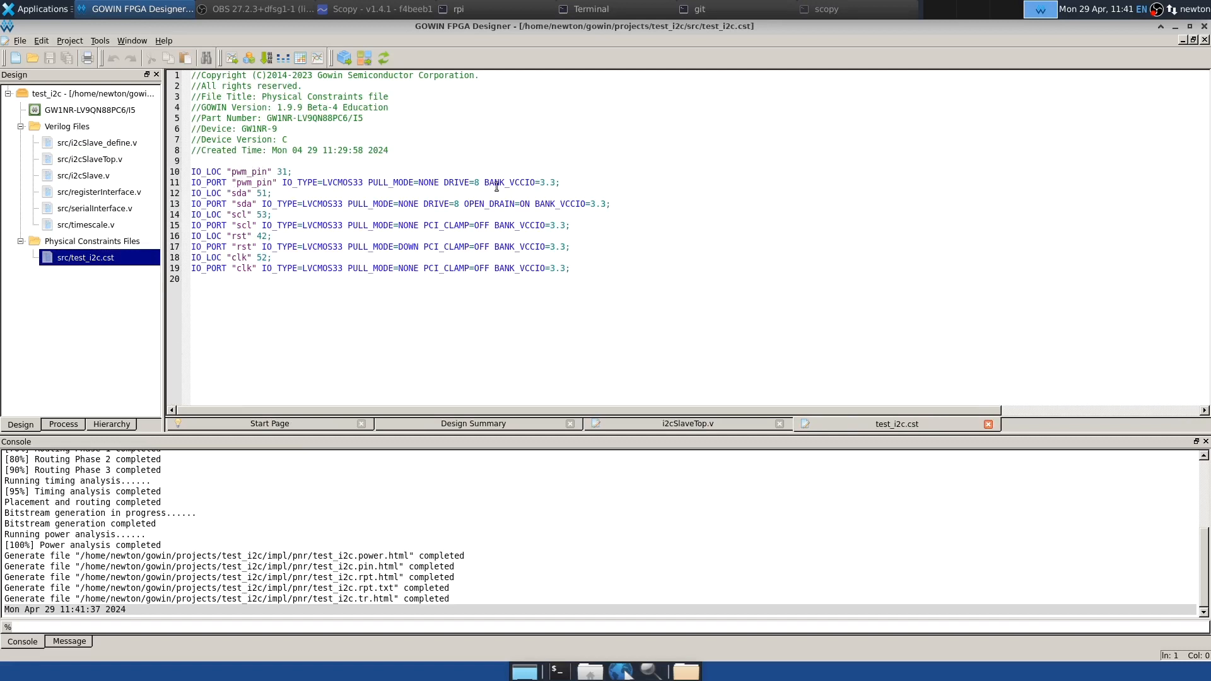
{"action": "left_click_drag", "start_coordinate": [190, 172], "coordinate": [560, 183]}
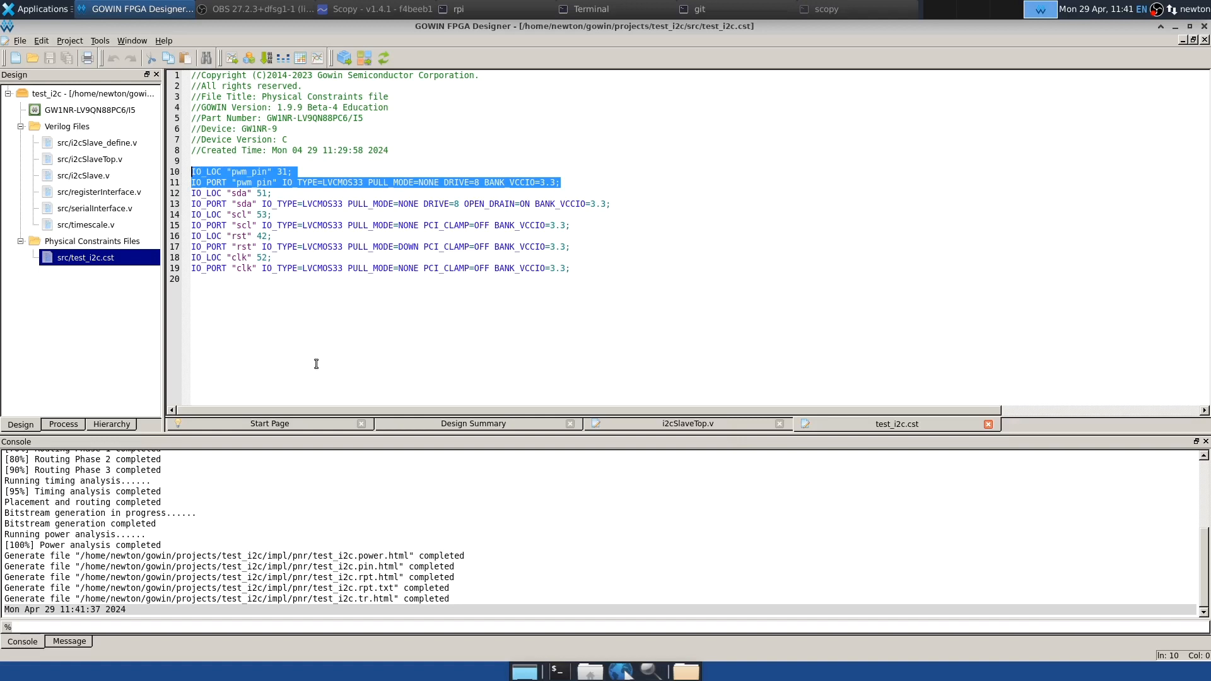
{"action": "mouse_move", "coordinate": [330, 376]}
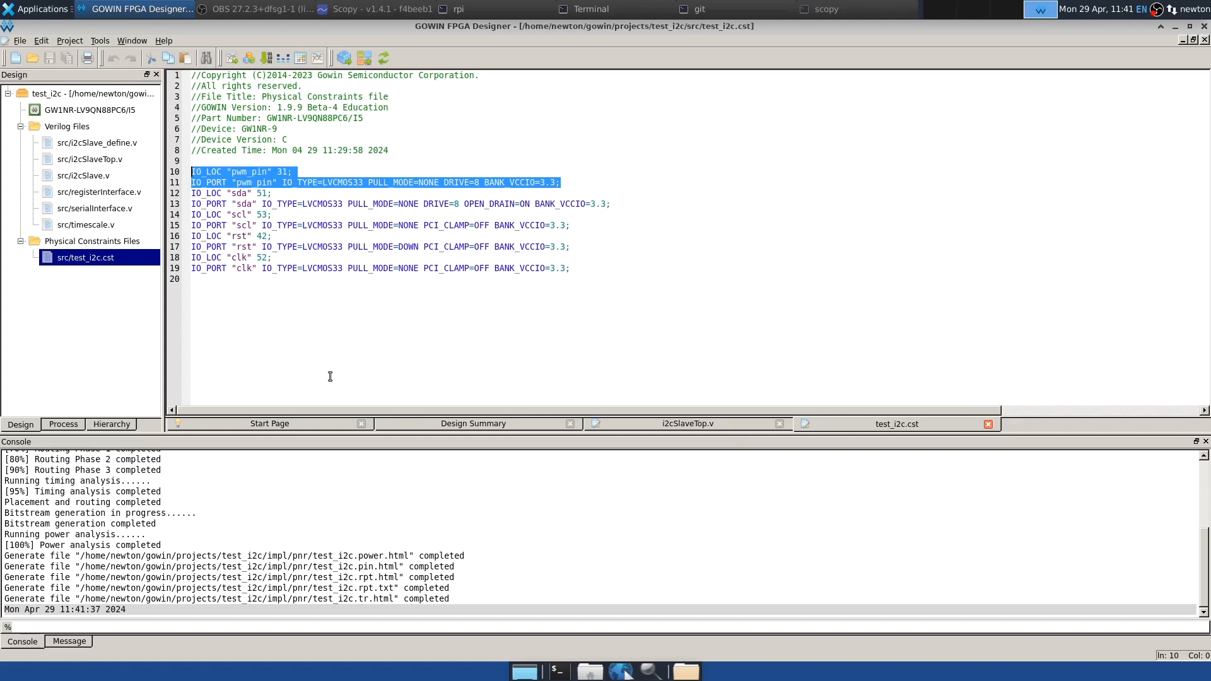
{"action": "mouse_move", "coordinate": [331, 372]}
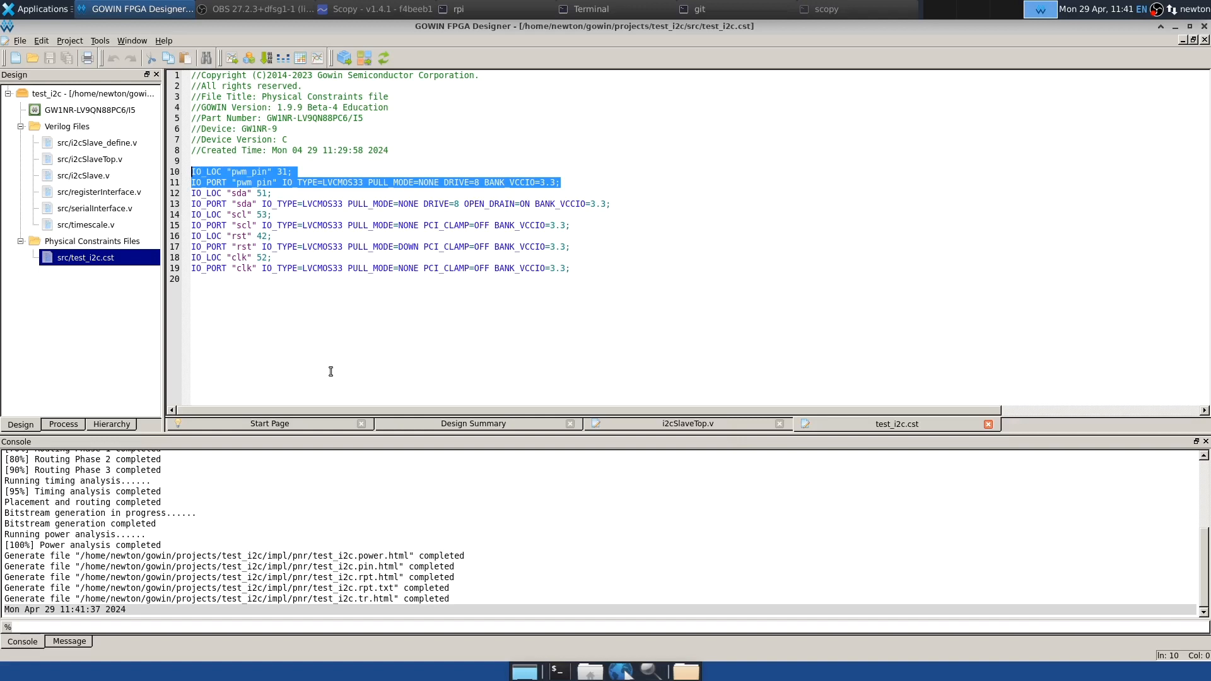
{"action": "mouse_move", "coordinate": [331, 365]}
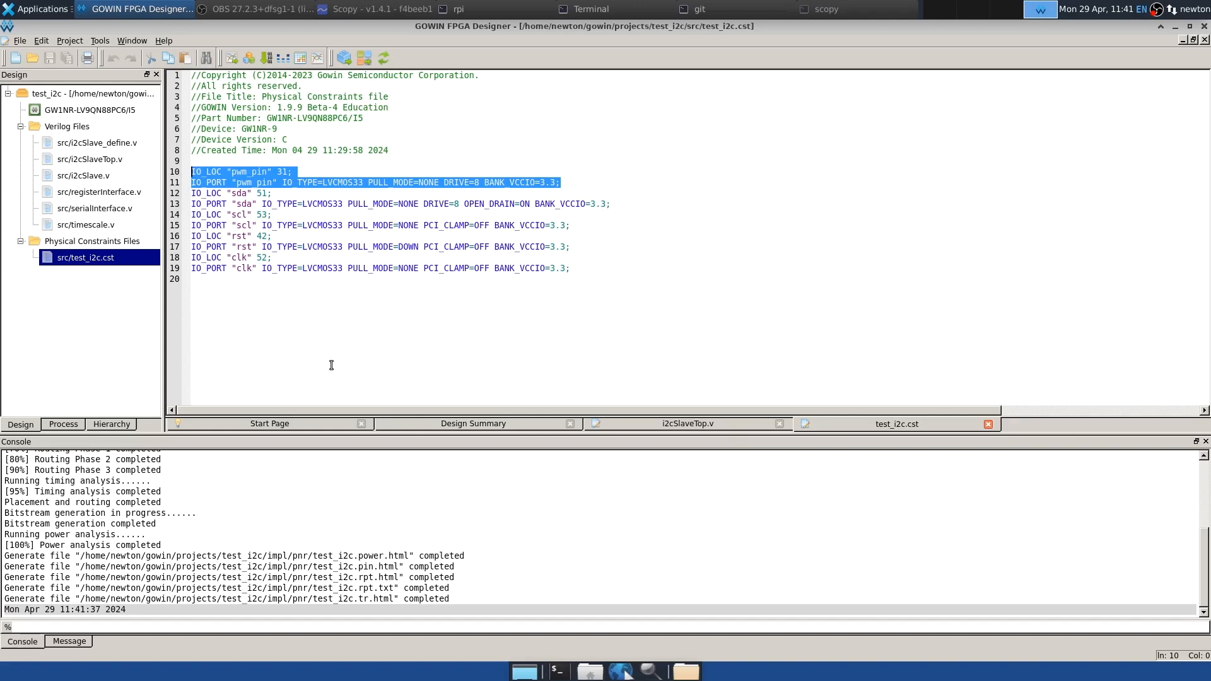
{"action": "left_click", "coordinate": [423, 183]}
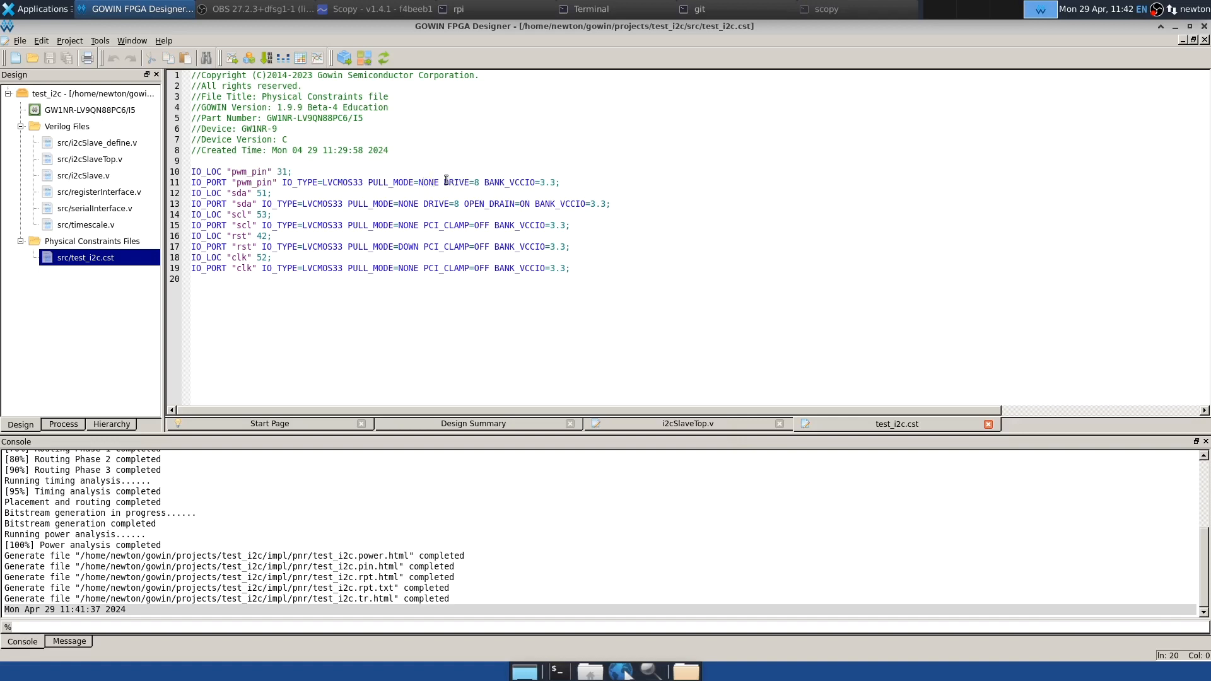
{"action": "mouse_move", "coordinate": [341, 341]}
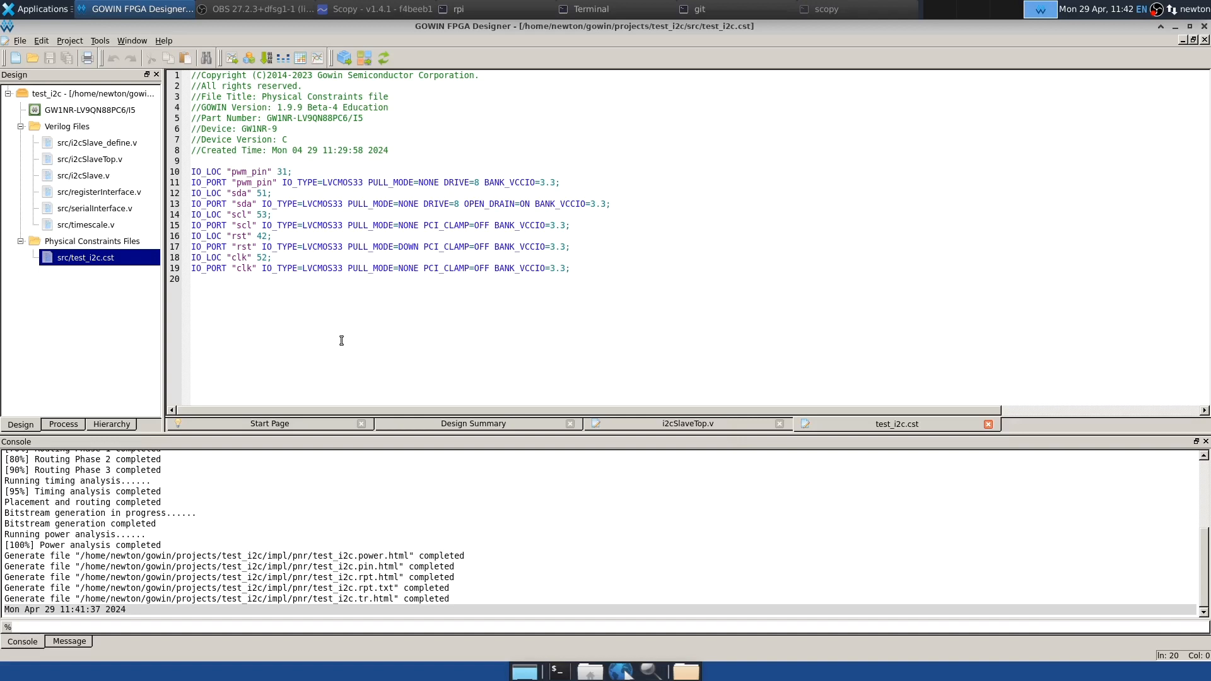
{"action": "mouse_move", "coordinate": [560, 49]}
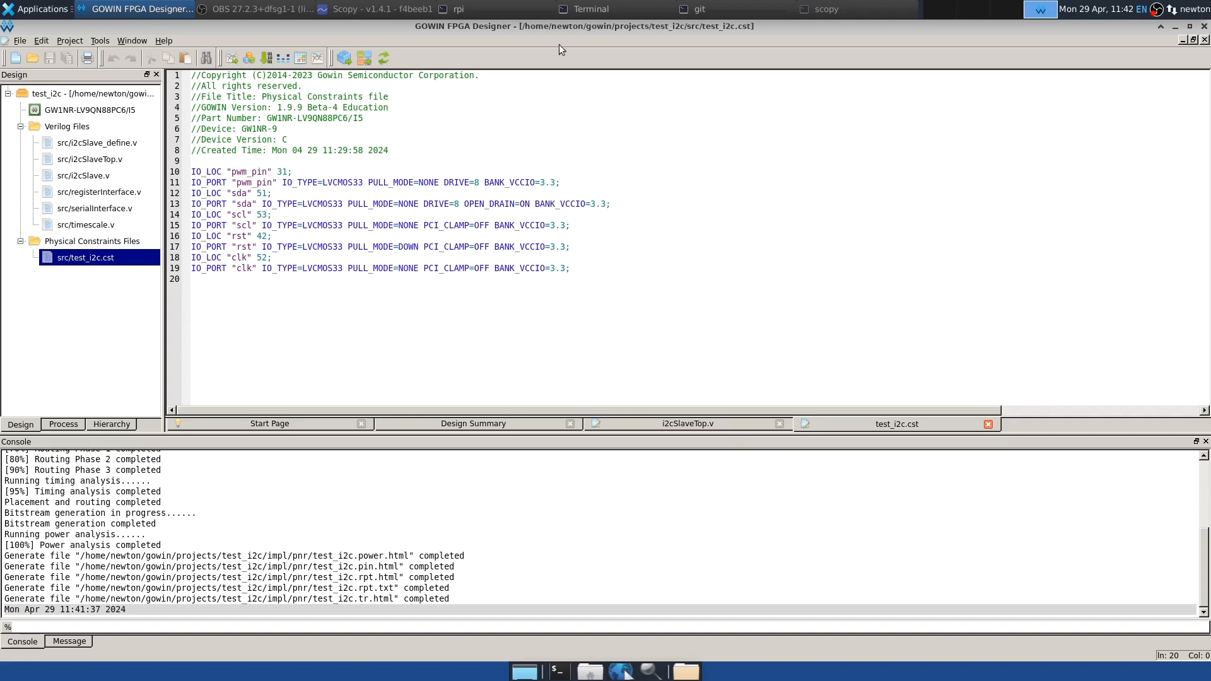
Step: Program the FPGA with ./load_mem projects/test_i2c/impl/pnr/test_i2c.fs
{"action": "left_click", "coordinate": [590, 9]}
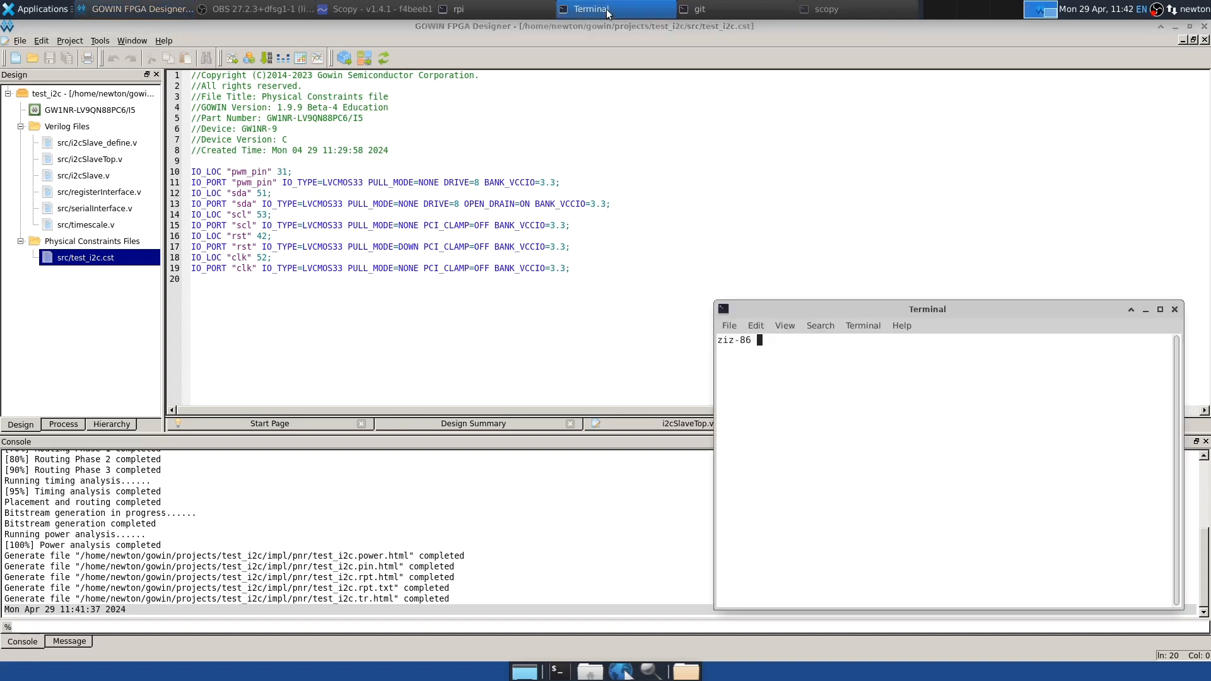
{"action": "type", "text": "./load_mem projects/test_i2c/impl/pnr/test_i2c.fs"}
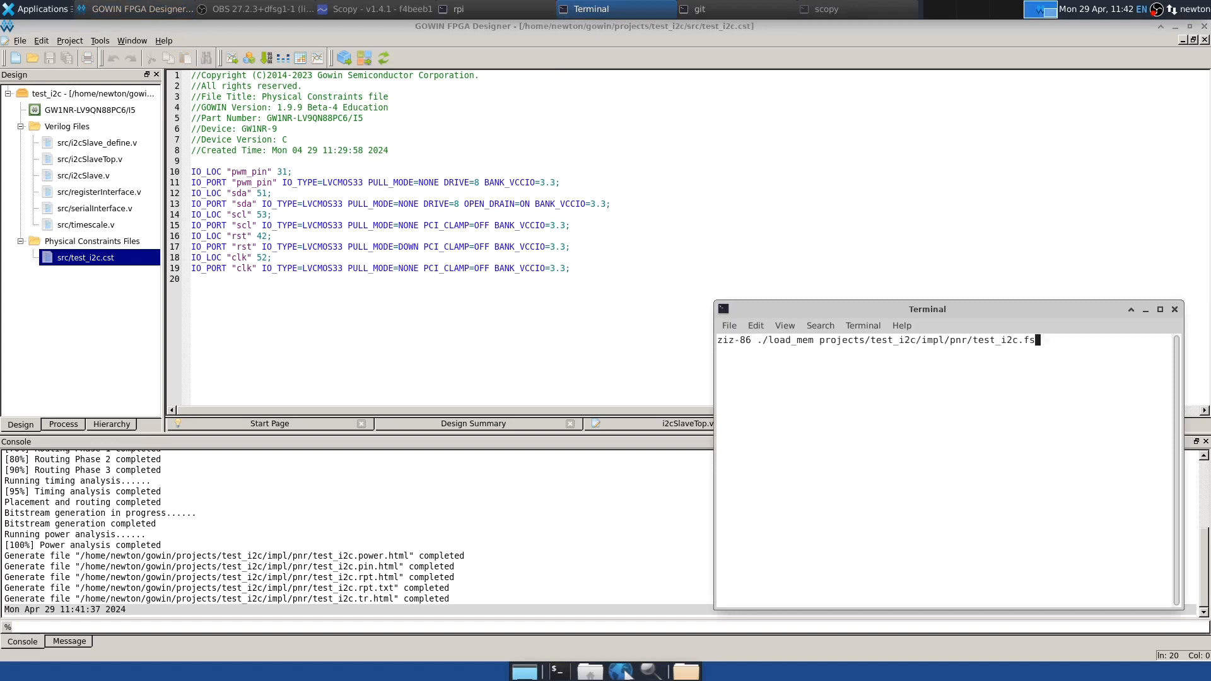
{"action": "key", "text": "Return"}
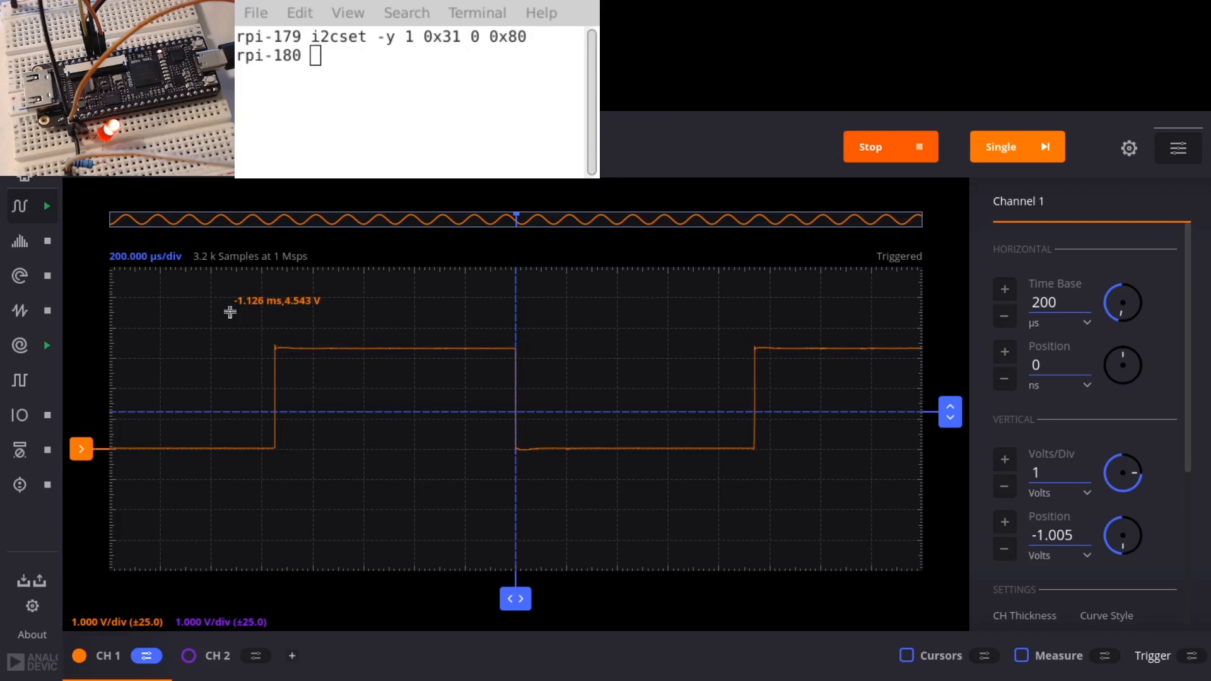
{"action": "mouse_move", "coordinate": [271, 317]}
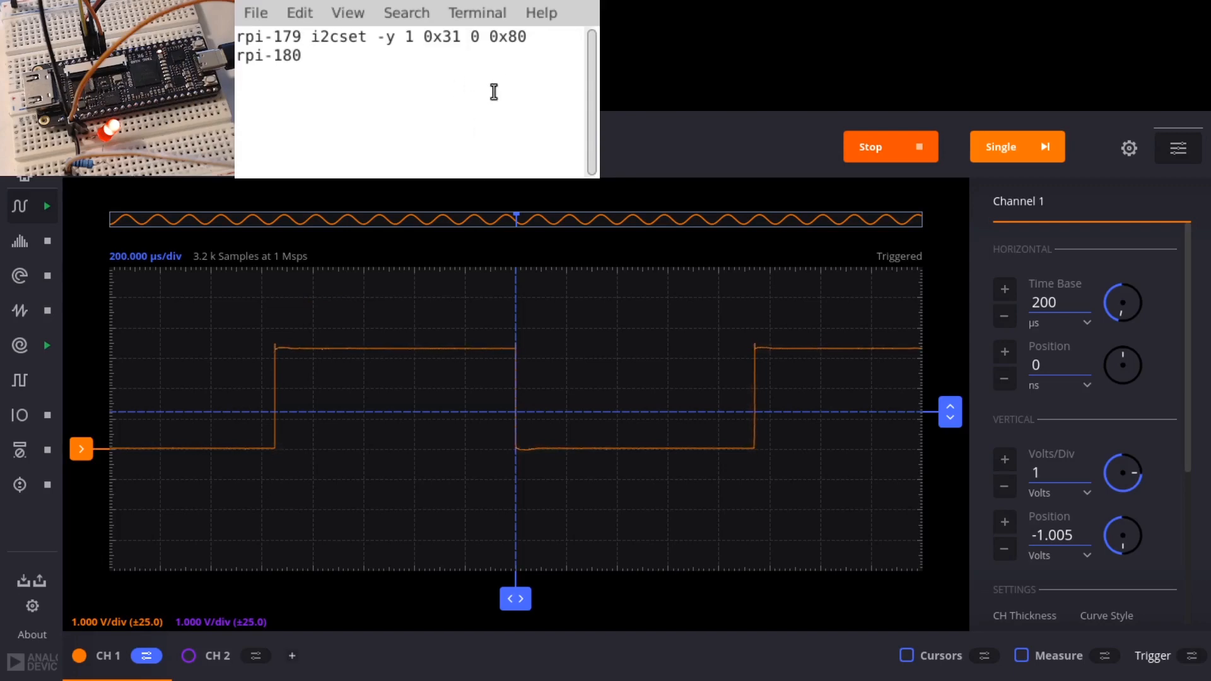
Step: Write duty values 0x80, 0x0, 0xff, 0x1, 0x3, 0x5 and 0xc0 to register 0 at 0x31
{"action": "type", "text": "i2cset -y 1 0x31 0 0x0"}
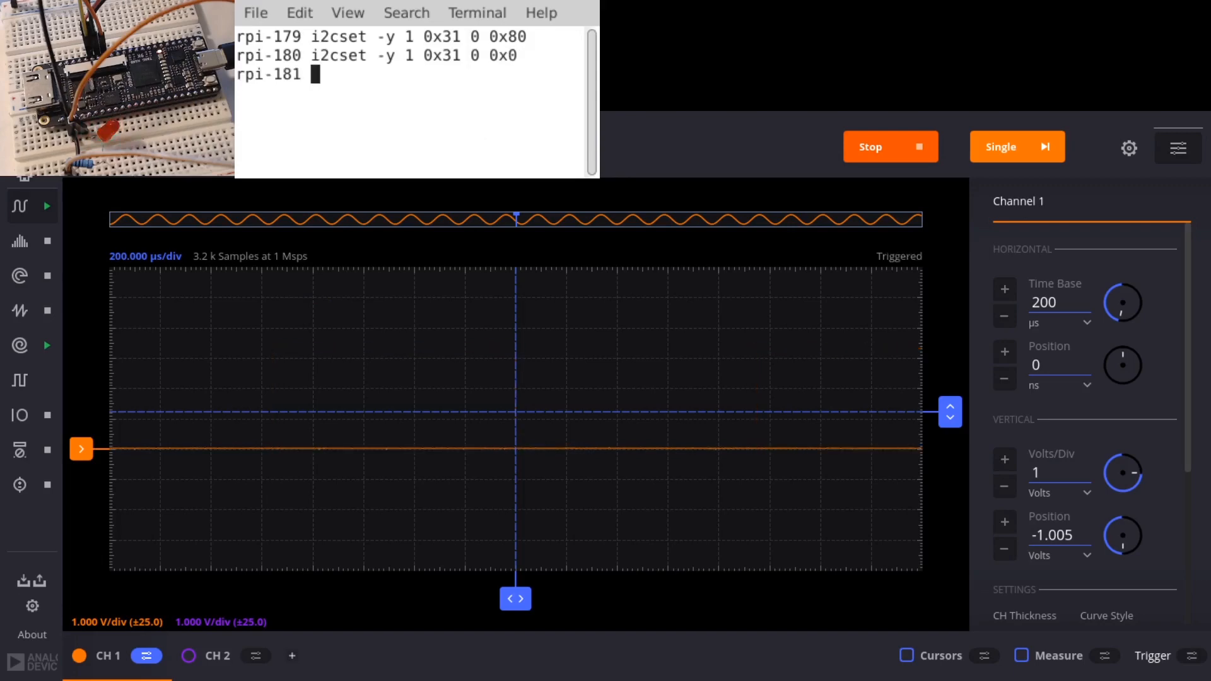
{"action": "type", "text": "i2cset -y 1 0x31 0 0x0"}
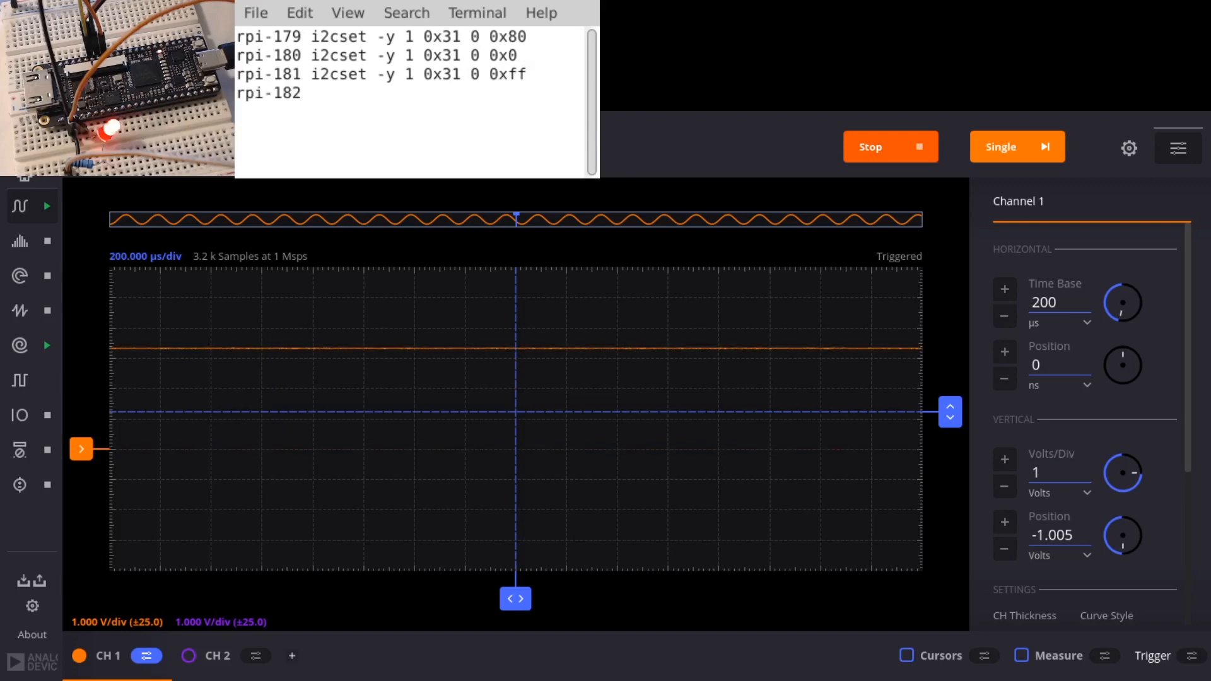
{"action": "type", "text": "i2cset -y 1 0x31 0 0x1"}
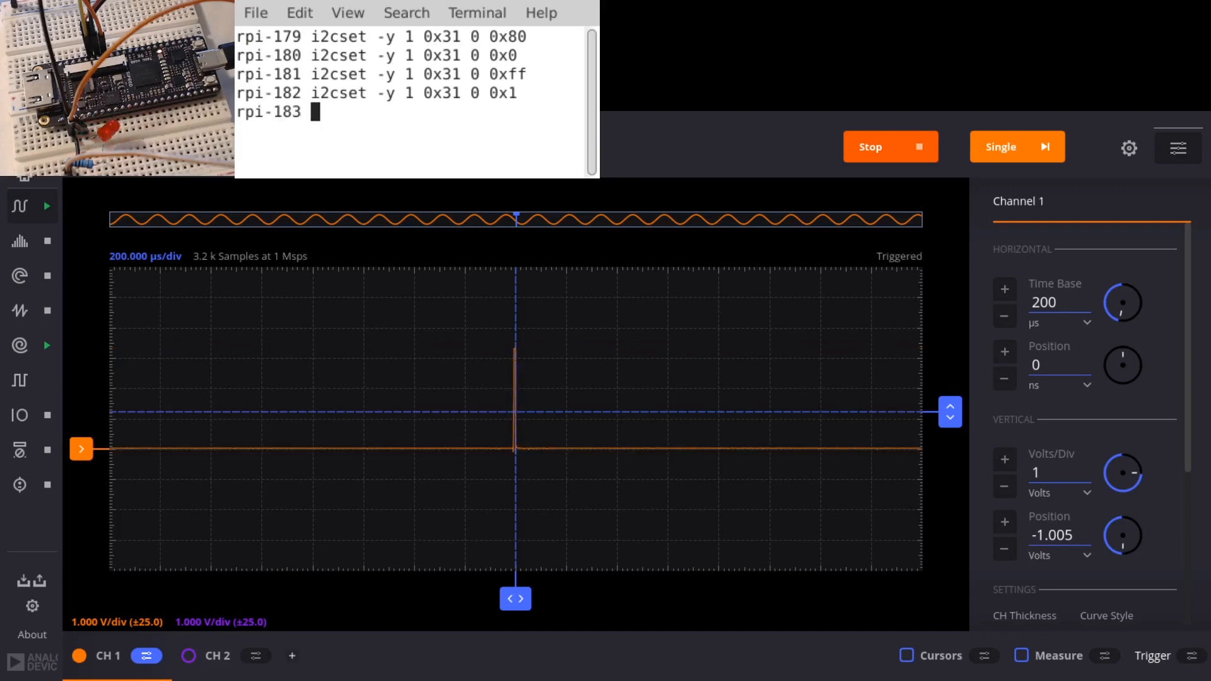
{"action": "type", "text": "i2cset -y 1 0x31 0 0x5"}
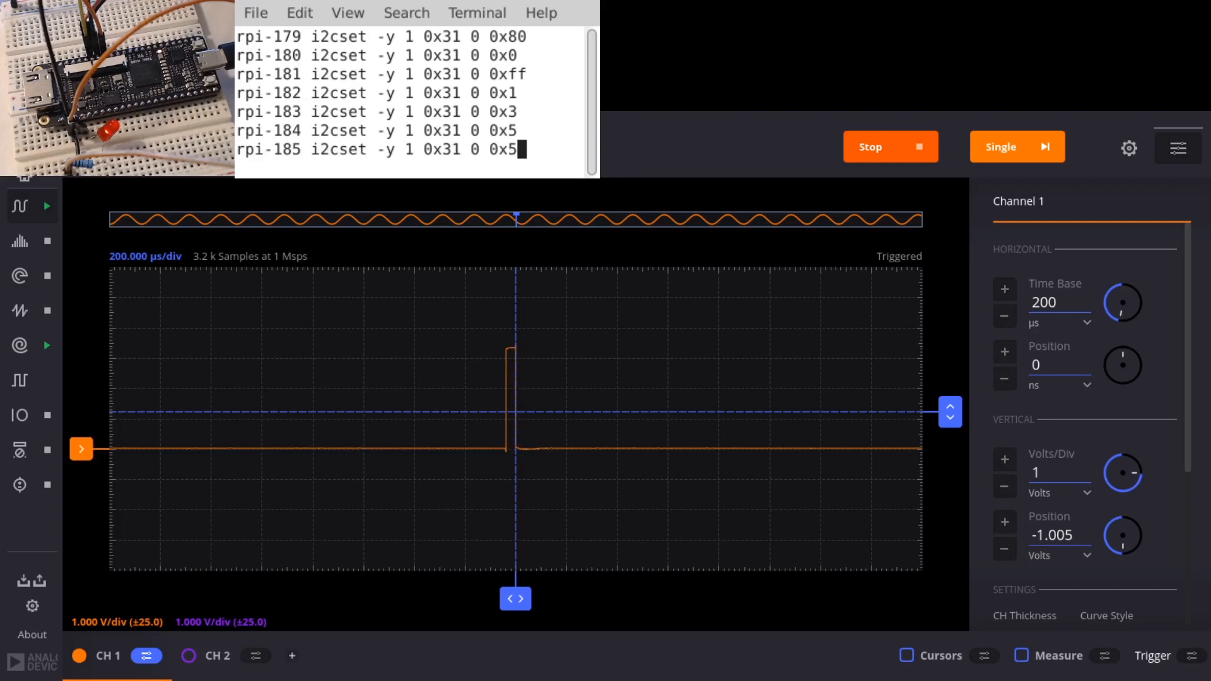
{"action": "key", "text": "Backspace"}
{"action": "type", "text": "c0"}
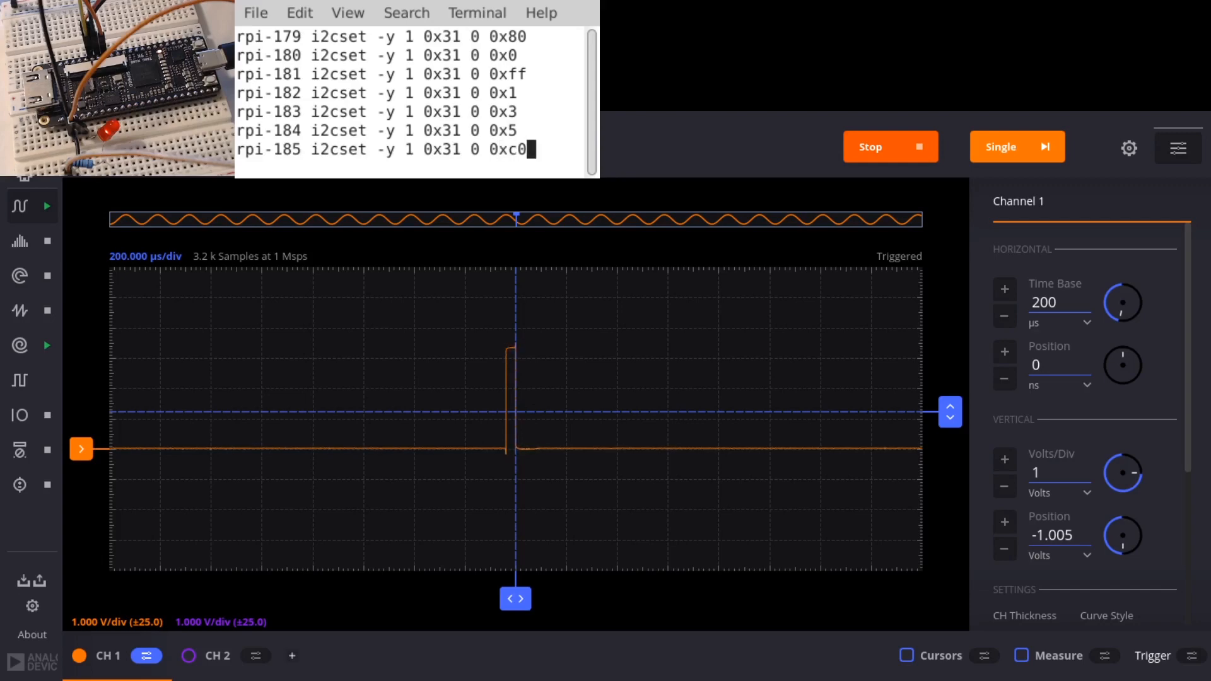
{"action": "key", "text": "Return"}
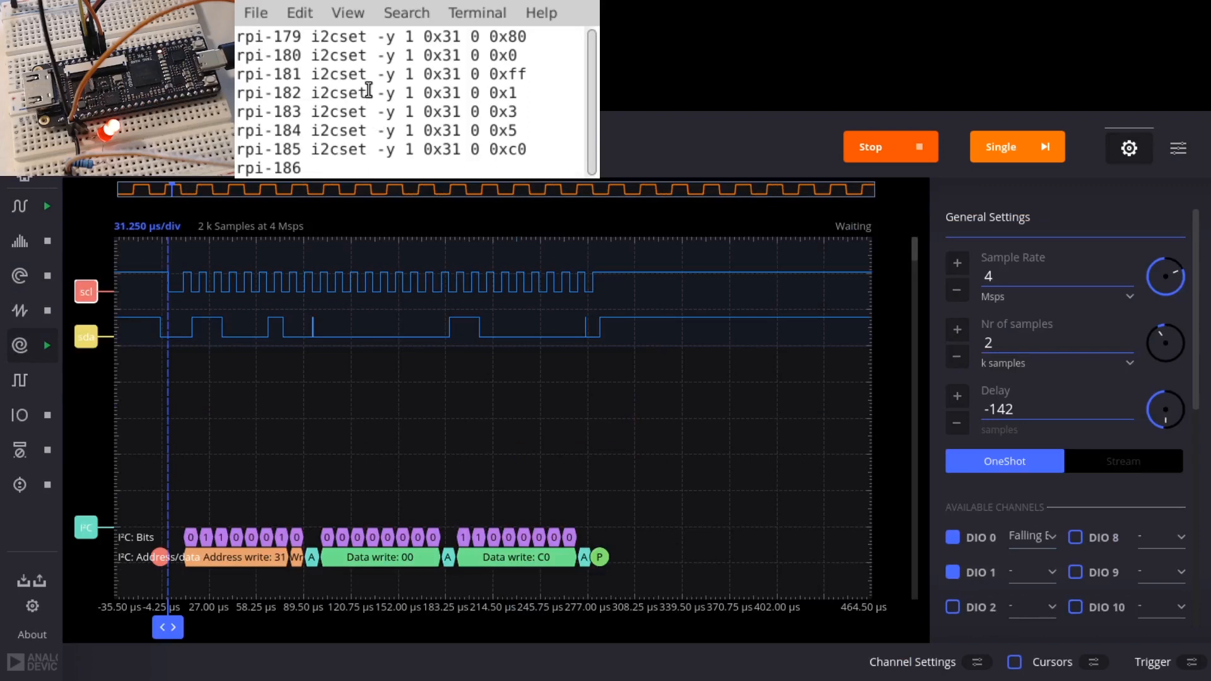
Step: Write 0x13 to register 0 at 0x31 and read it back while the analyzer decodes
{"action": "type", "text": "i2cset -y 1 0x31 0 0x13"}
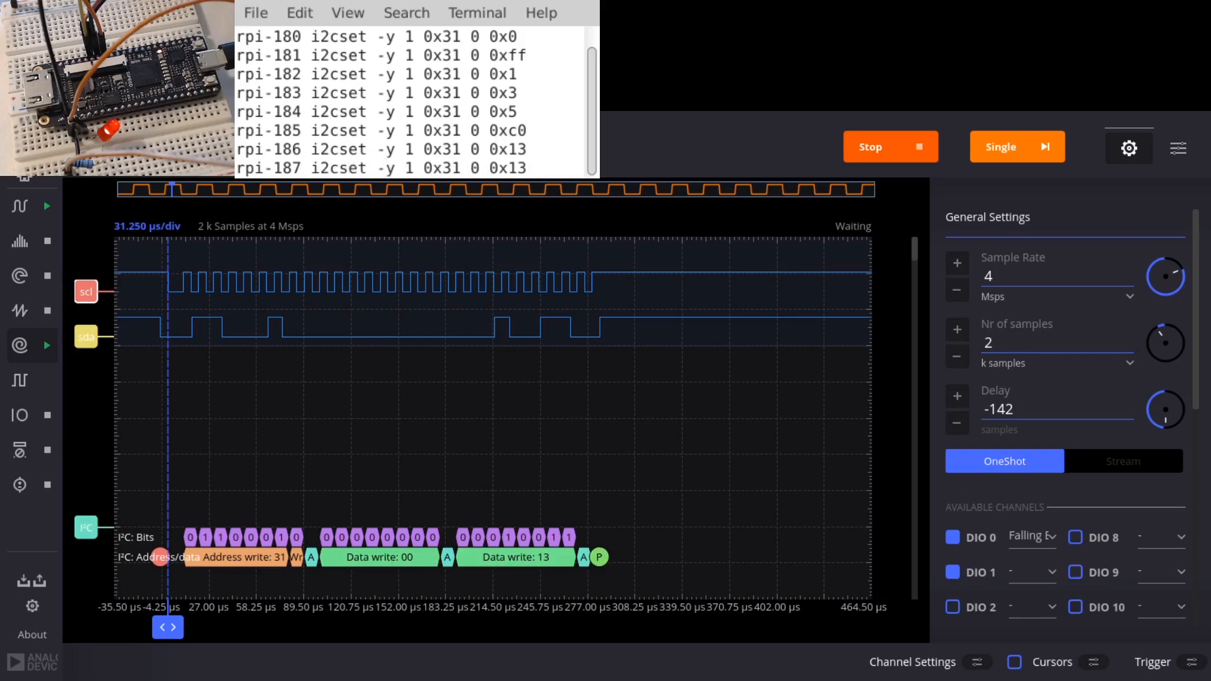
{"action": "type", "text": "i2cget -y 1 0x31 0"}
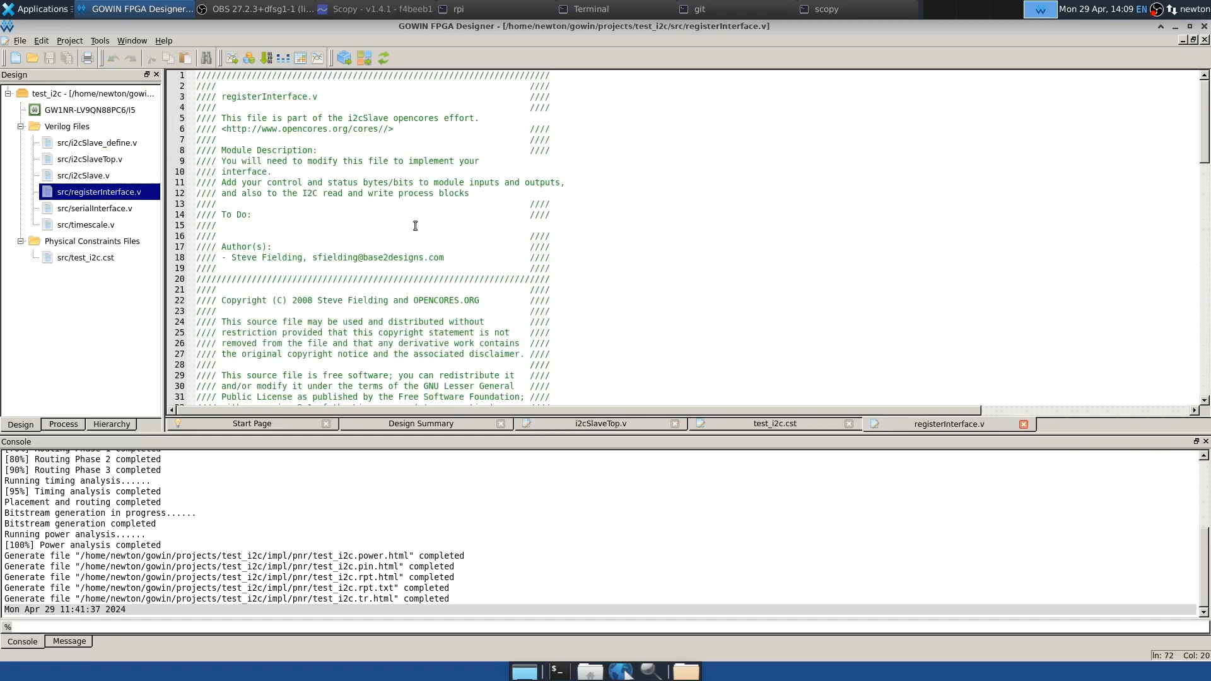
Step: Scroll through registerInterface.v, highlighting the myReg0 declaration and the myReg0–7 read cases
{"action": "scroll", "scroll_direction": "down", "scroll_amount": 3}
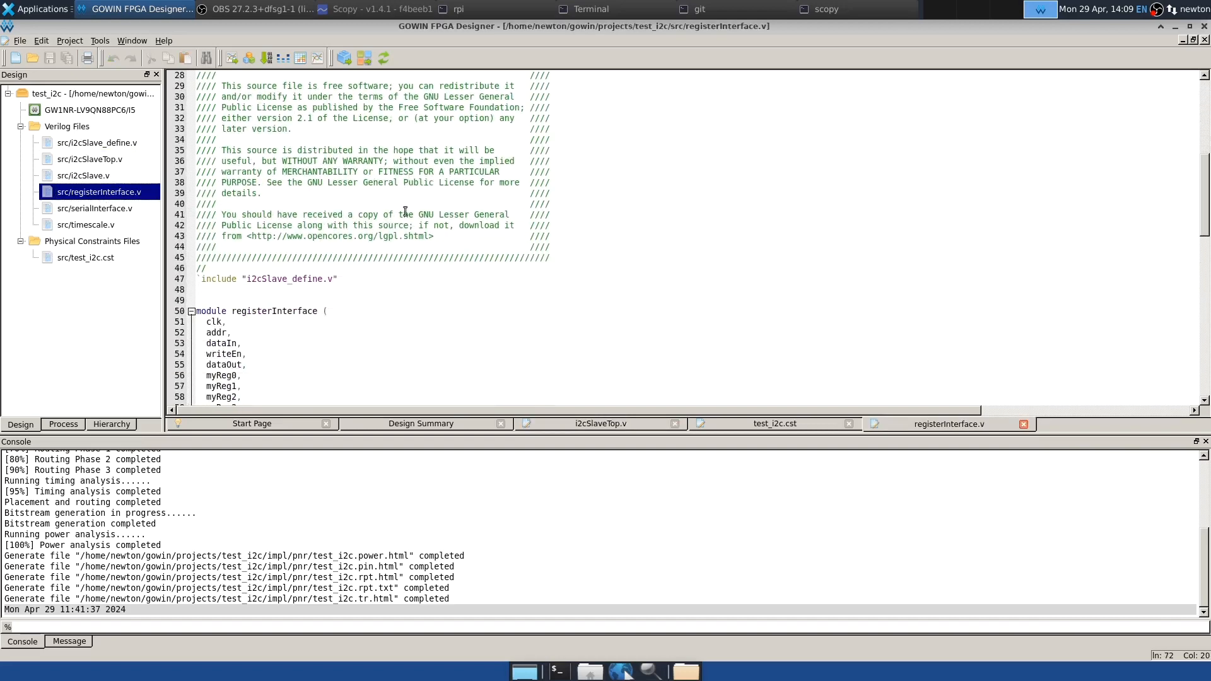
{"action": "scroll", "scroll_direction": "down", "scroll_amount": 3}
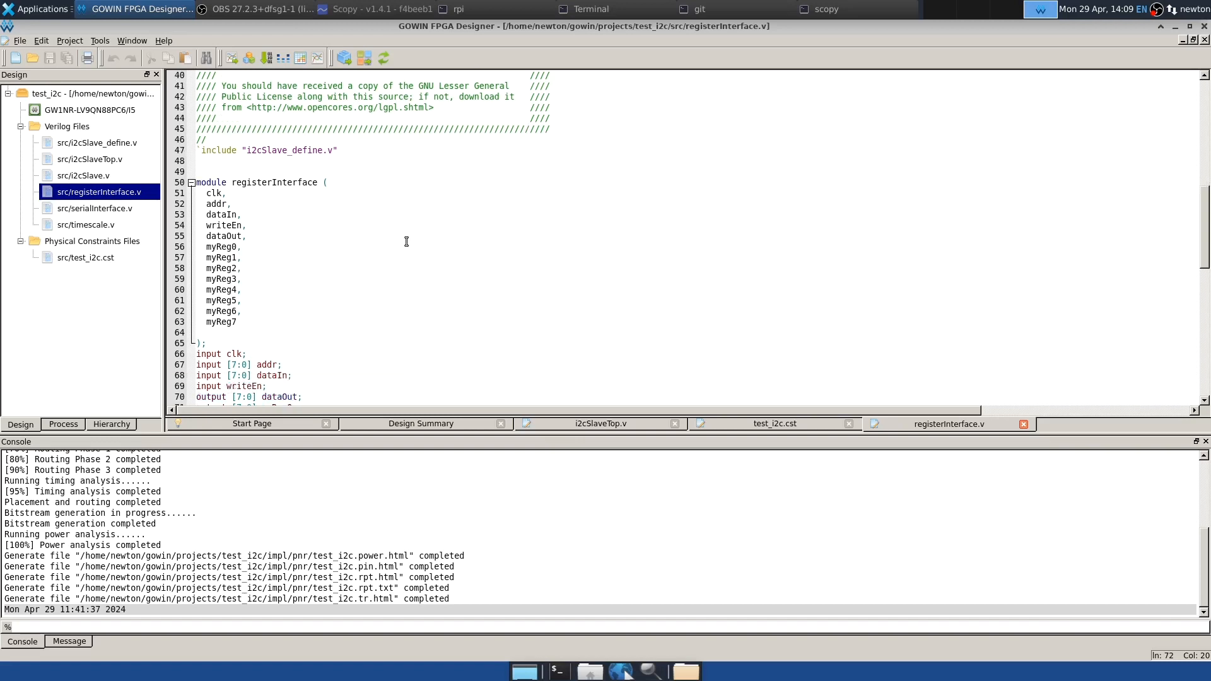
{"action": "scroll", "scroll_direction": "down", "scroll_amount": 3}
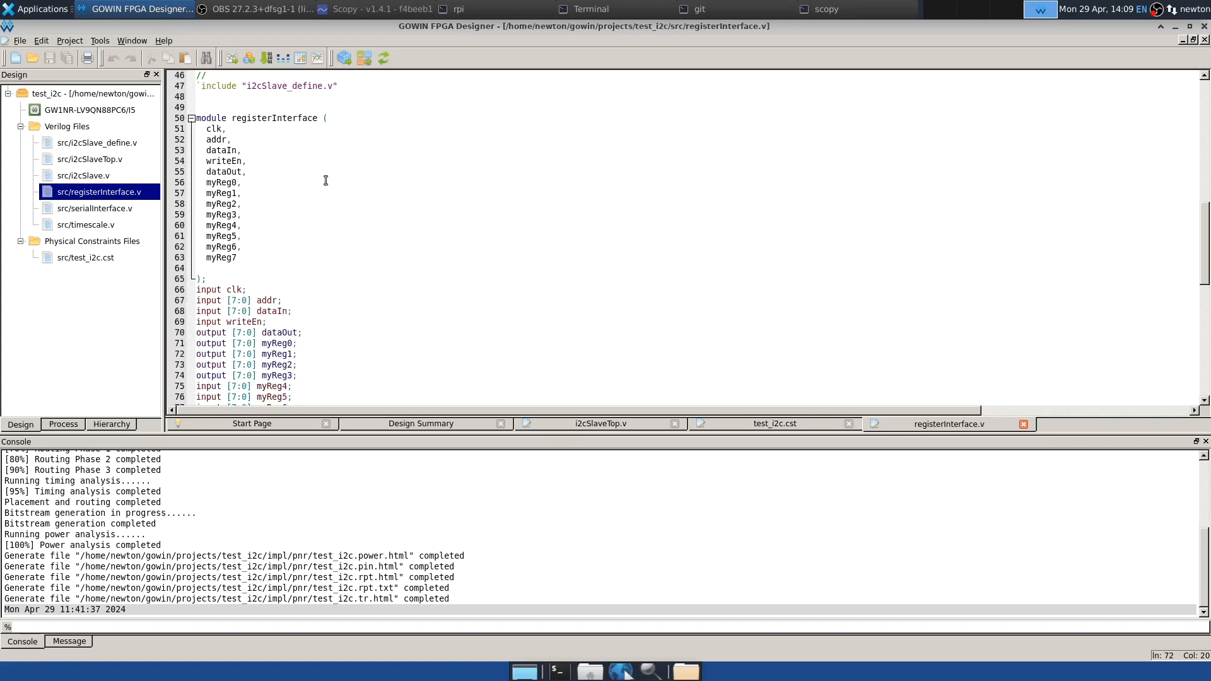
{"action": "scroll", "scroll_direction": "down", "scroll_amount": 3}
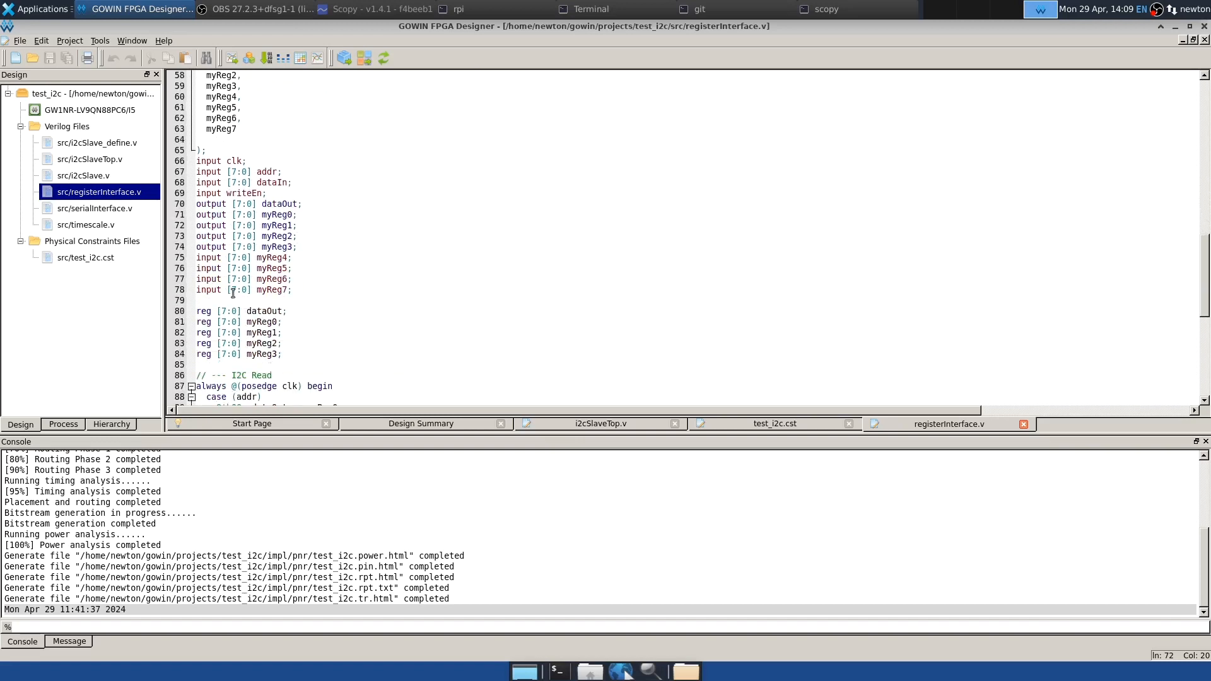
{"action": "scroll", "scroll_direction": "down", "scroll_amount": 3}
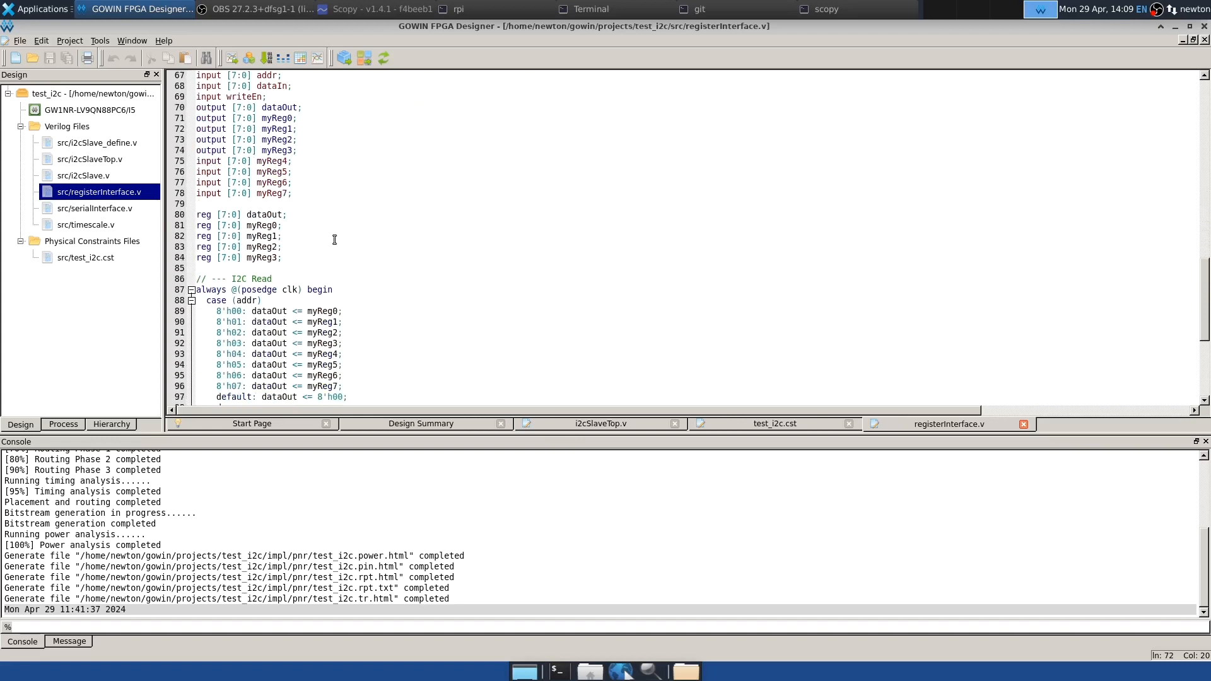
{"action": "left_click_drag", "start_coordinate": [197, 225], "coordinate": [281, 257]}
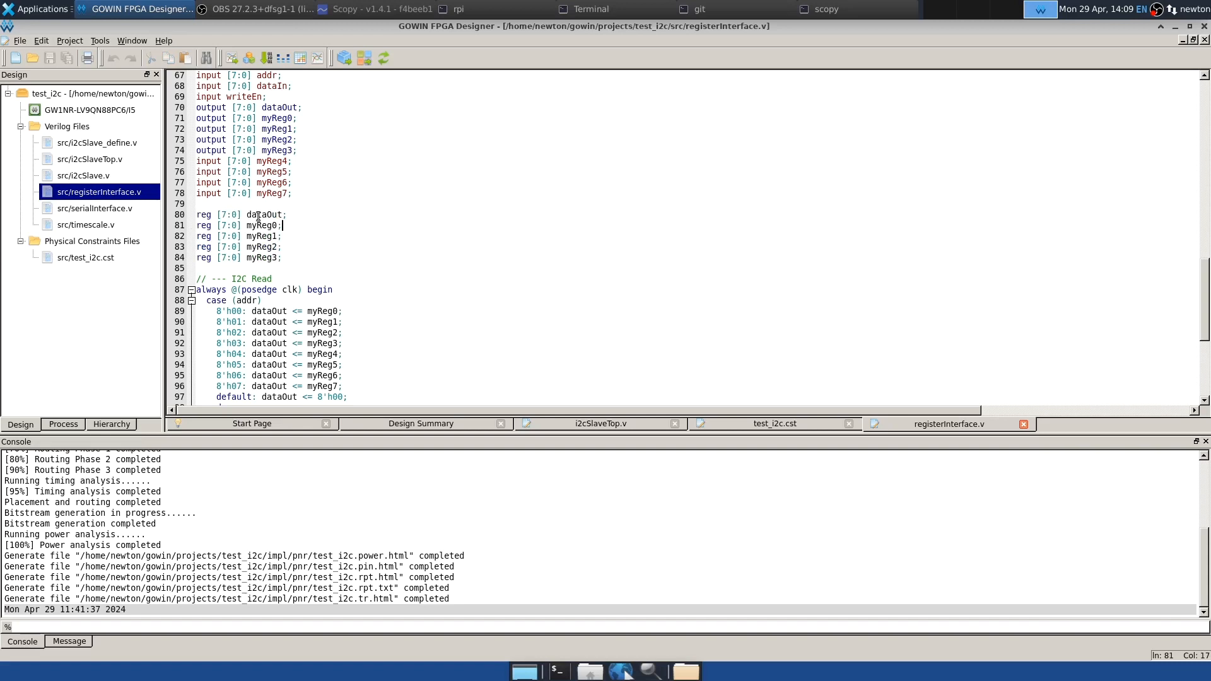
{"action": "scroll", "scroll_direction": "down", "scroll_amount": 3}
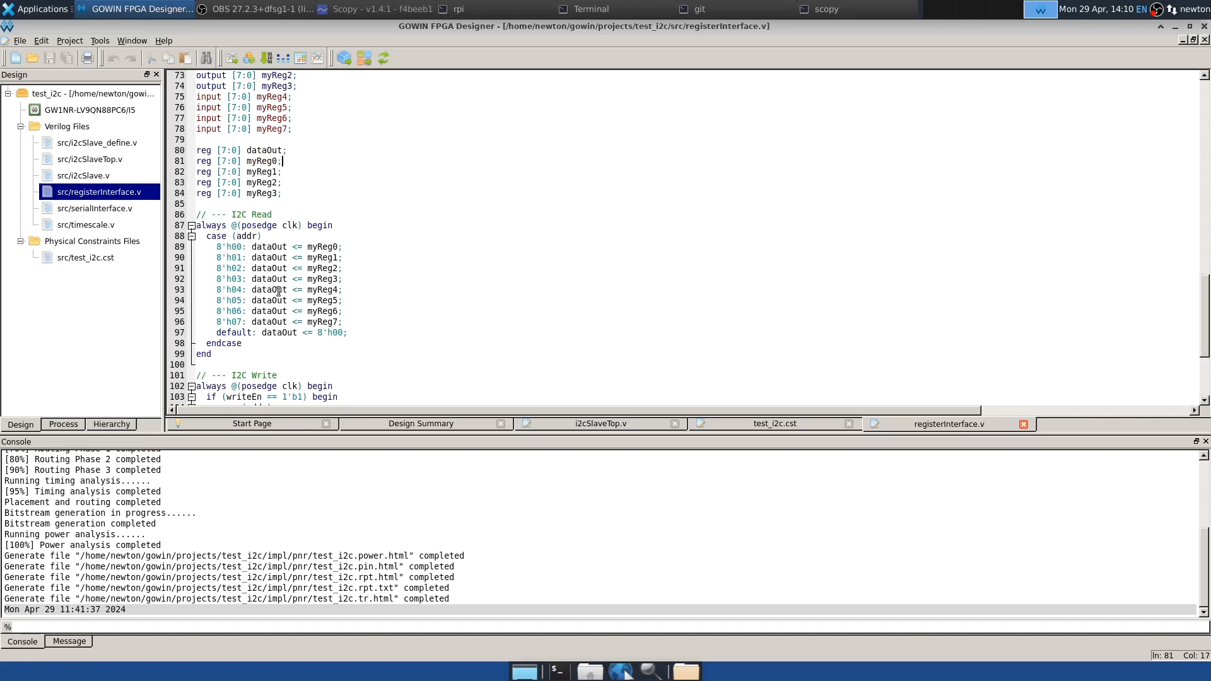
{"action": "mouse_move", "coordinate": [318, 268]}
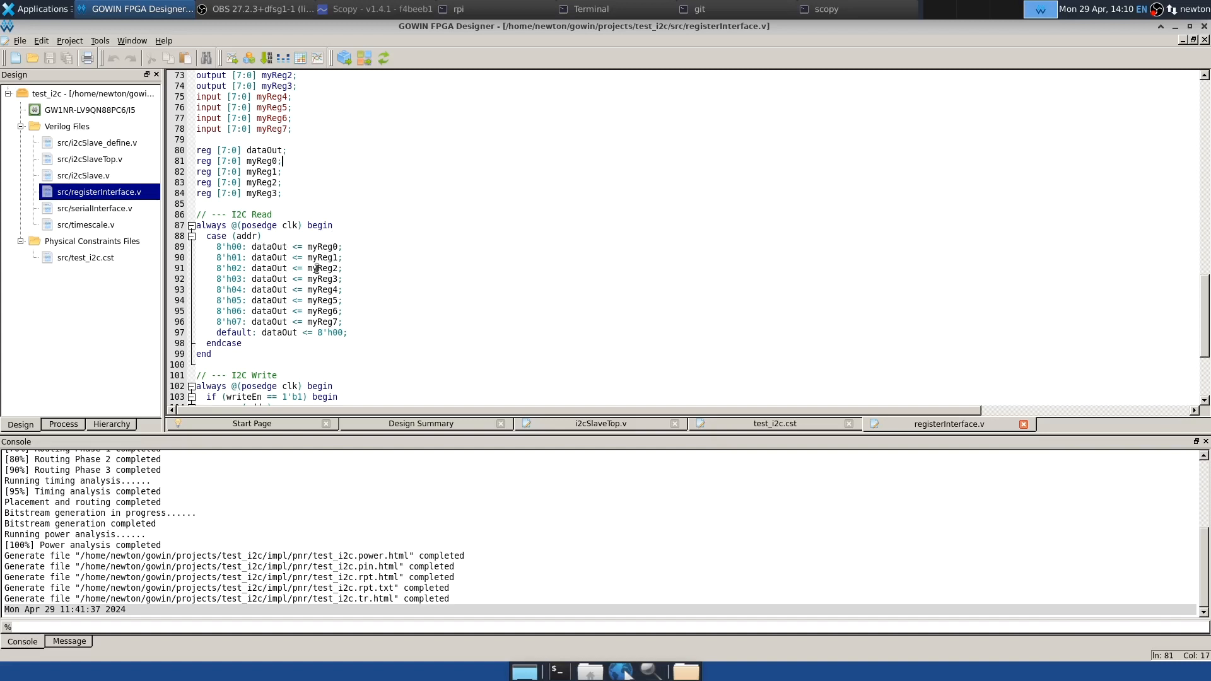
{"action": "scroll", "scroll_direction": "down", "scroll_amount": 3}
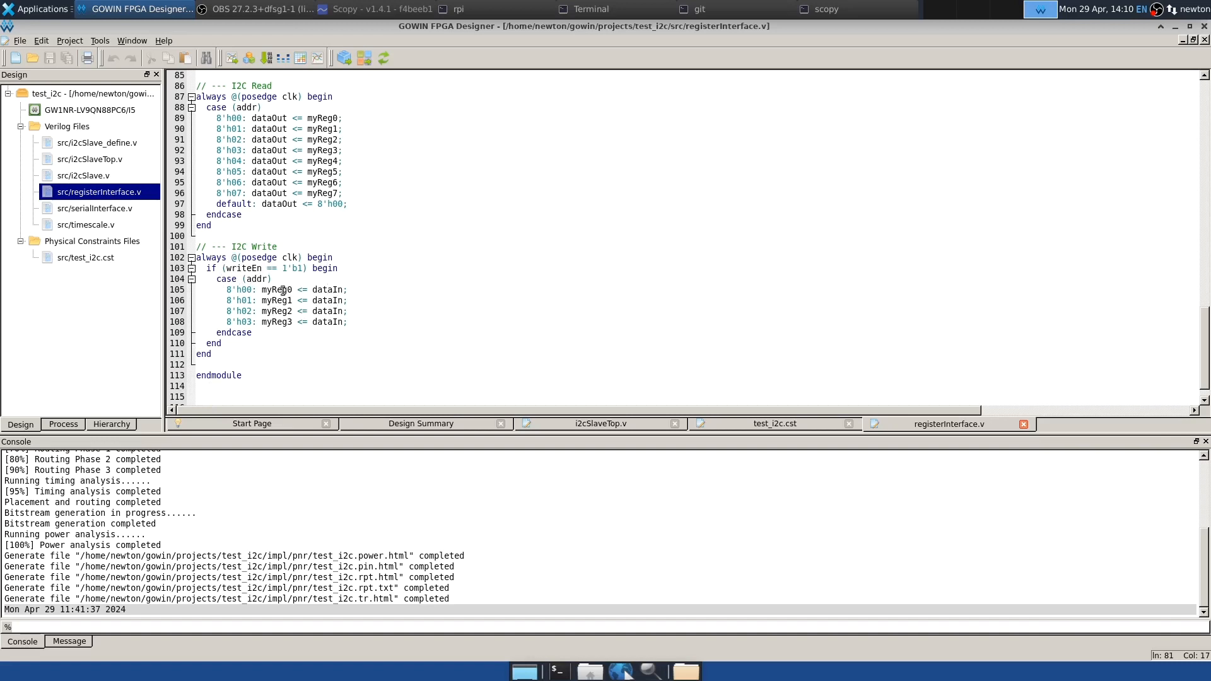
{"action": "mouse_move", "coordinate": [486, 274]}
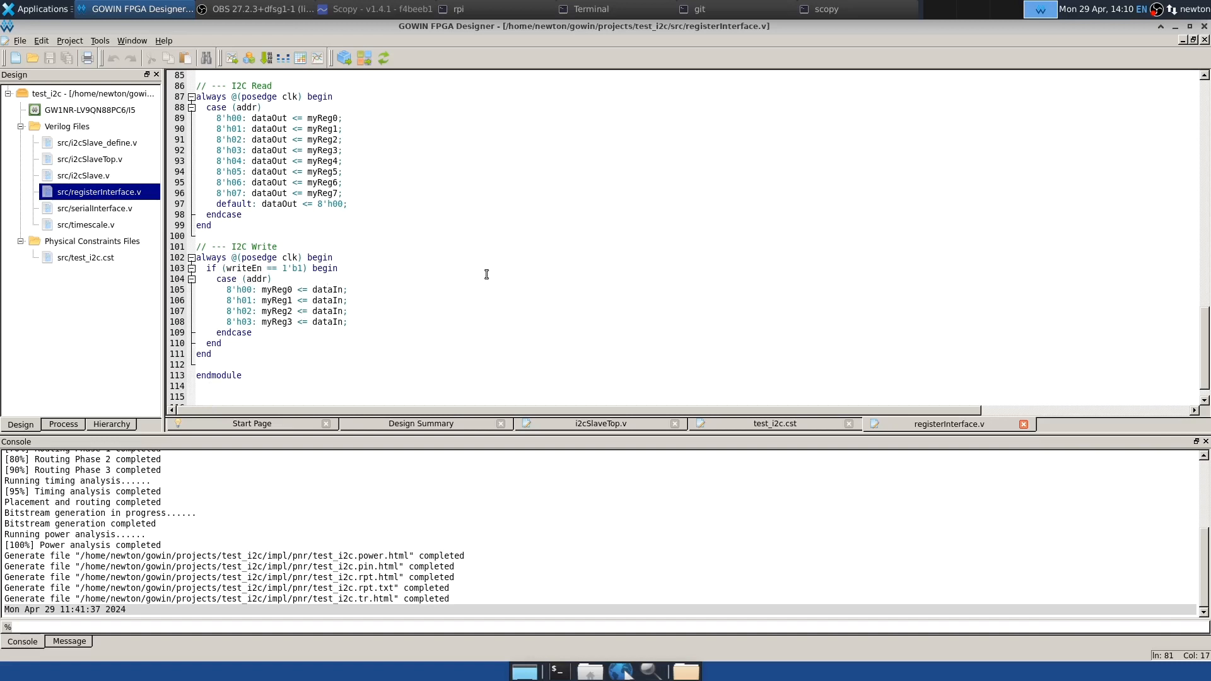
{"action": "mouse_move", "coordinate": [387, 25]}
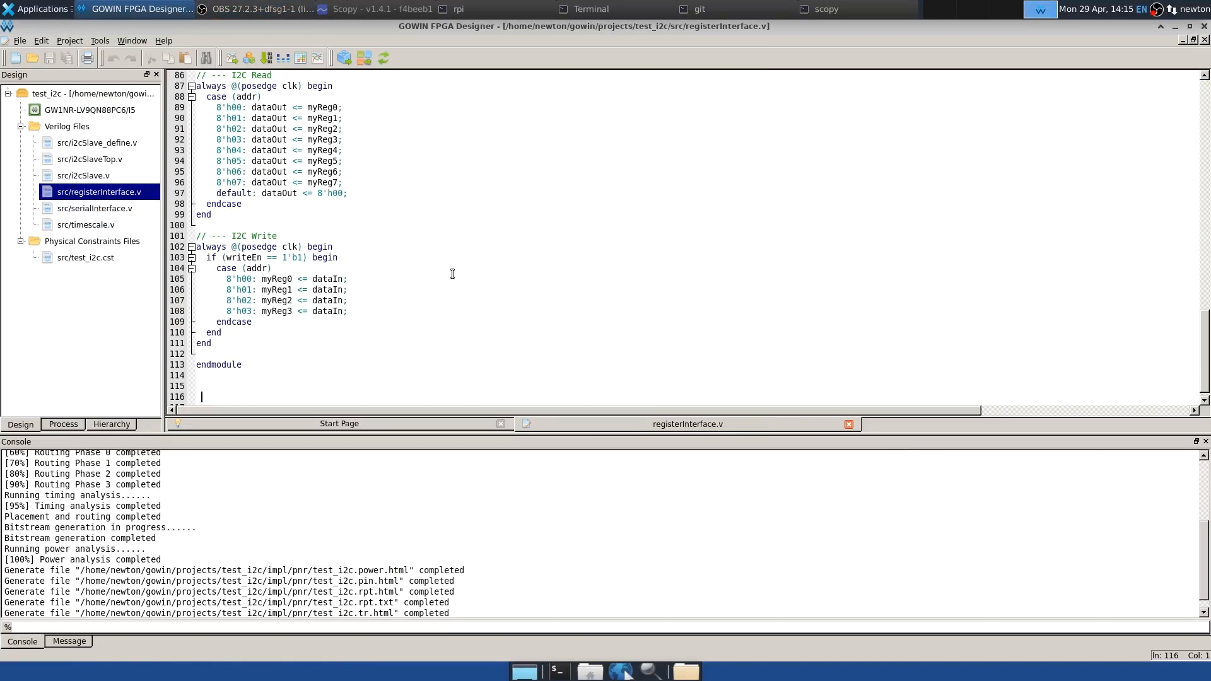
Step: Open IP Core Generator and view the I2C_UART interface core's description
{"action": "left_click", "coordinate": [101, 41]}
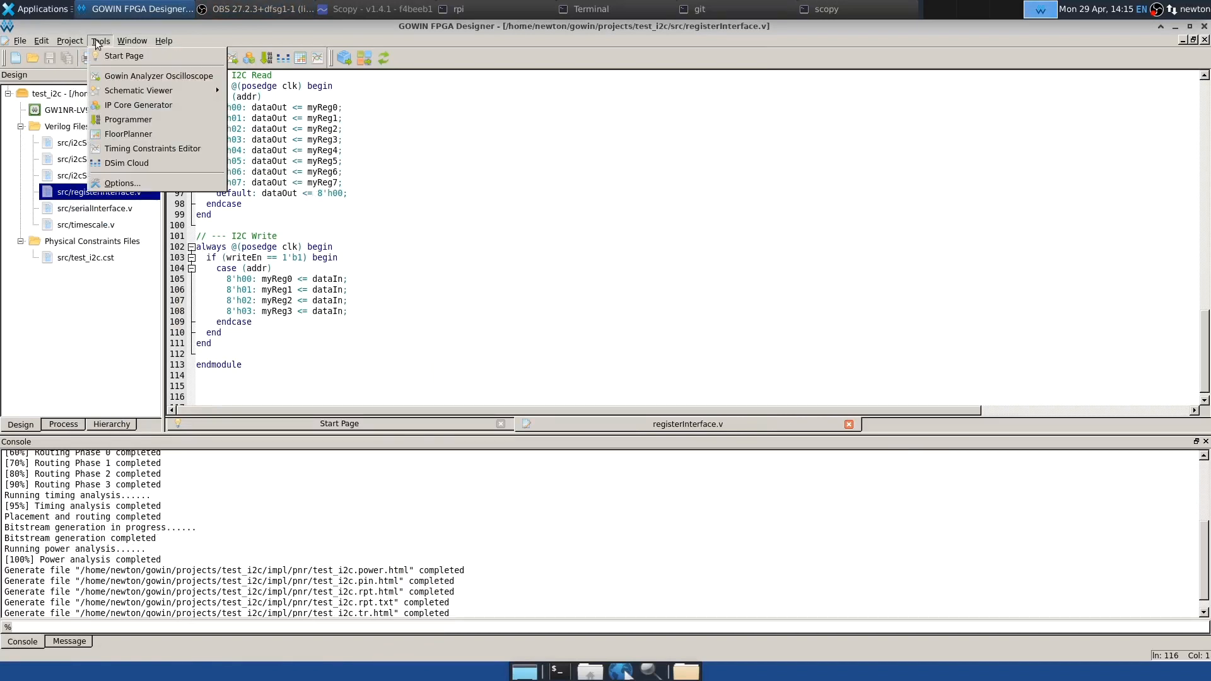
{"action": "mouse_move", "coordinate": [138, 104]}
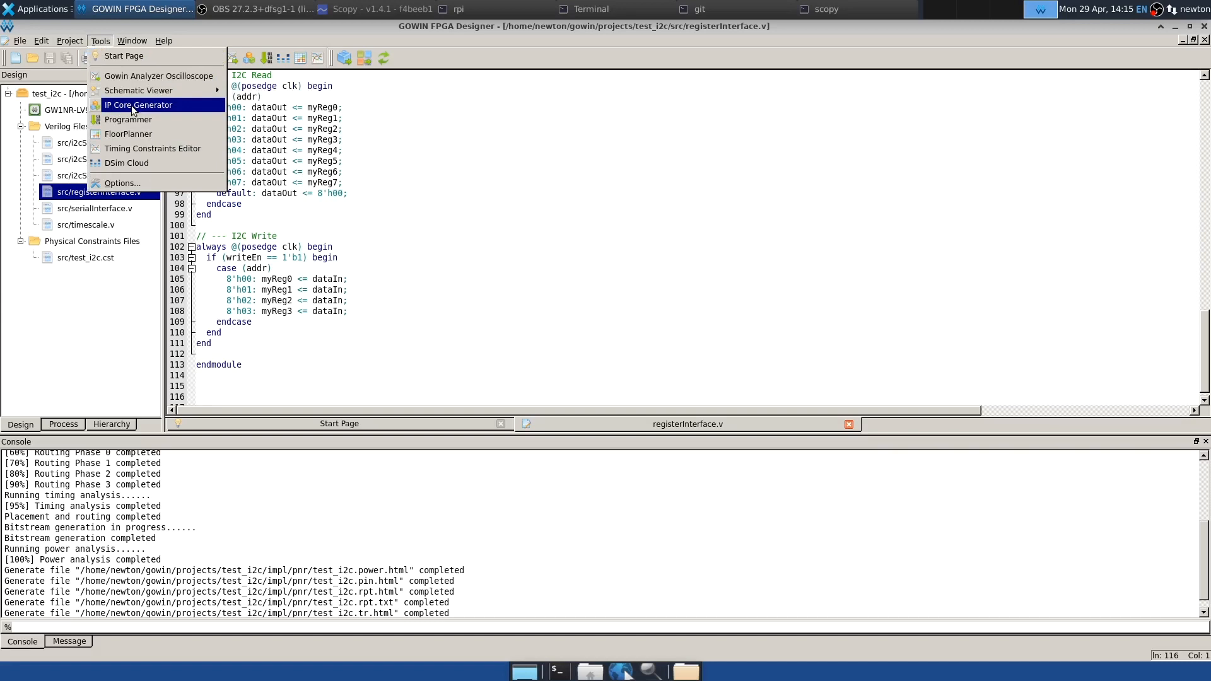
{"action": "left_click", "coordinate": [138, 105]}
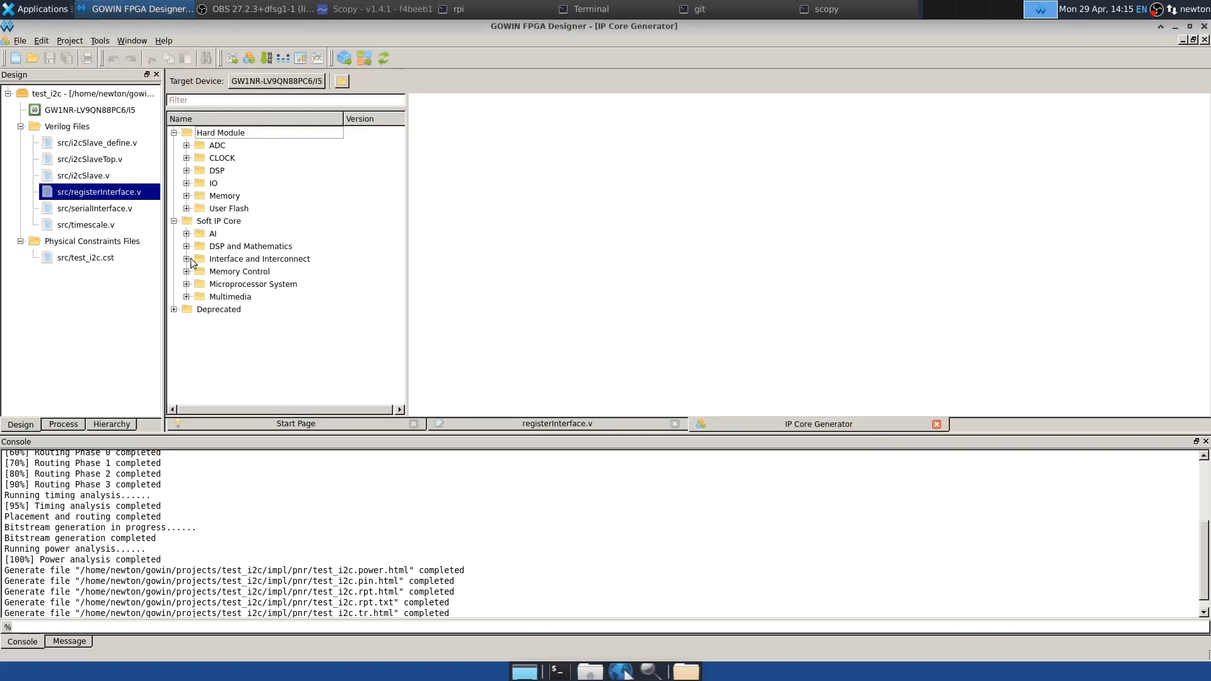
{"action": "left_click", "coordinate": [186, 258]}
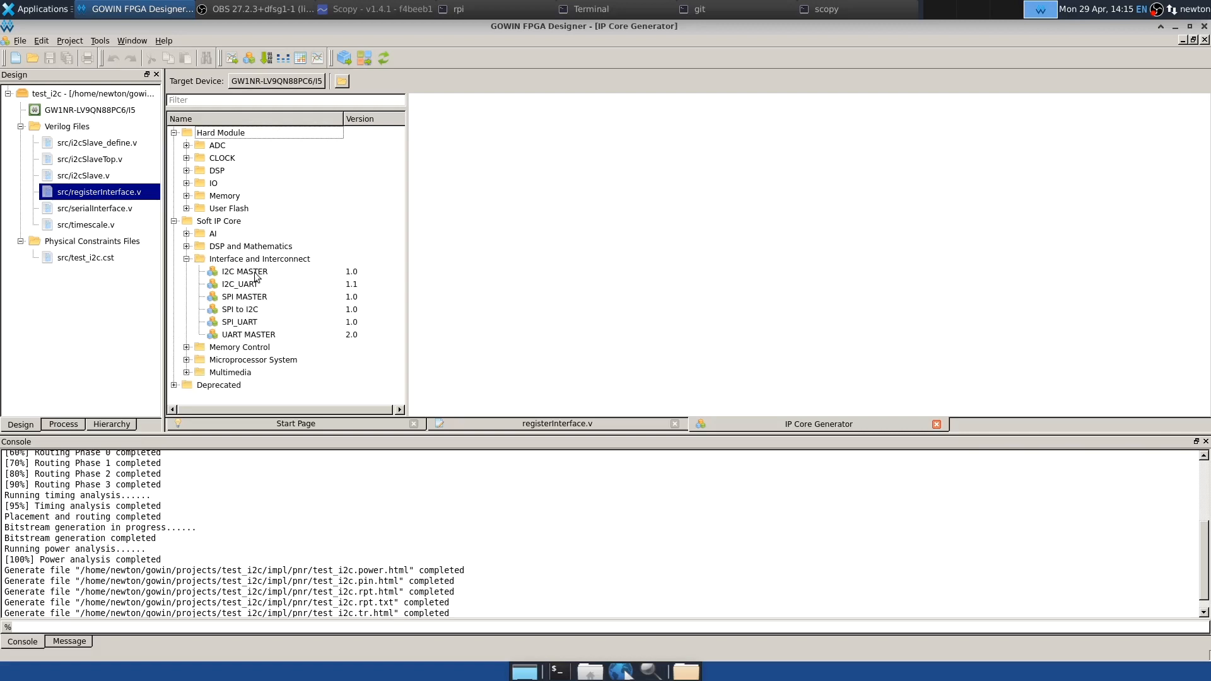
{"action": "mouse_move", "coordinate": [295, 292]}
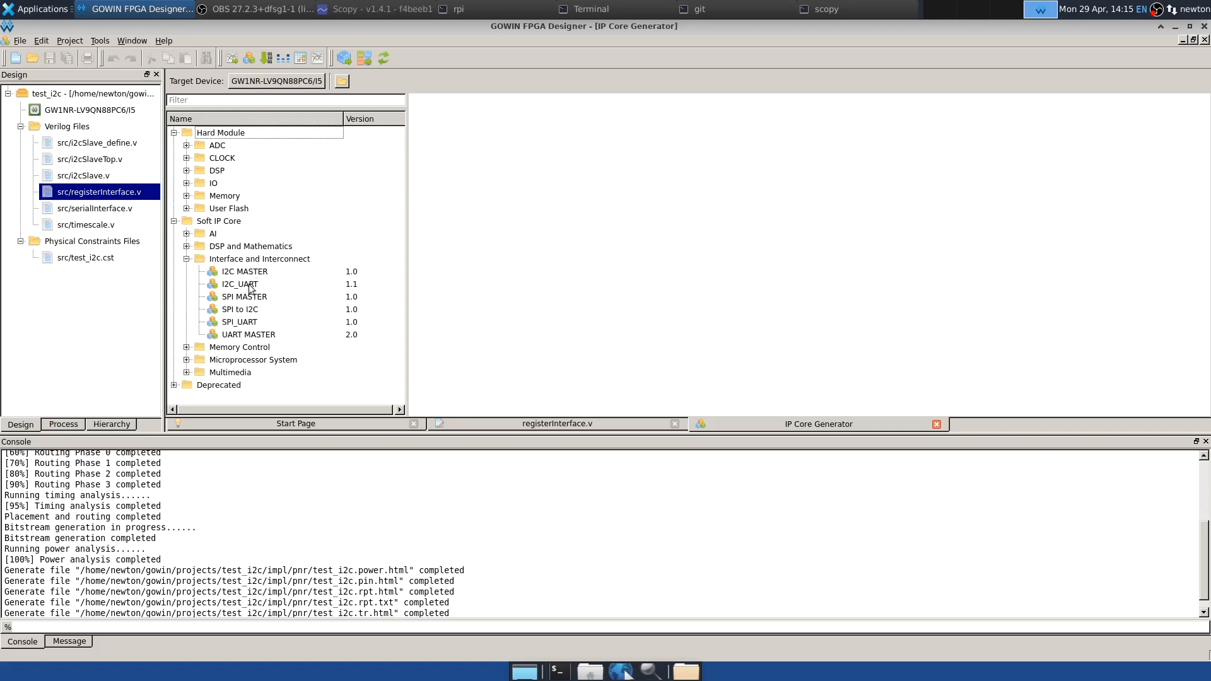
{"action": "left_click", "coordinate": [239, 284]}
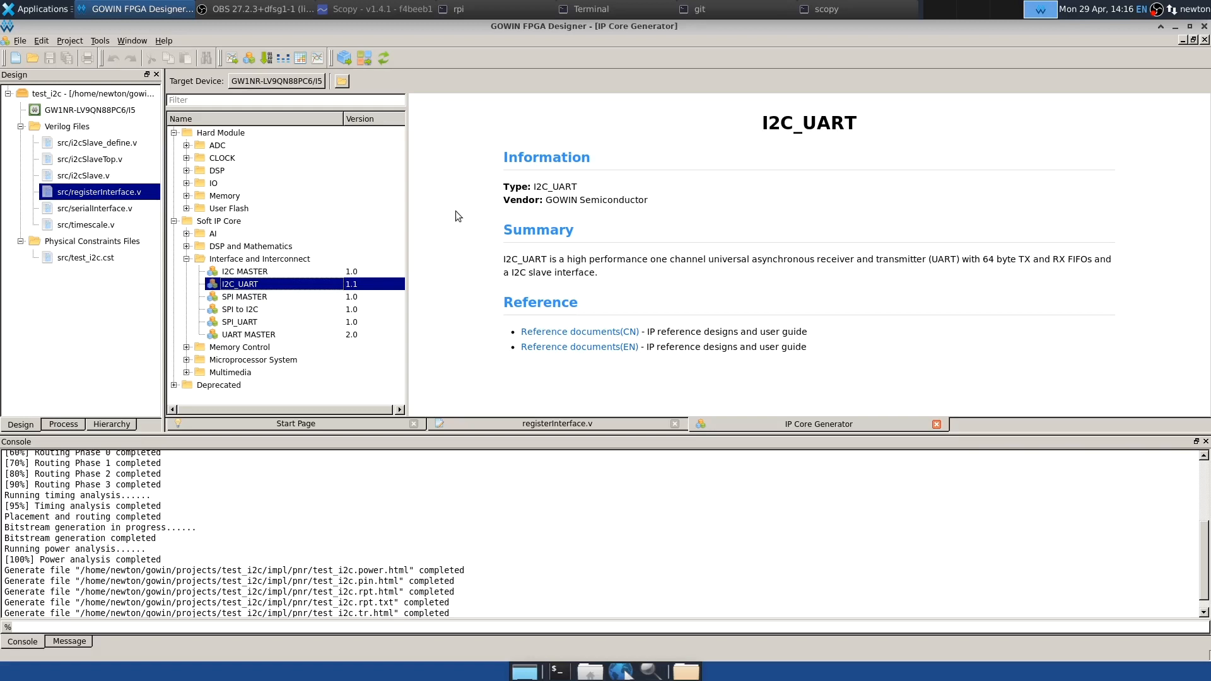
{"action": "mouse_move", "coordinate": [405, 139]}
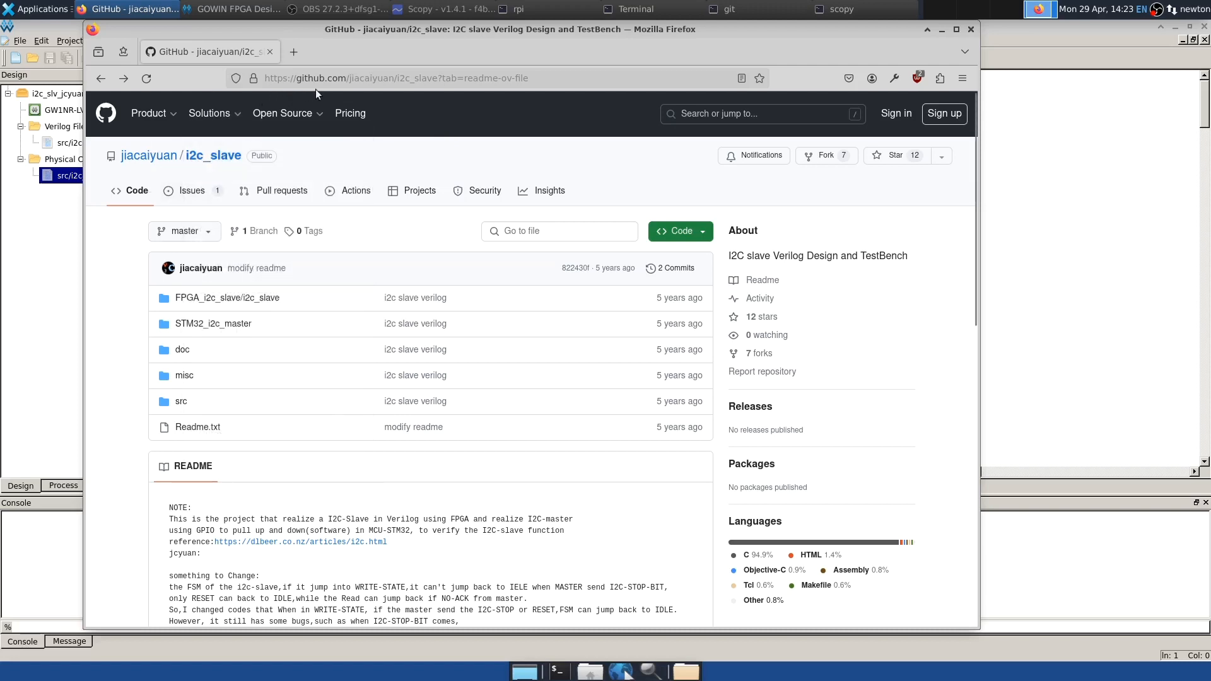
{"action": "mouse_move", "coordinate": [126, 297]}
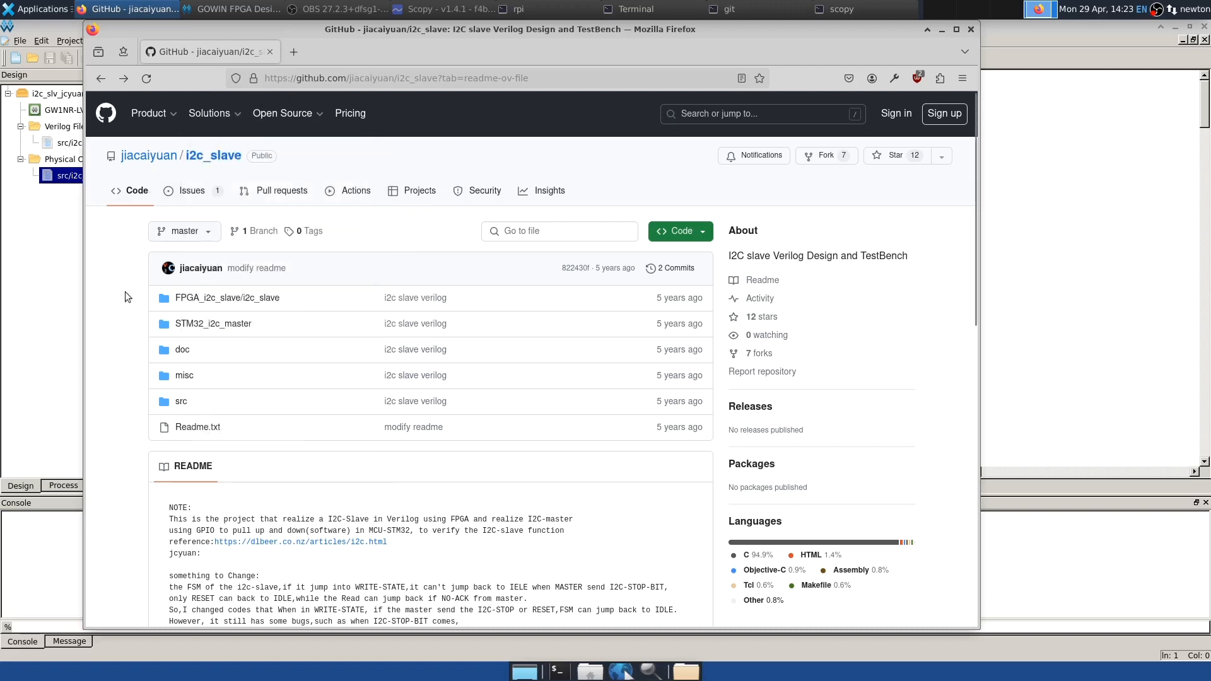
Step: Scroll the i2c_slave README and open its dlbeer.co.nz robust I2C slave article
{"action": "scroll", "scroll_direction": "down", "scroll_amount": 3}
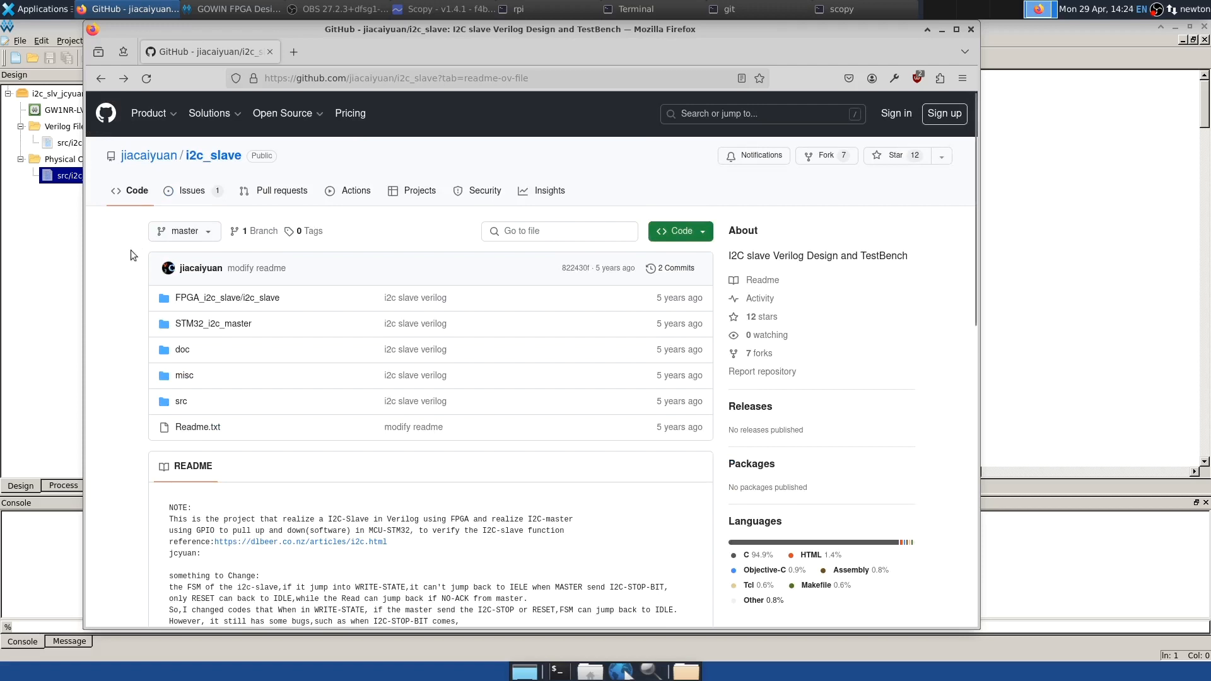
{"action": "mouse_move", "coordinate": [225, 171]}
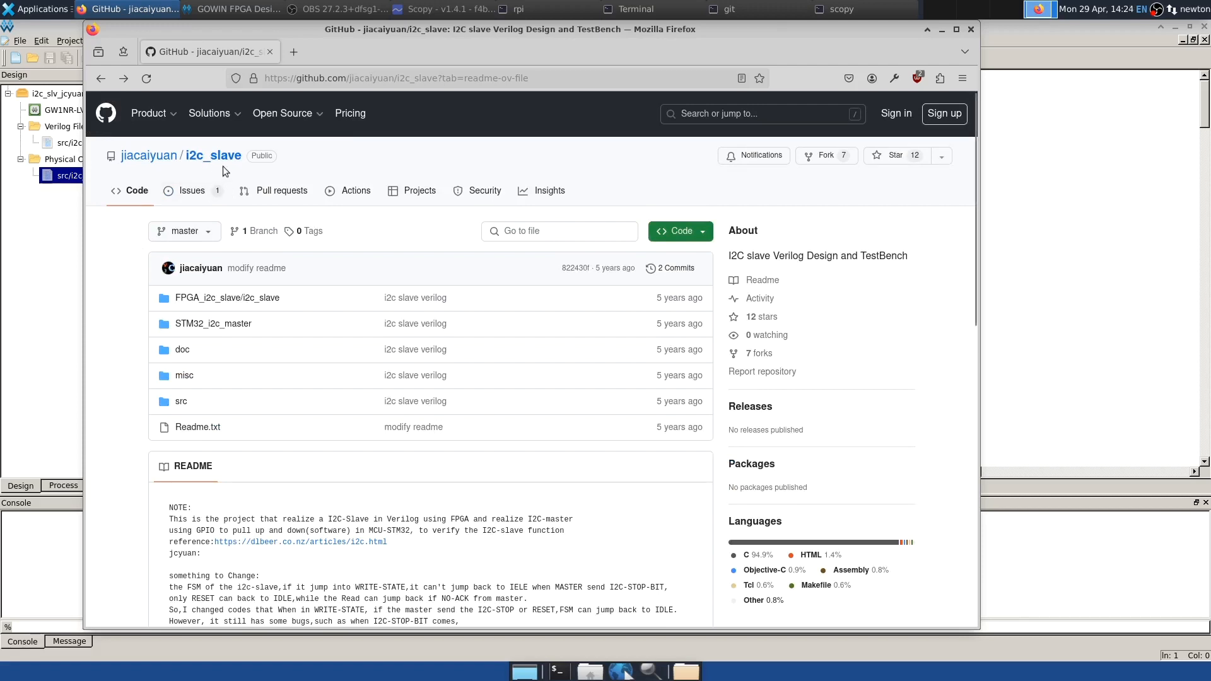
{"action": "scroll", "scroll_direction": "down", "scroll_amount": 3}
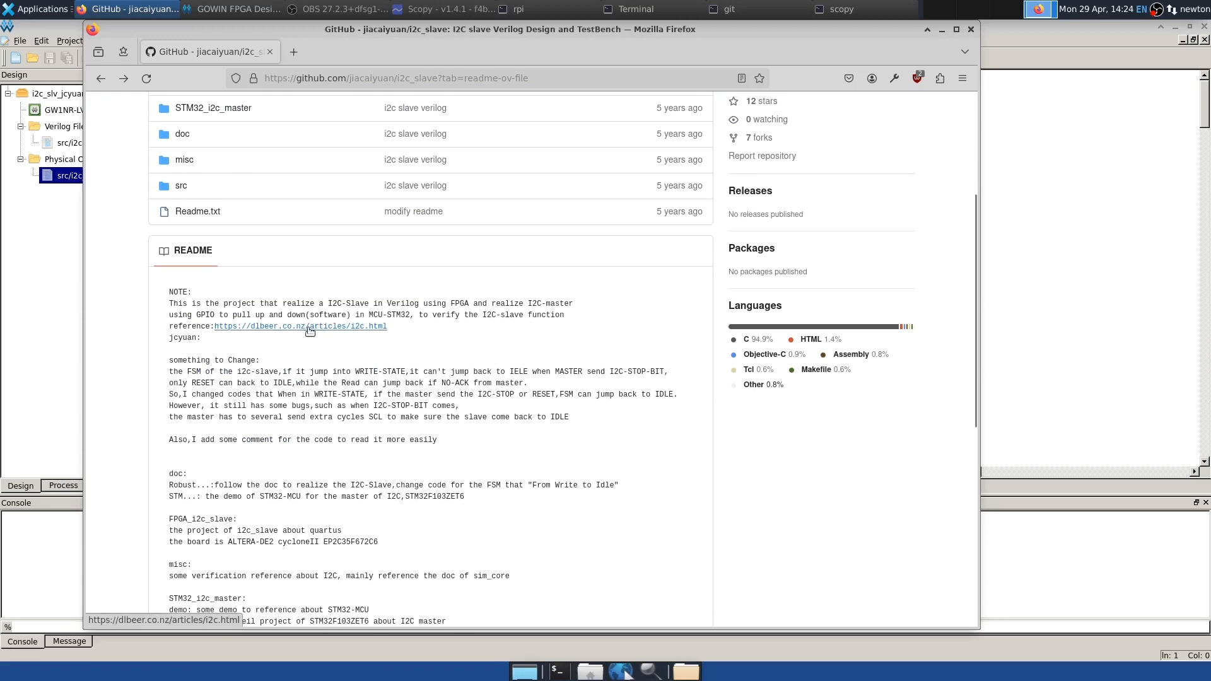
{"action": "left_click", "coordinate": [300, 326]}
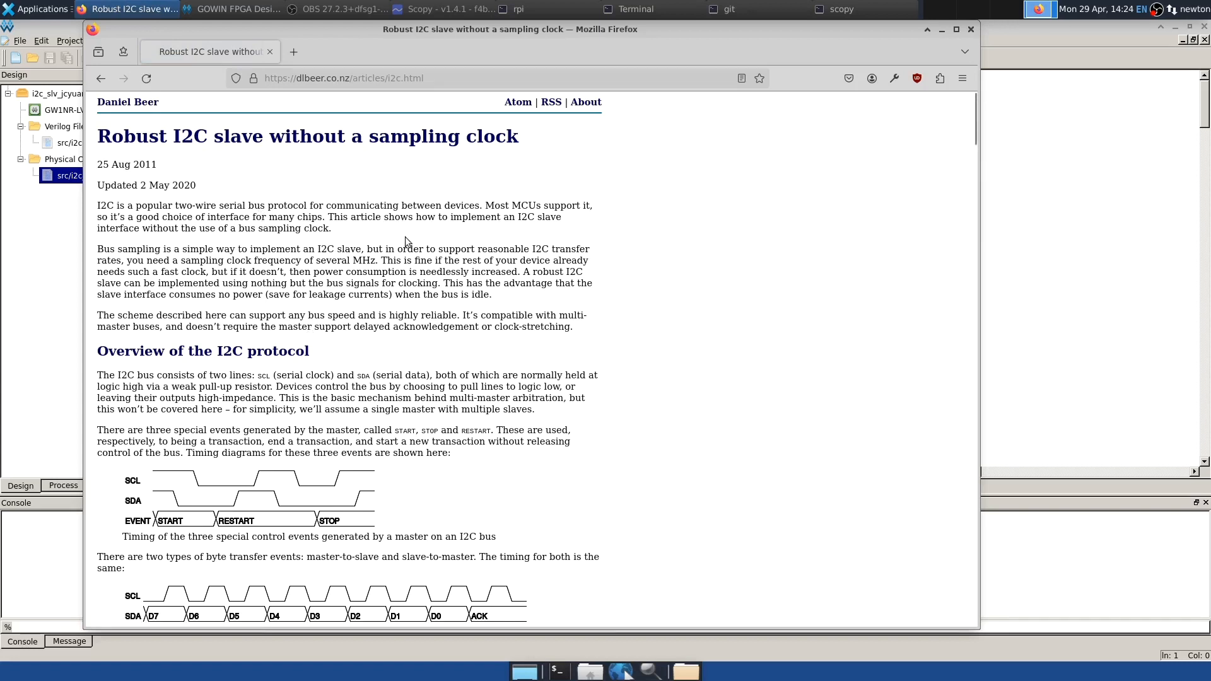
Step: Read the article through Output driver and Synchronization sections, then return to GOWIN
{"action": "scroll", "scroll_direction": "down", "scroll_amount": 3}
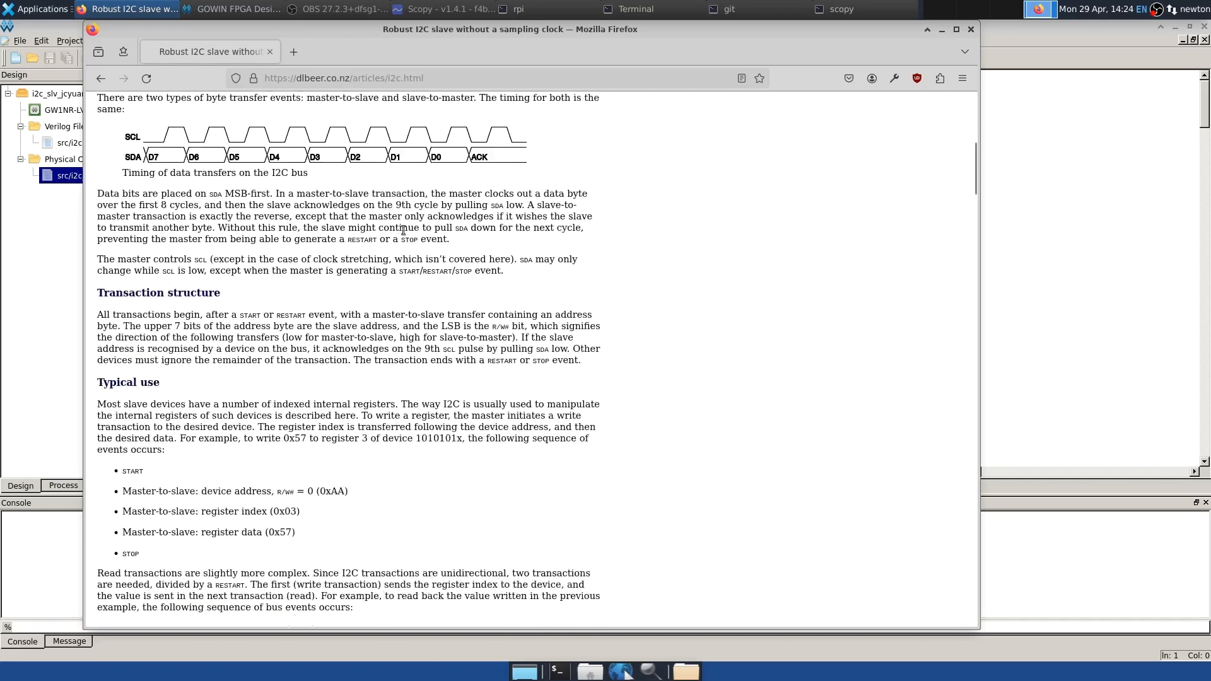
{"action": "scroll", "scroll_direction": "down", "scroll_amount": 3}
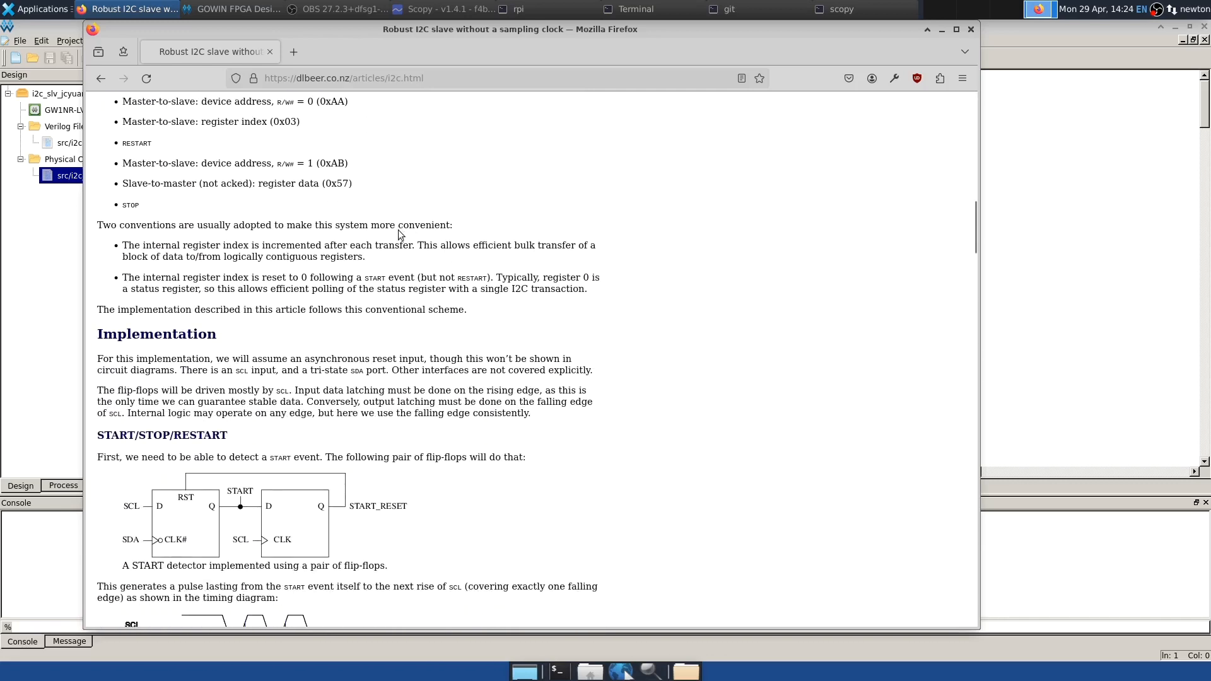
{"action": "scroll", "scroll_direction": "down", "scroll_amount": 3}
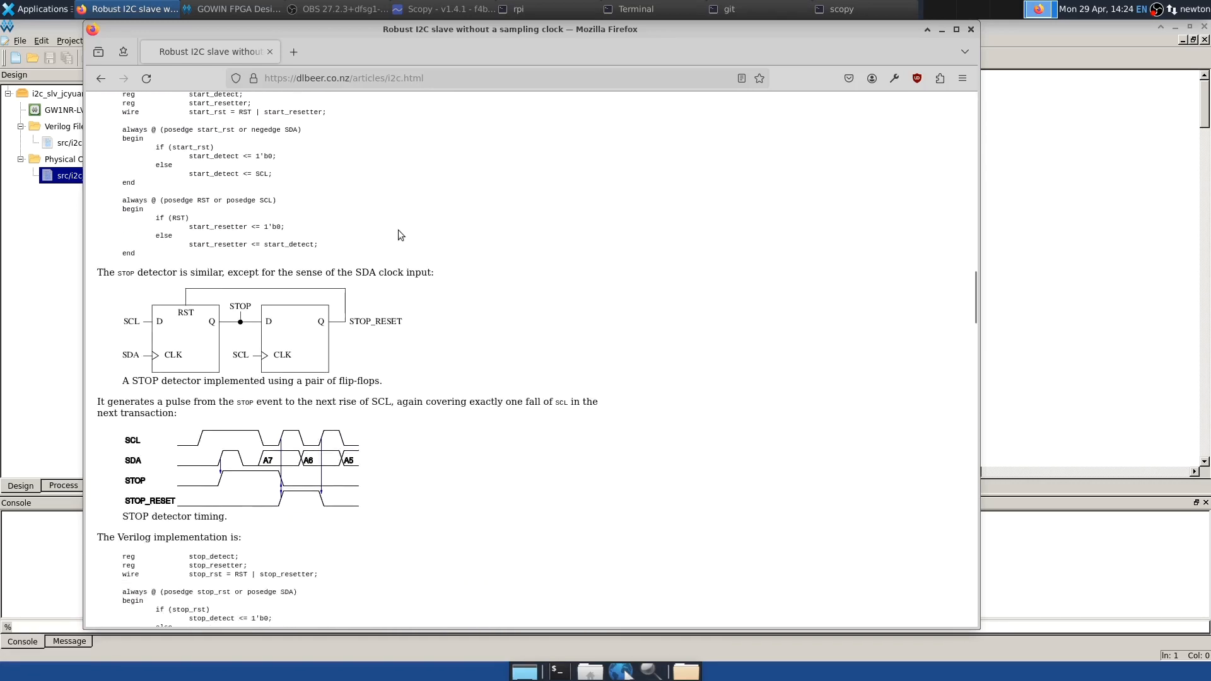
{"action": "scroll", "scroll_direction": "down", "scroll_amount": 3}
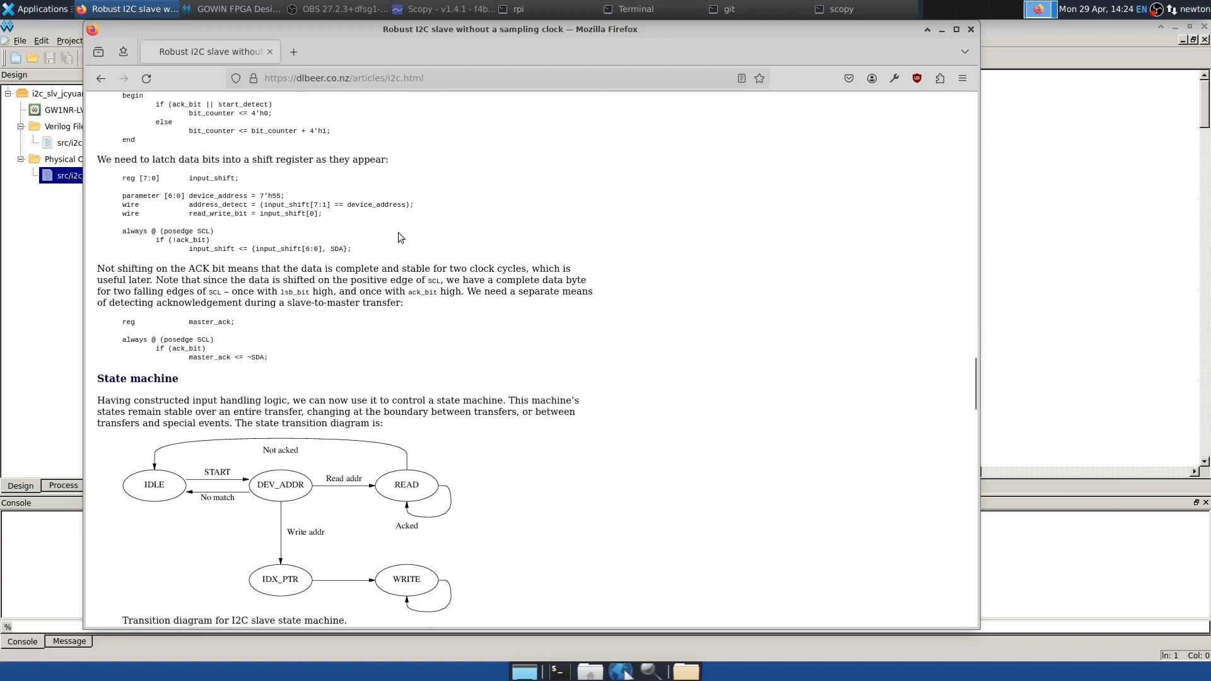
{"action": "scroll", "scroll_direction": "down", "scroll_amount": 3}
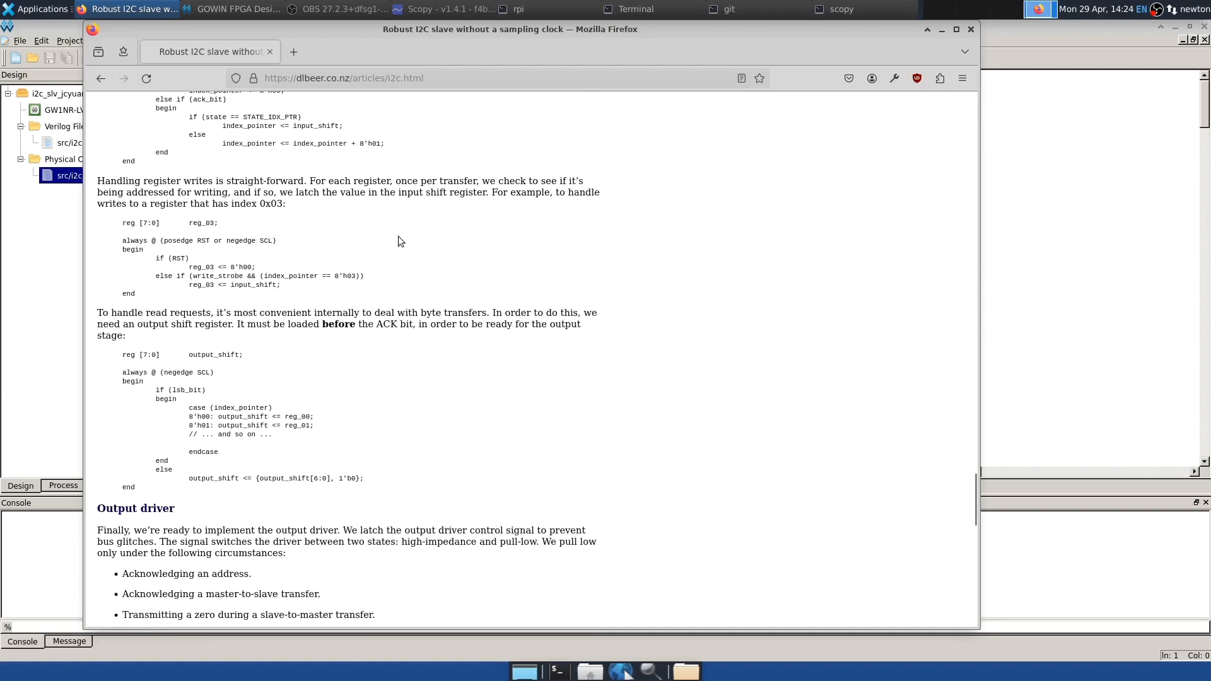
{"action": "scroll", "scroll_direction": "down", "scroll_amount": 3}
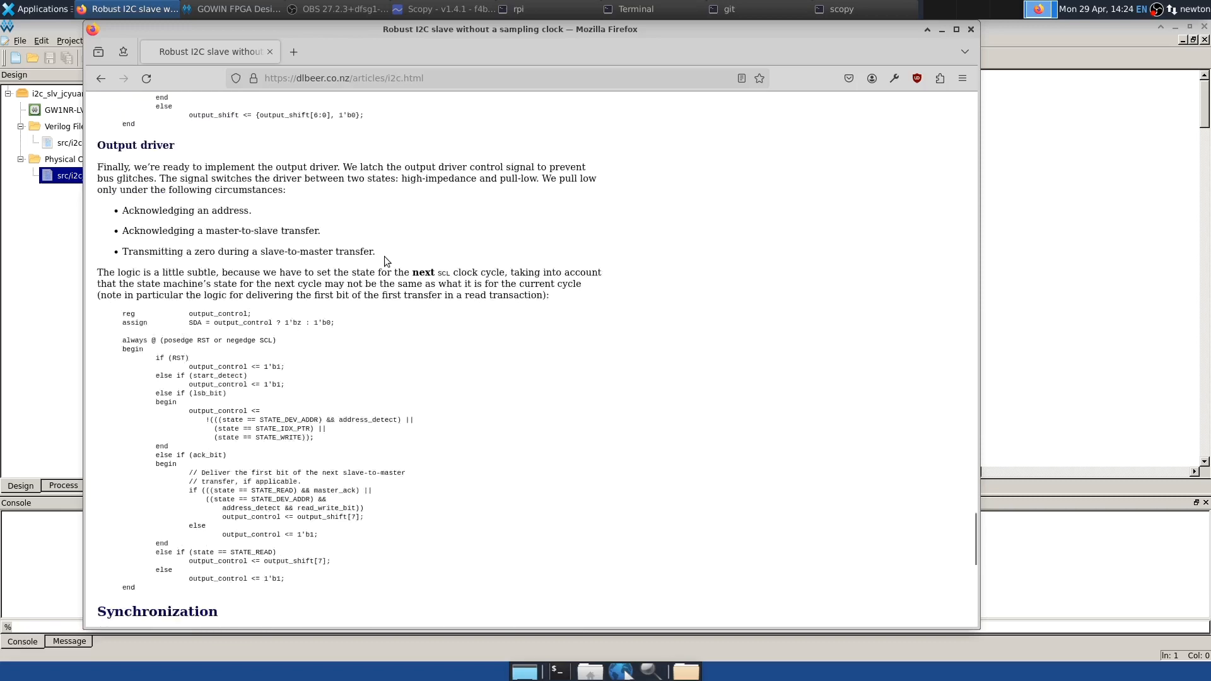
{"action": "scroll", "scroll_direction": "down", "scroll_amount": 3}
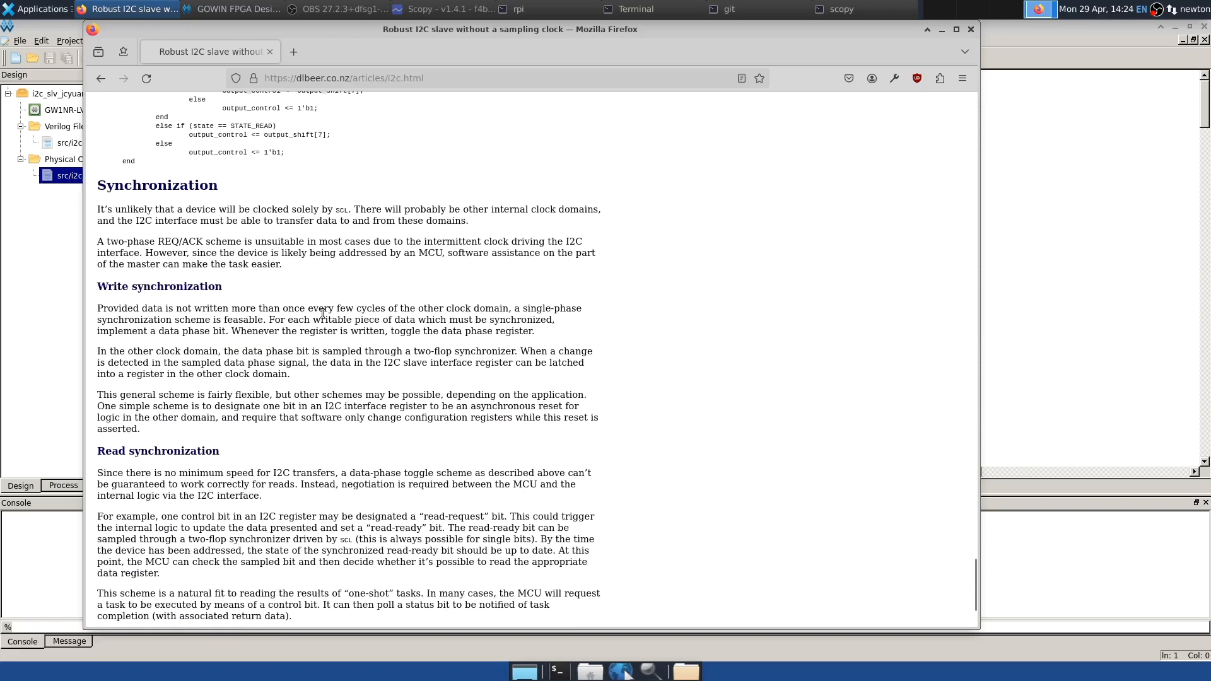
{"action": "scroll", "scroll_direction": "down", "scroll_amount": 3}
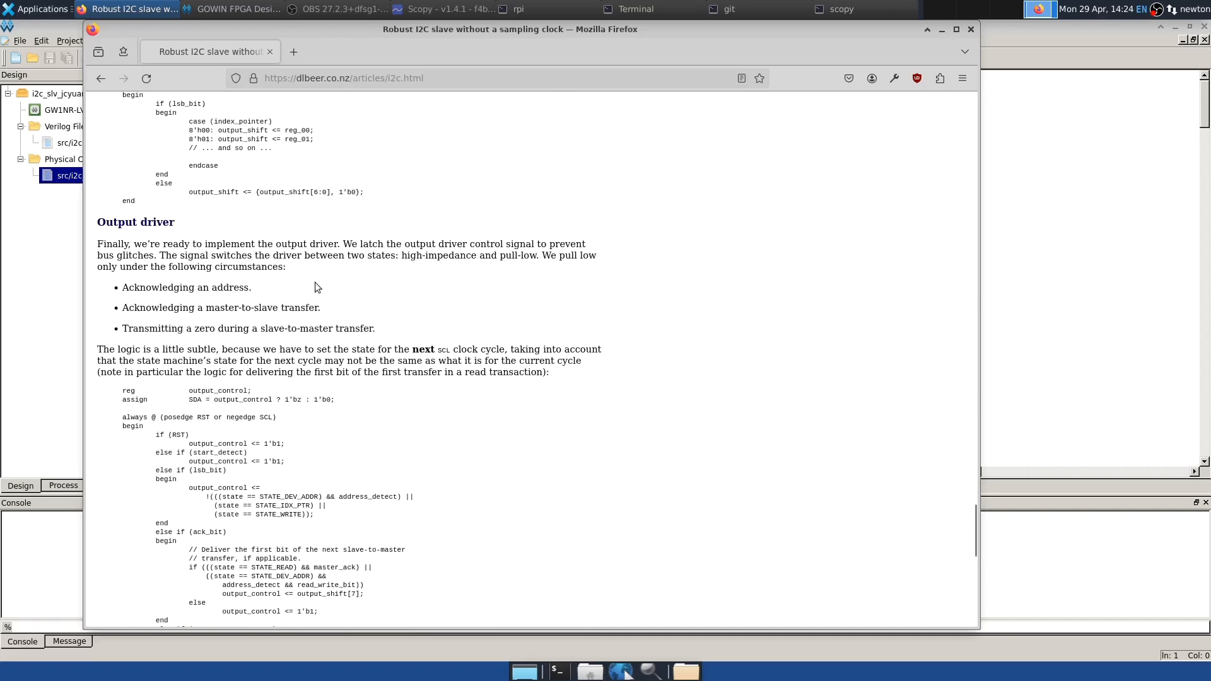
{"action": "mouse_move", "coordinate": [92, 286]}
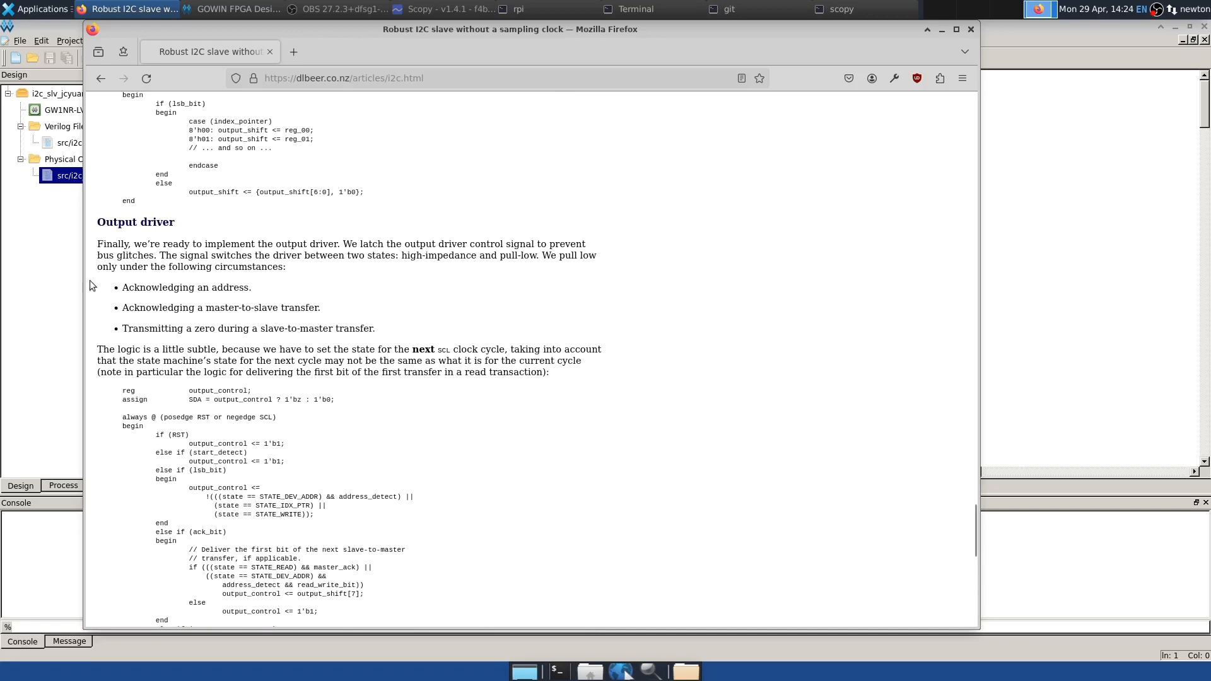
{"action": "left_click", "coordinate": [216, 8]}
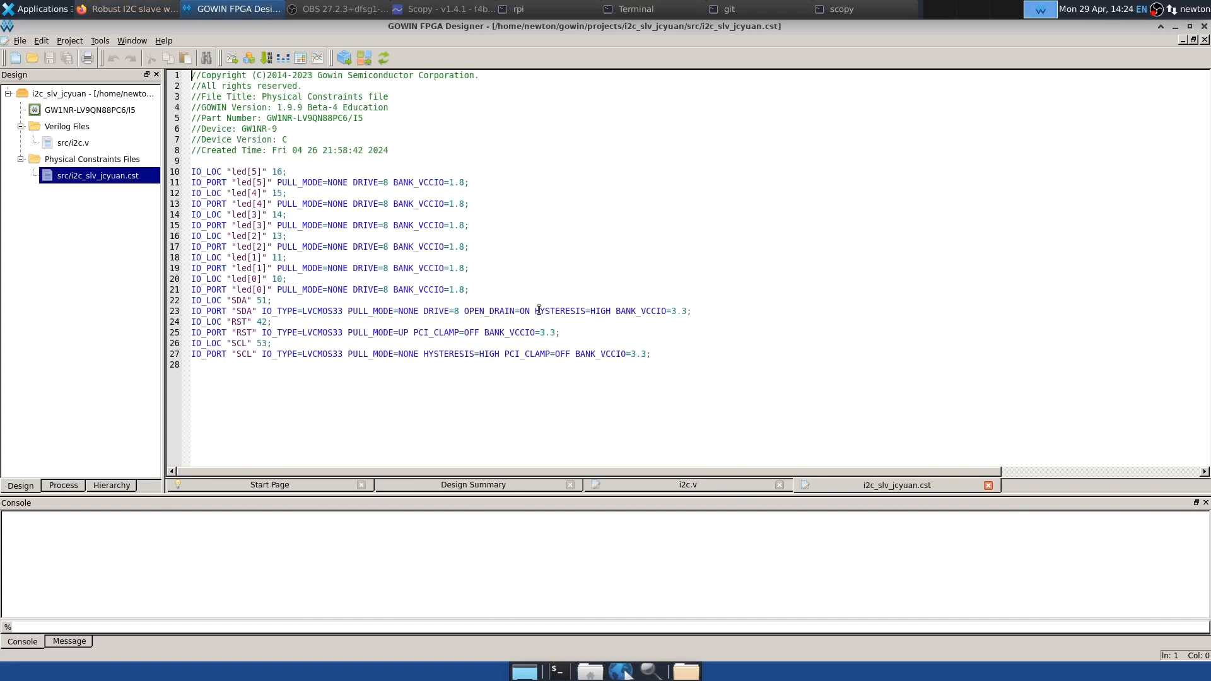
Step: Highlight HYSTERESIS=HIGH on the SDA IO_PORT line of the i2c_slv_jcyuan constraints
{"action": "double_click", "coordinate": [571, 311]}
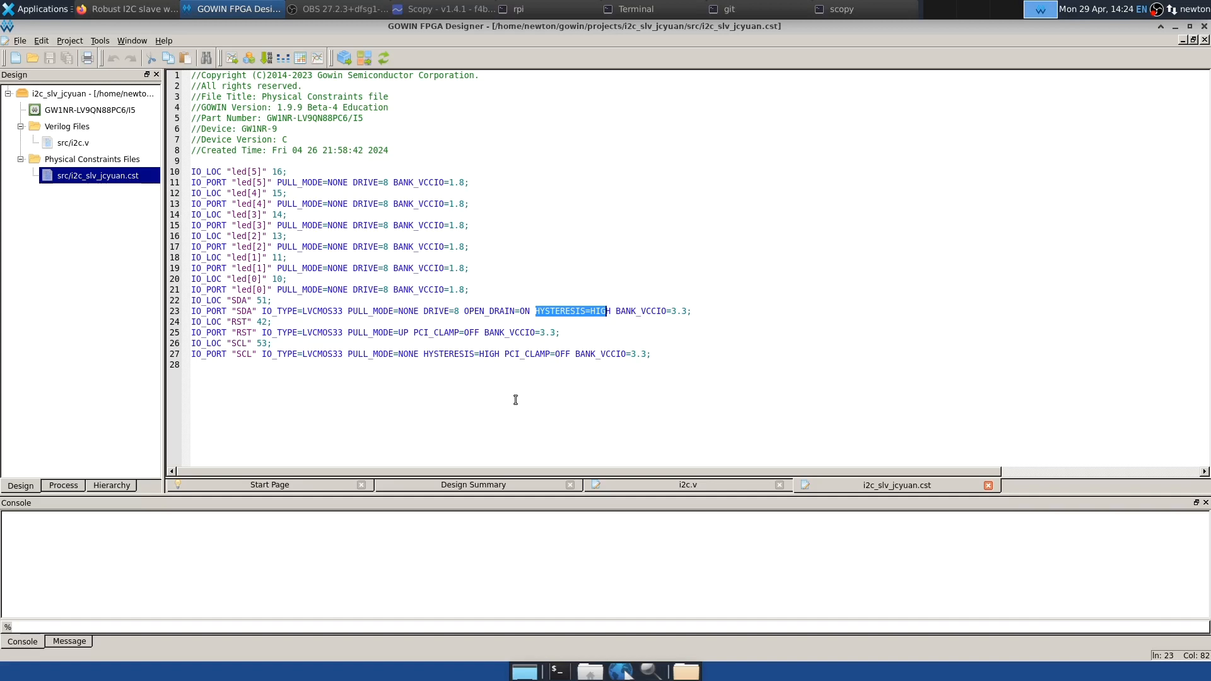
{"action": "mouse_move", "coordinate": [508, 395]}
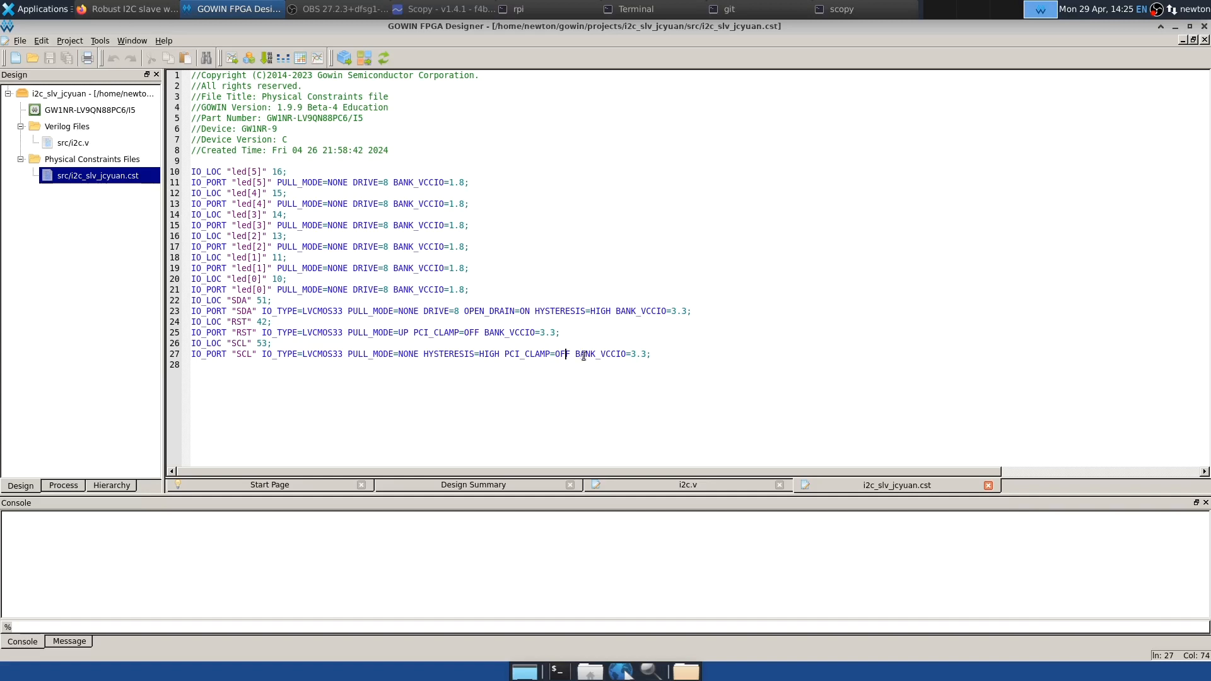
{"action": "mouse_move", "coordinate": [550, 383]}
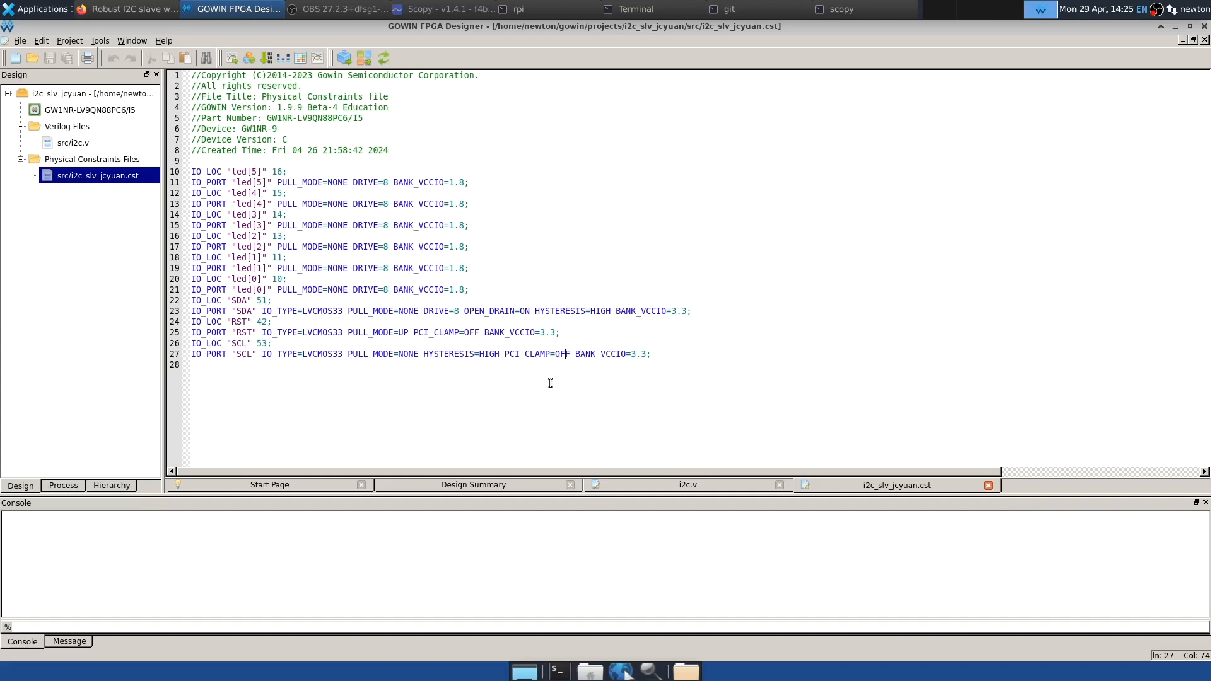